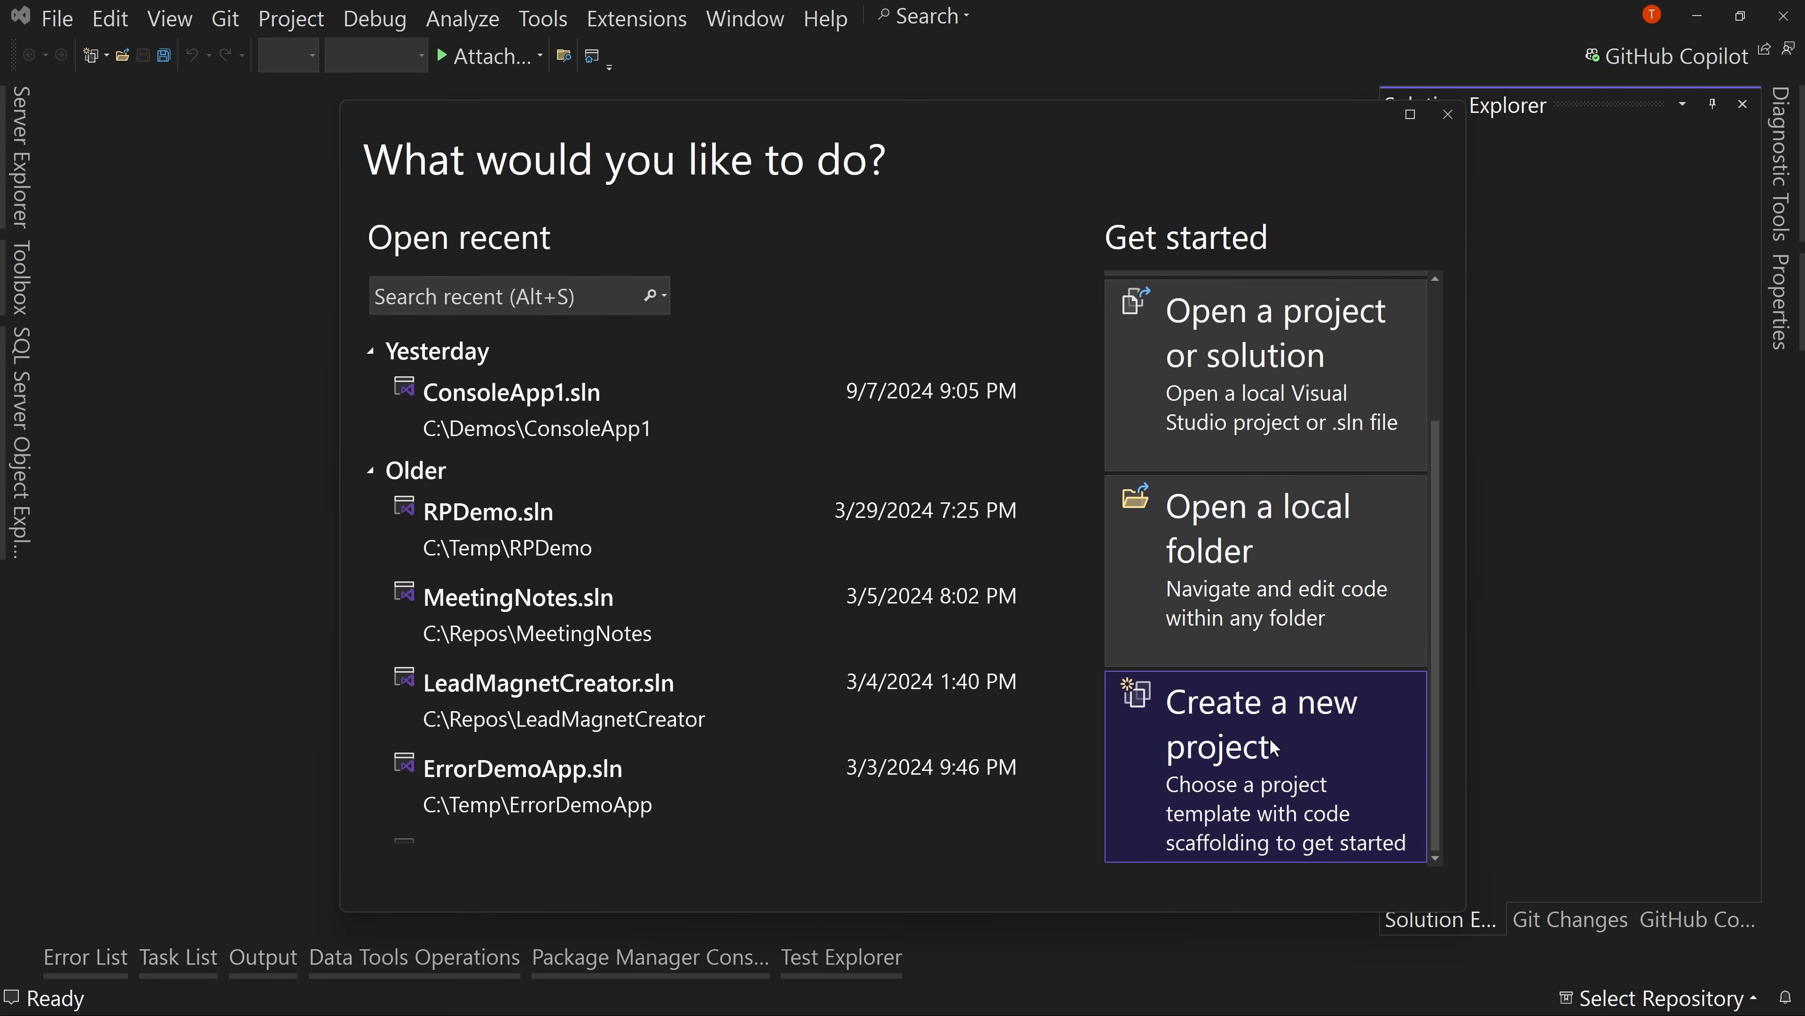
Start a new Console App named RecursionDemo in C:\Demos with solution RecursionDemoApp.
{"action": "left_click", "coordinate": [1263, 724]}
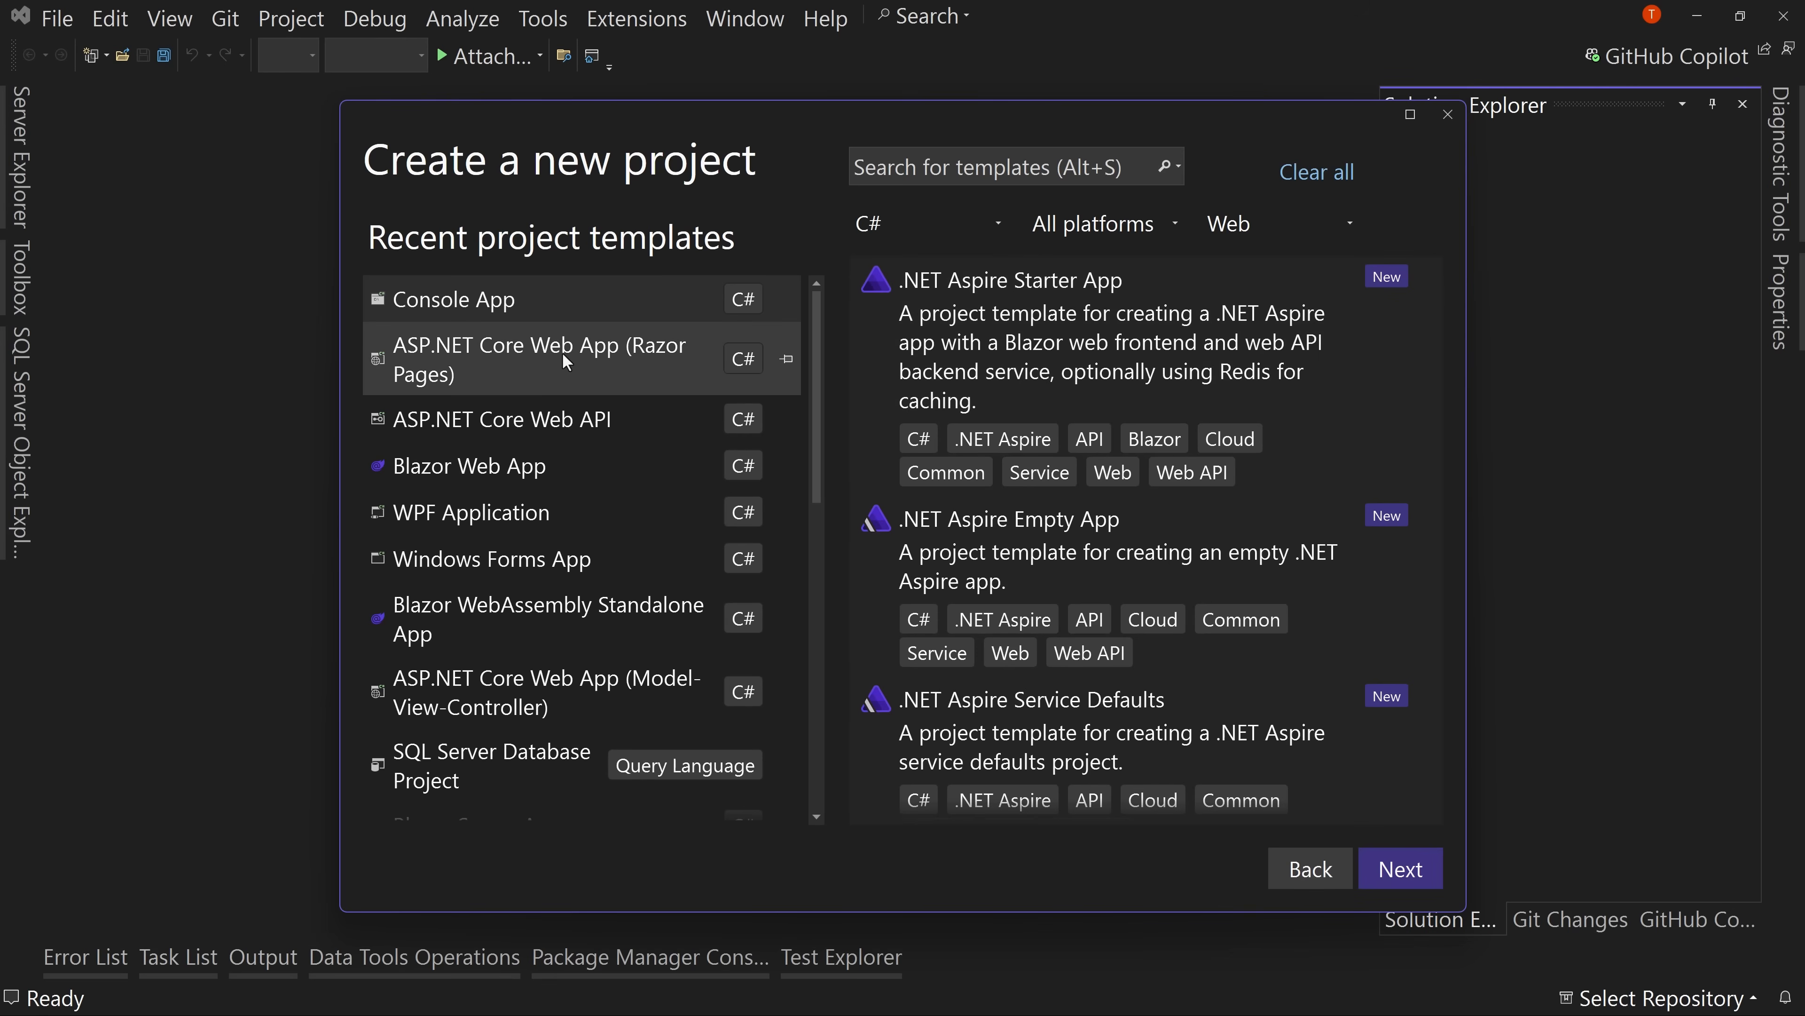
{"action": "mouse_move", "coordinate": [530, 299]}
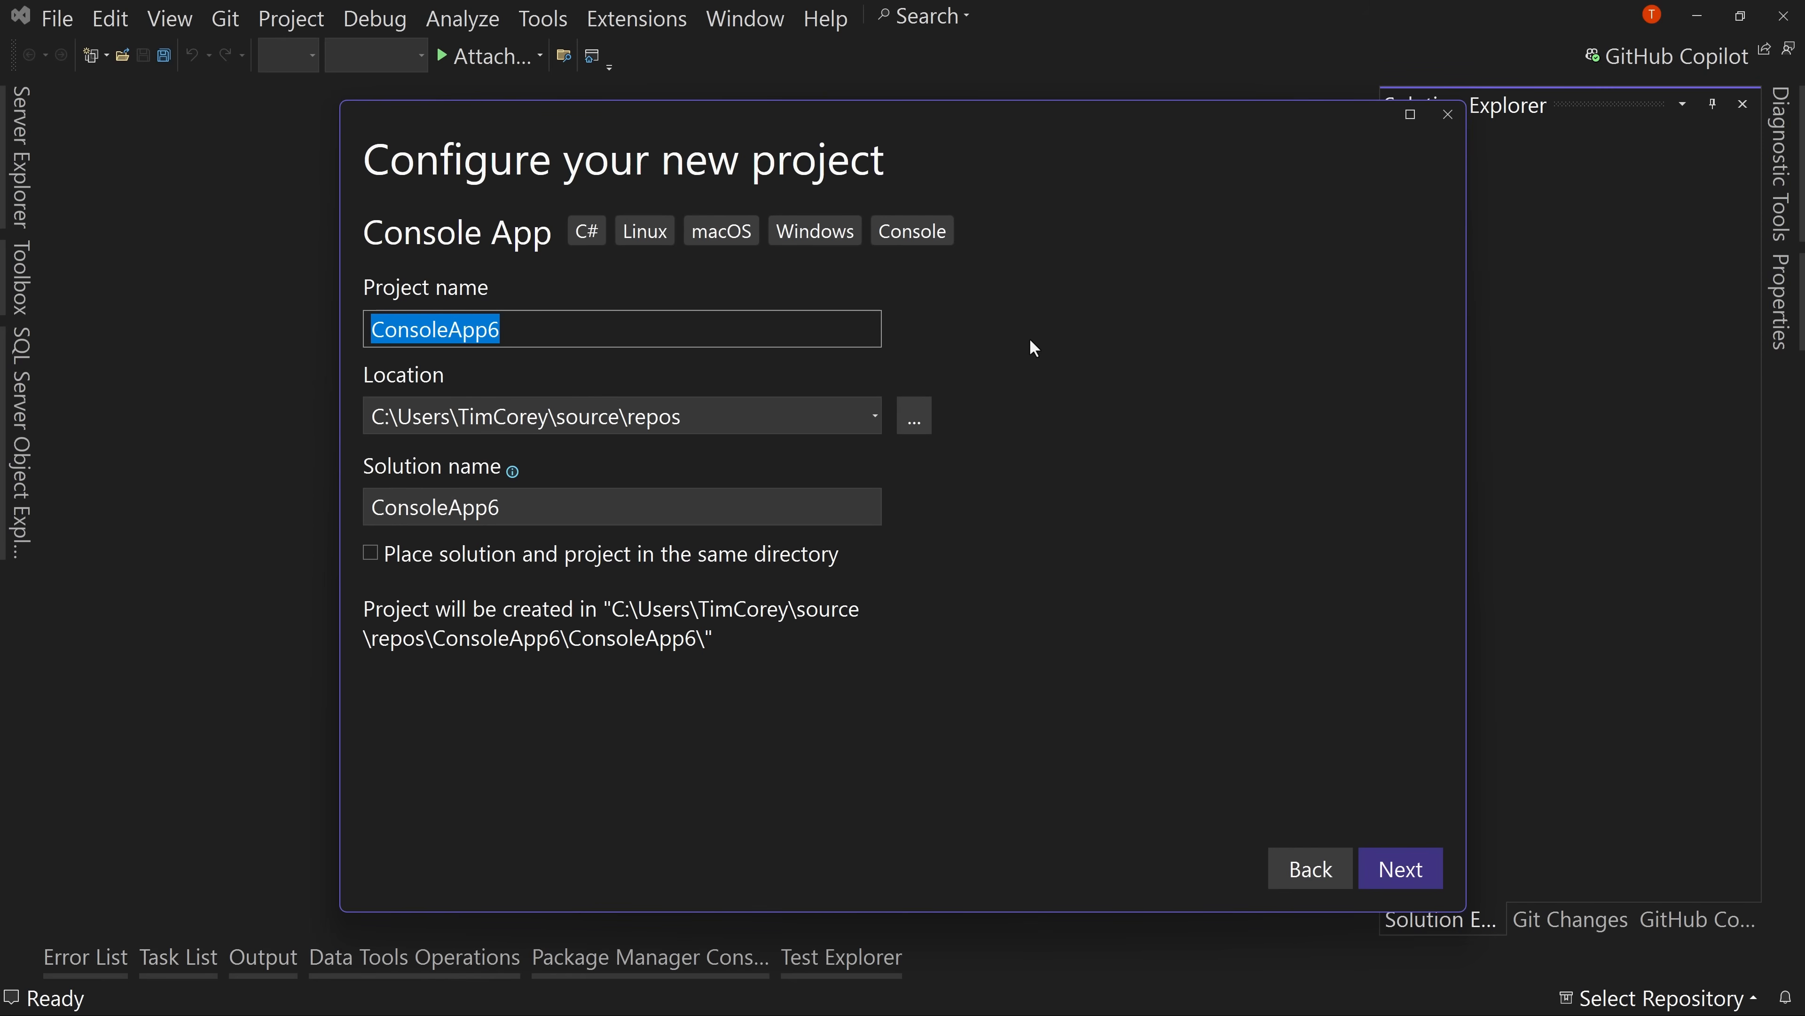
{"action": "left_click", "coordinate": [874, 415]}
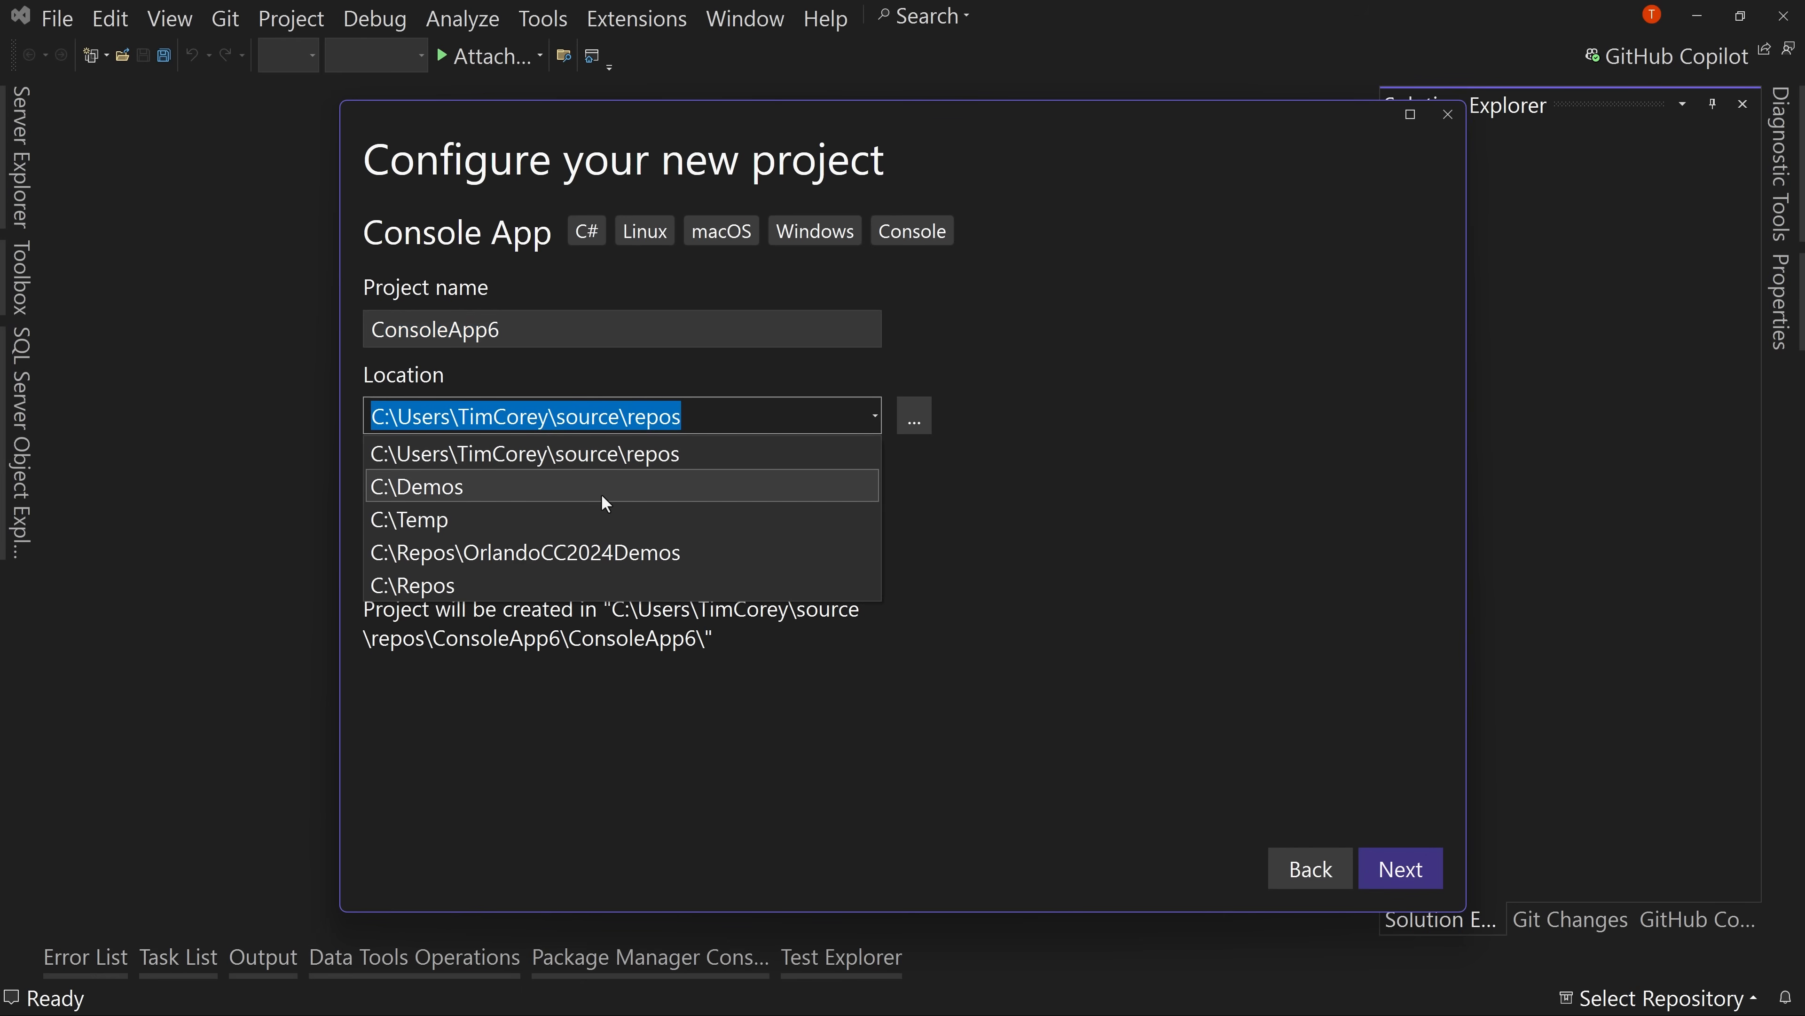
{"action": "left_click", "coordinate": [416, 486]}
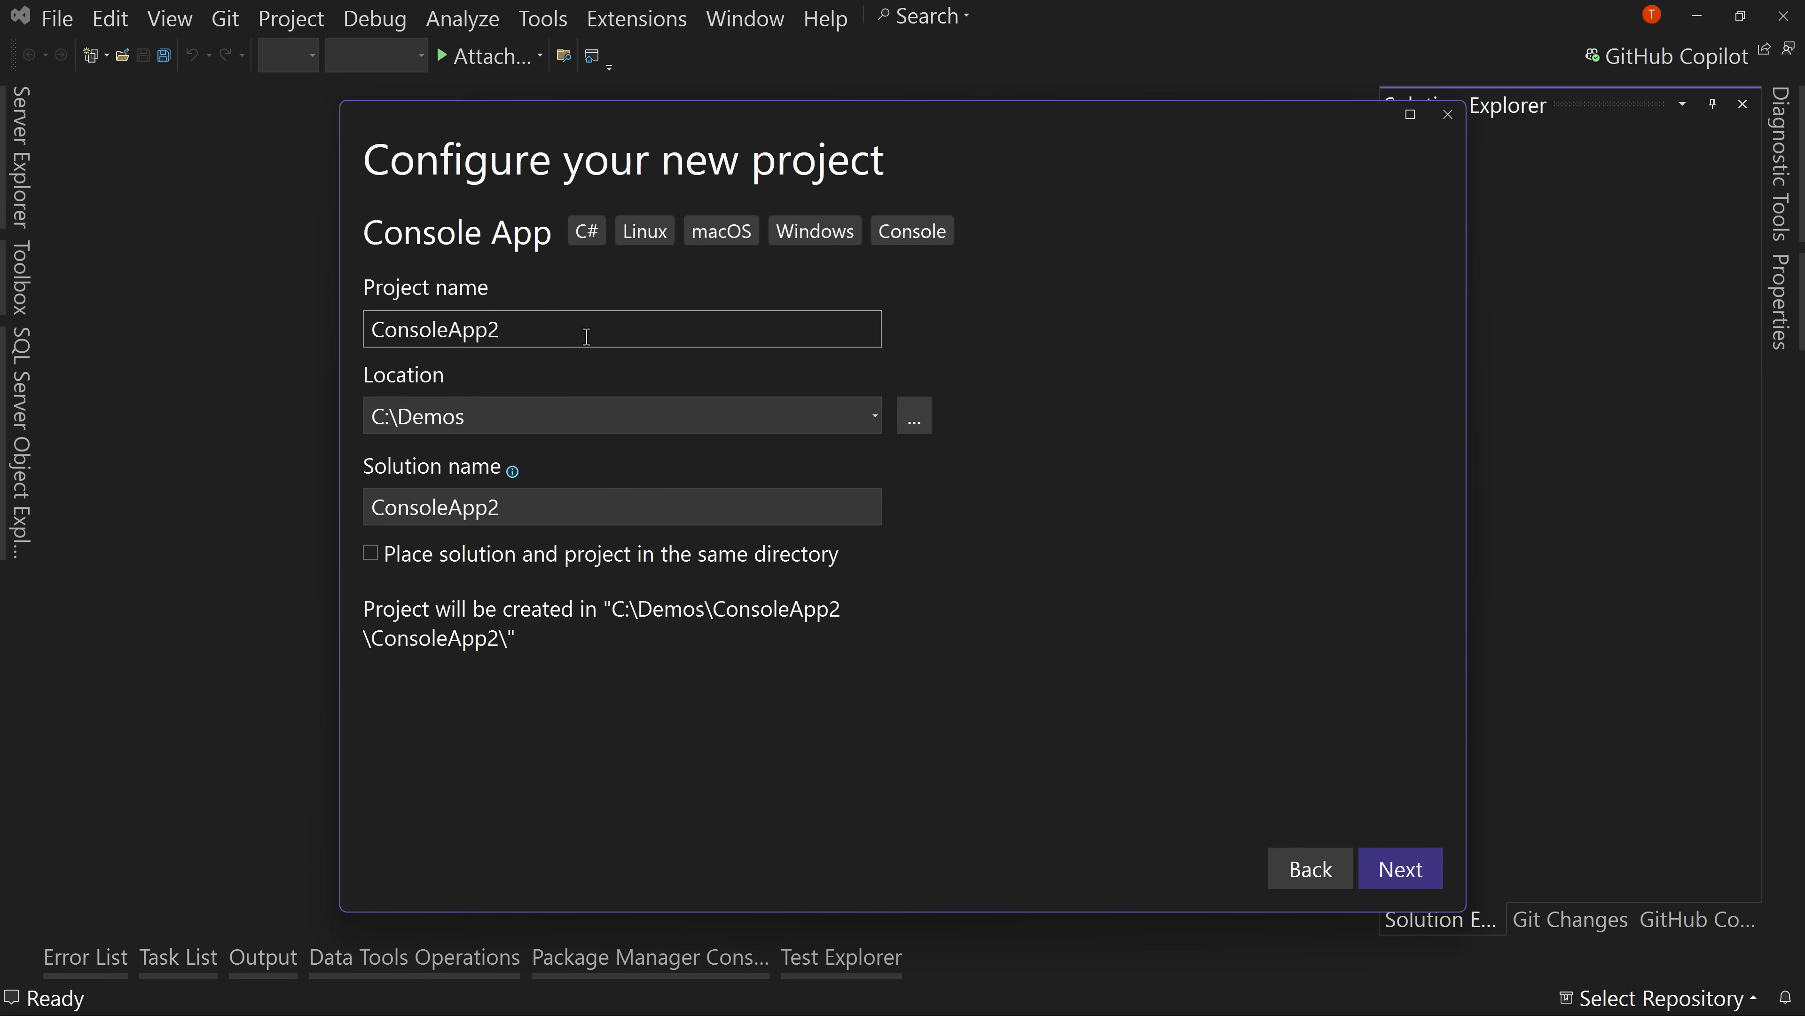
{"action": "type", "text": "RecursionDemo"}
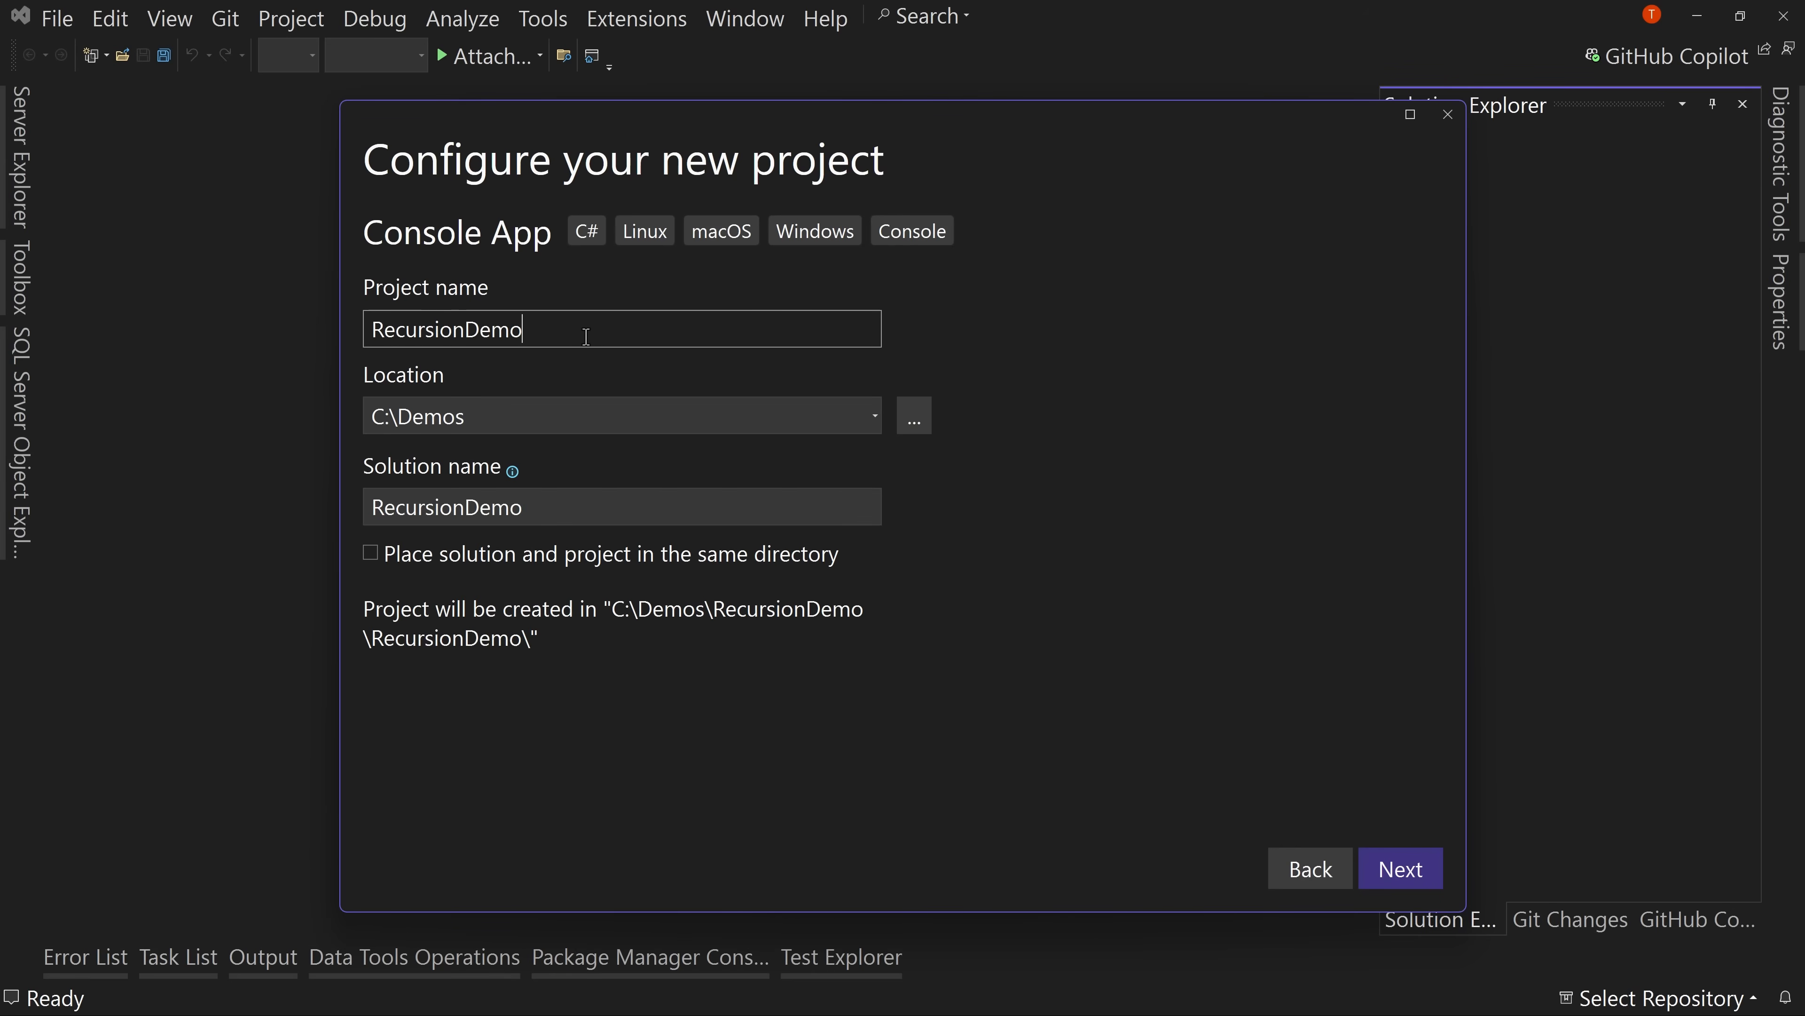
{"action": "type", "text": "App"}
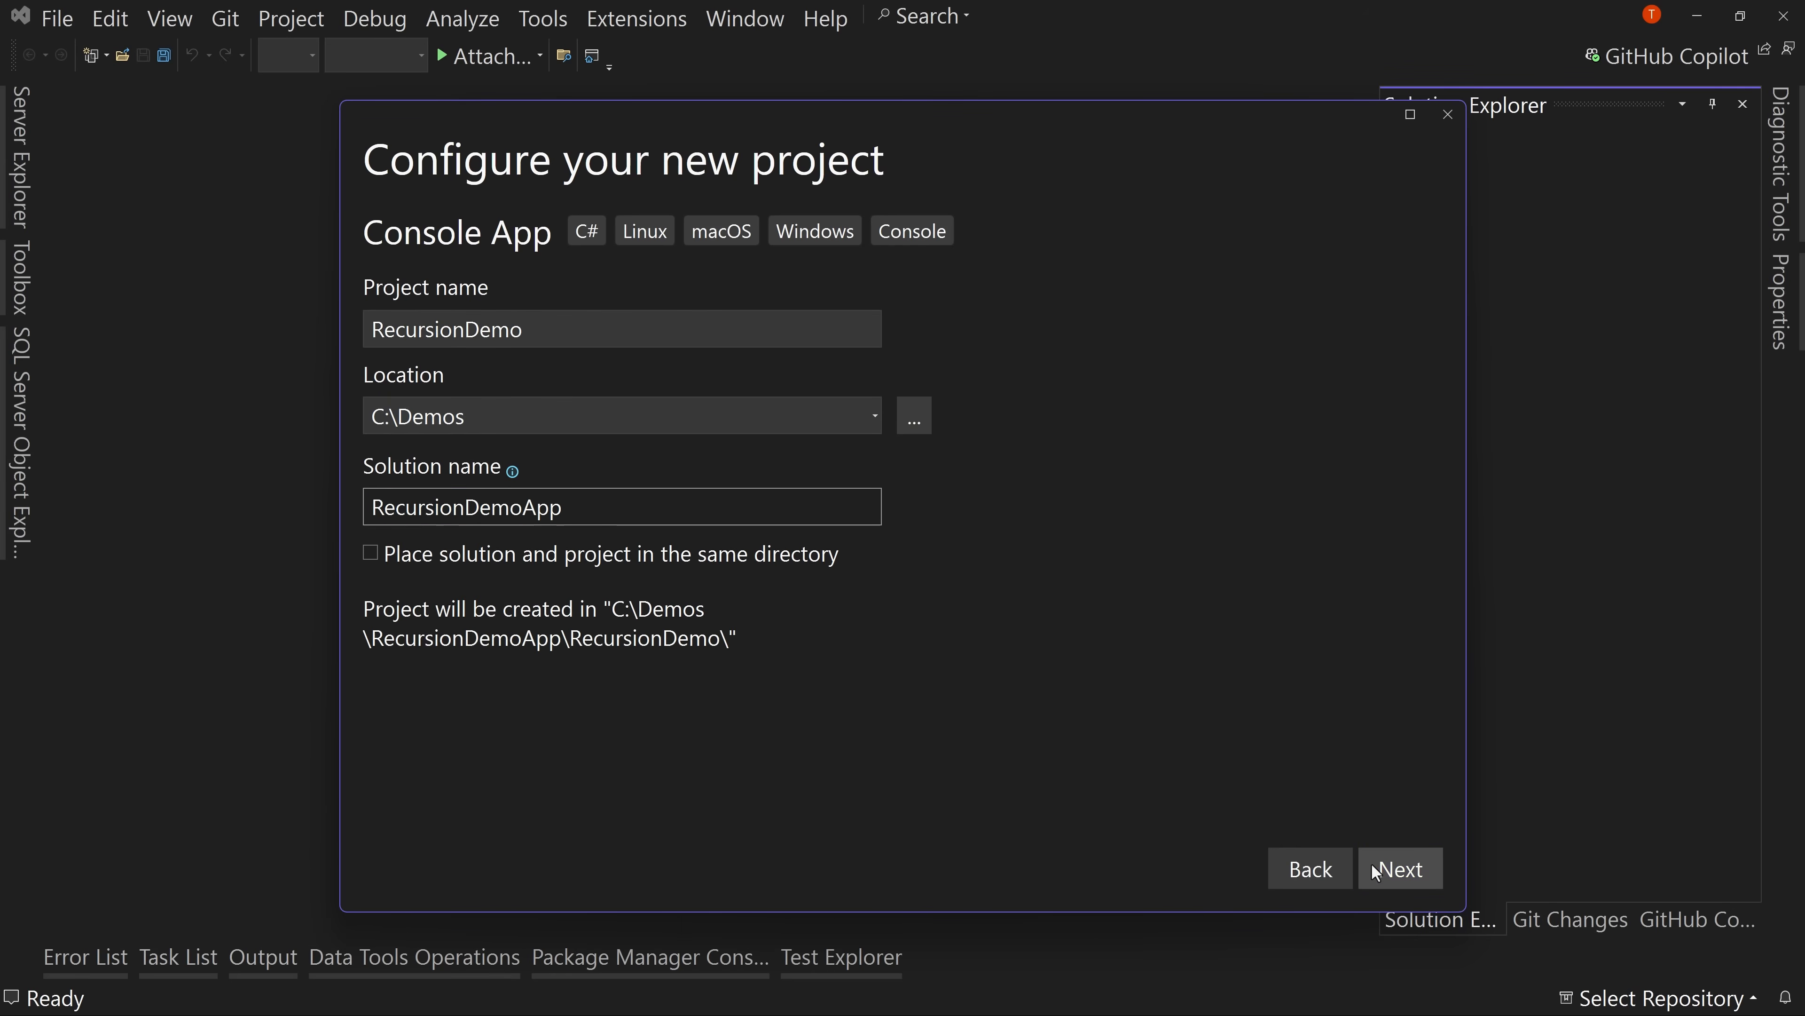
Choose .NET 8 as the framework and create the project.
{"action": "left_click", "coordinate": [1399, 868]}
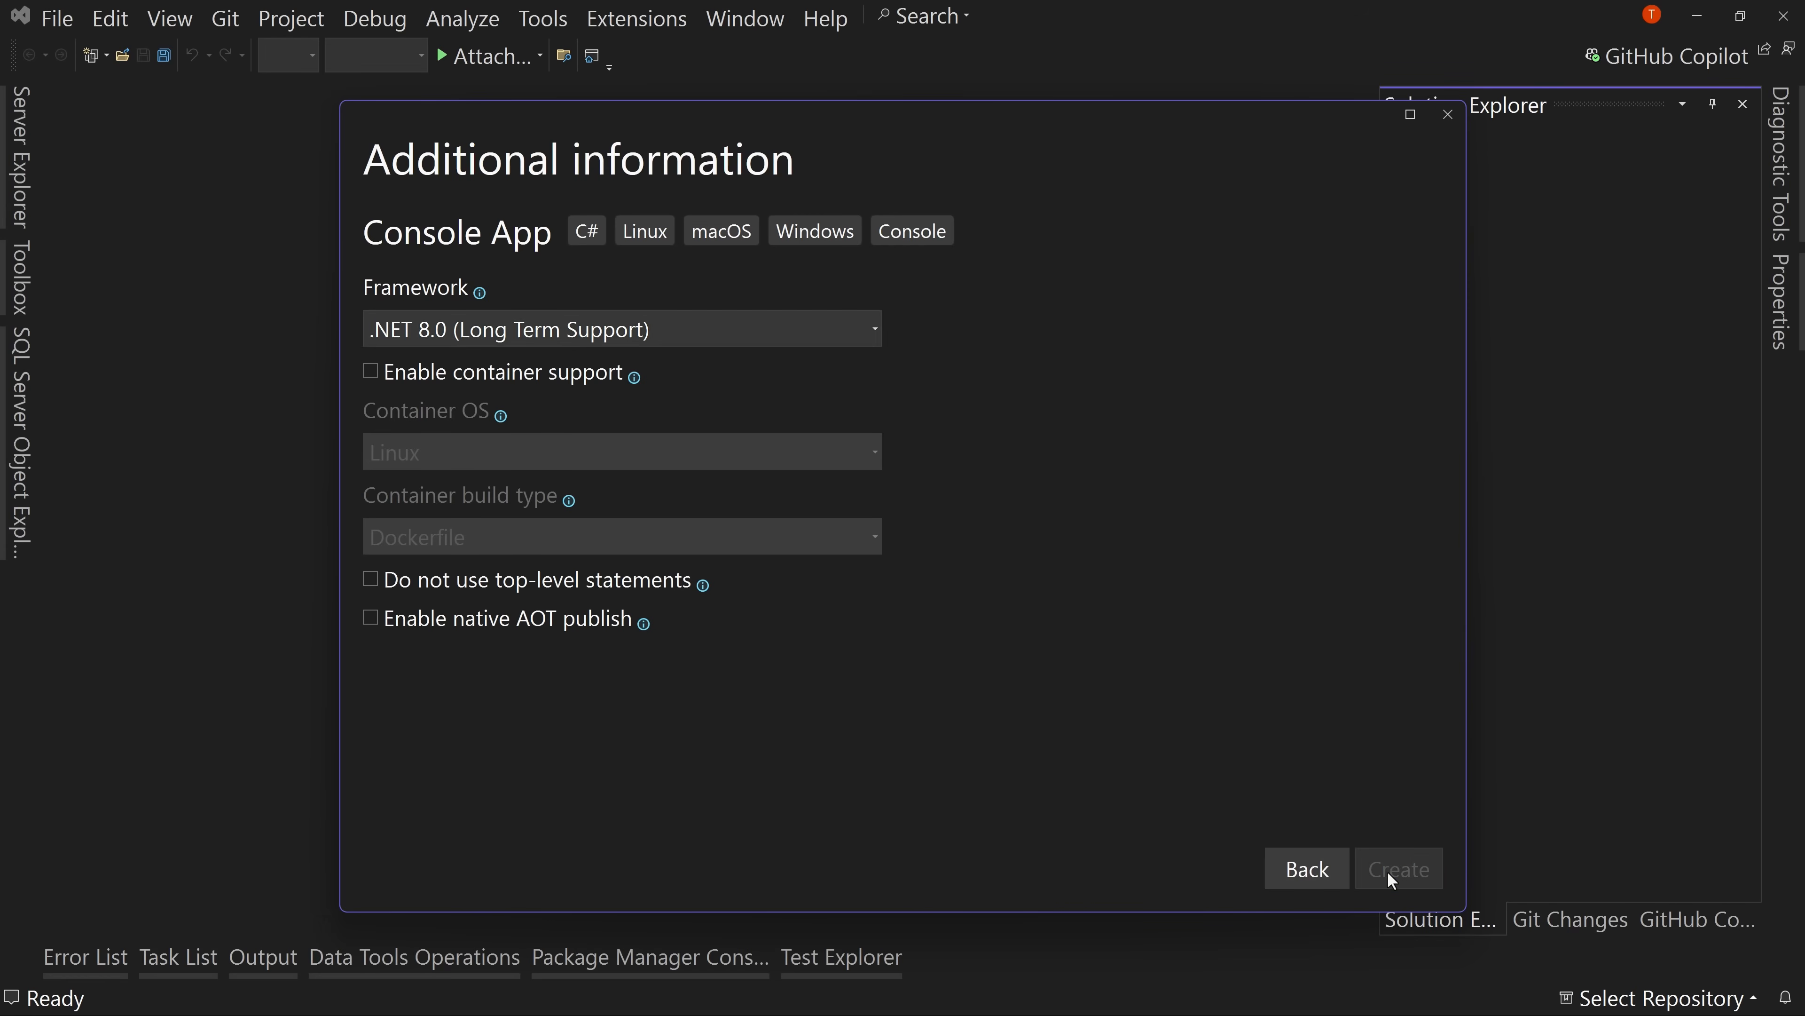
{"action": "mouse_move", "coordinate": [1072, 351]}
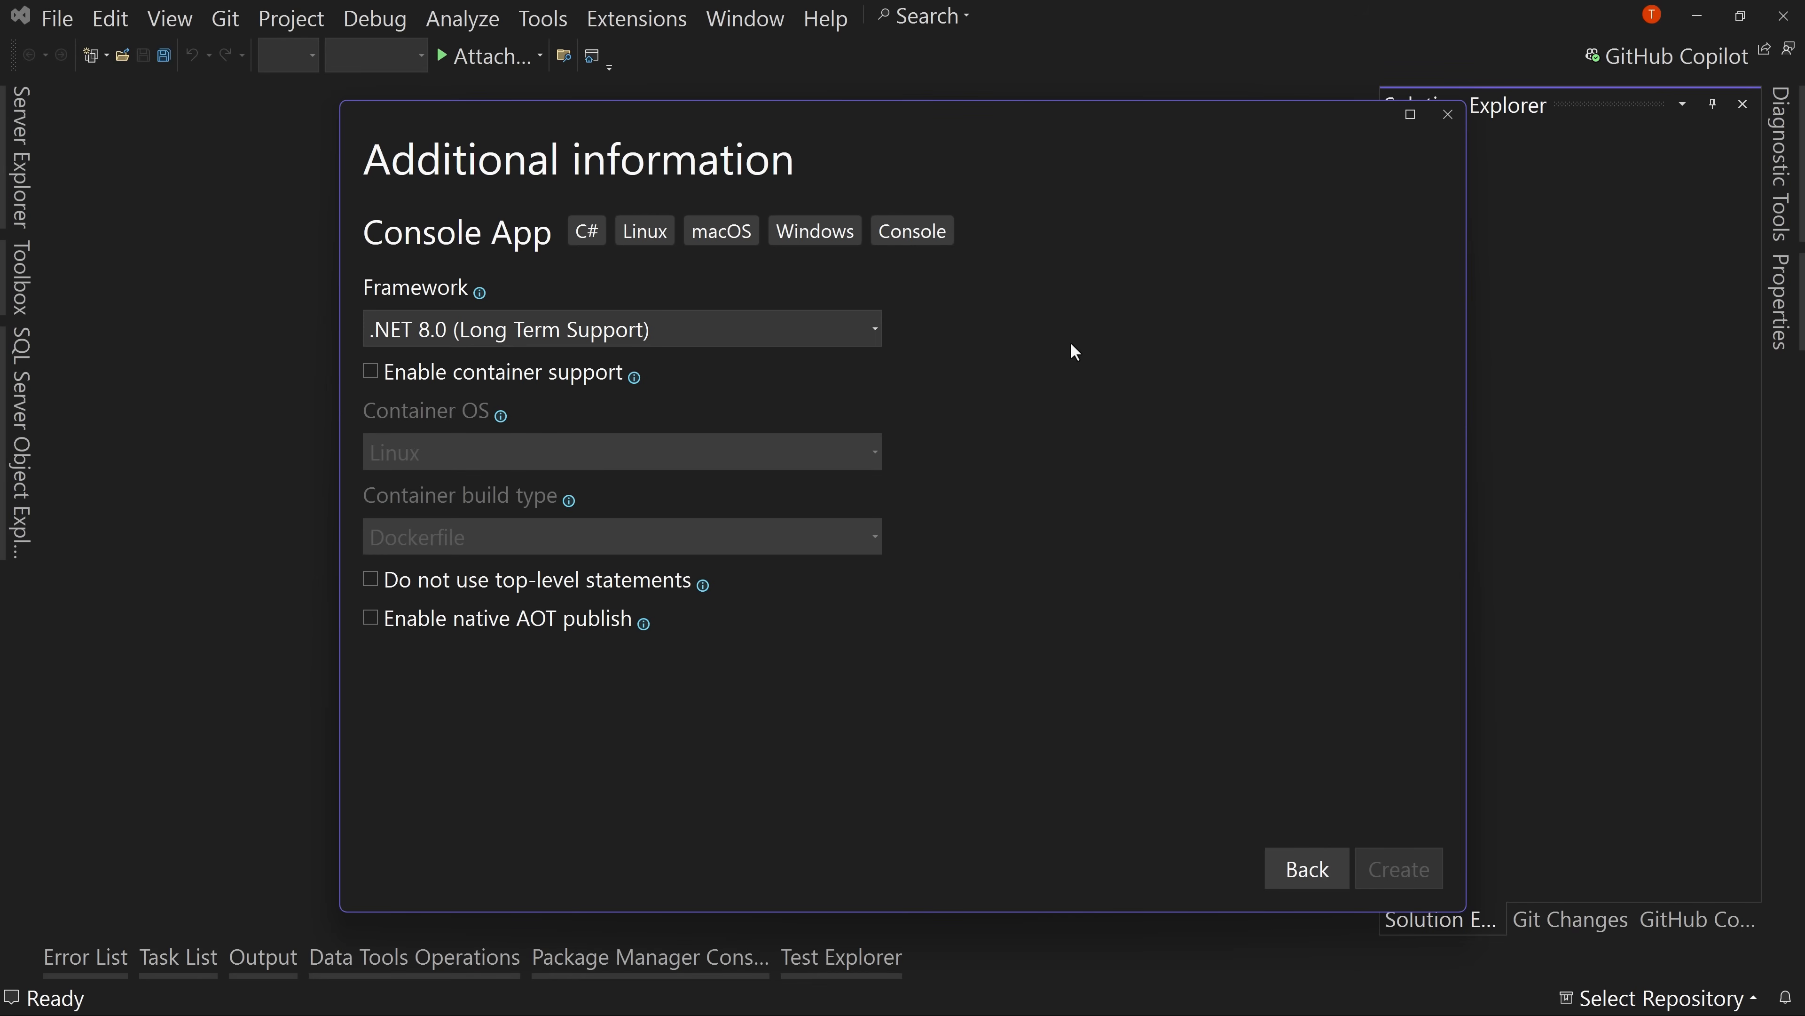
{"action": "left_click", "coordinate": [1398, 868]}
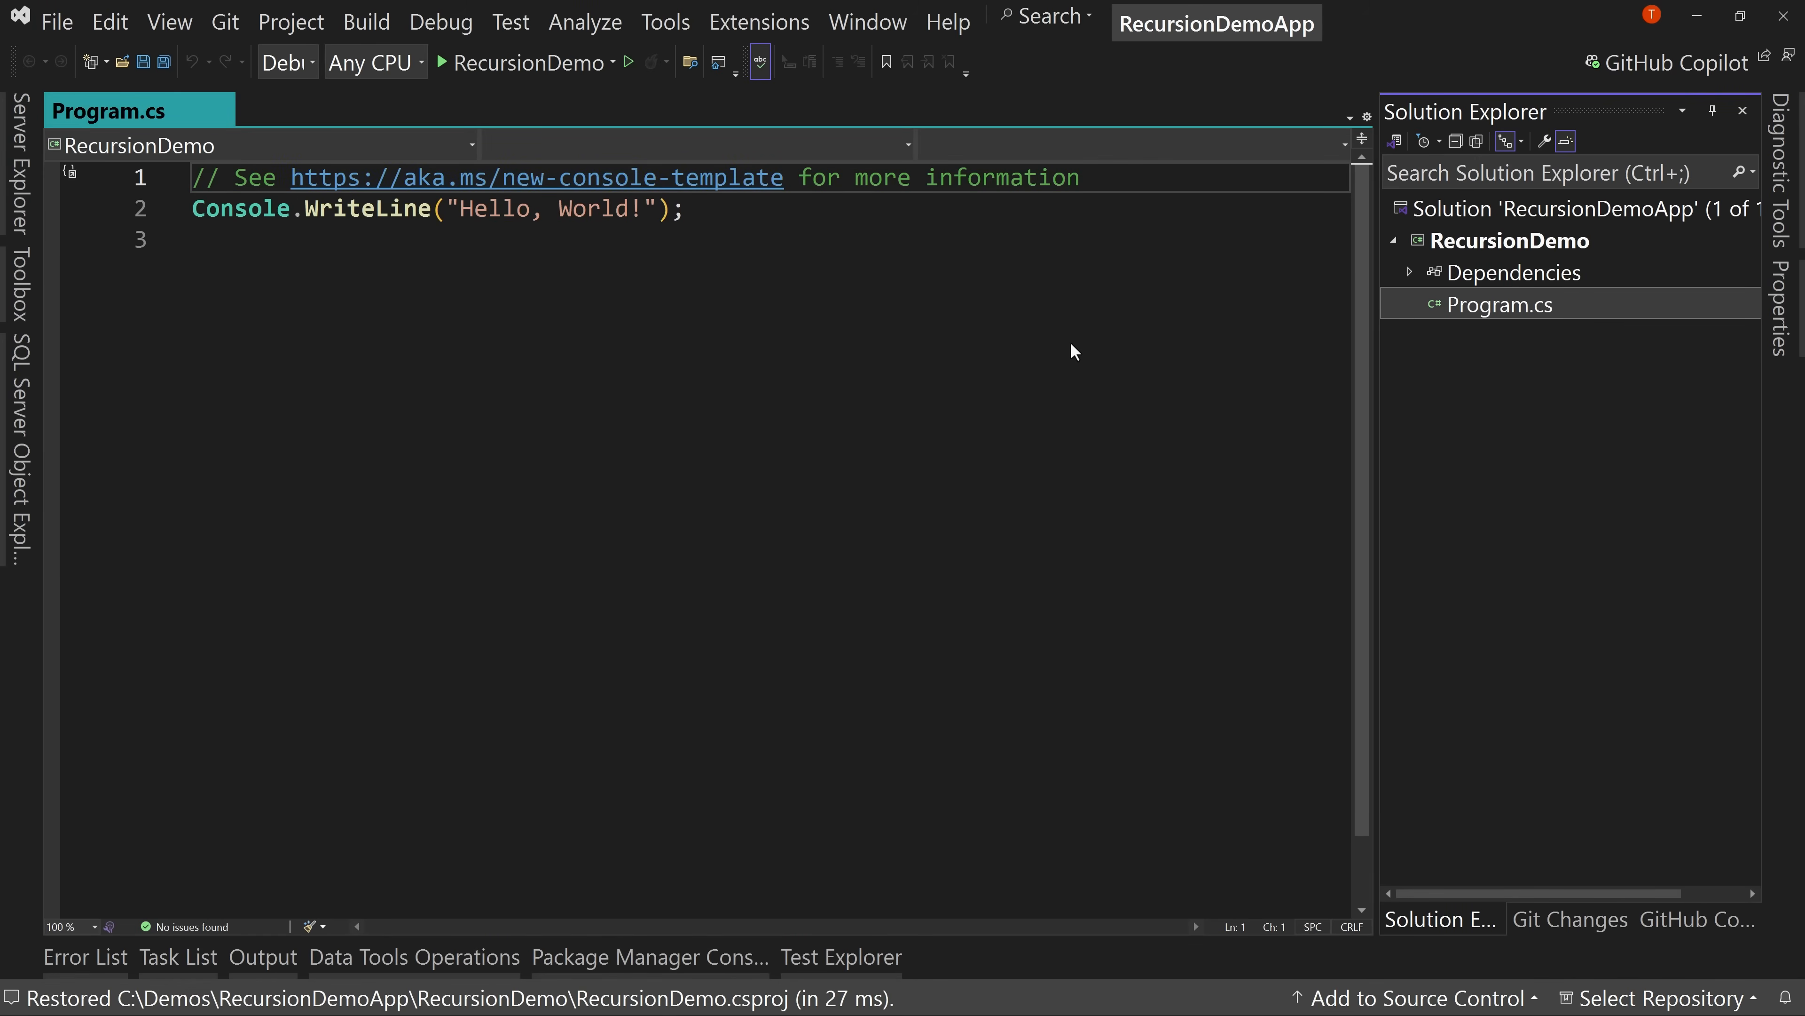
Delete all the template code from Program.cs.
{"action": "left_click_drag", "start_coordinate": [378, 209], "coordinate": [703, 209]}
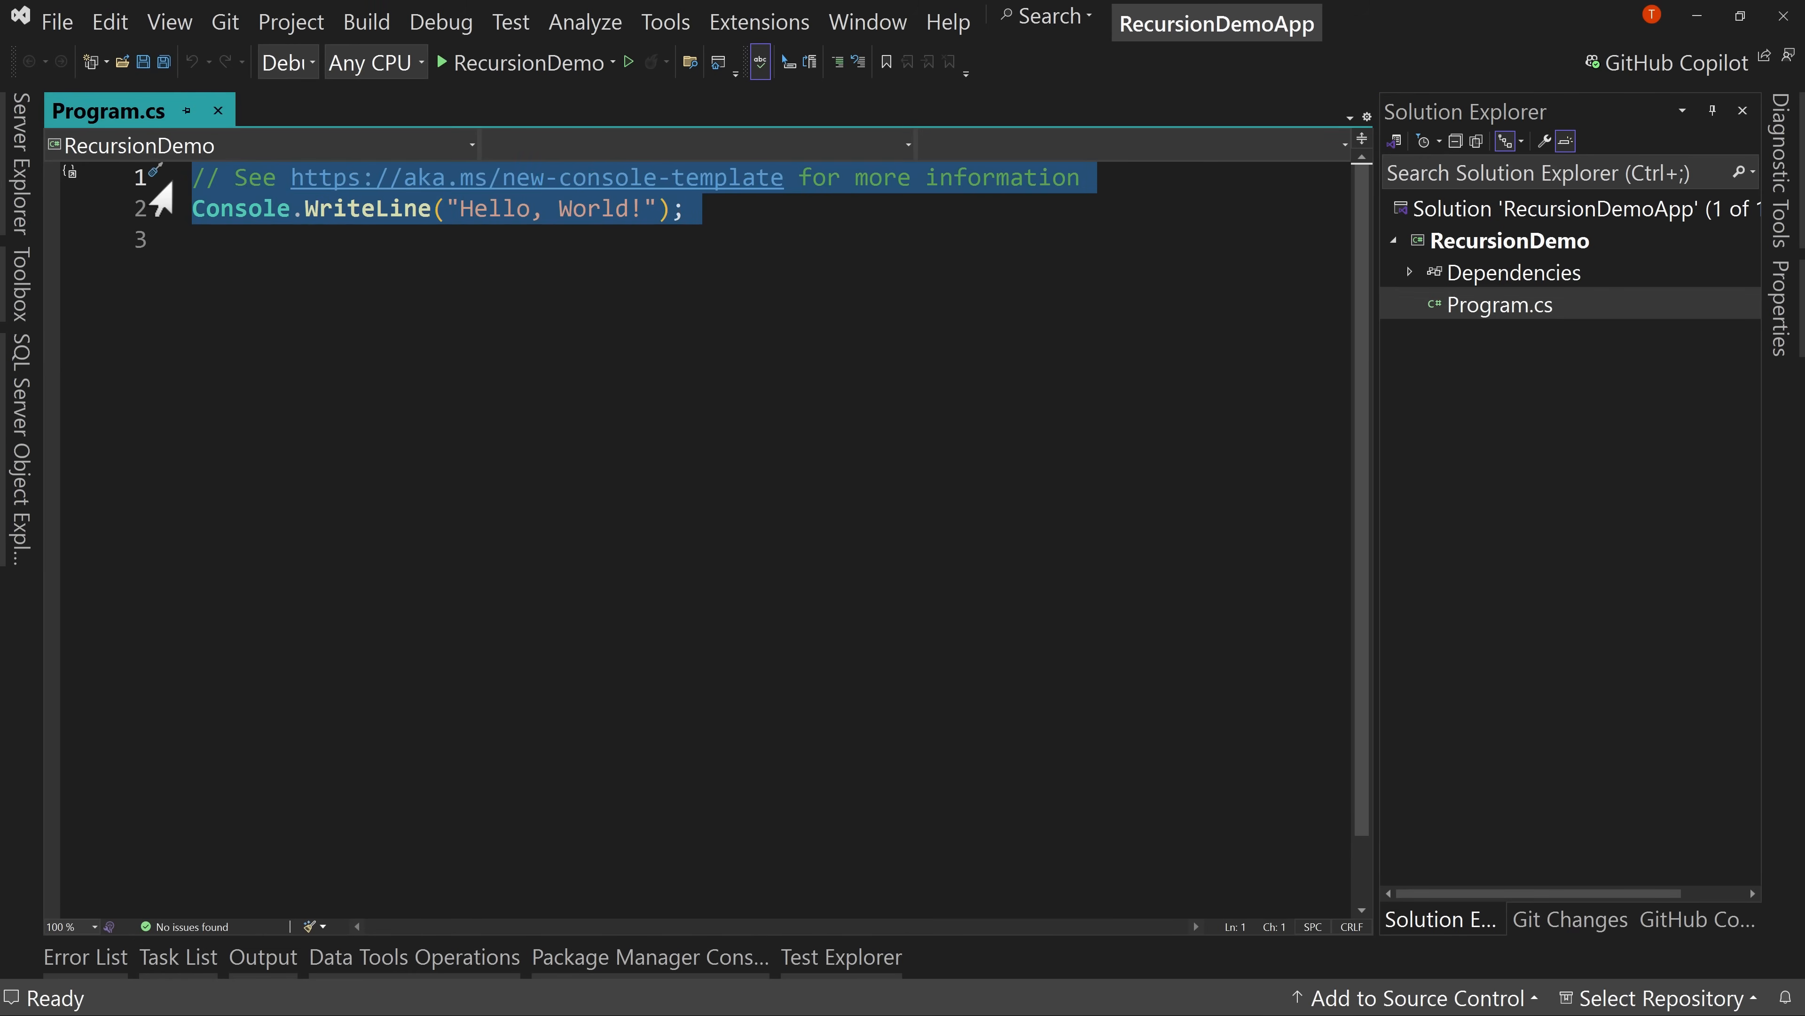
{"action": "key", "text": "Delete"}
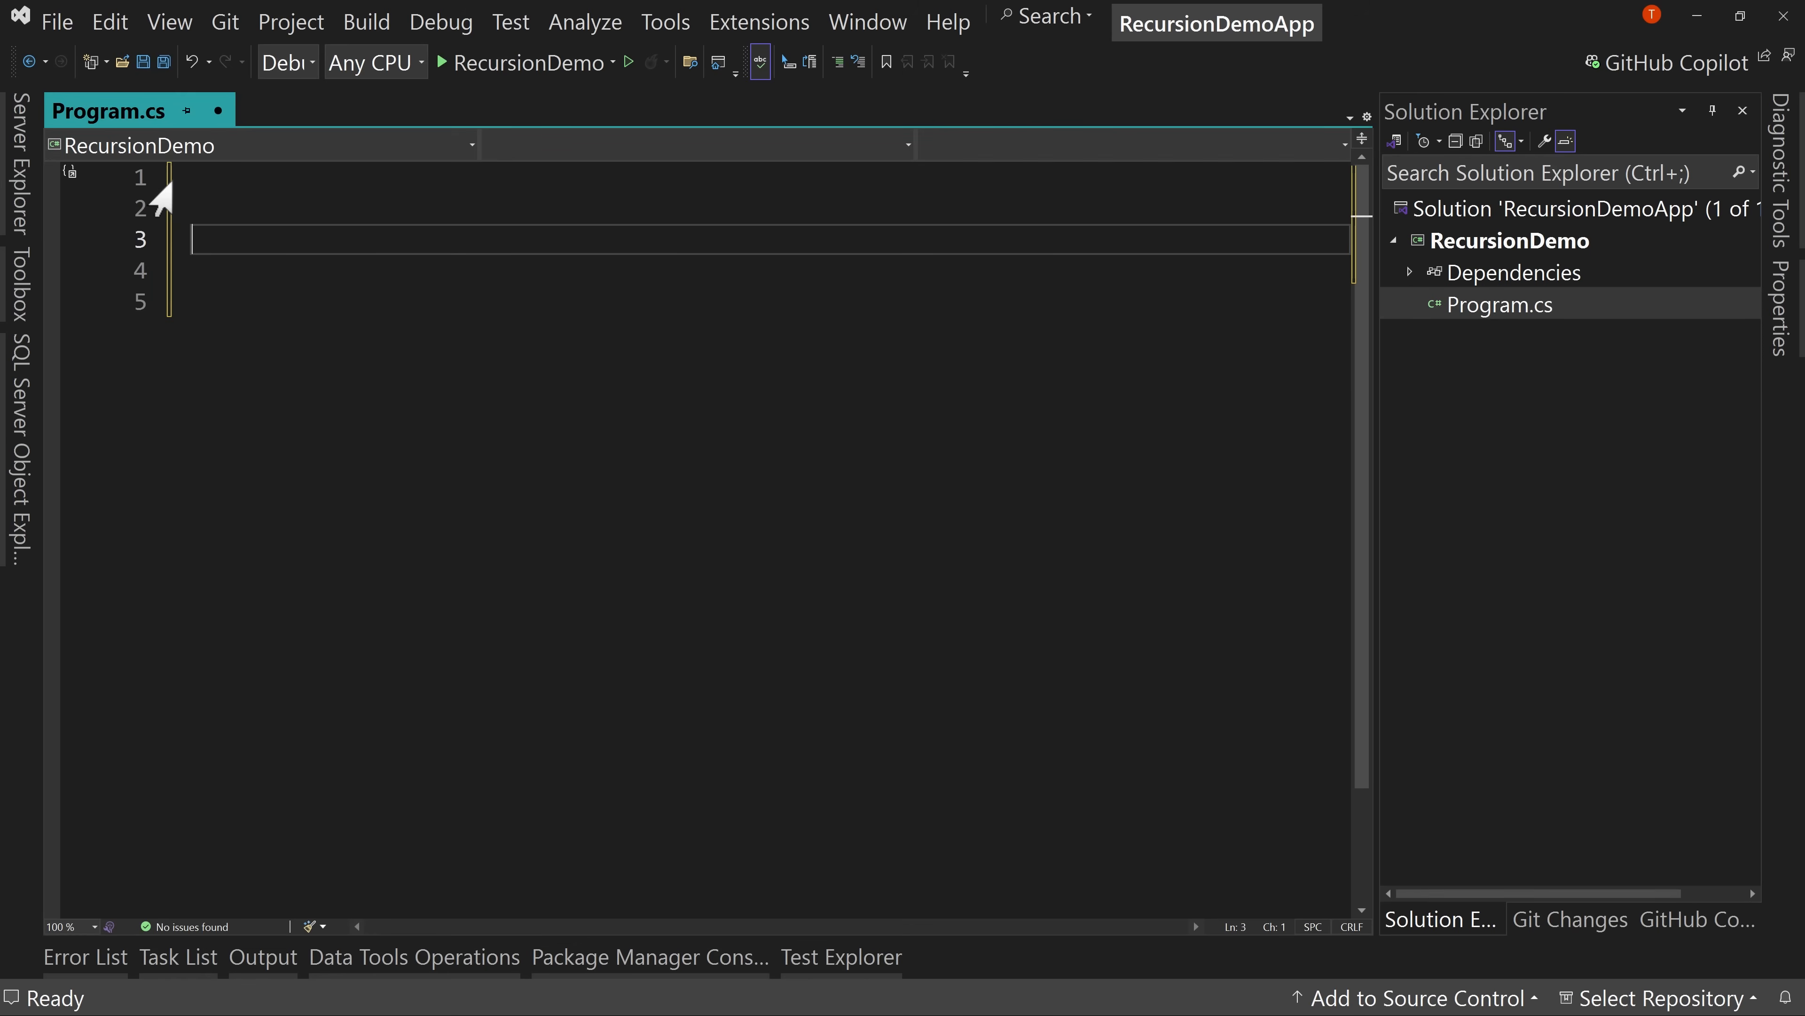
Write string[] directories = Directory.GetDirectories(directoryPath); using IntelliSense.
{"action": "type", "text": "string[]"}
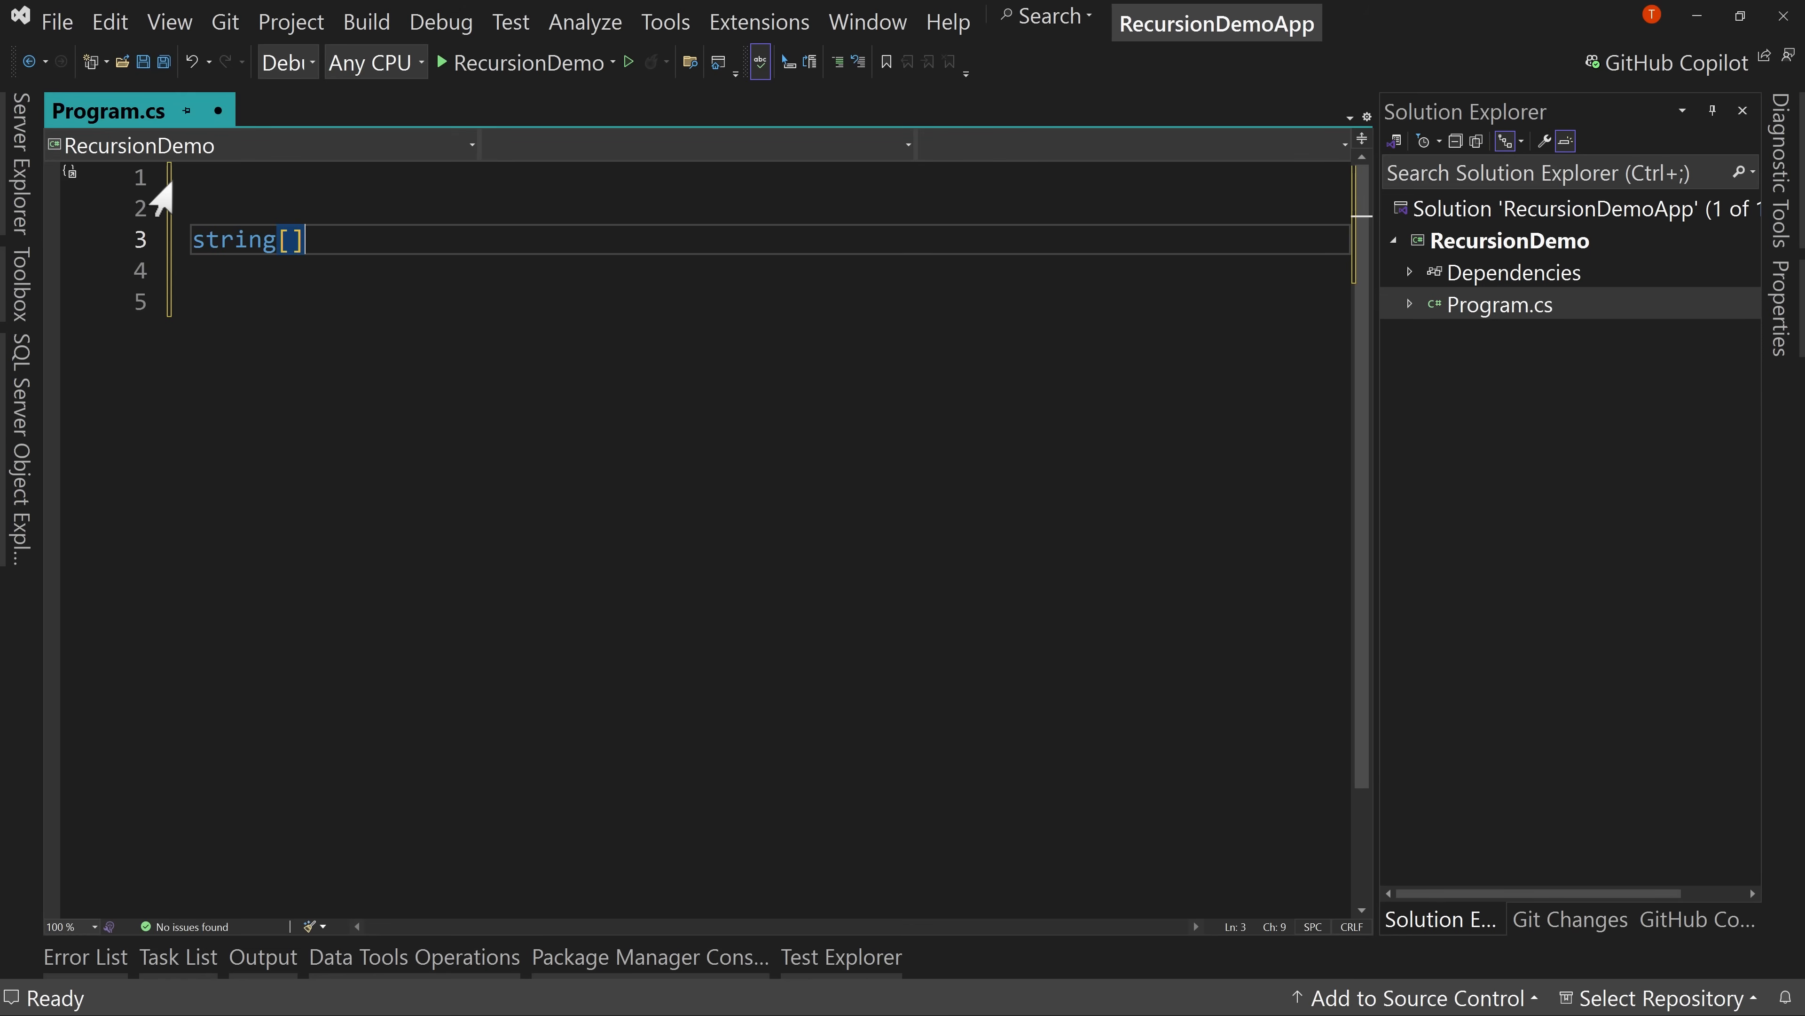
{"action": "type", "text": "ddi"}
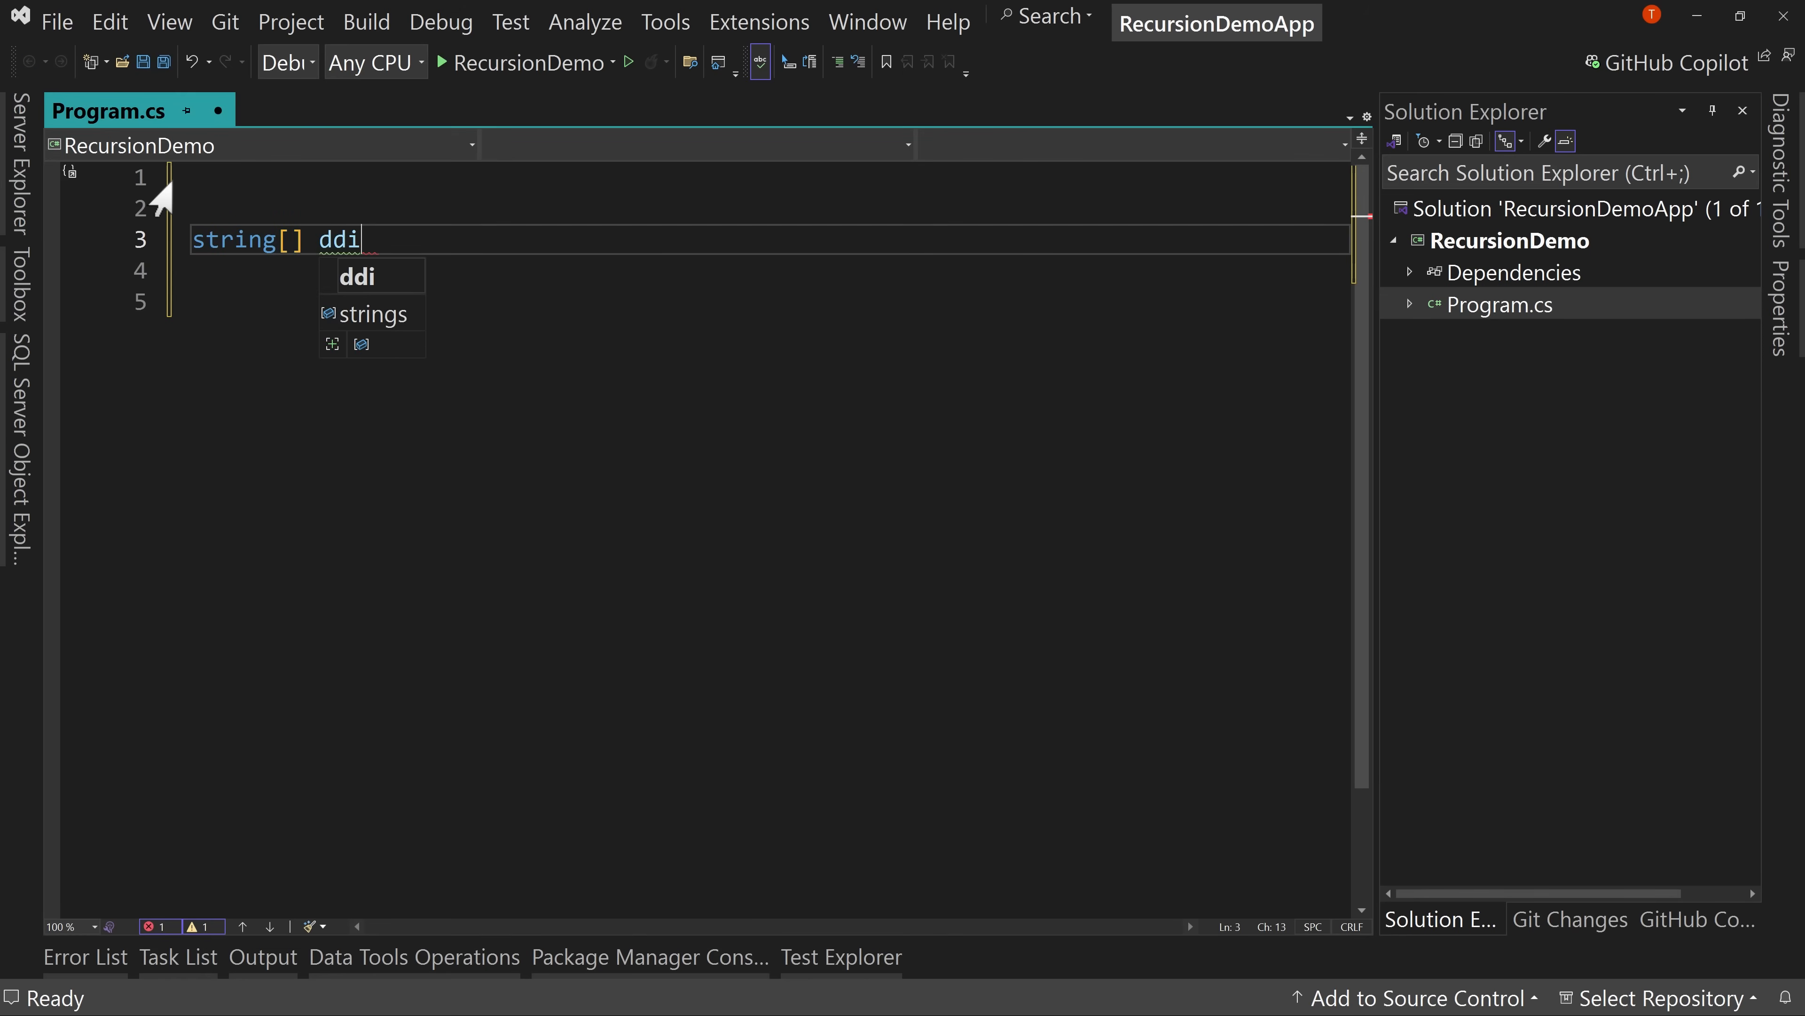
{"action": "type", "text": "directories"}
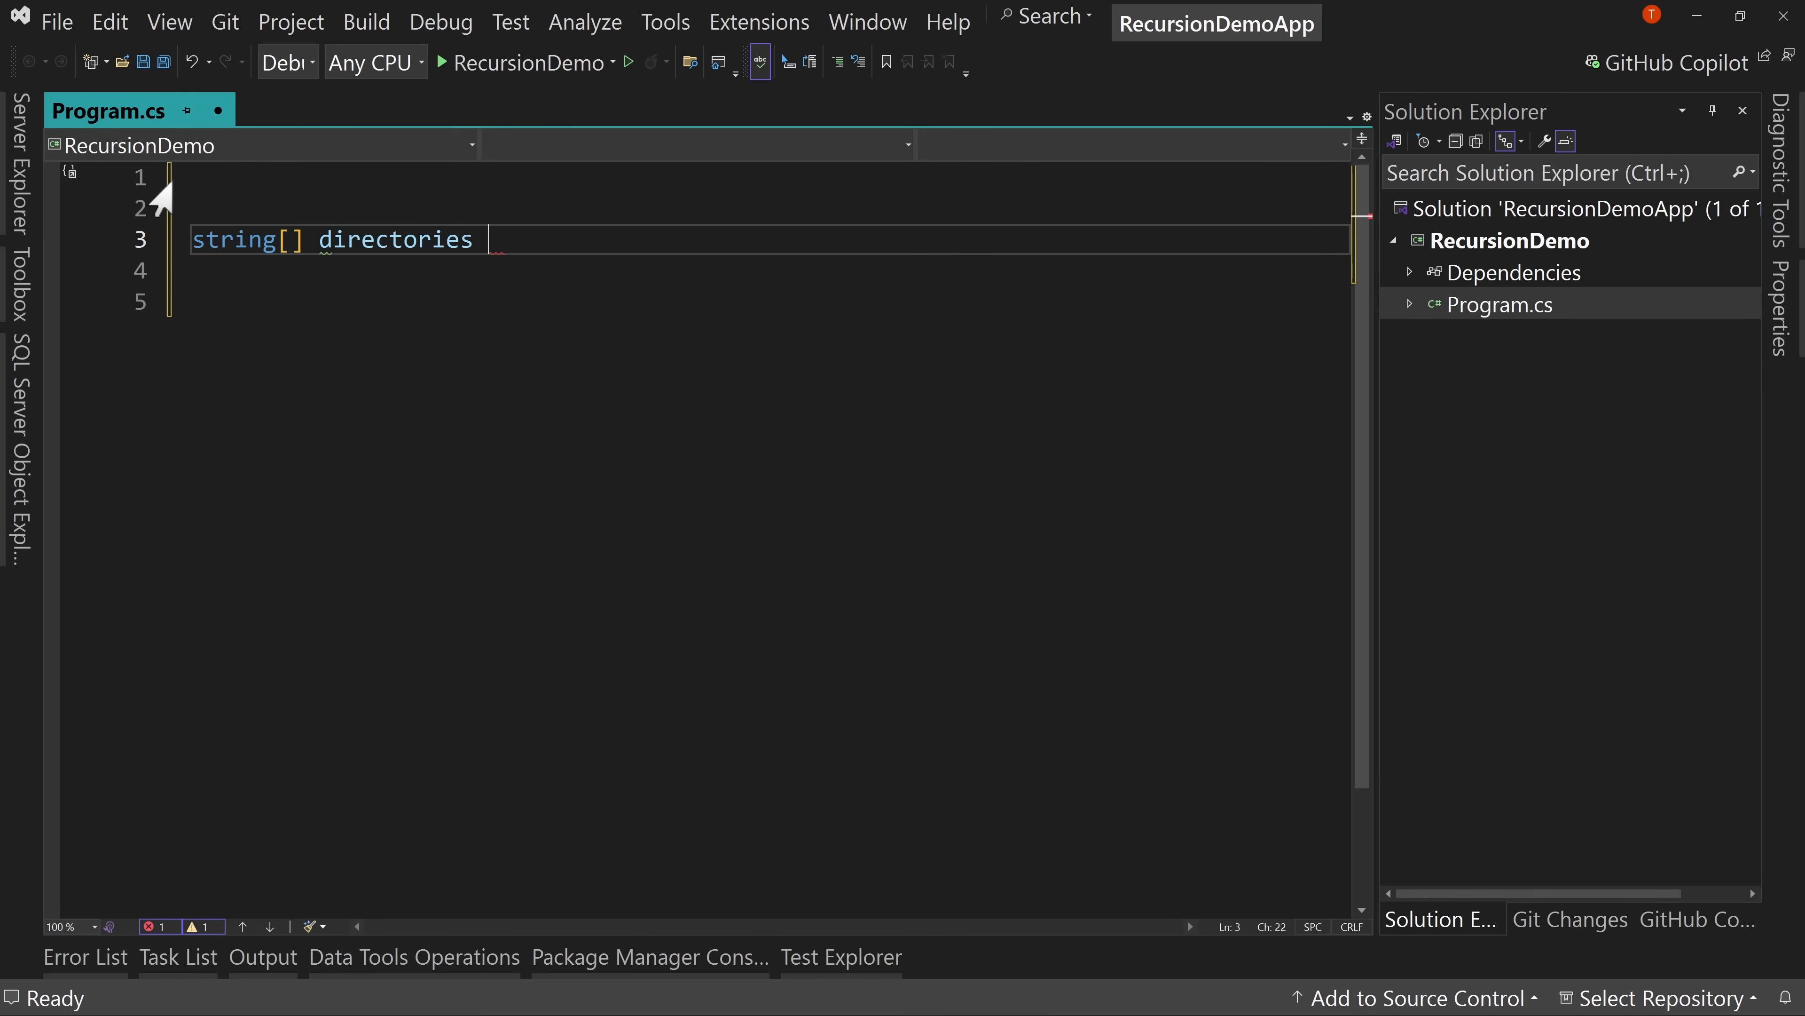
{"action": "type", "text": "= Directory"}
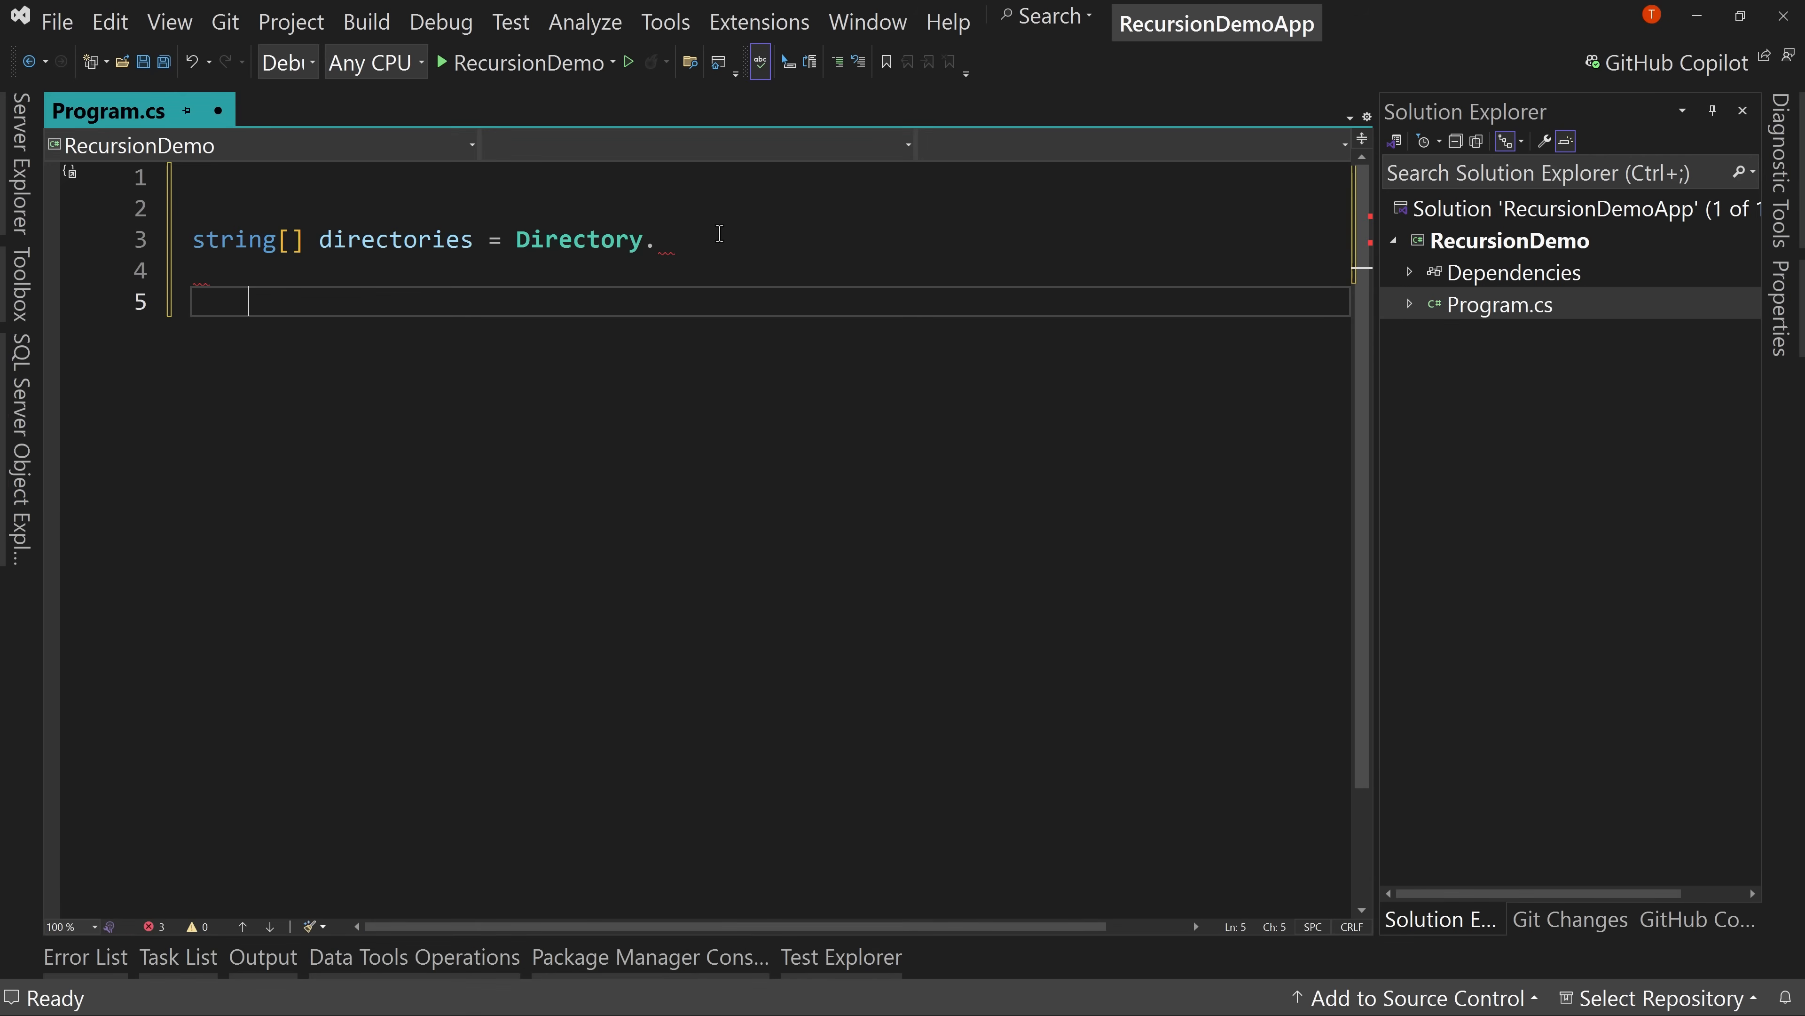
{"action": "type", "text": "."}
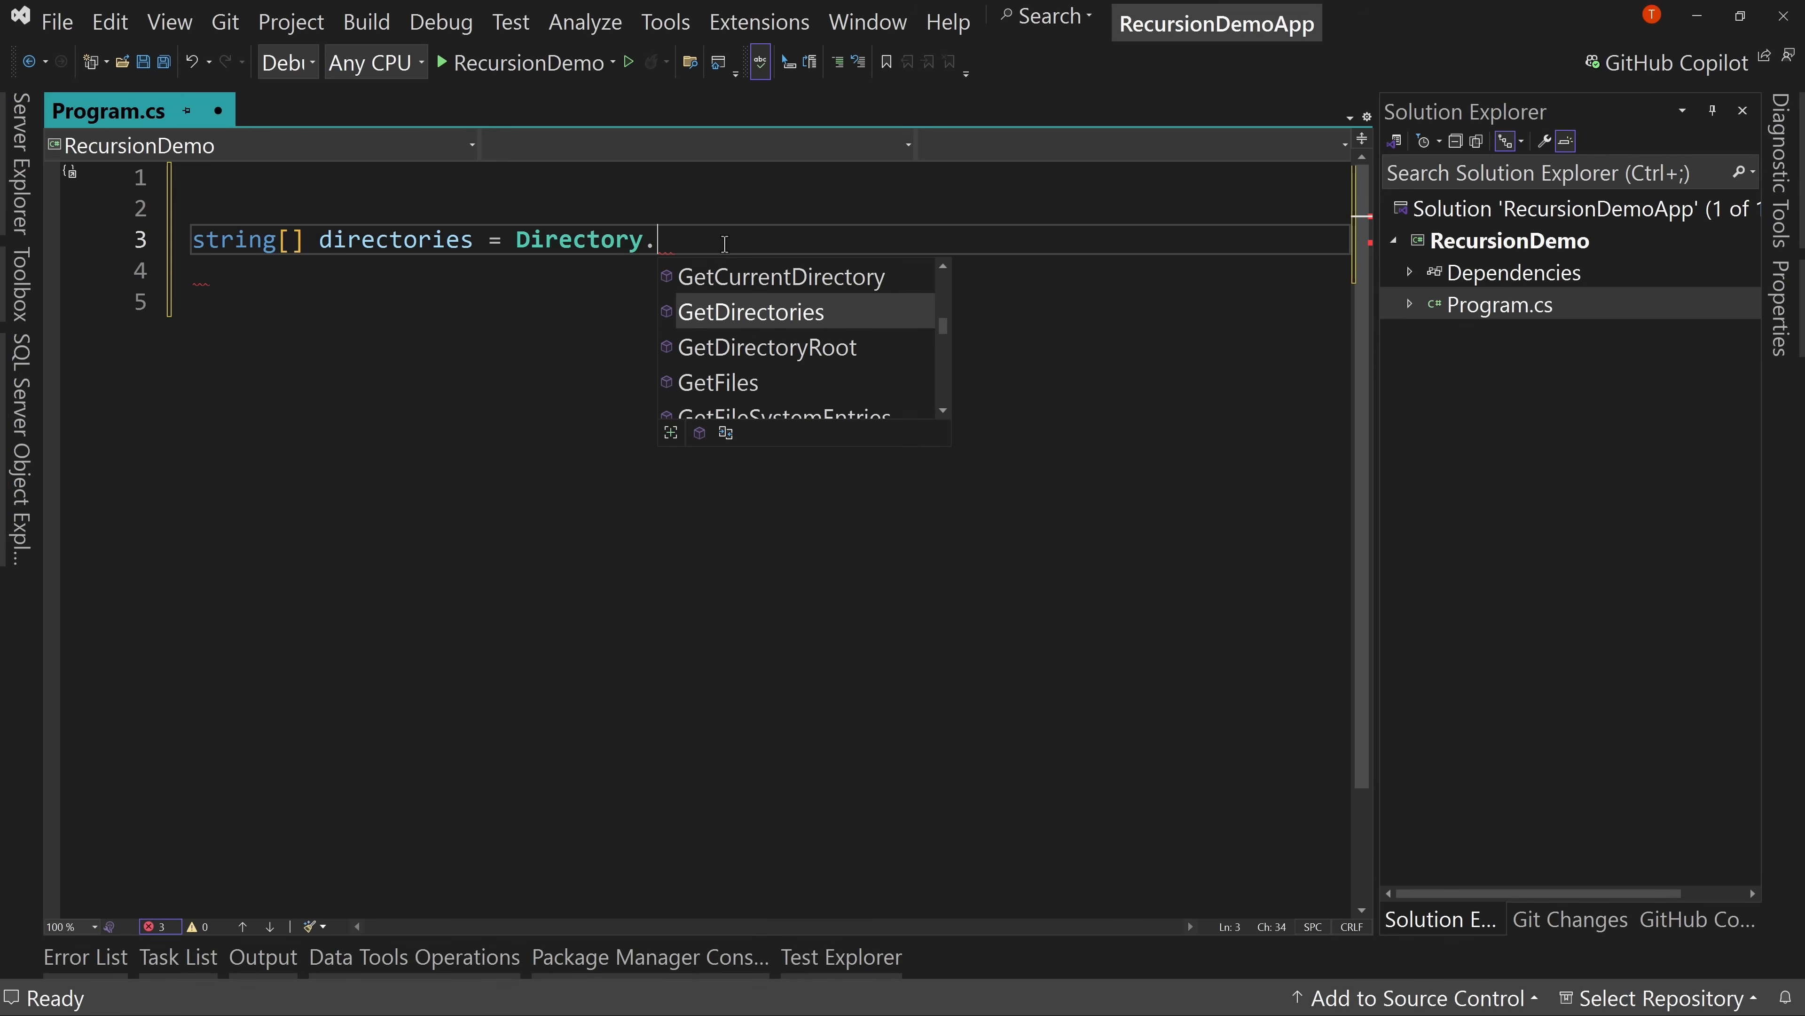
{"action": "type", "text": "get"}
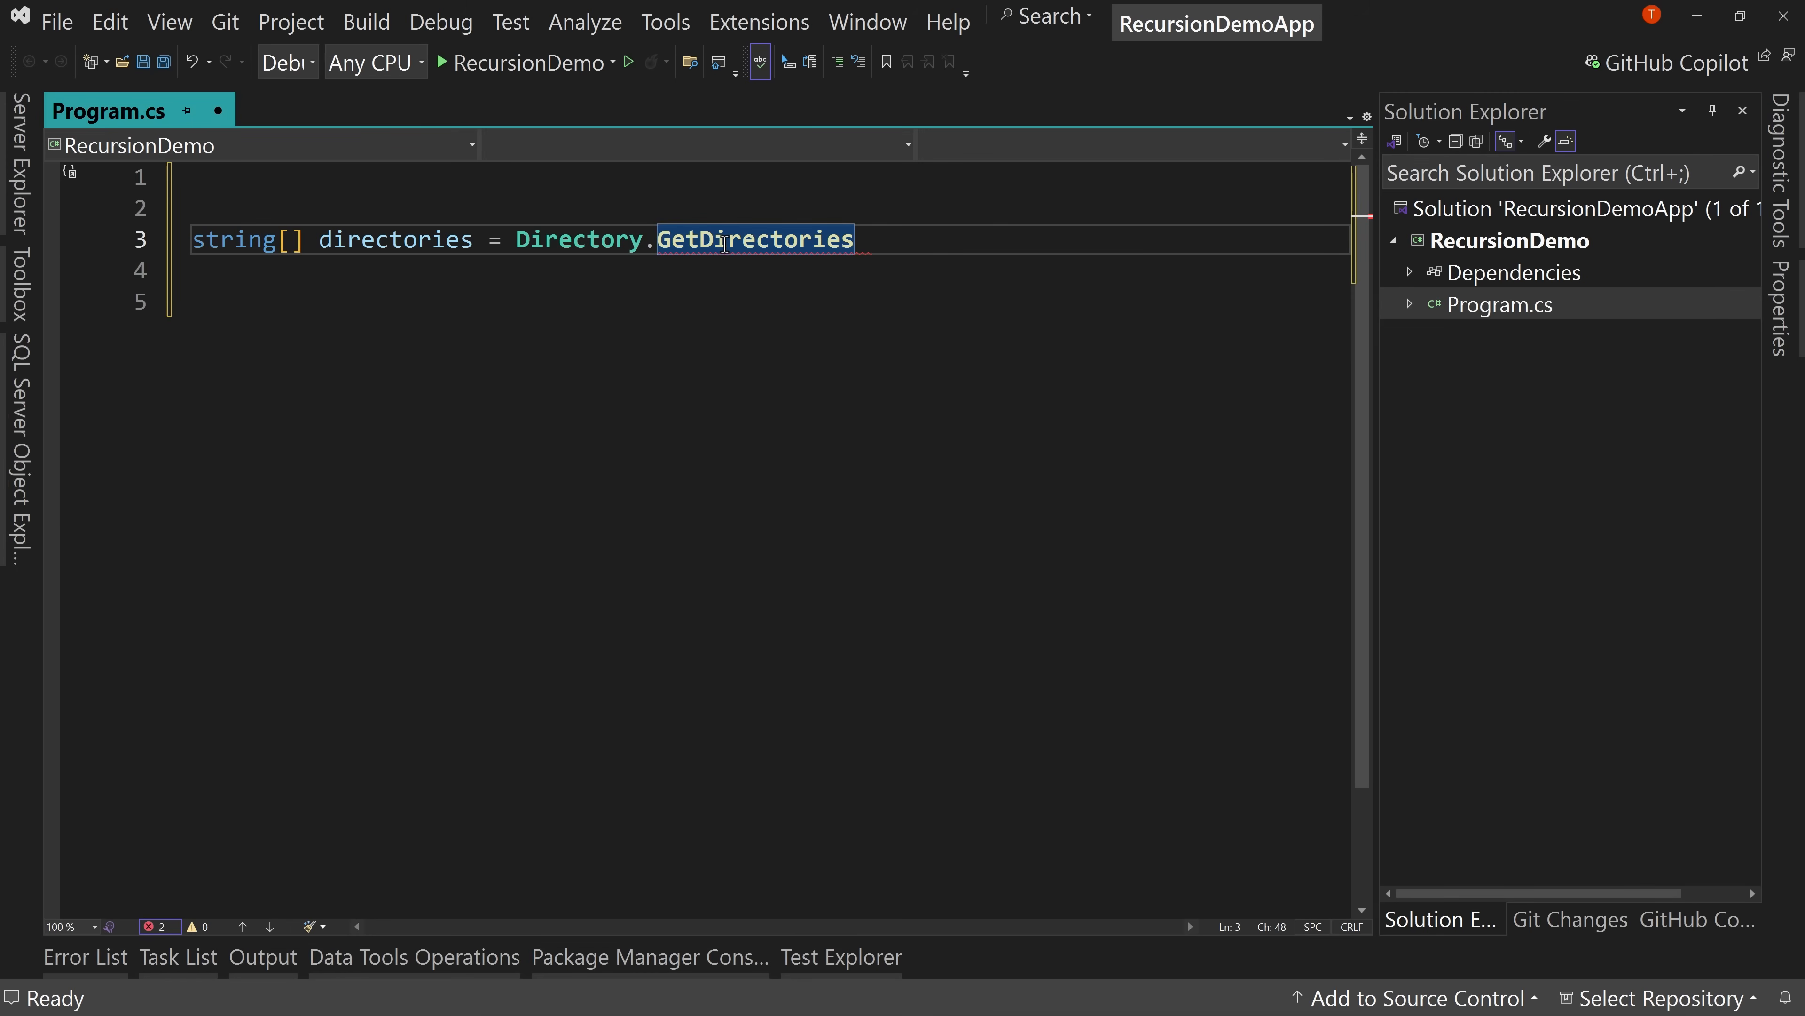
{"action": "type", "text": "("}
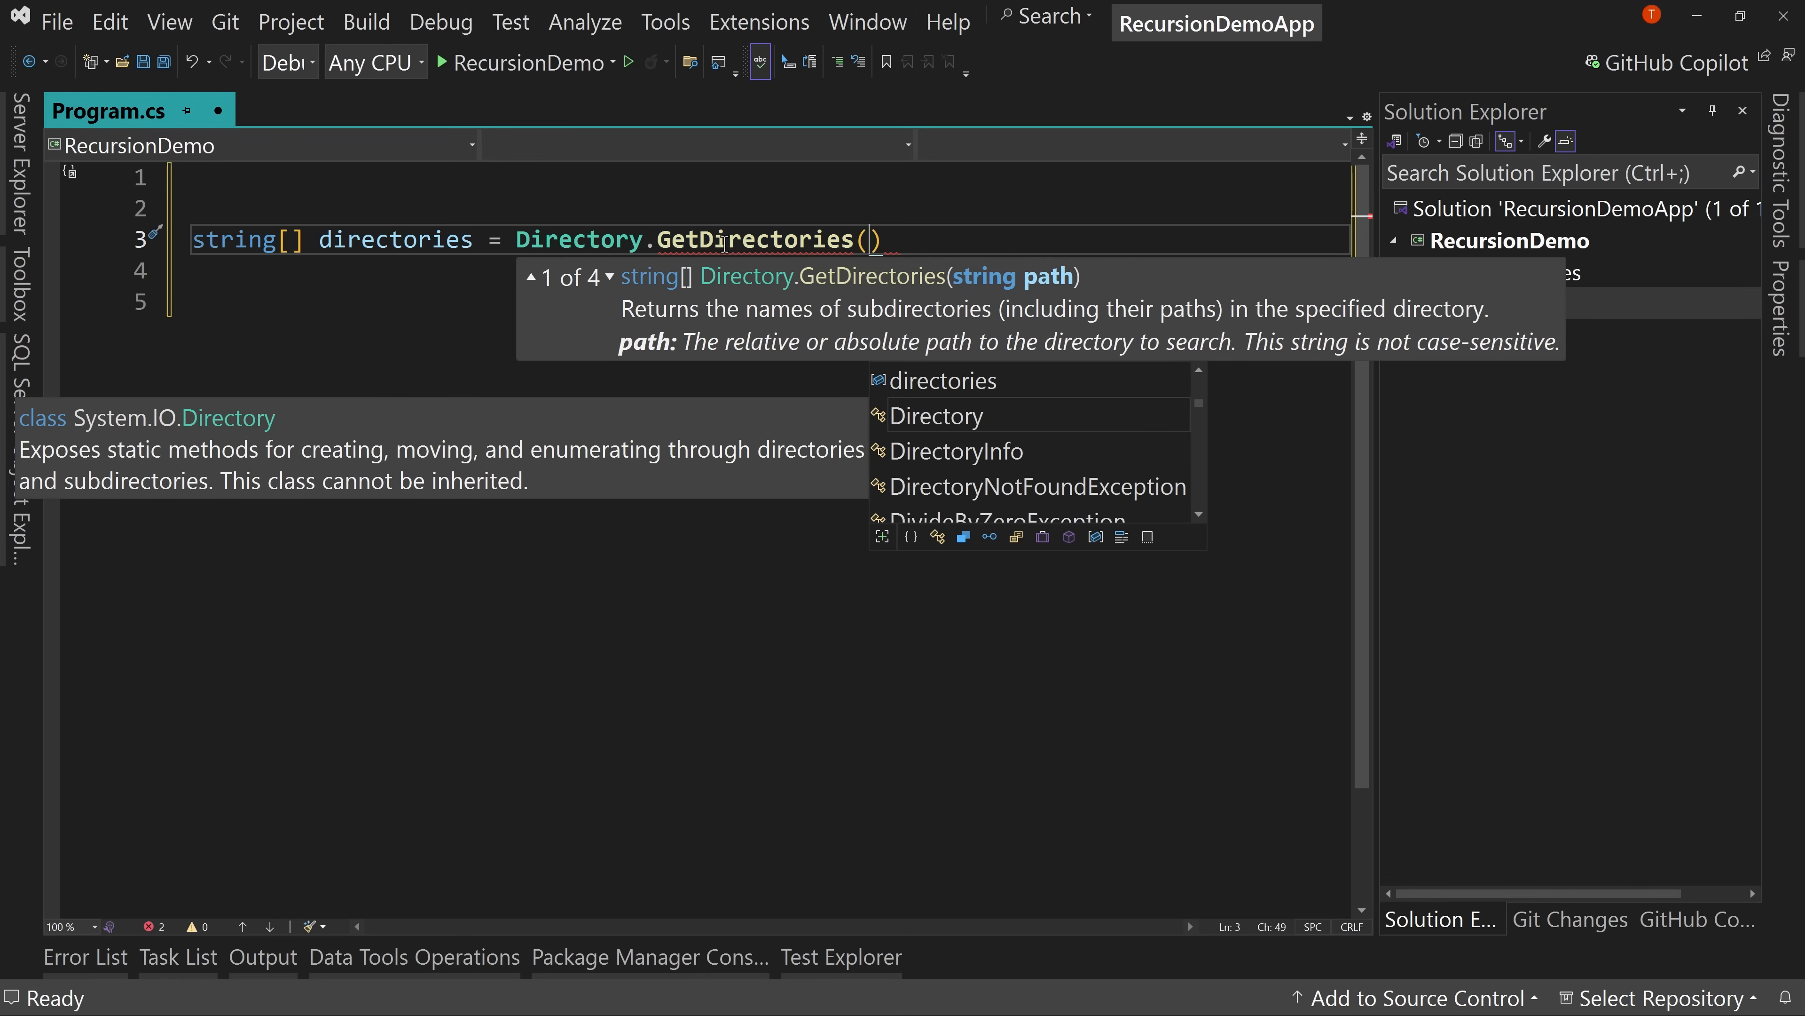
{"action": "type", "text": "d"}
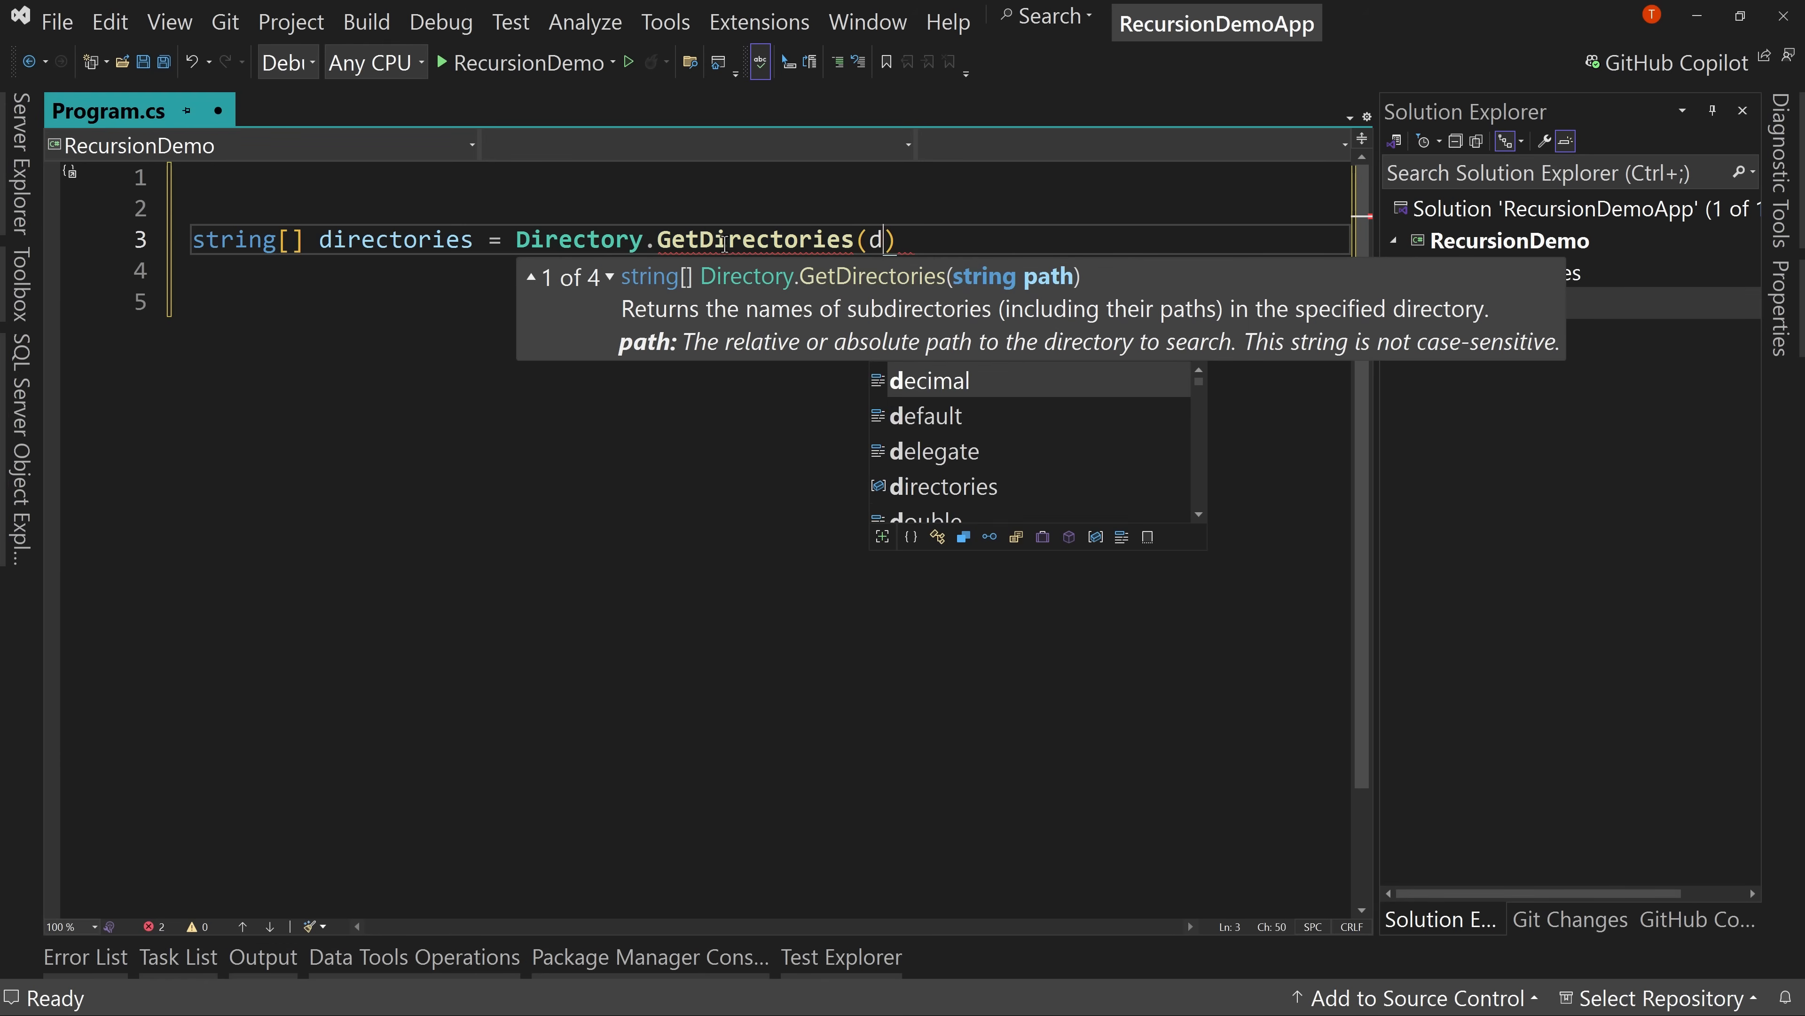
{"action": "type", "text": "irectoryPath"}
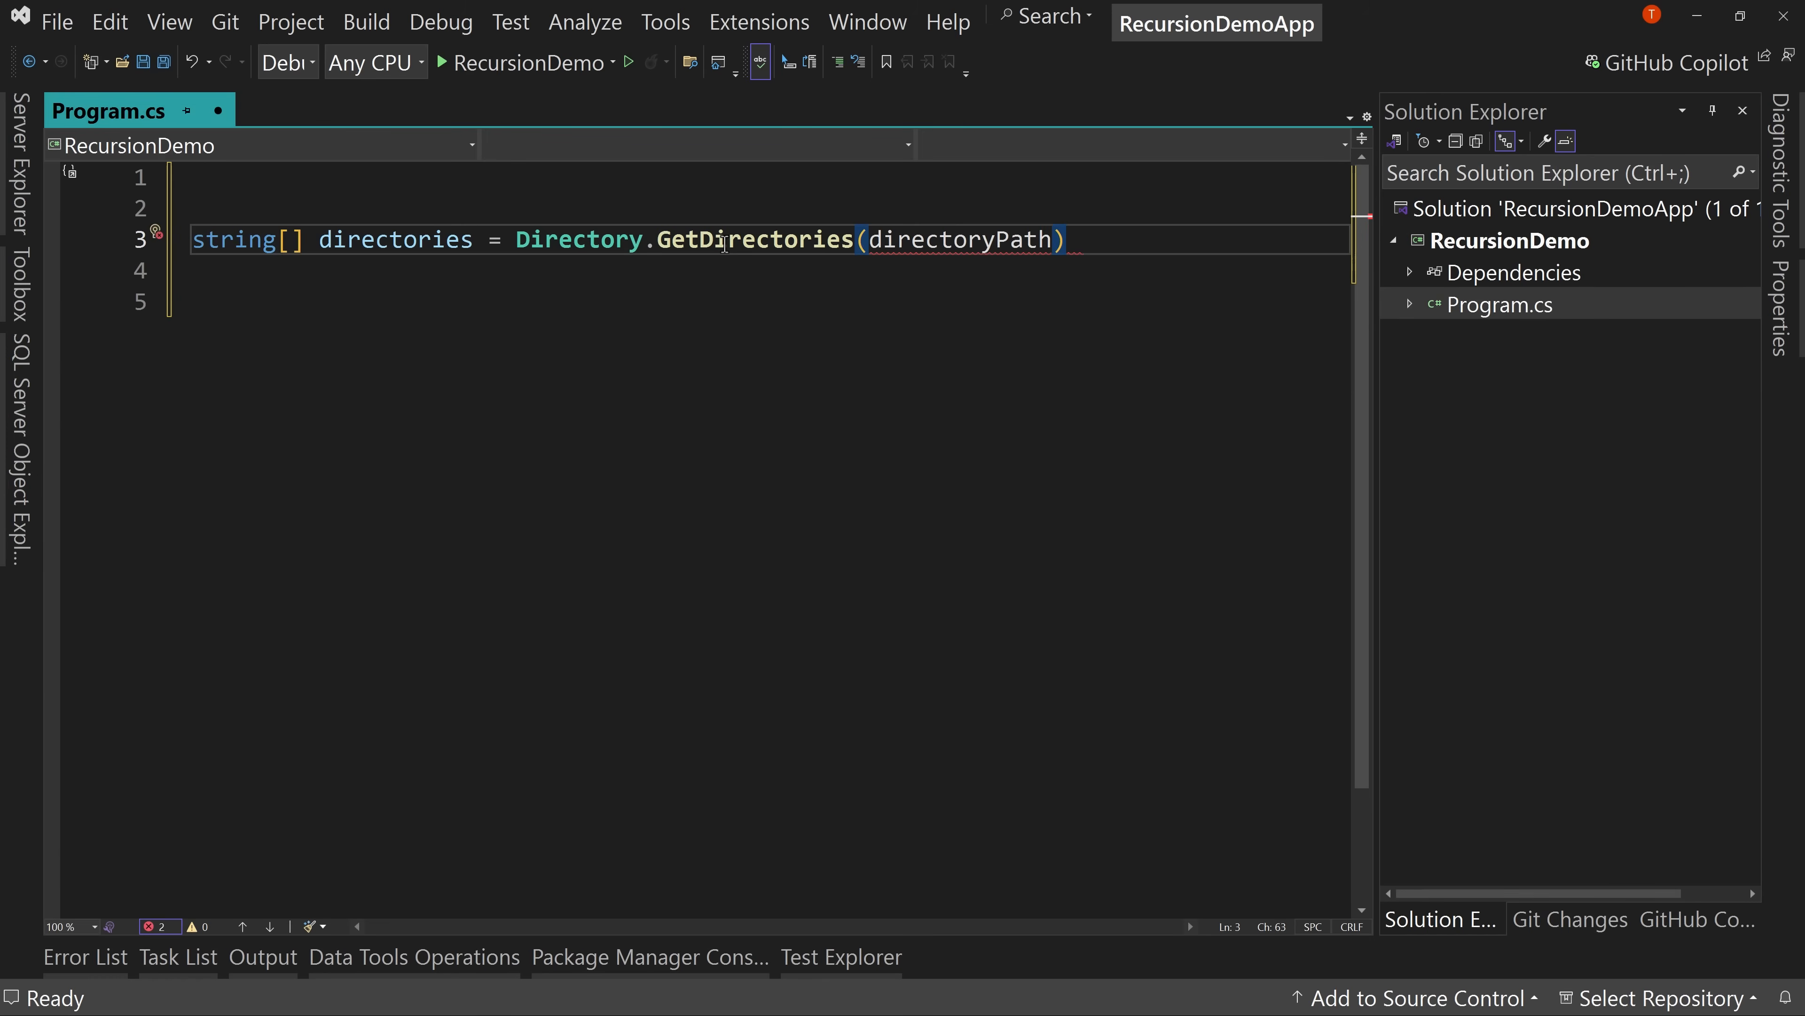
{"action": "type", "text": ";"}
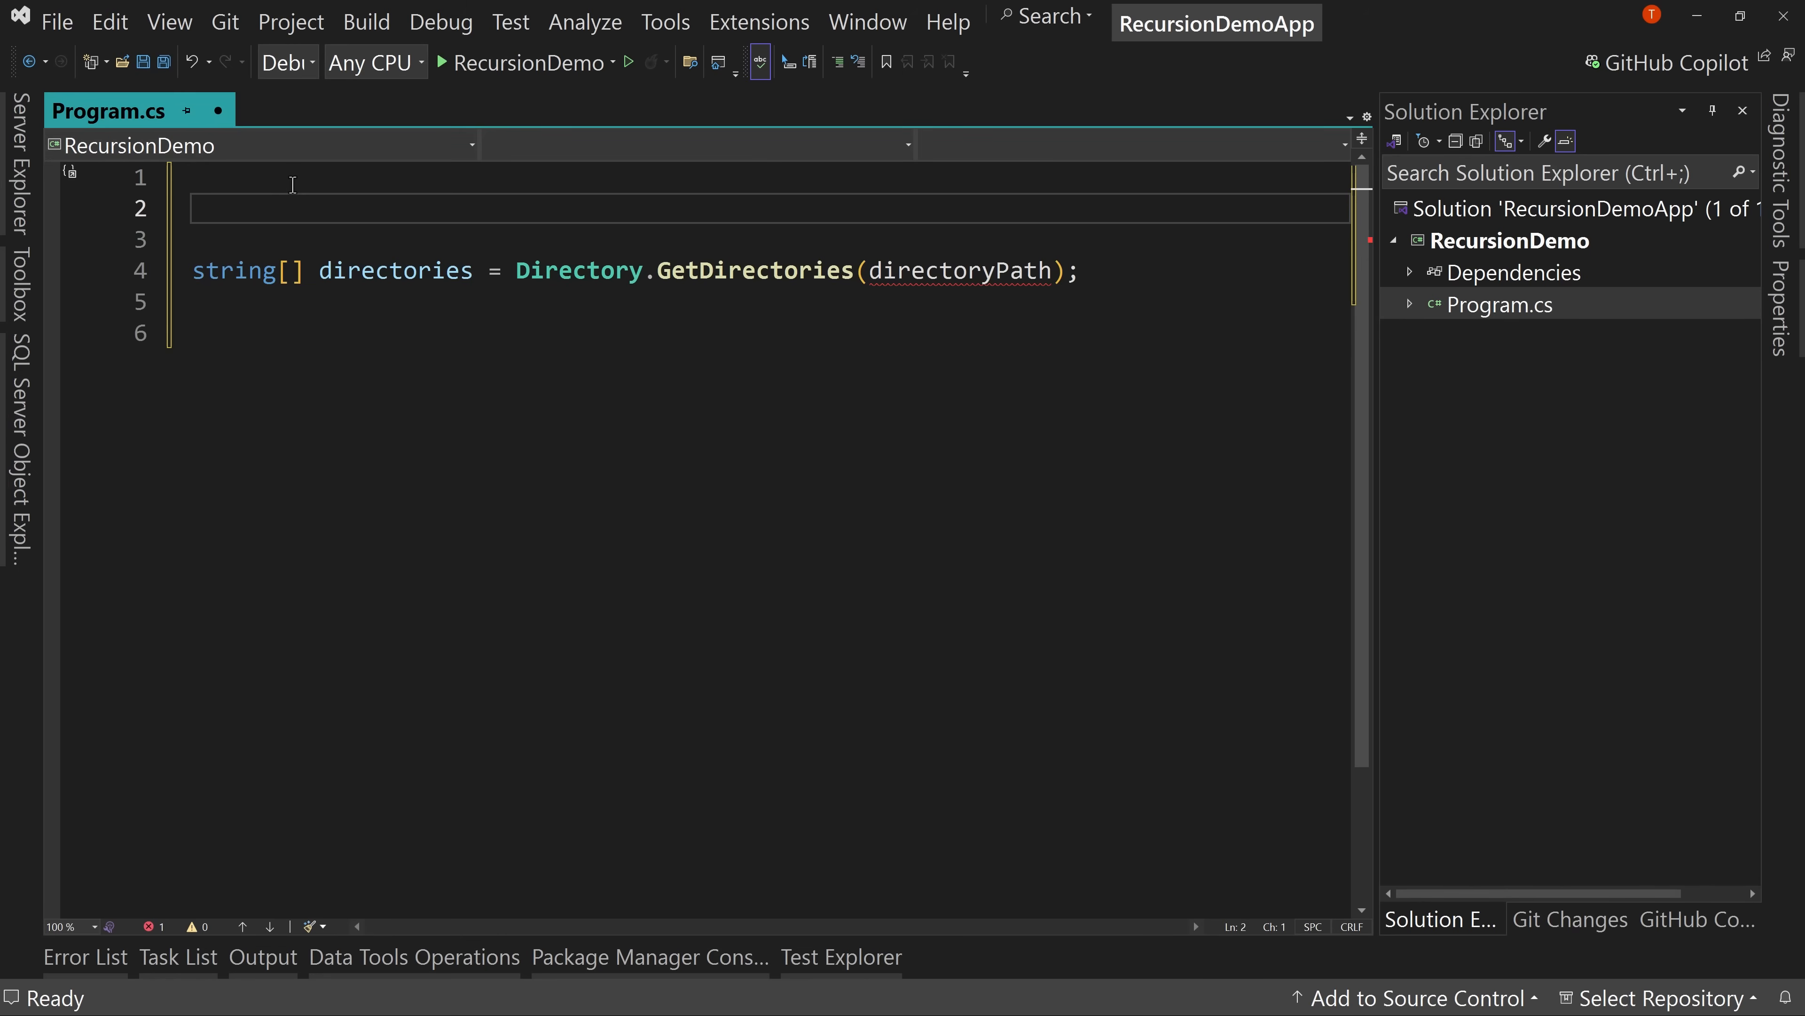
Write const string directoryPath = @"C:\Demos"; above the directories line.
{"action": "type", "text": "const string"}
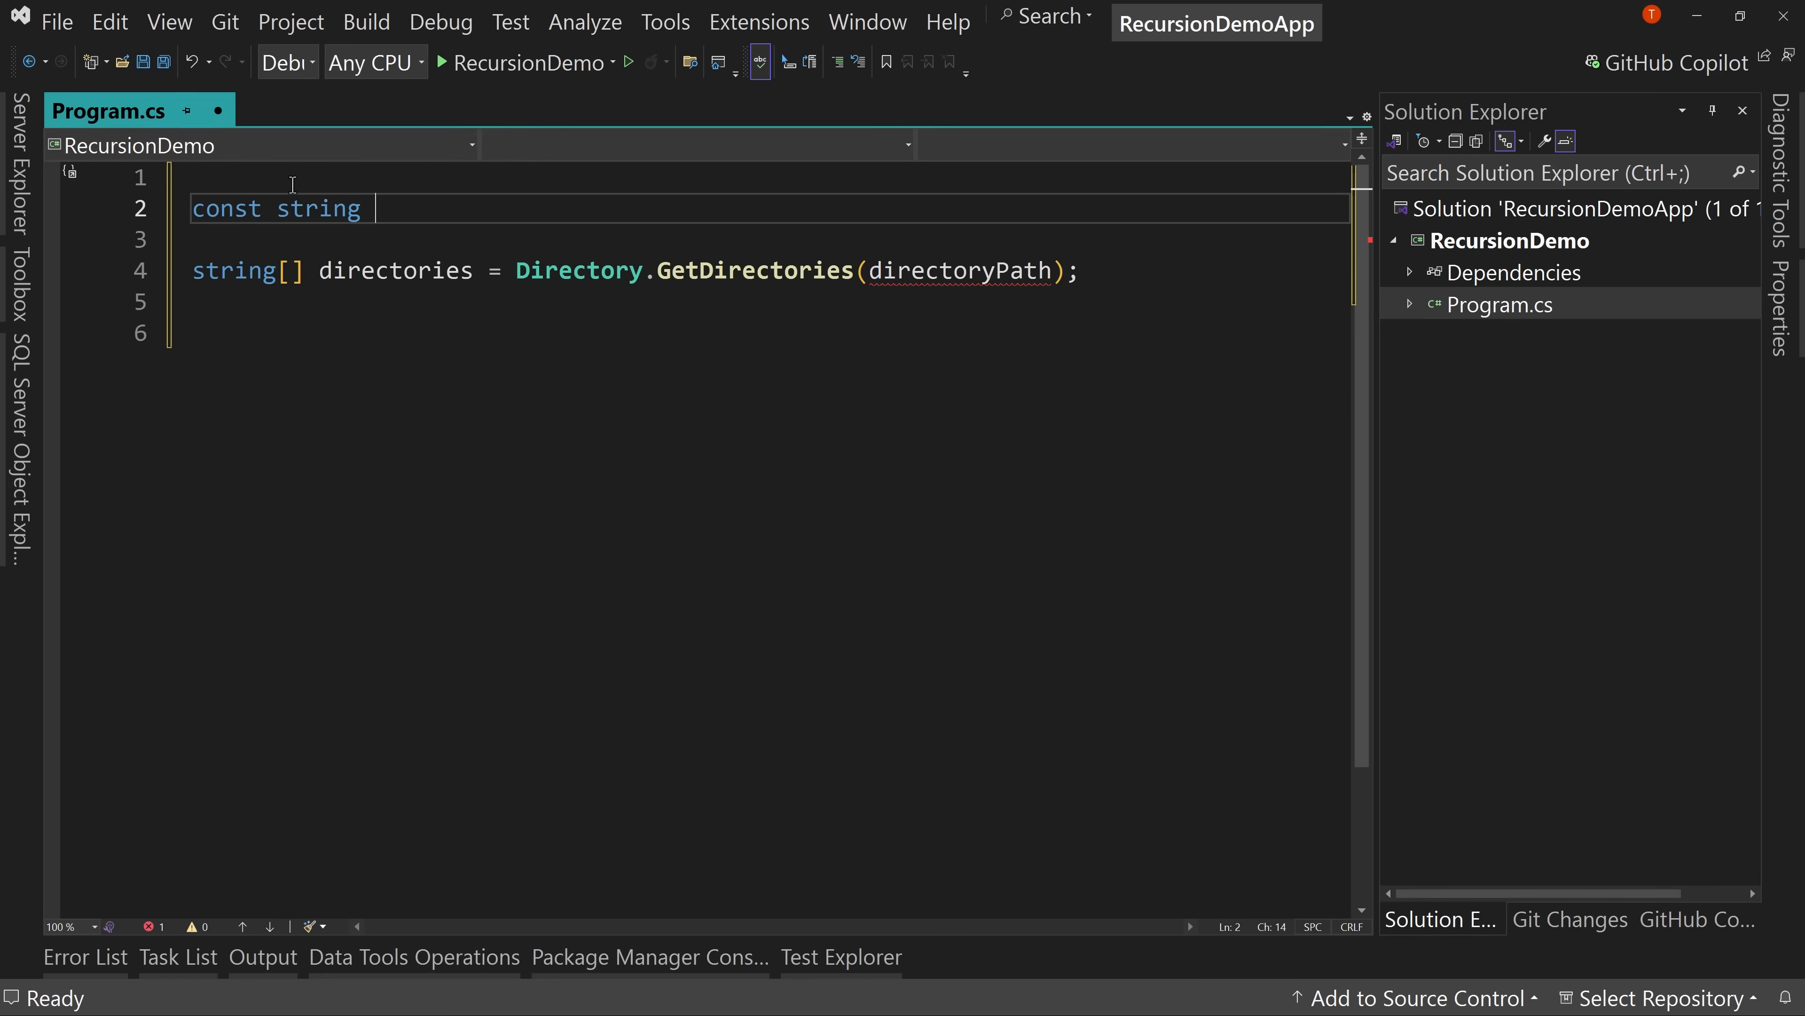
{"action": "type", "text": "directory"}
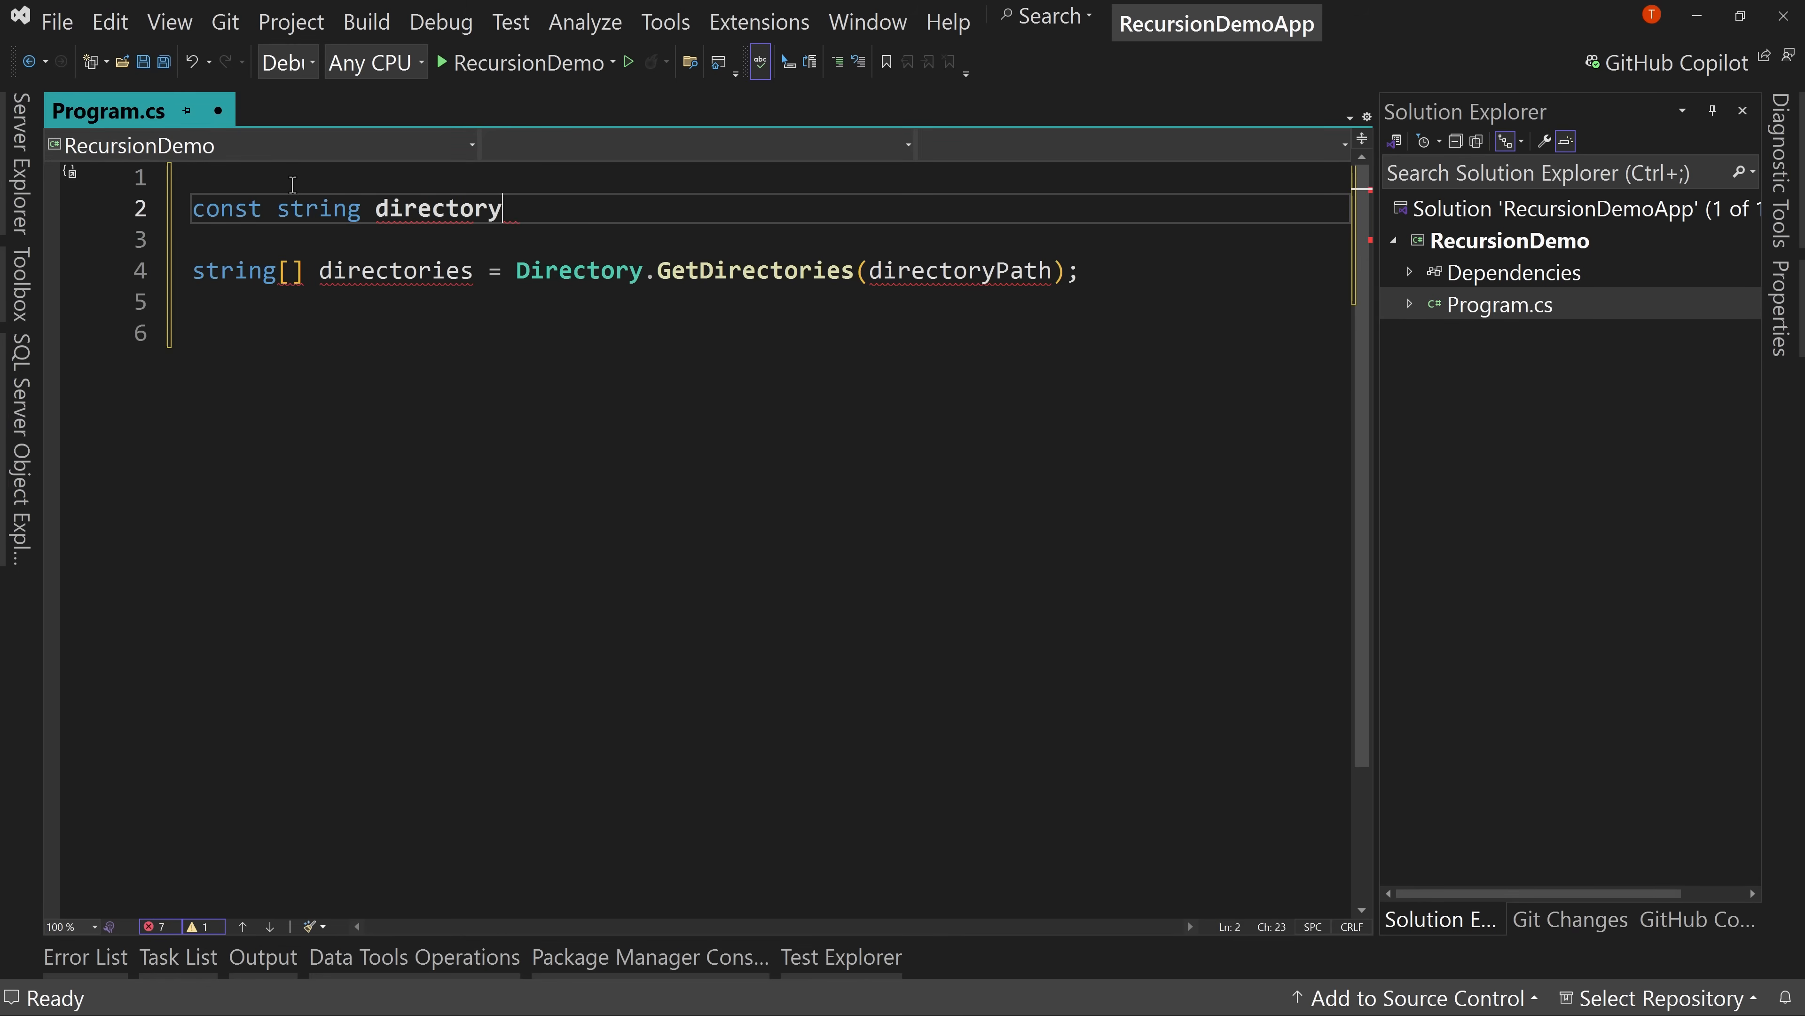
{"action": "type", "text": "Path ="}
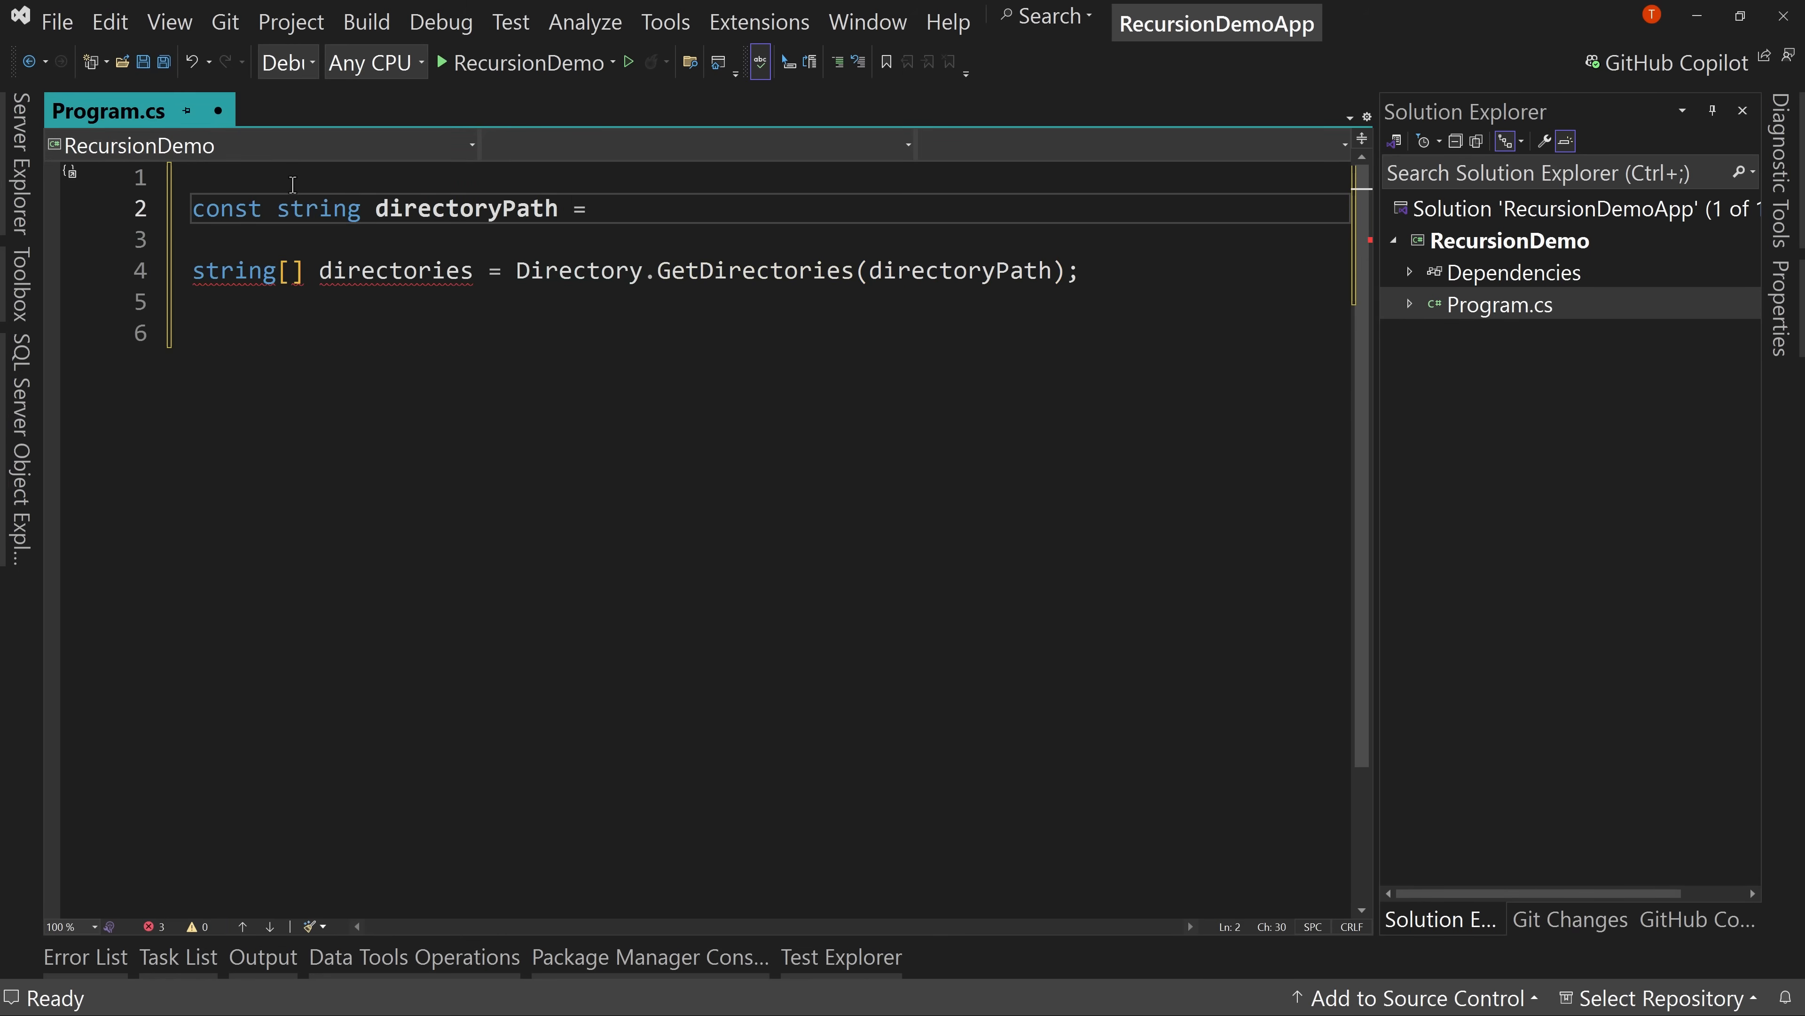
{"action": "type", "text": "@"}
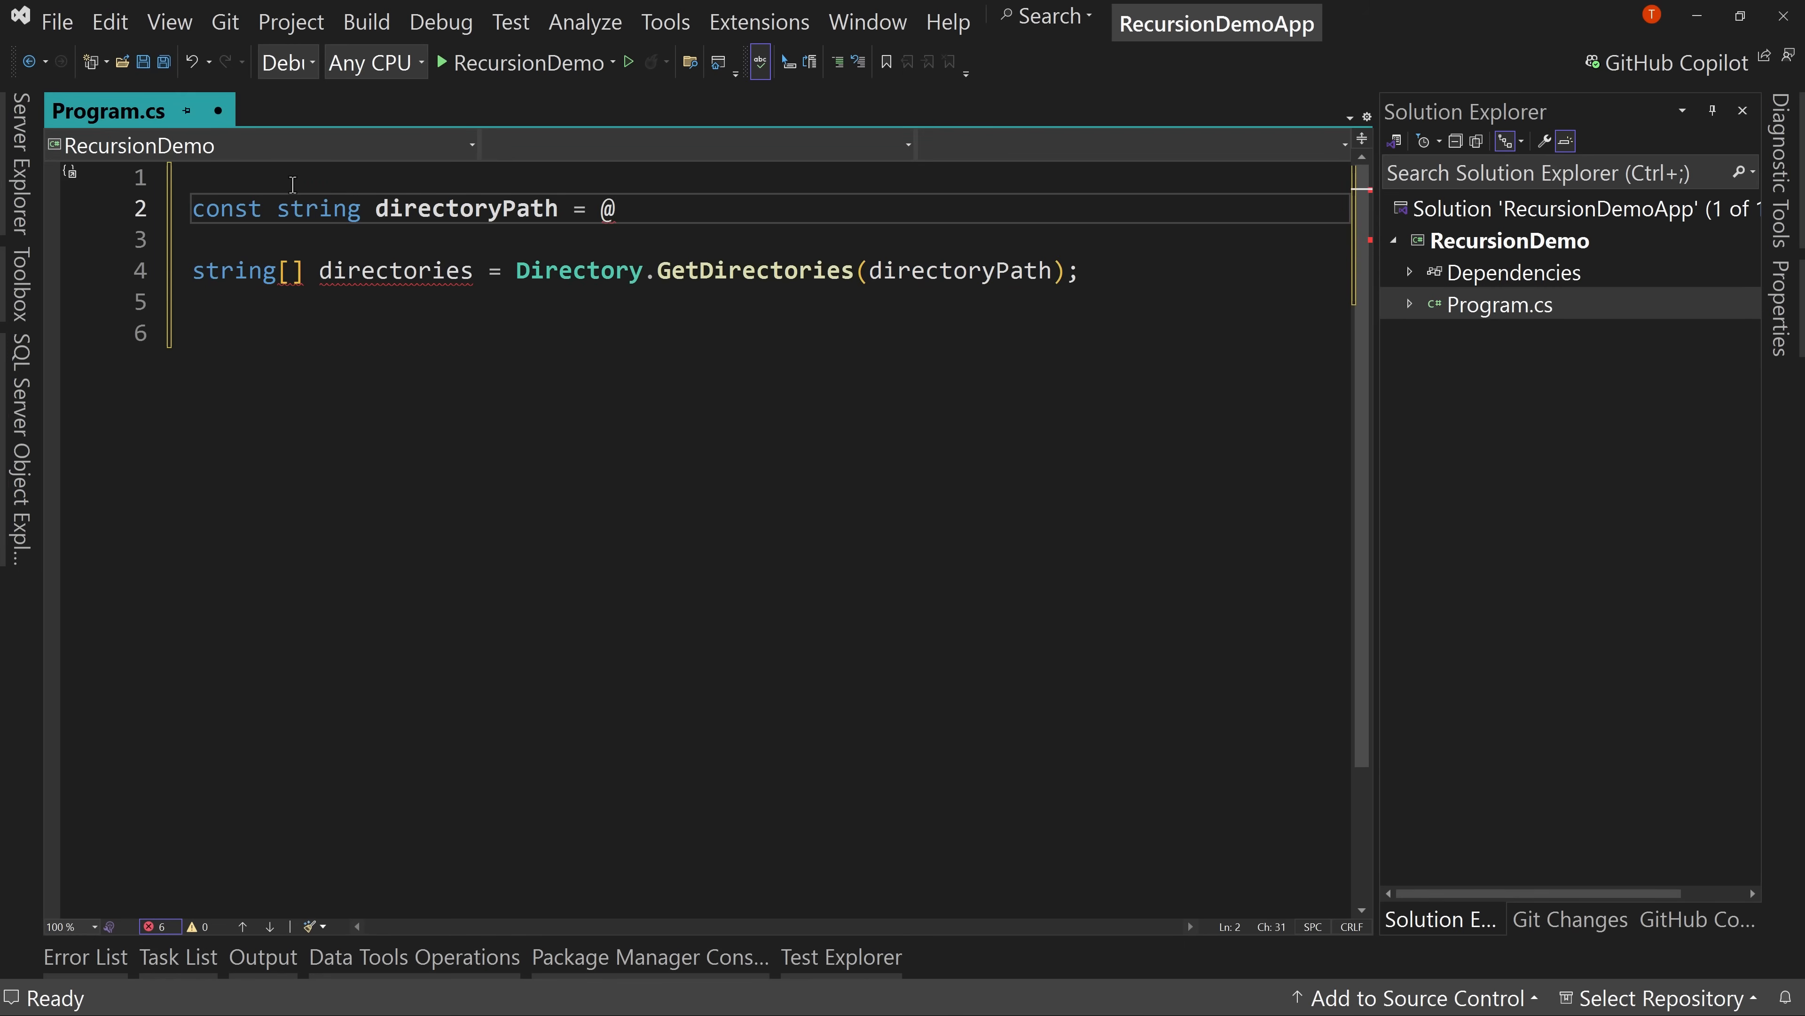
{"action": "type", "text": "\"\";"}
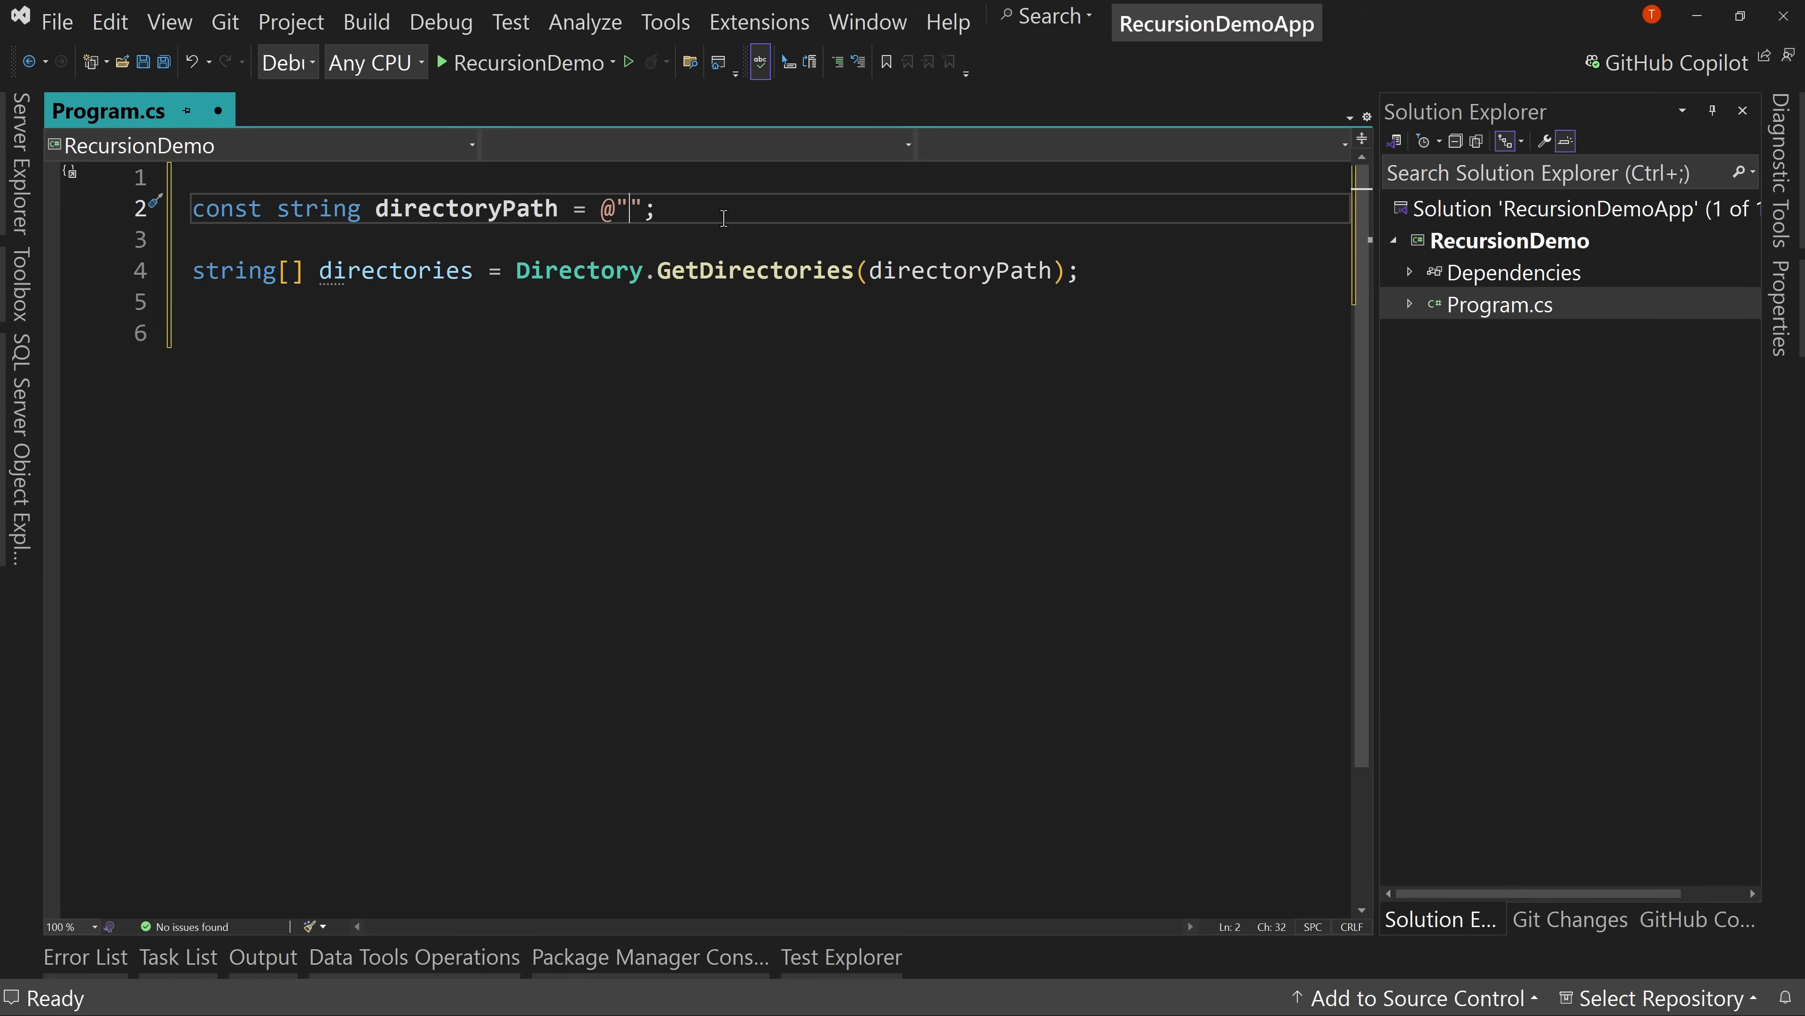
{"action": "type", "text": "C"}
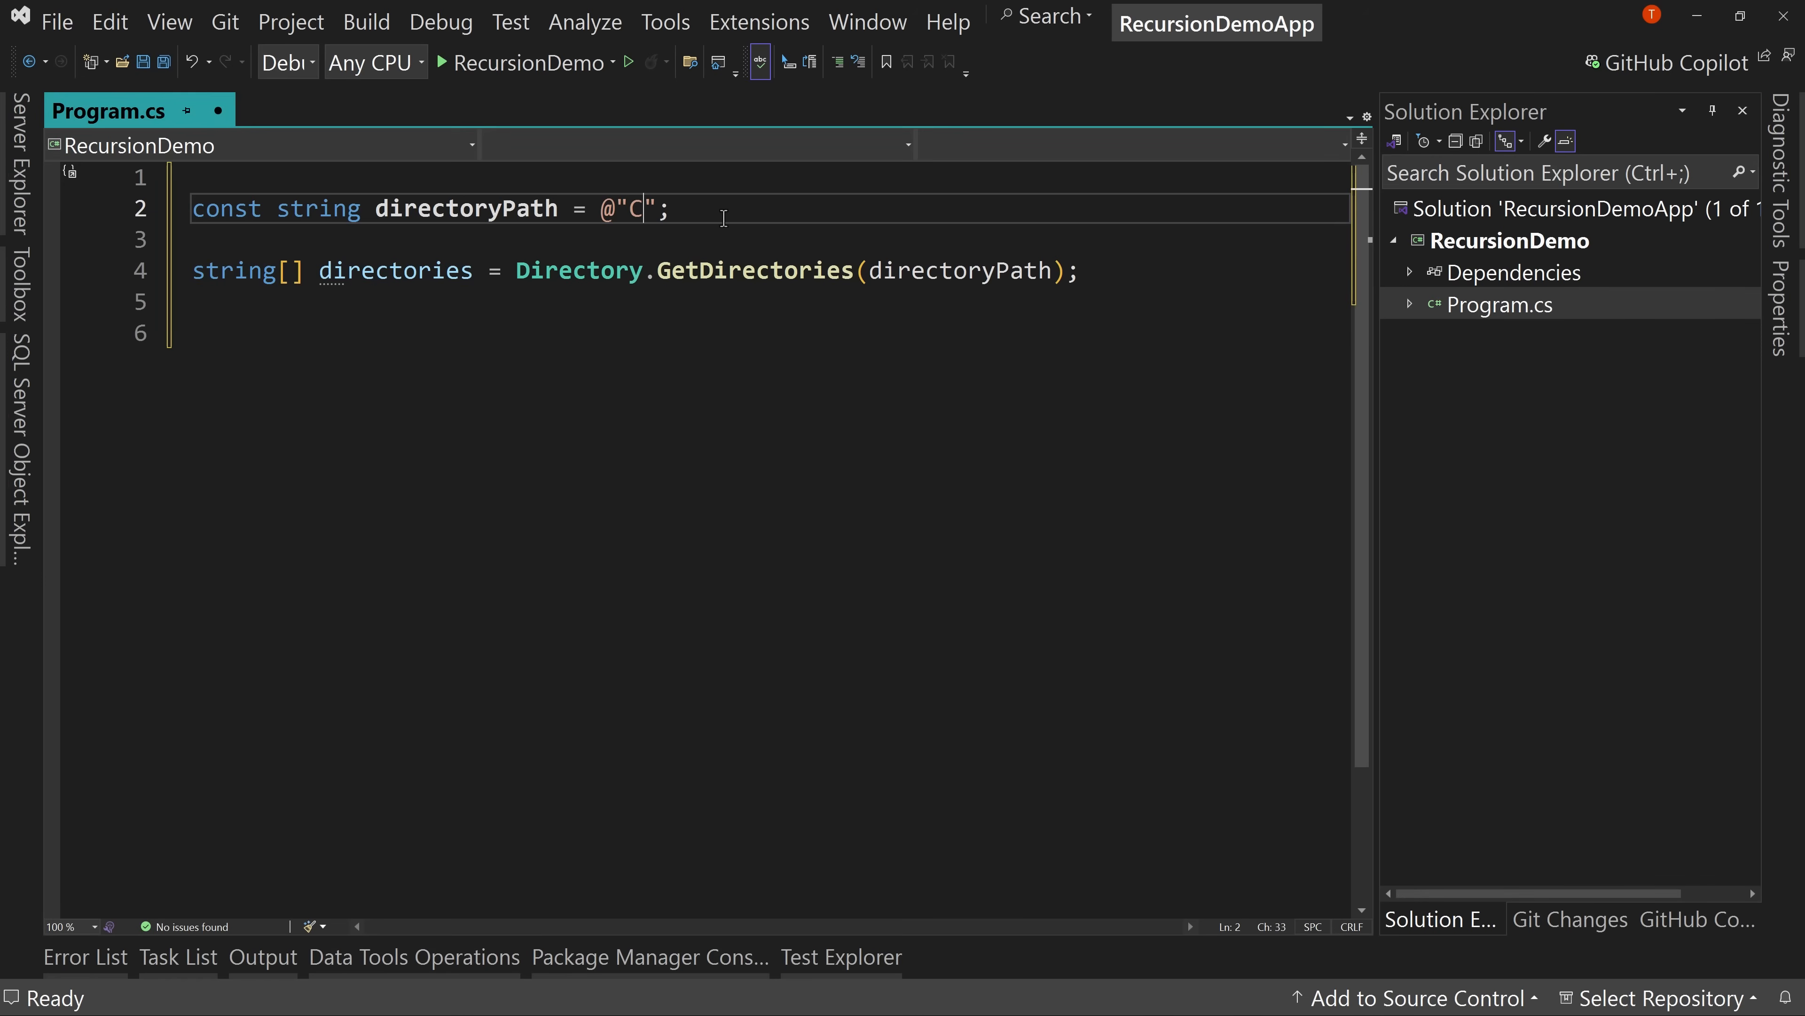
{"action": "type", "text": ":\\Demos"}
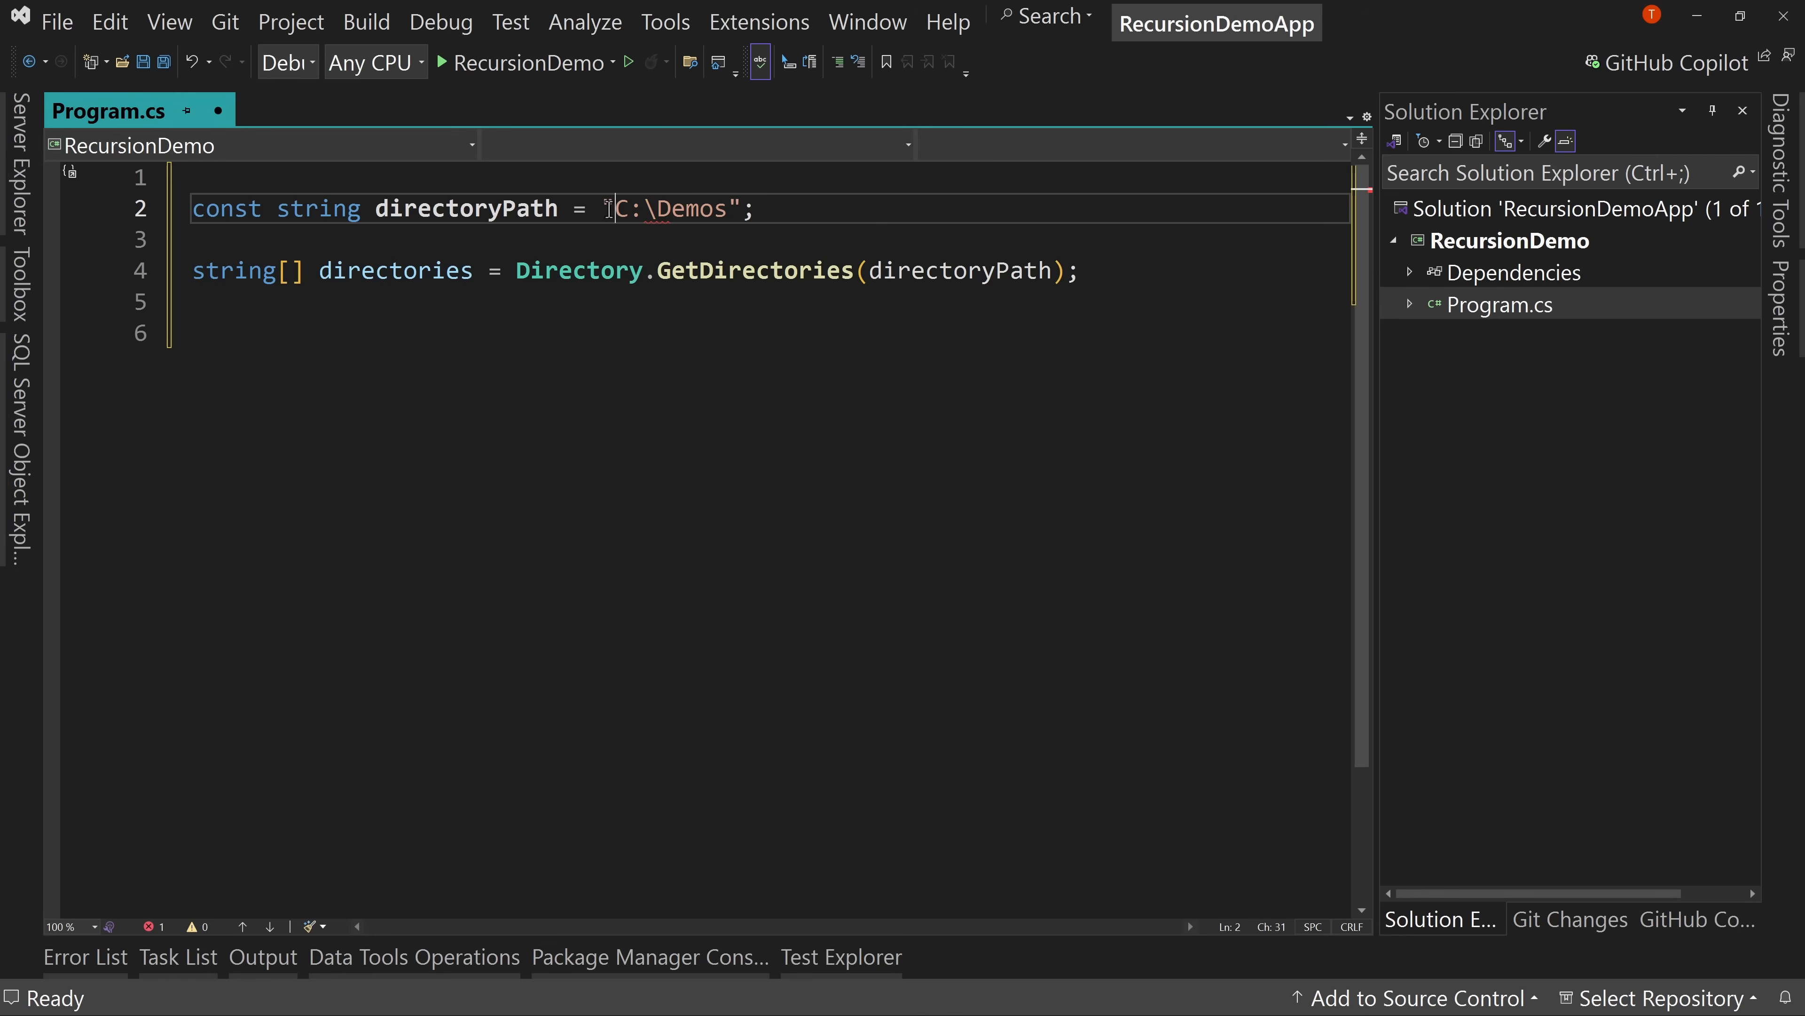
{"action": "type", "text": "@"}
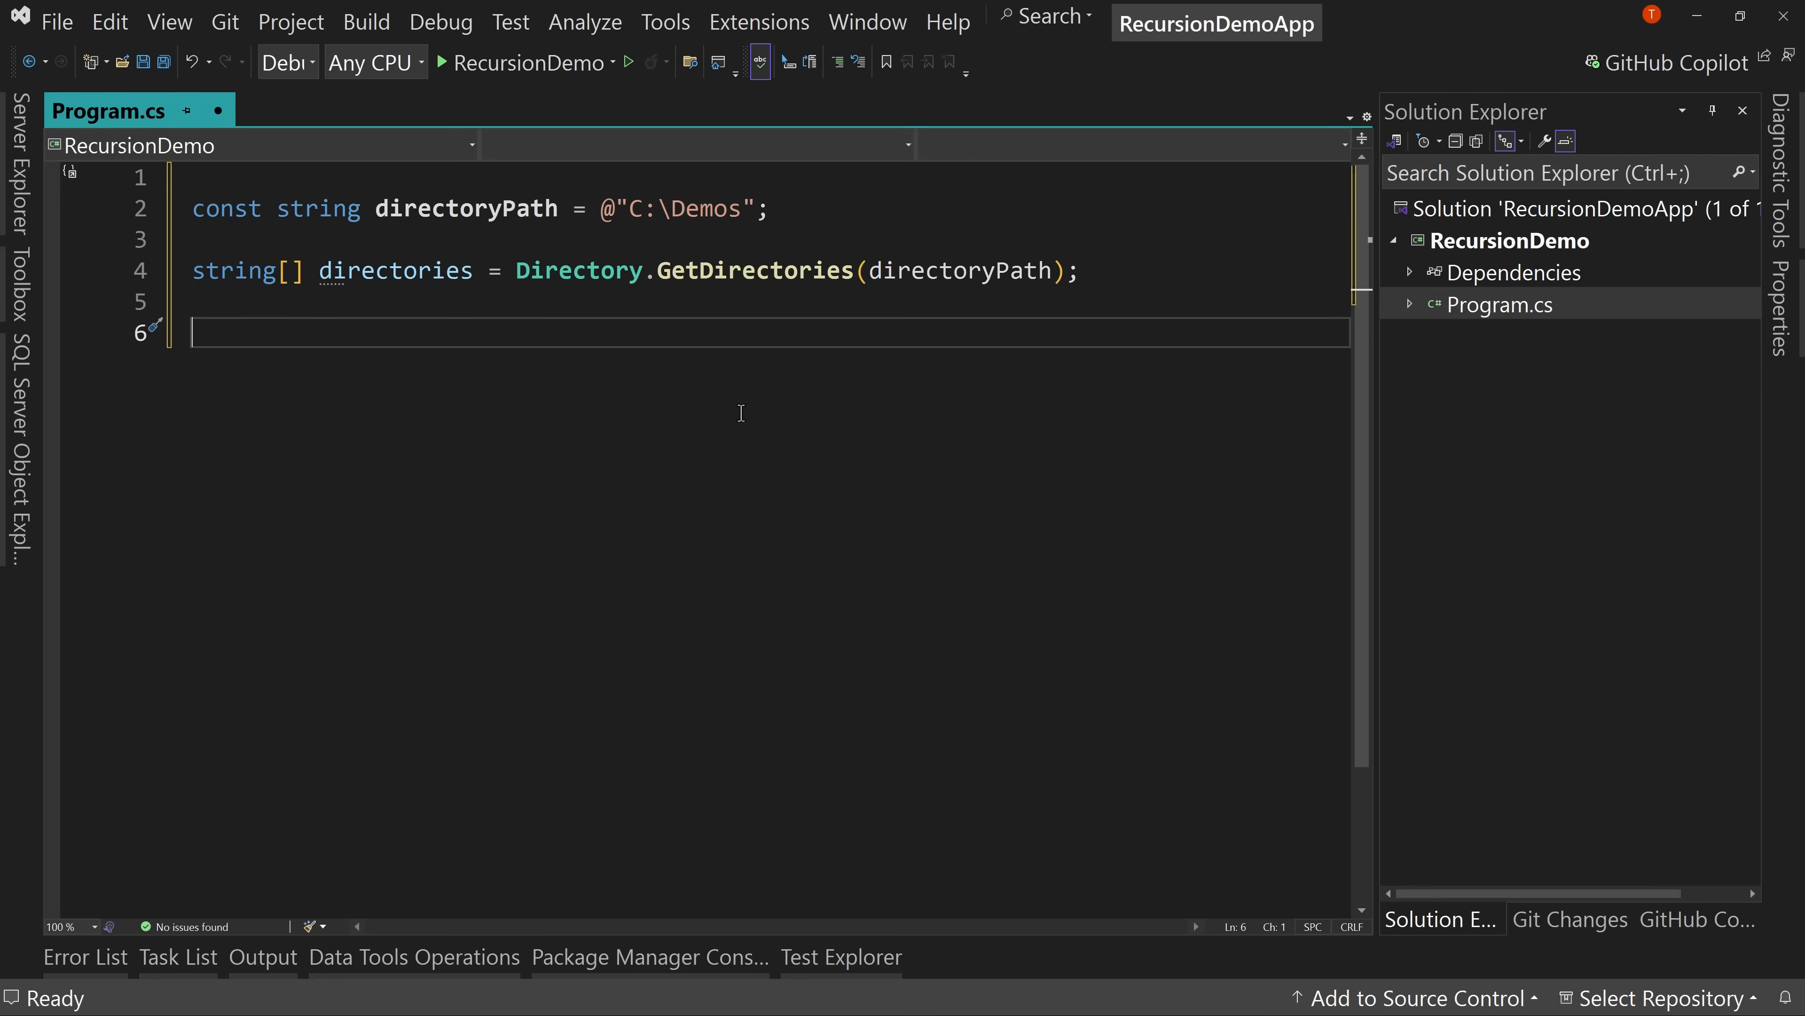
Add a foreach over directories that does Console.WriteLine(dir) for each entry.
{"action": "type", "text": "foreach (var item in collection"}
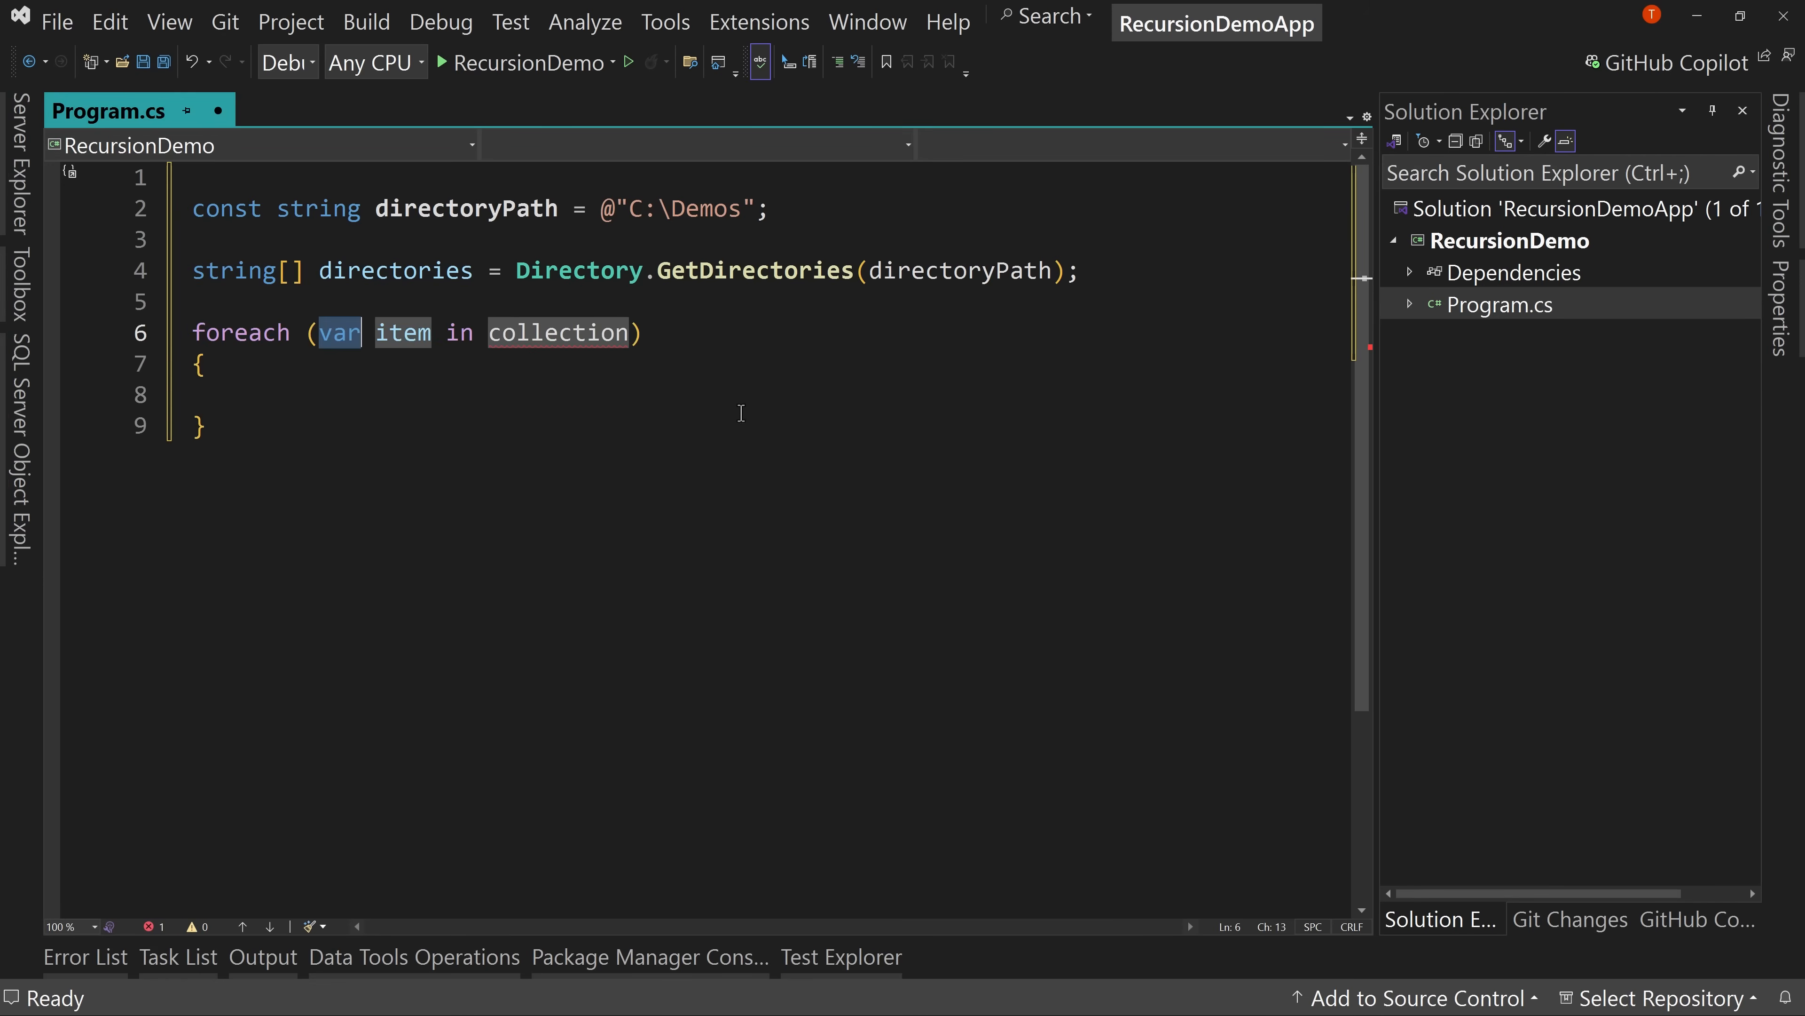
{"action": "type", "text": "dir"}
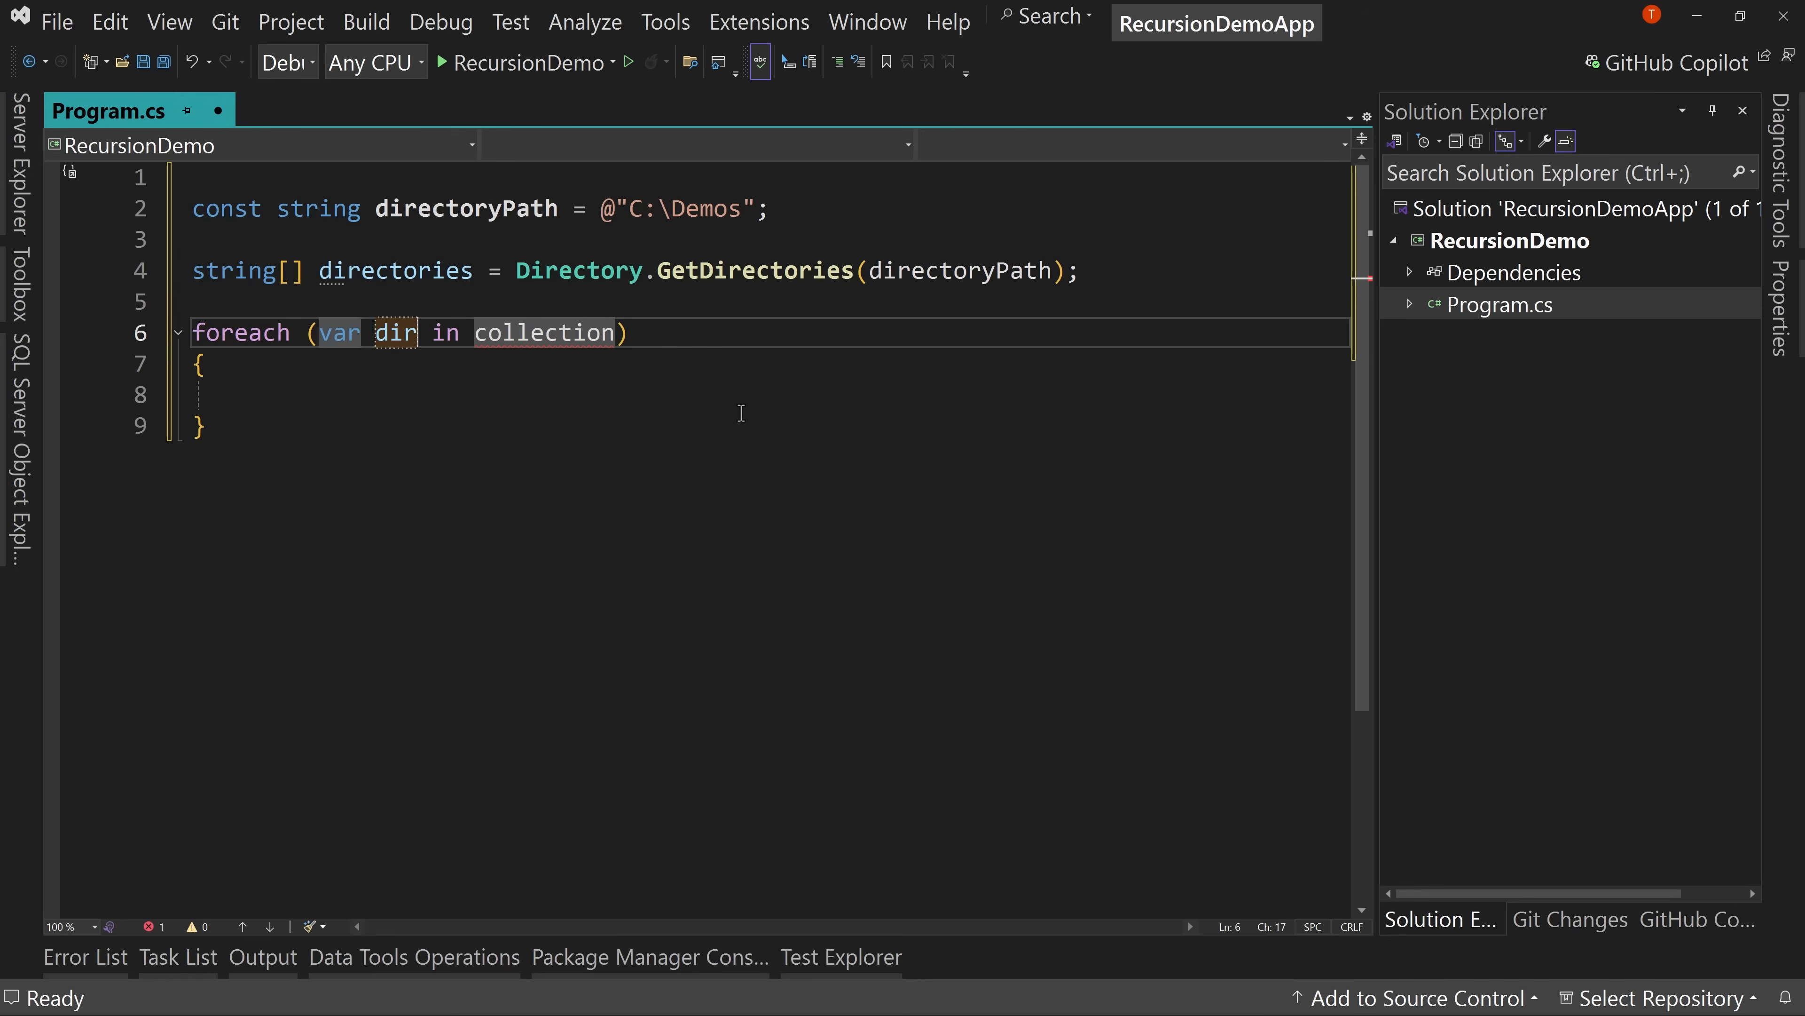
{"action": "type", "text": "di"}
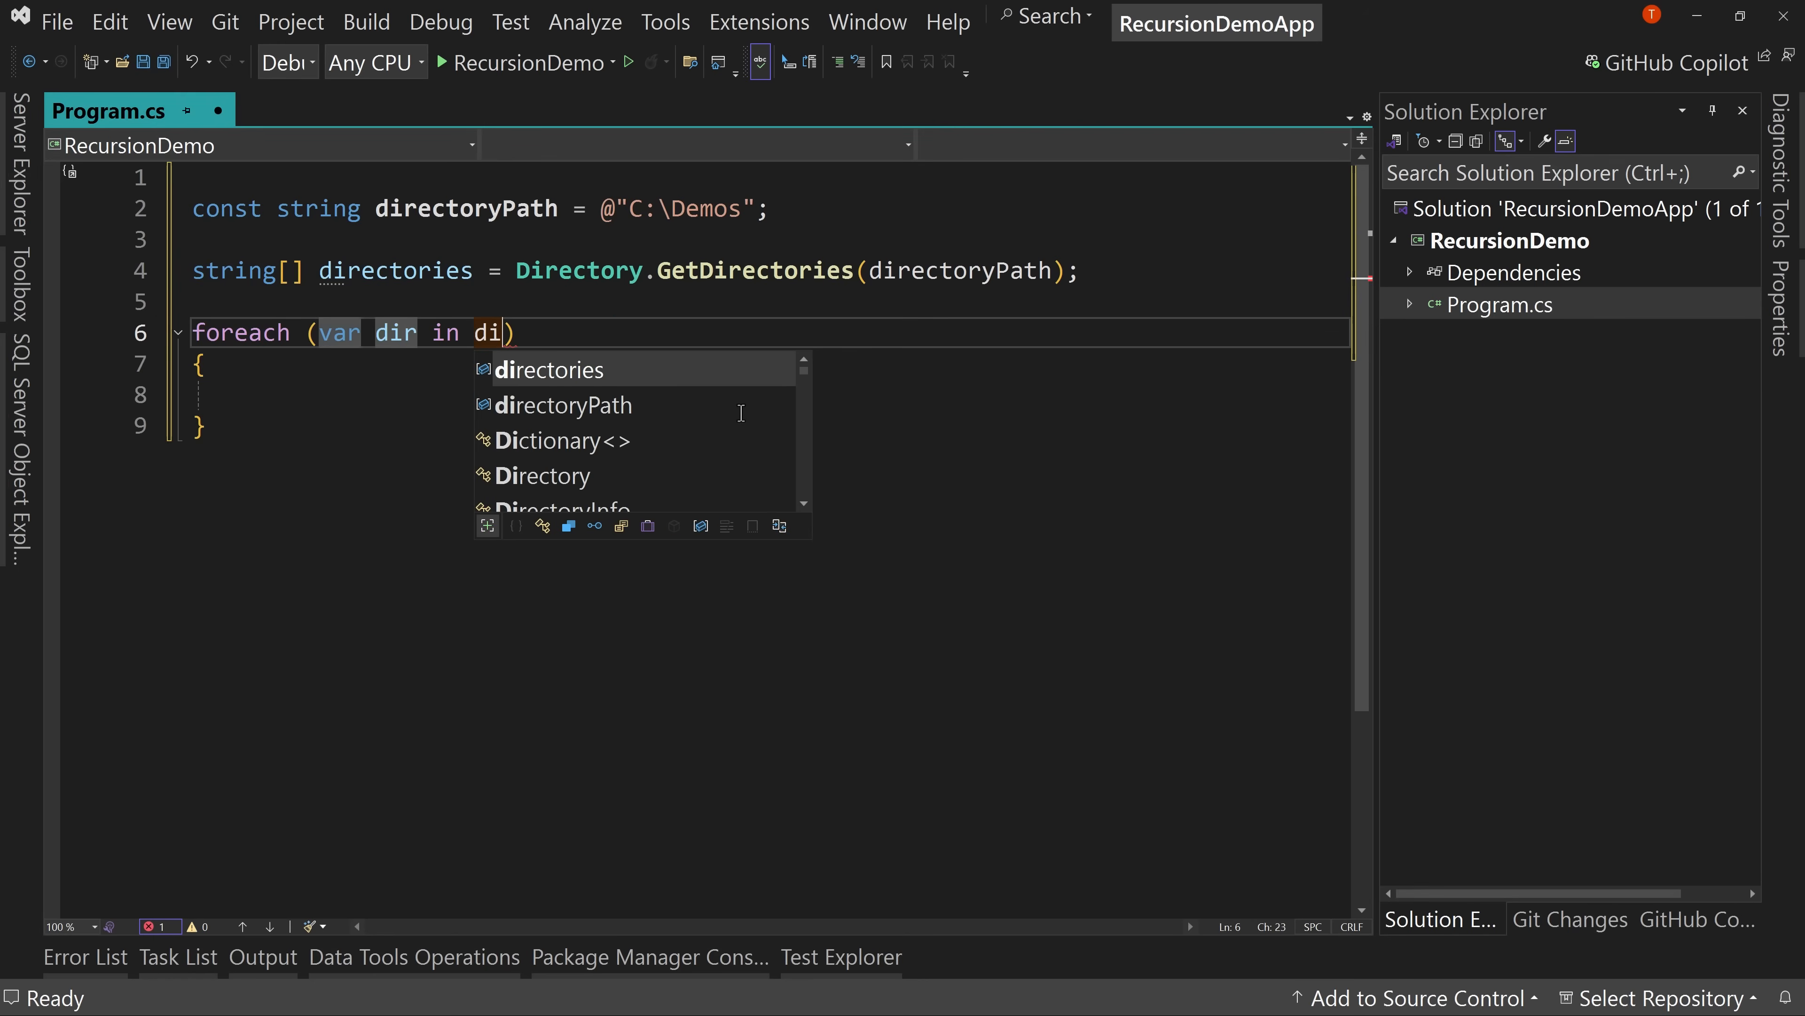
{"action": "key", "text": "Tab"}
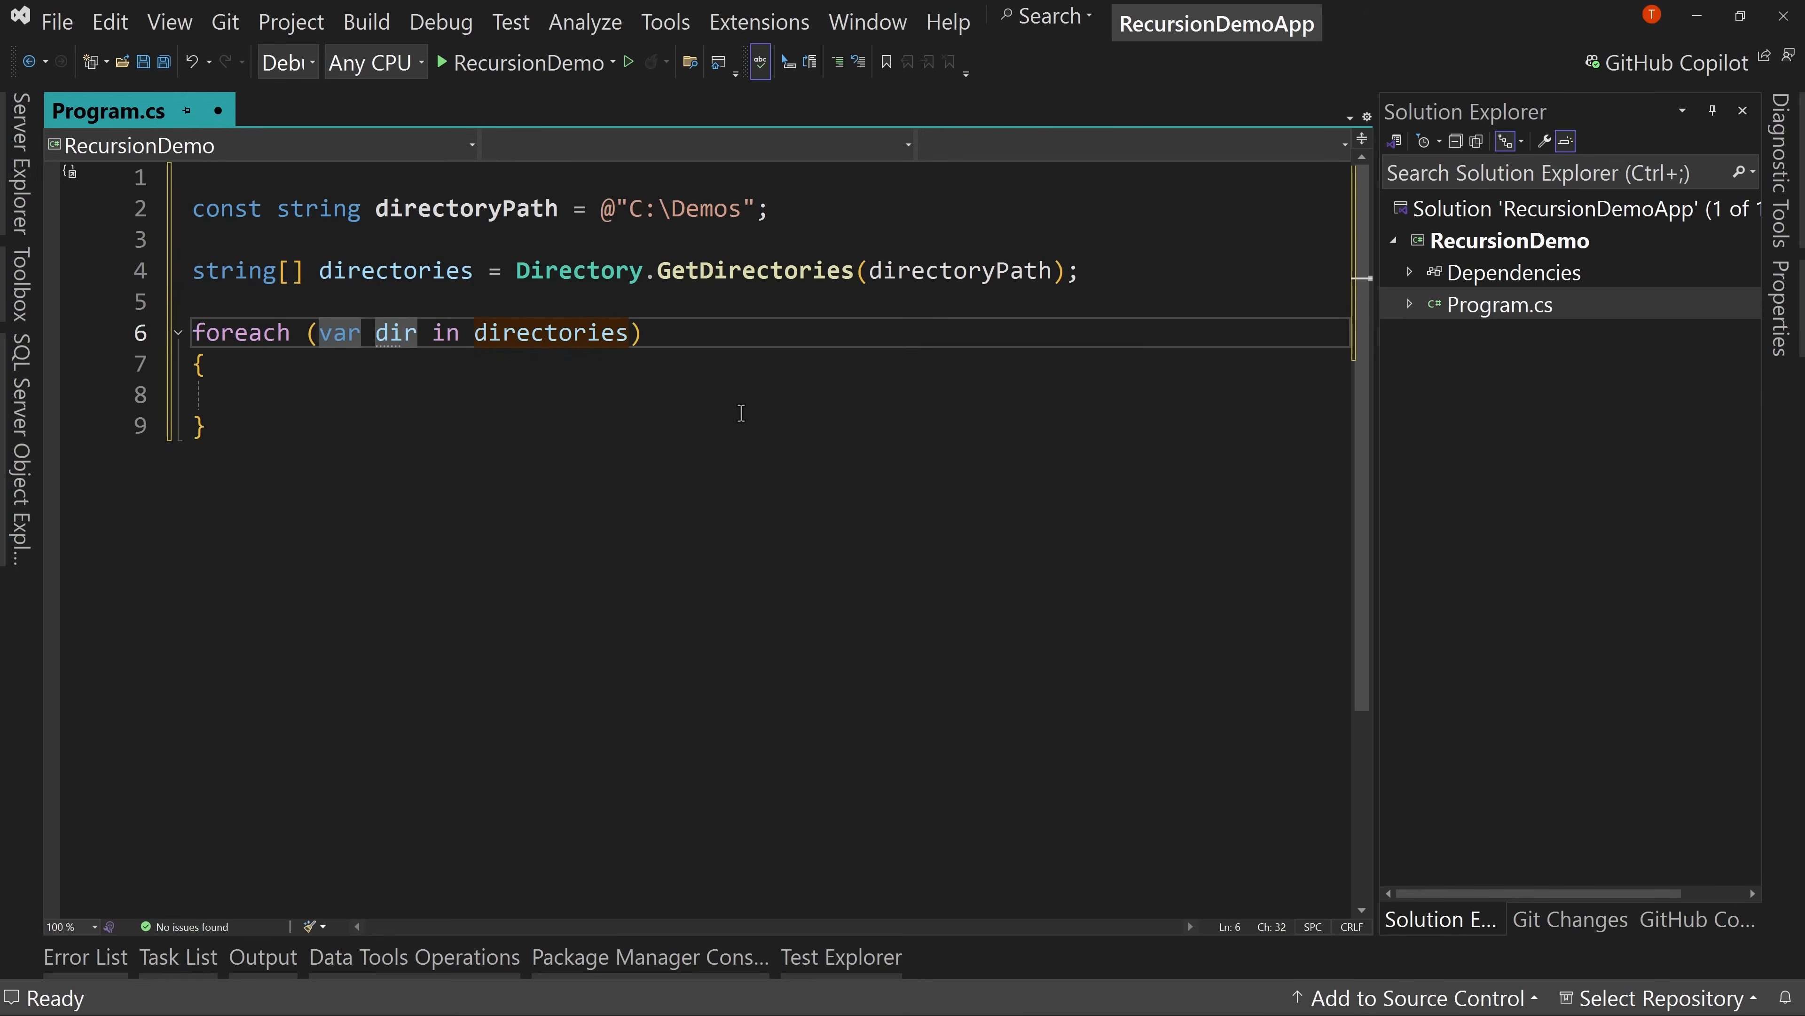
{"action": "type", "text": "cw"}
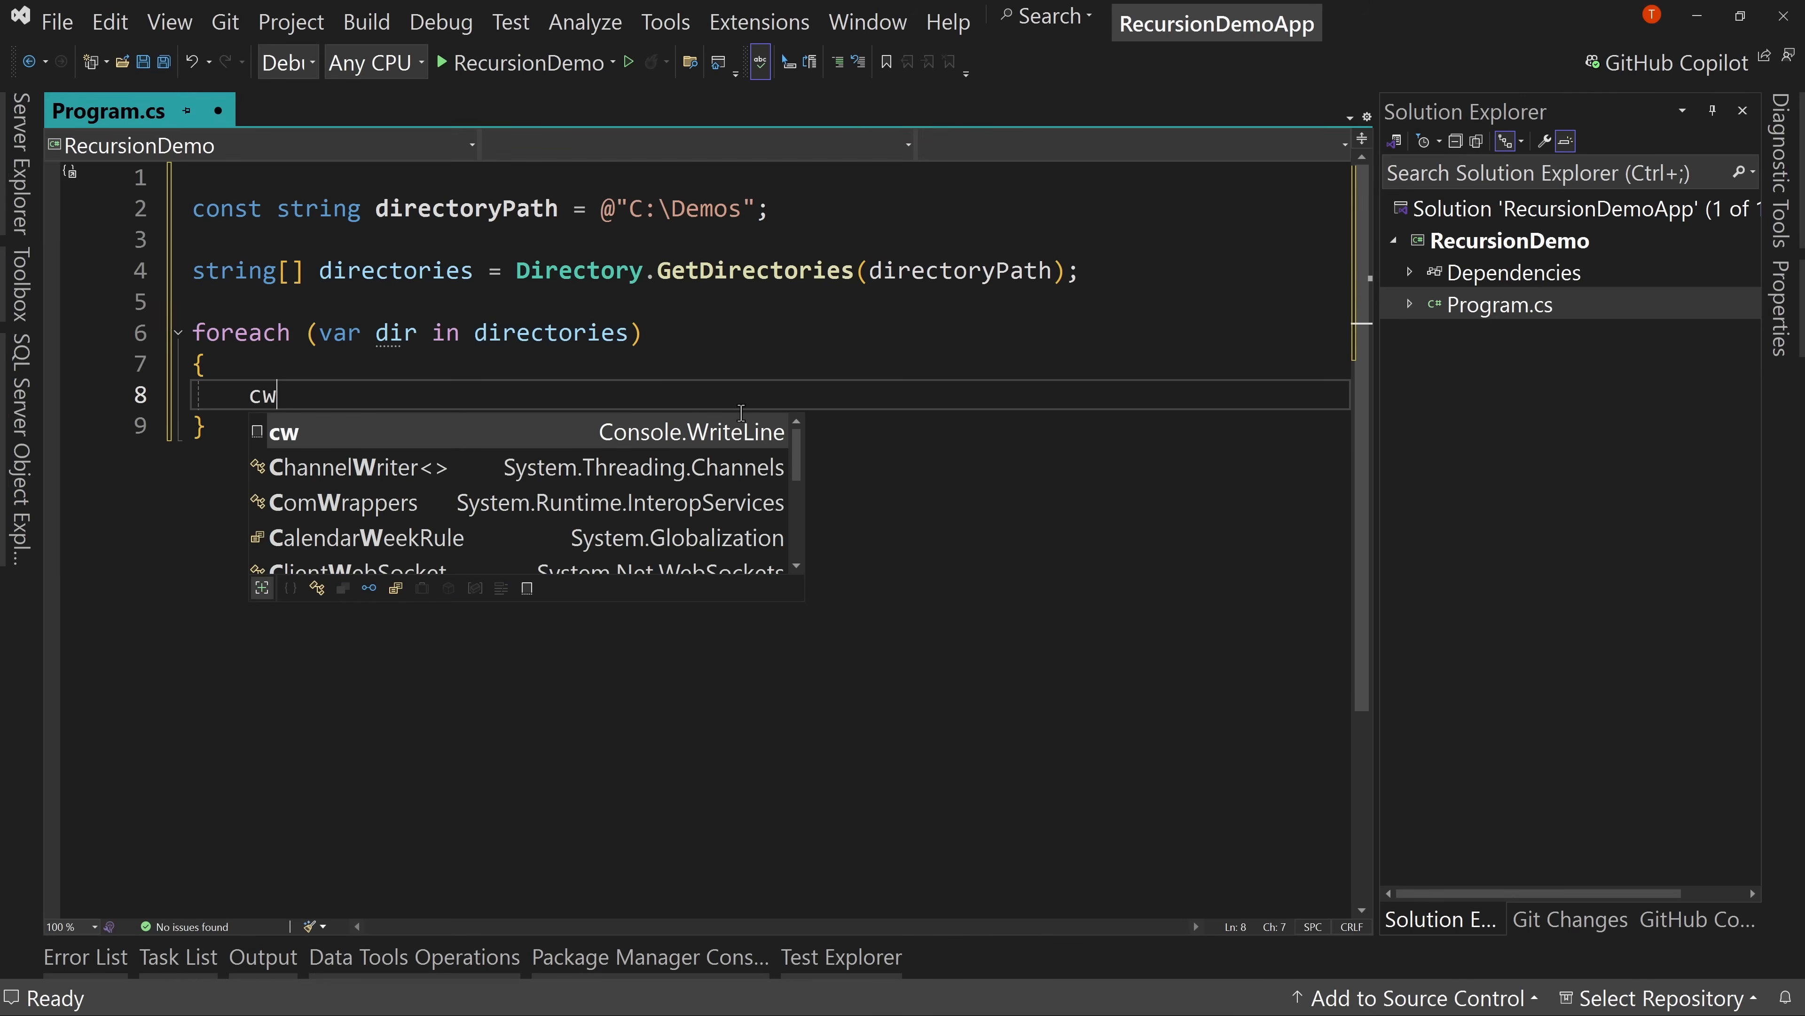
{"action": "key", "text": "Tab"}
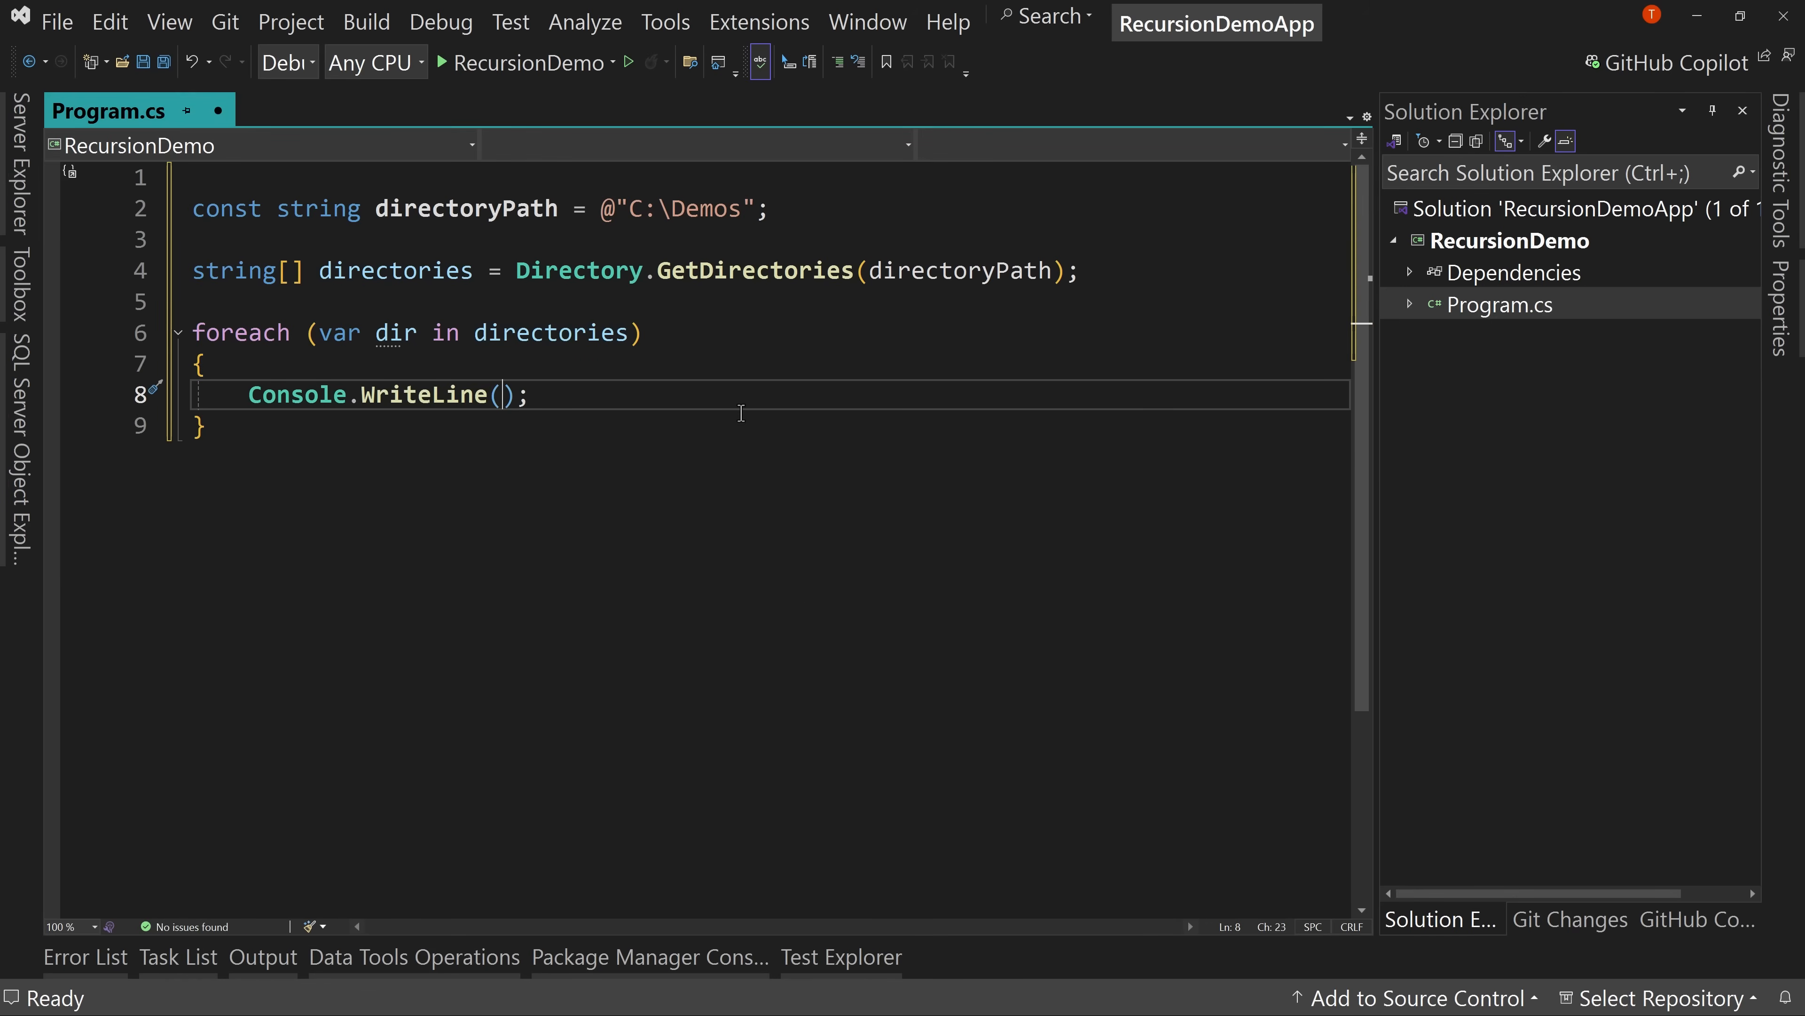
{"action": "type", "text": "dir"}
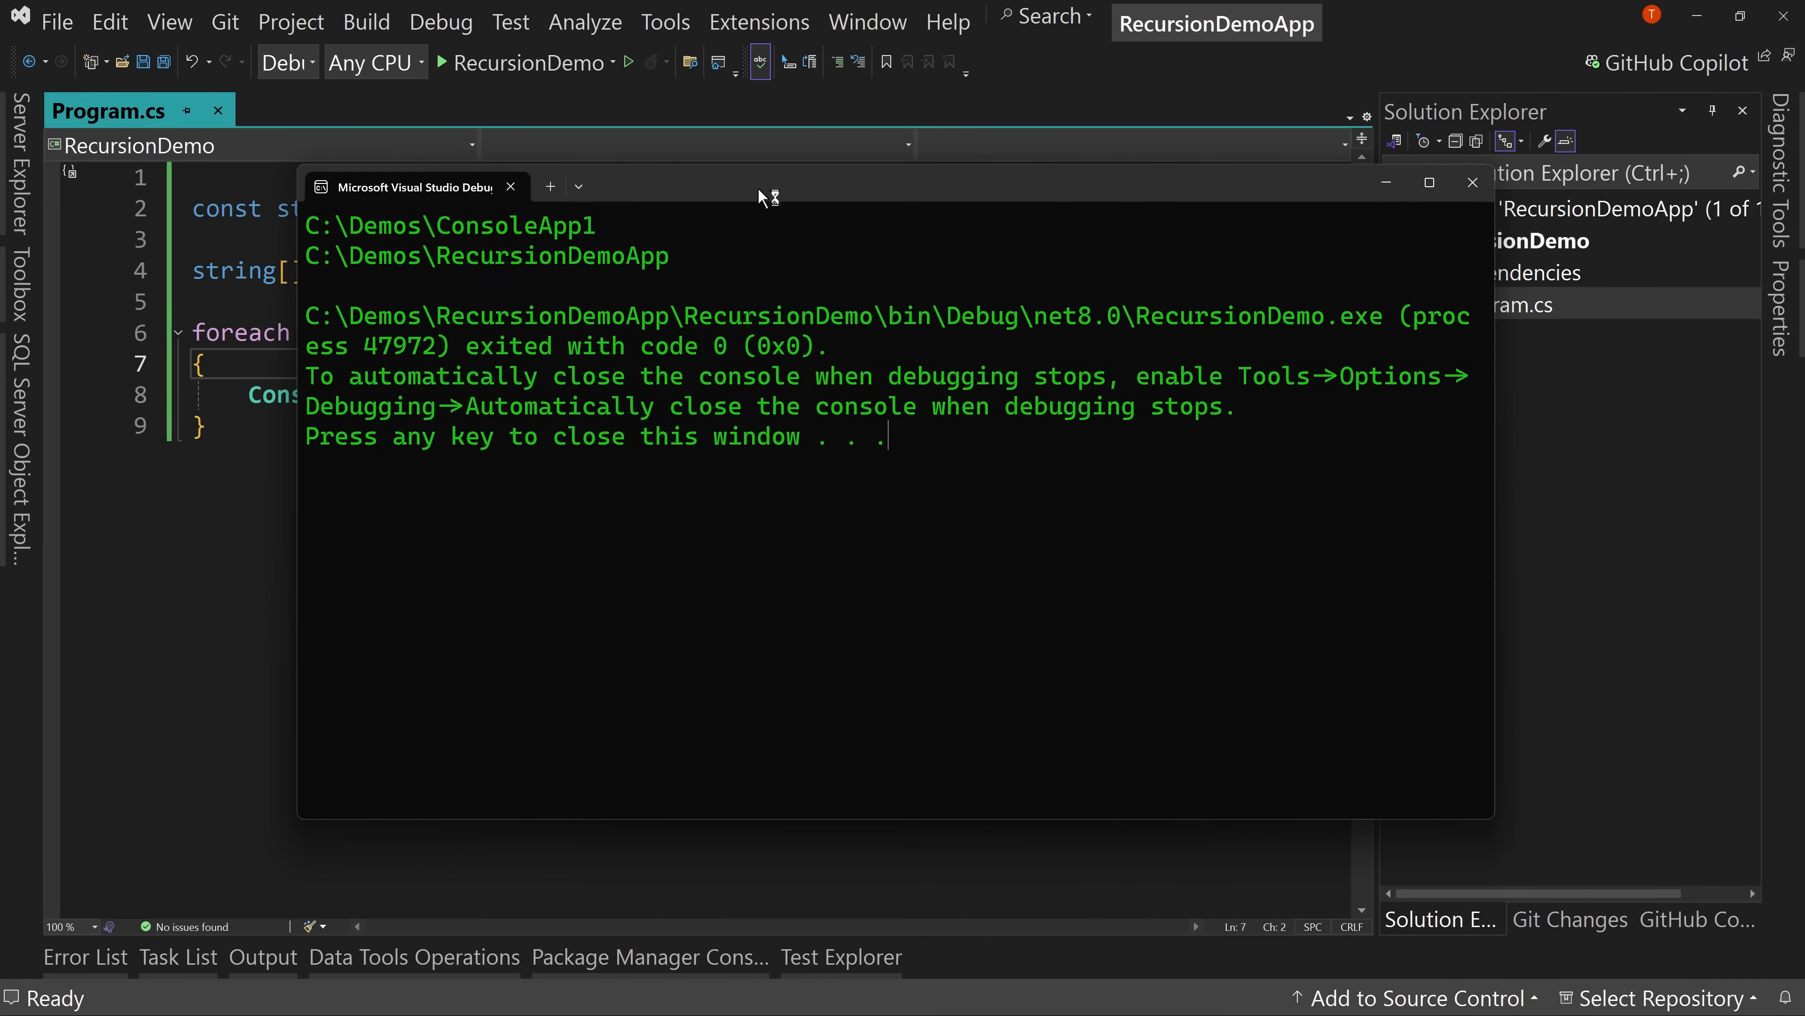
{"action": "left_click_drag", "start_coordinate": [305, 224], "coordinate": [467, 224]}
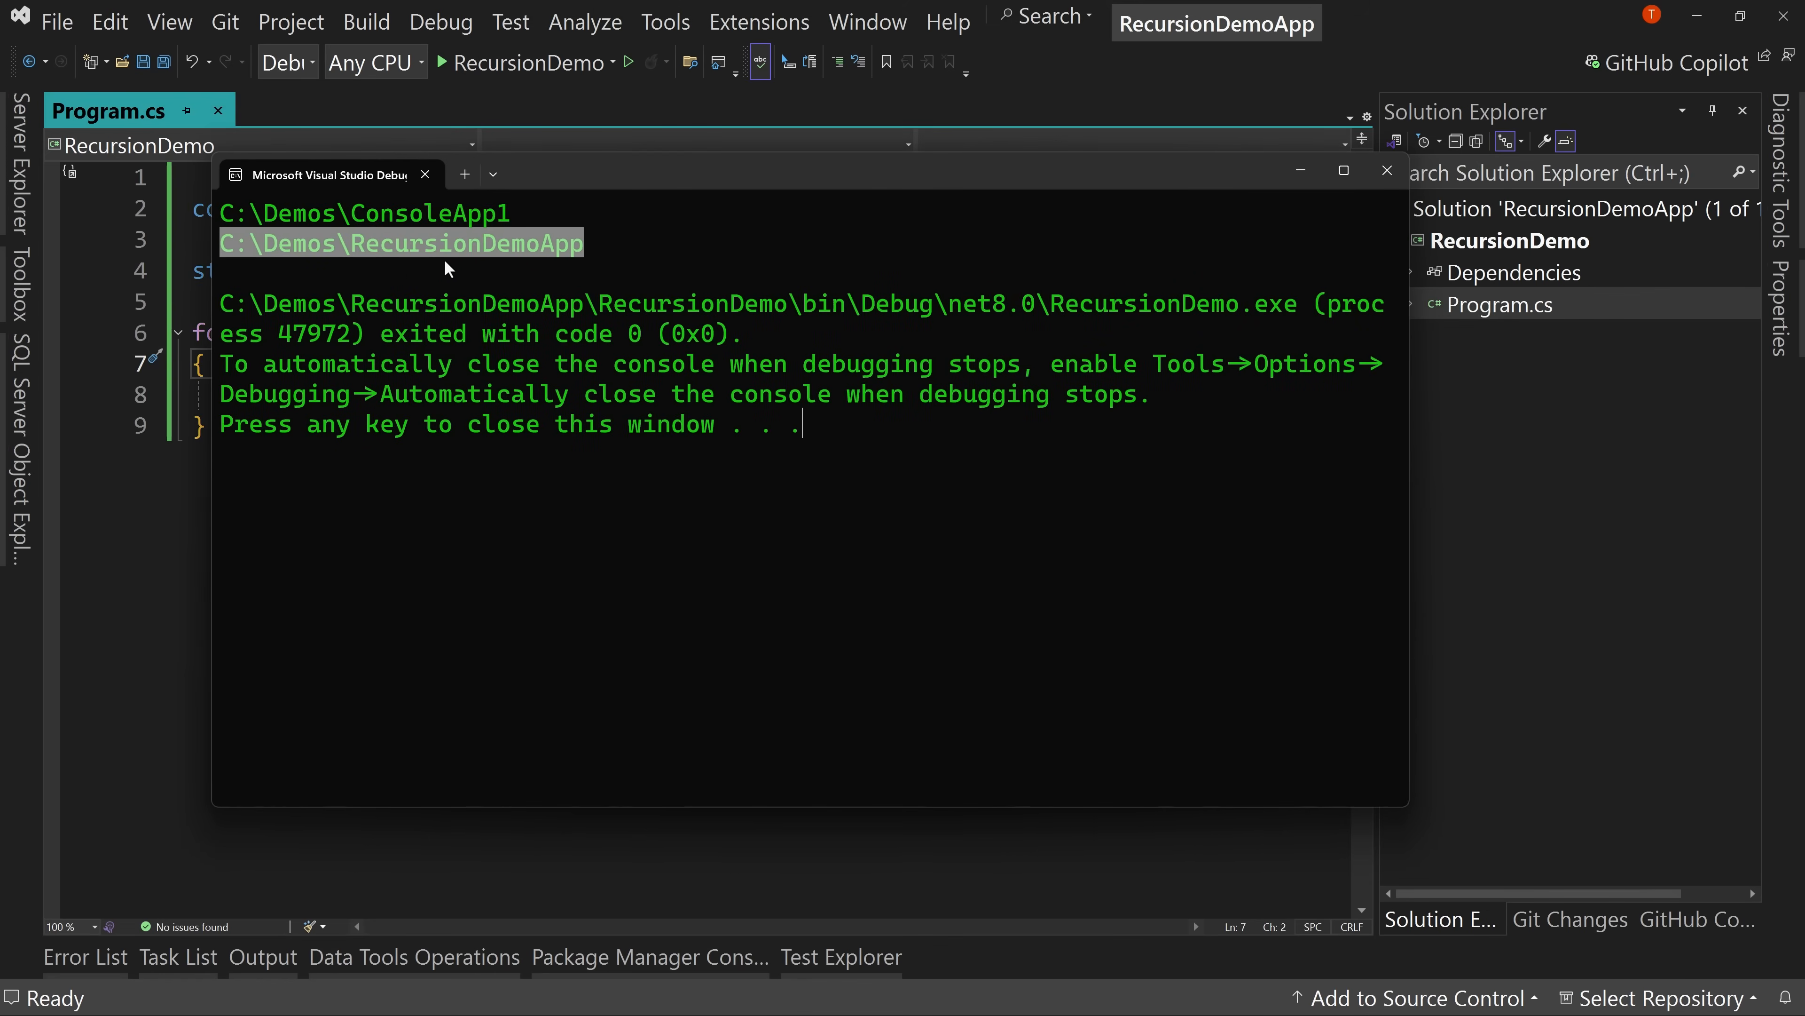
{"action": "mouse_move", "coordinate": [472, 226]}
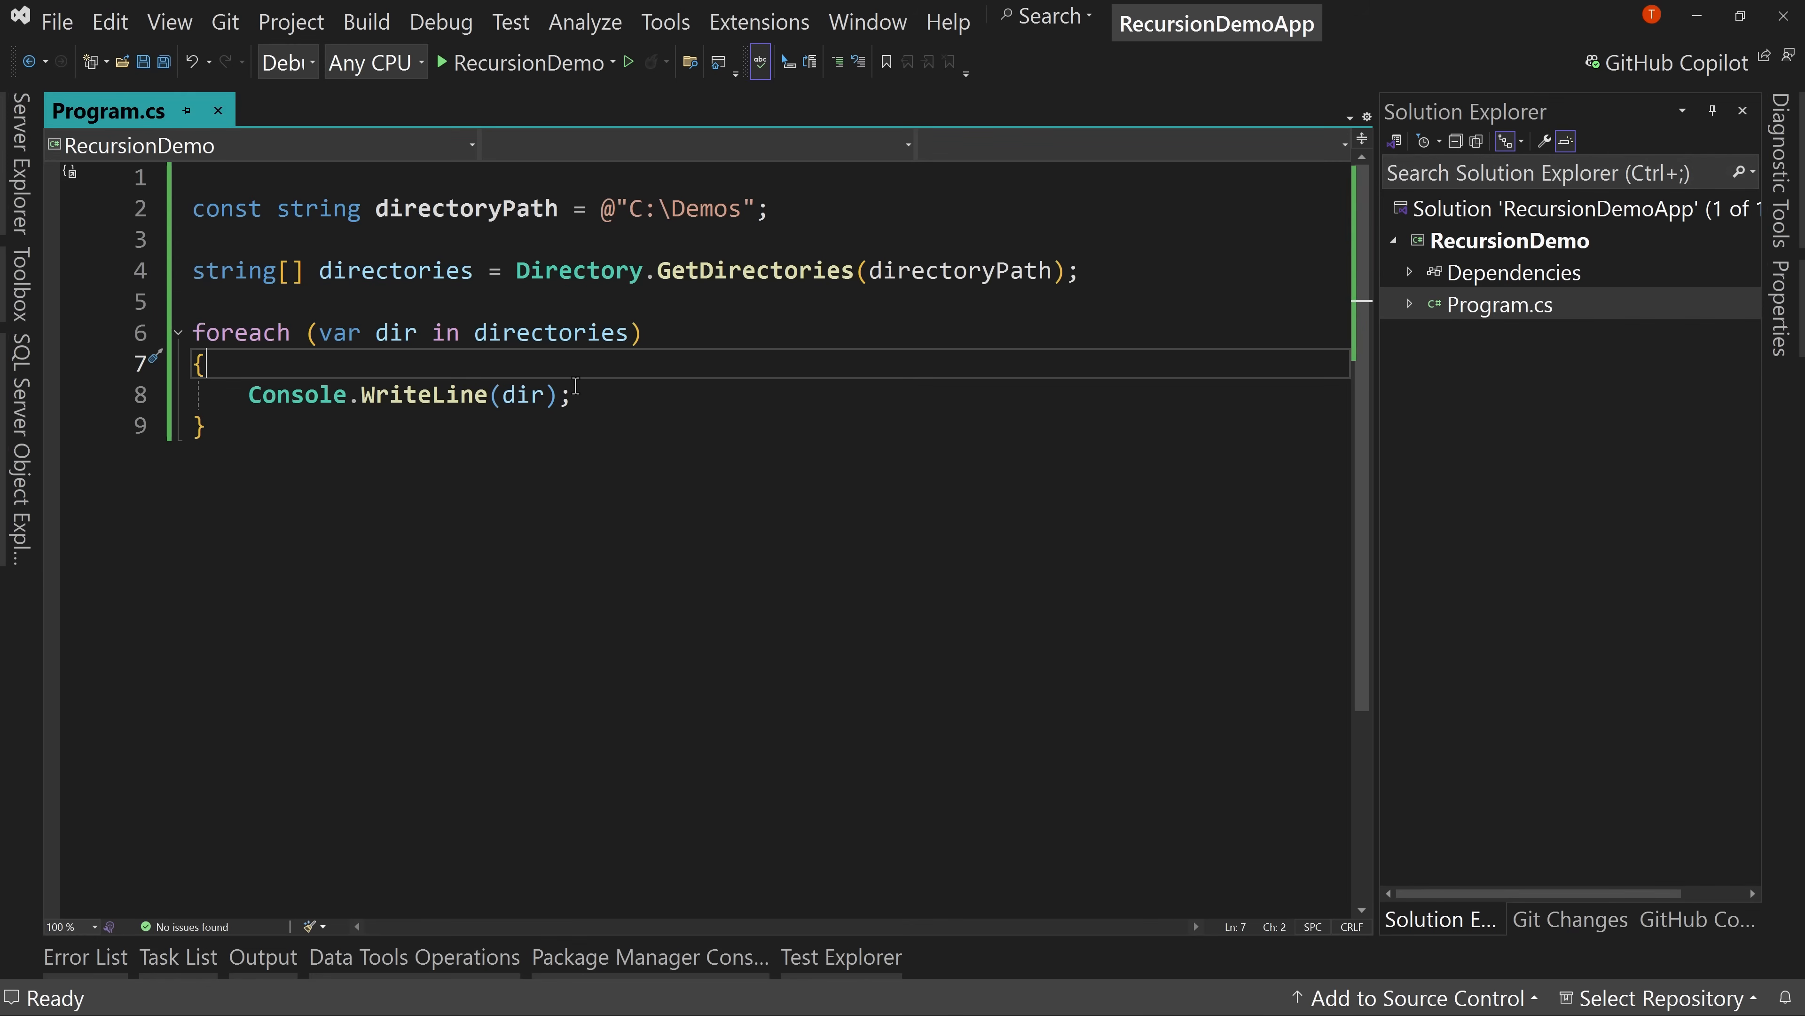
{"action": "mouse_move", "coordinate": [746, 281]}
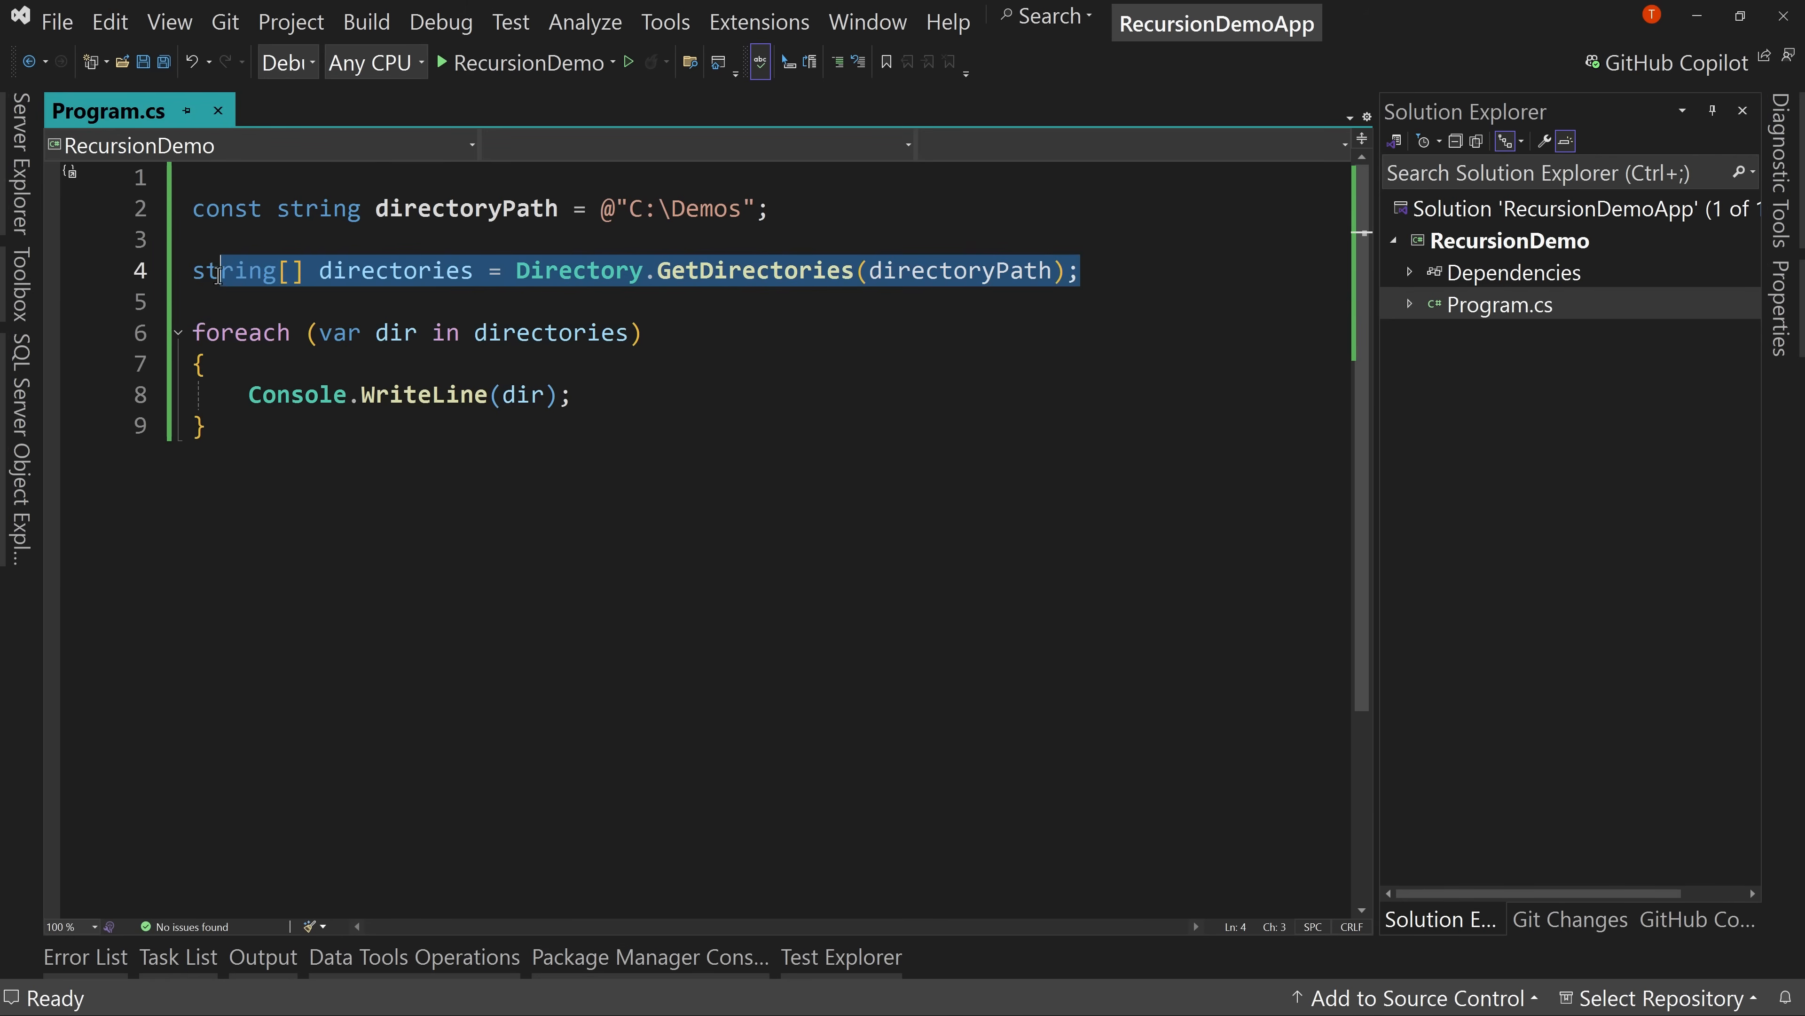
Inside the loop add string[] innerDirs = Directory.GetDirectories(dir);.
{"action": "double_click", "coordinate": [959, 271]}
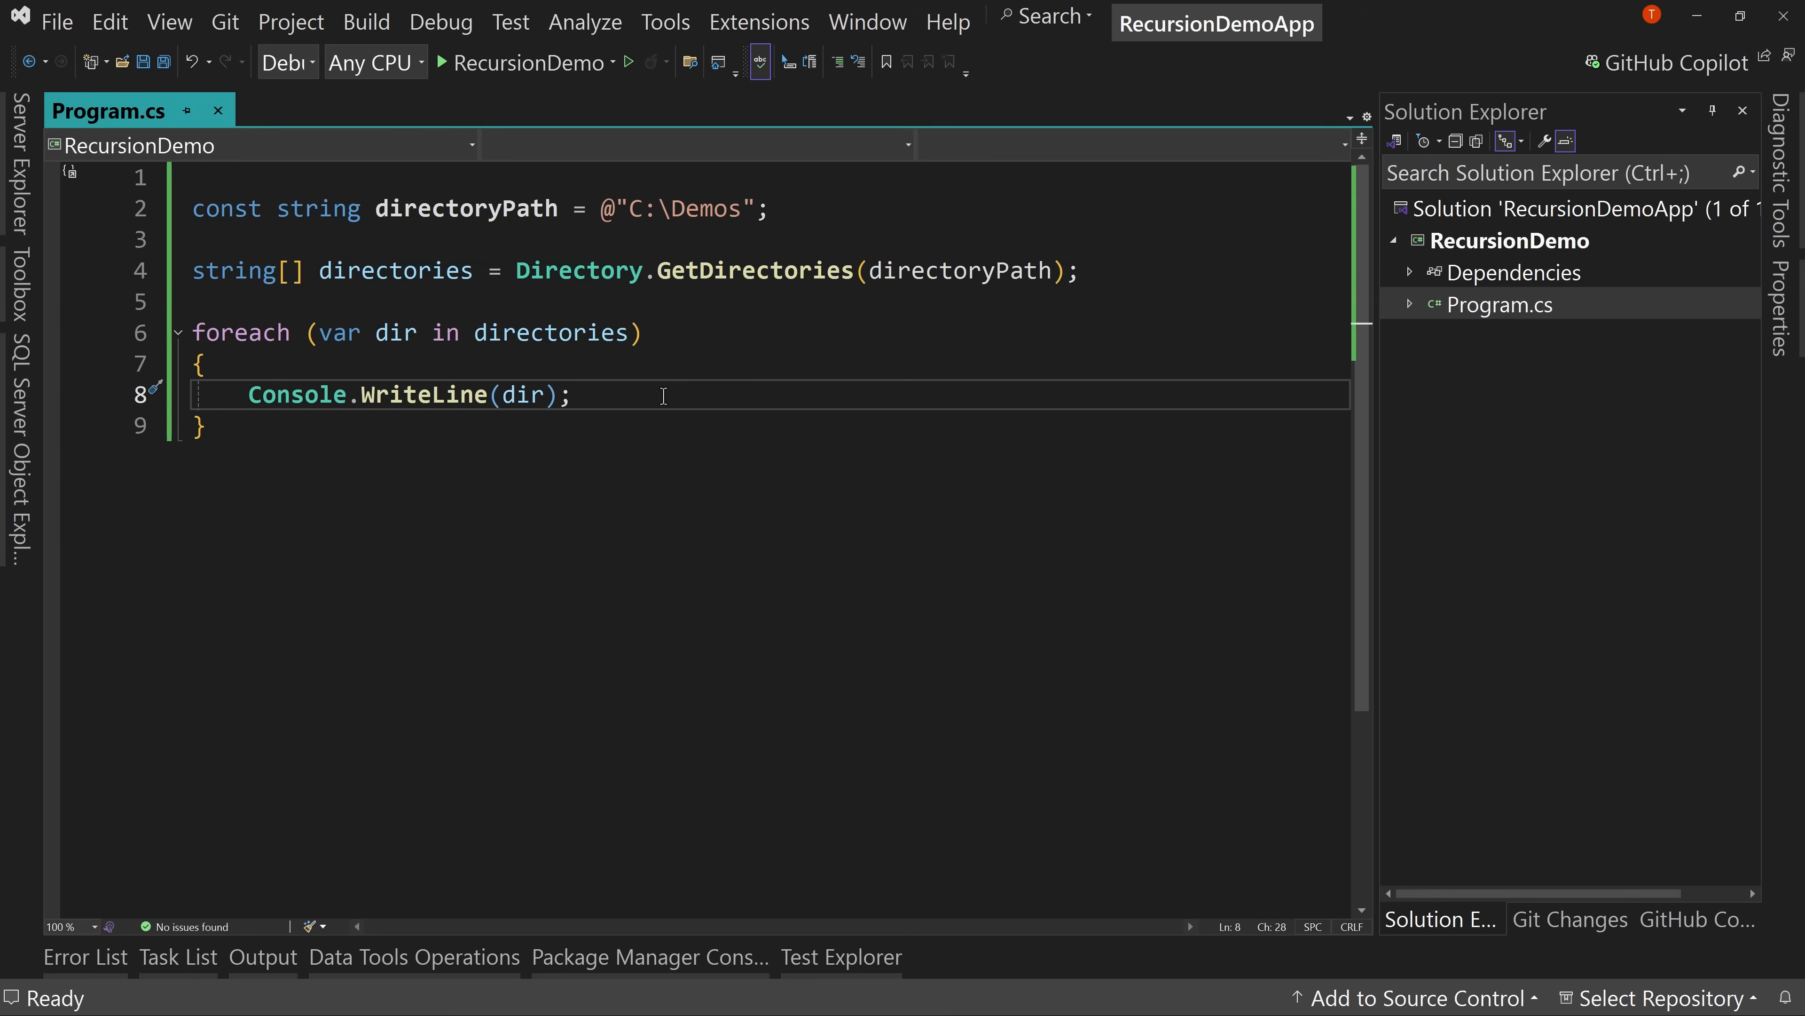
{"action": "key", "text": "enter"}
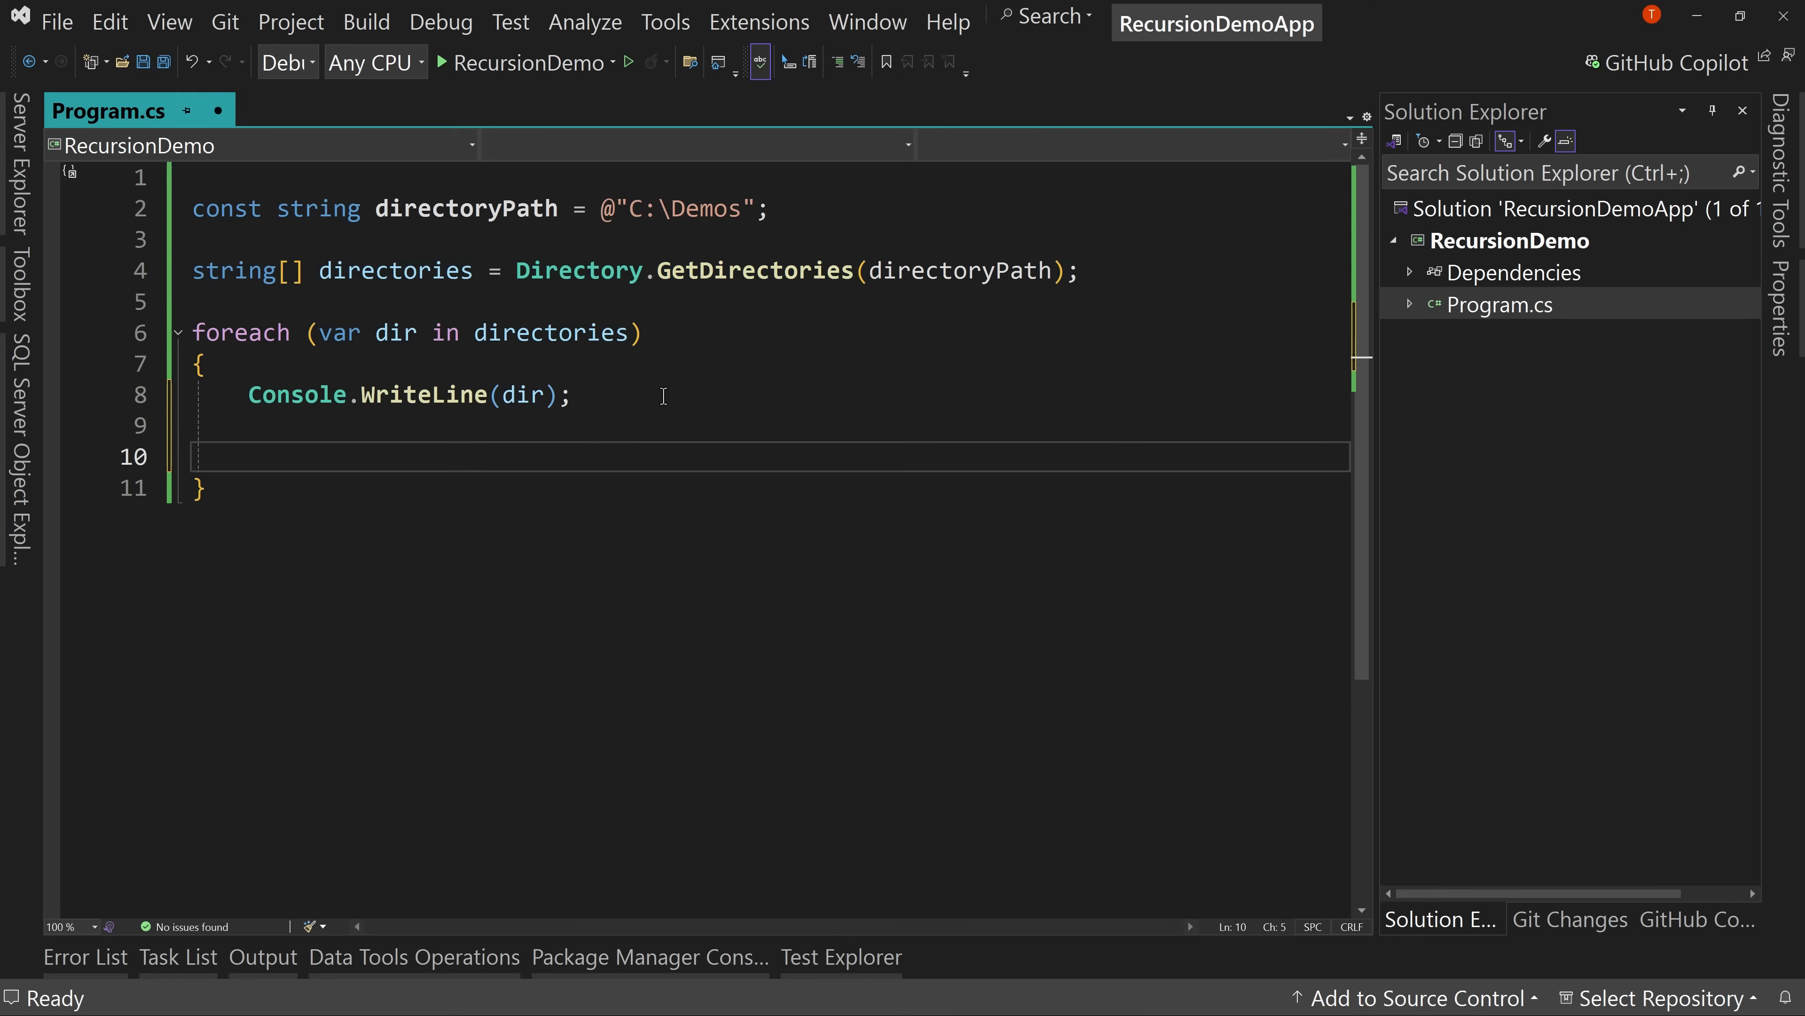
{"action": "type", "text": "s"}
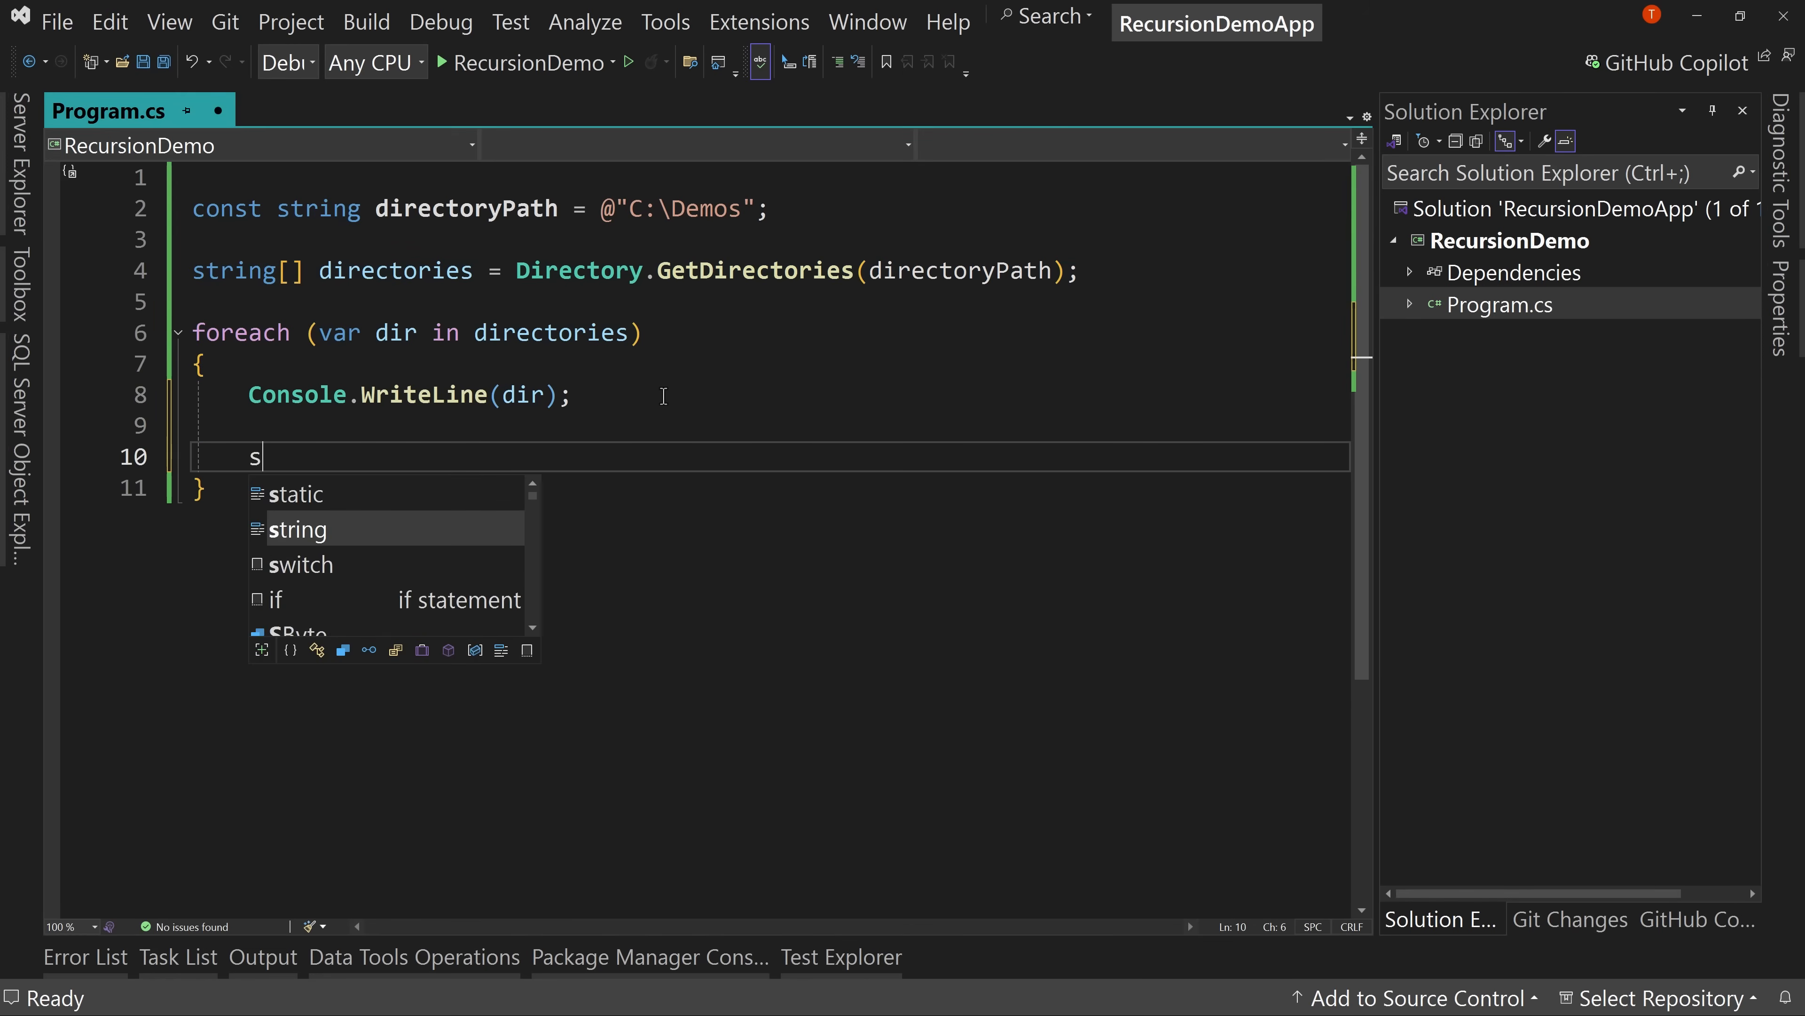
{"action": "key", "text": "Tab"}
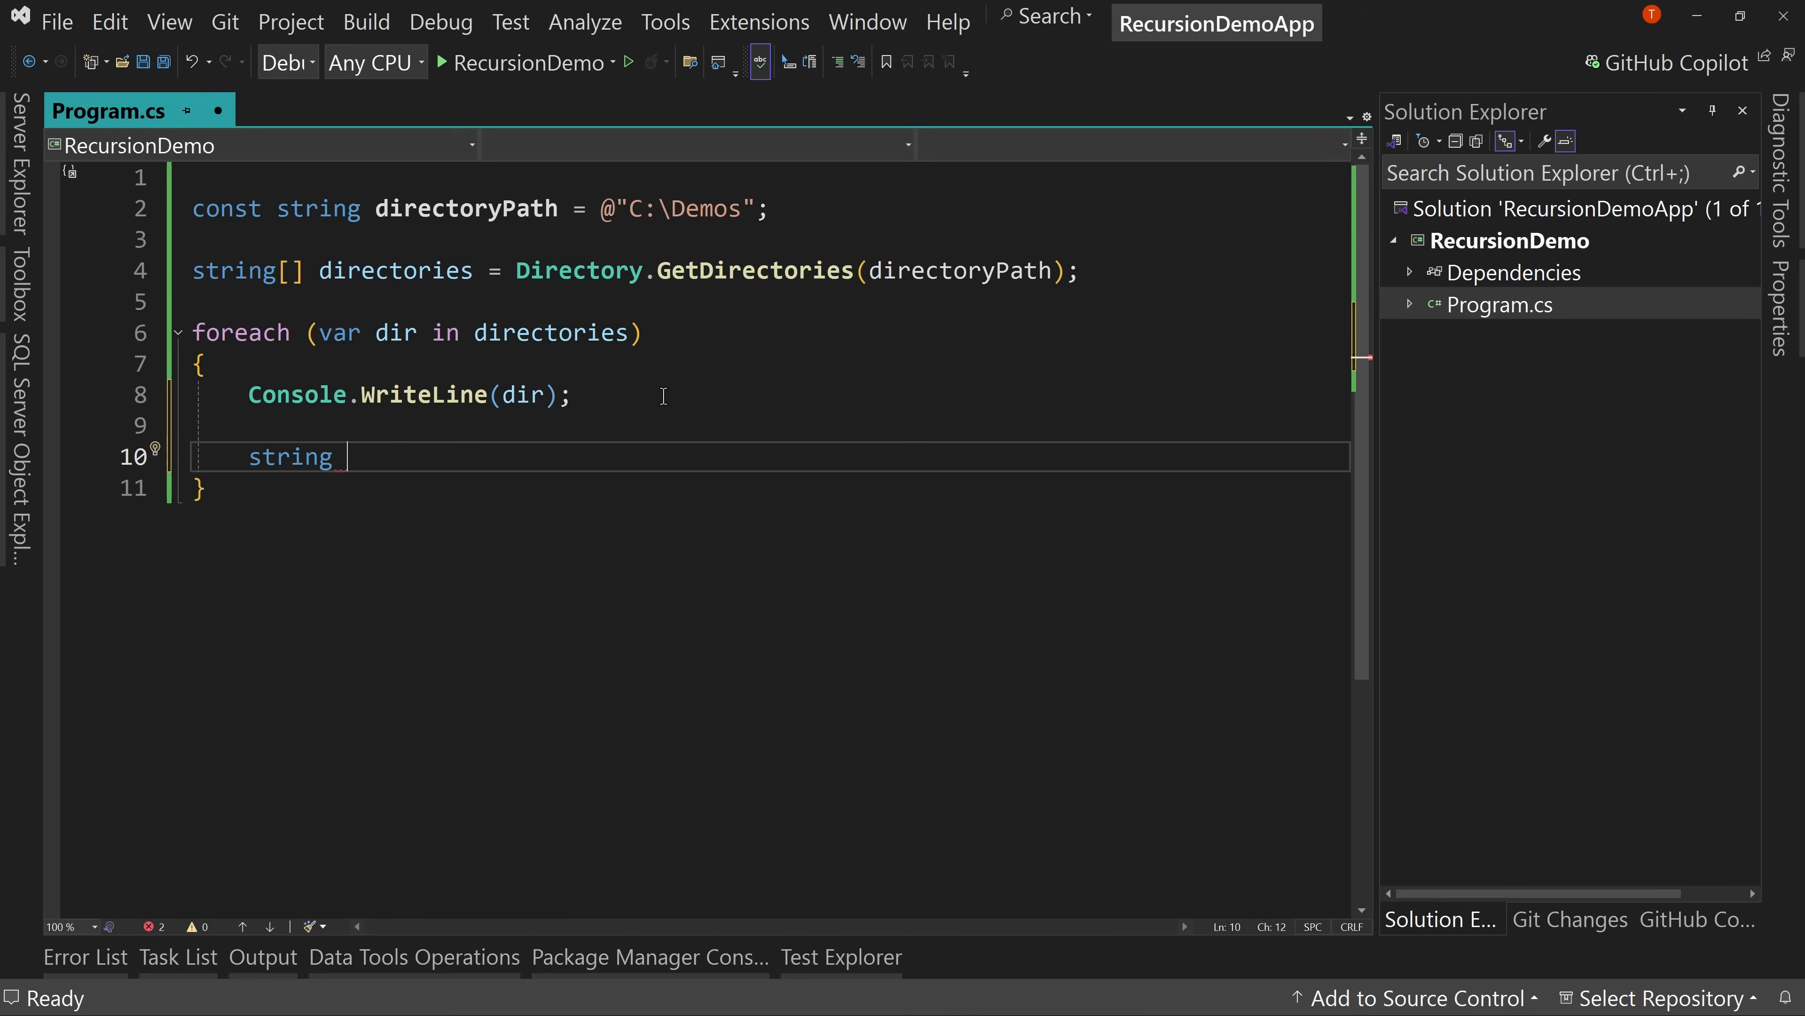
{"action": "type", "text": "innerDir"}
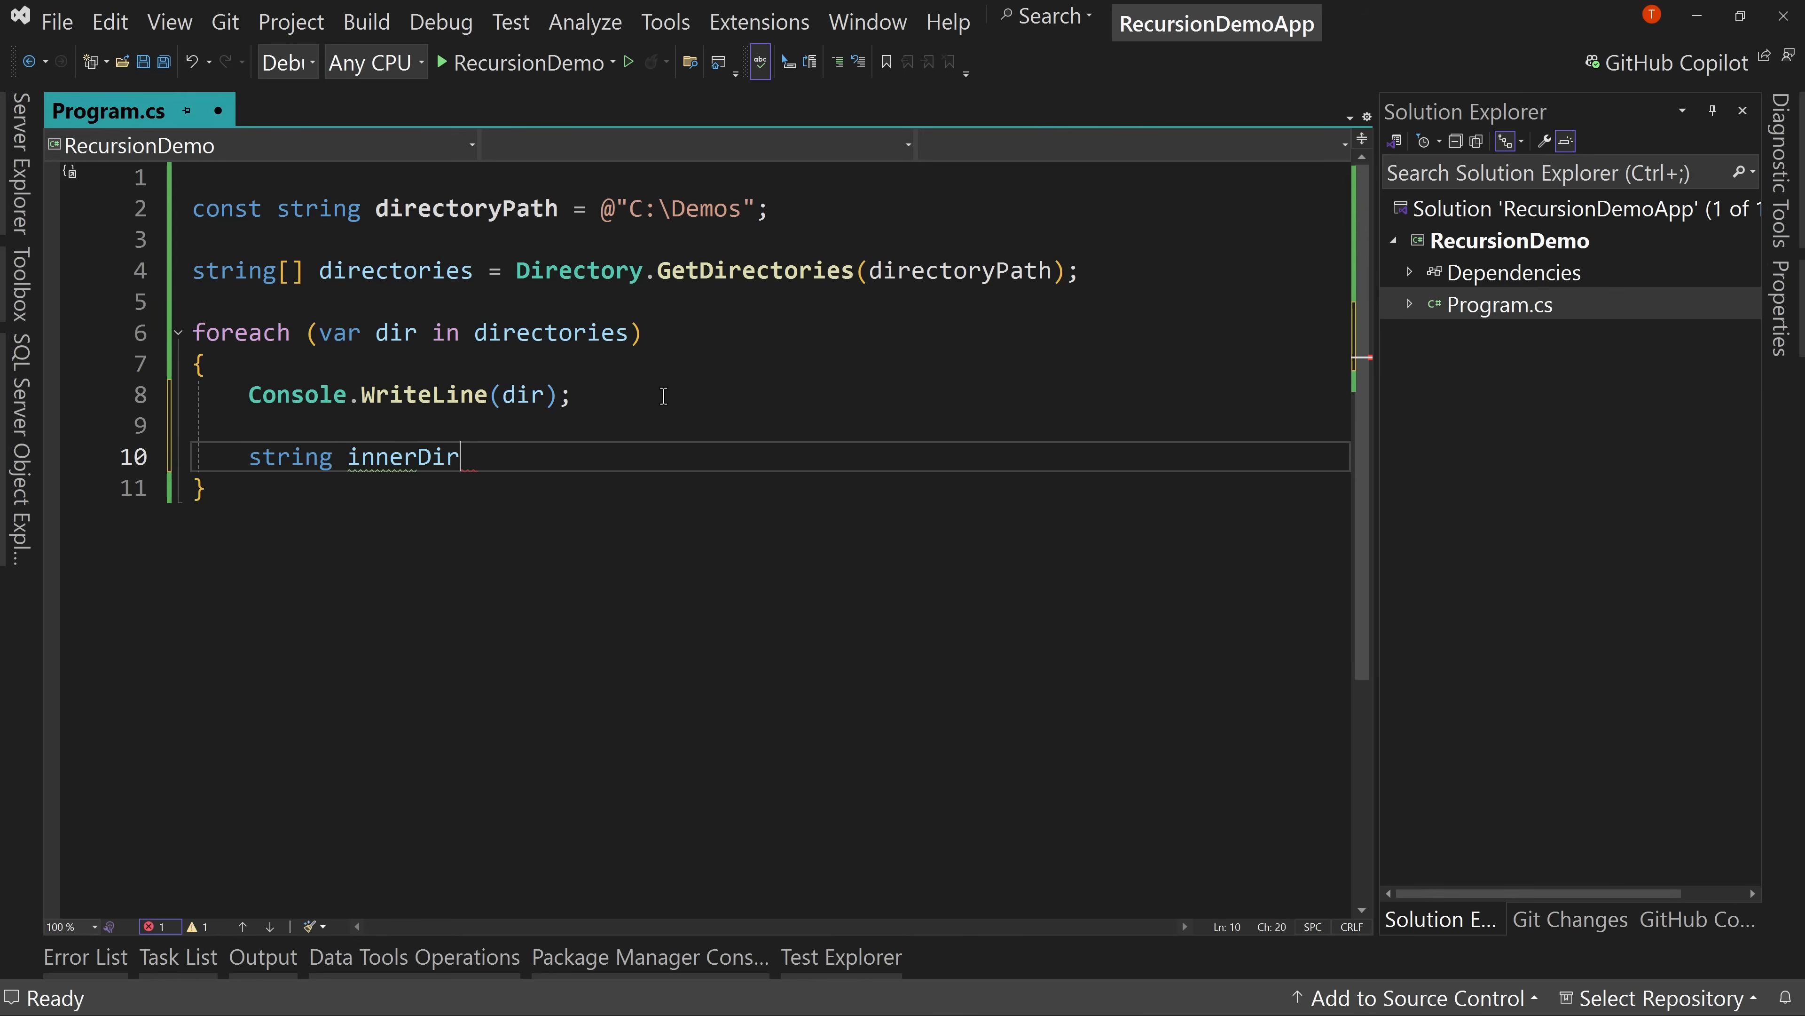
{"action": "type", "text": "s = Dir"}
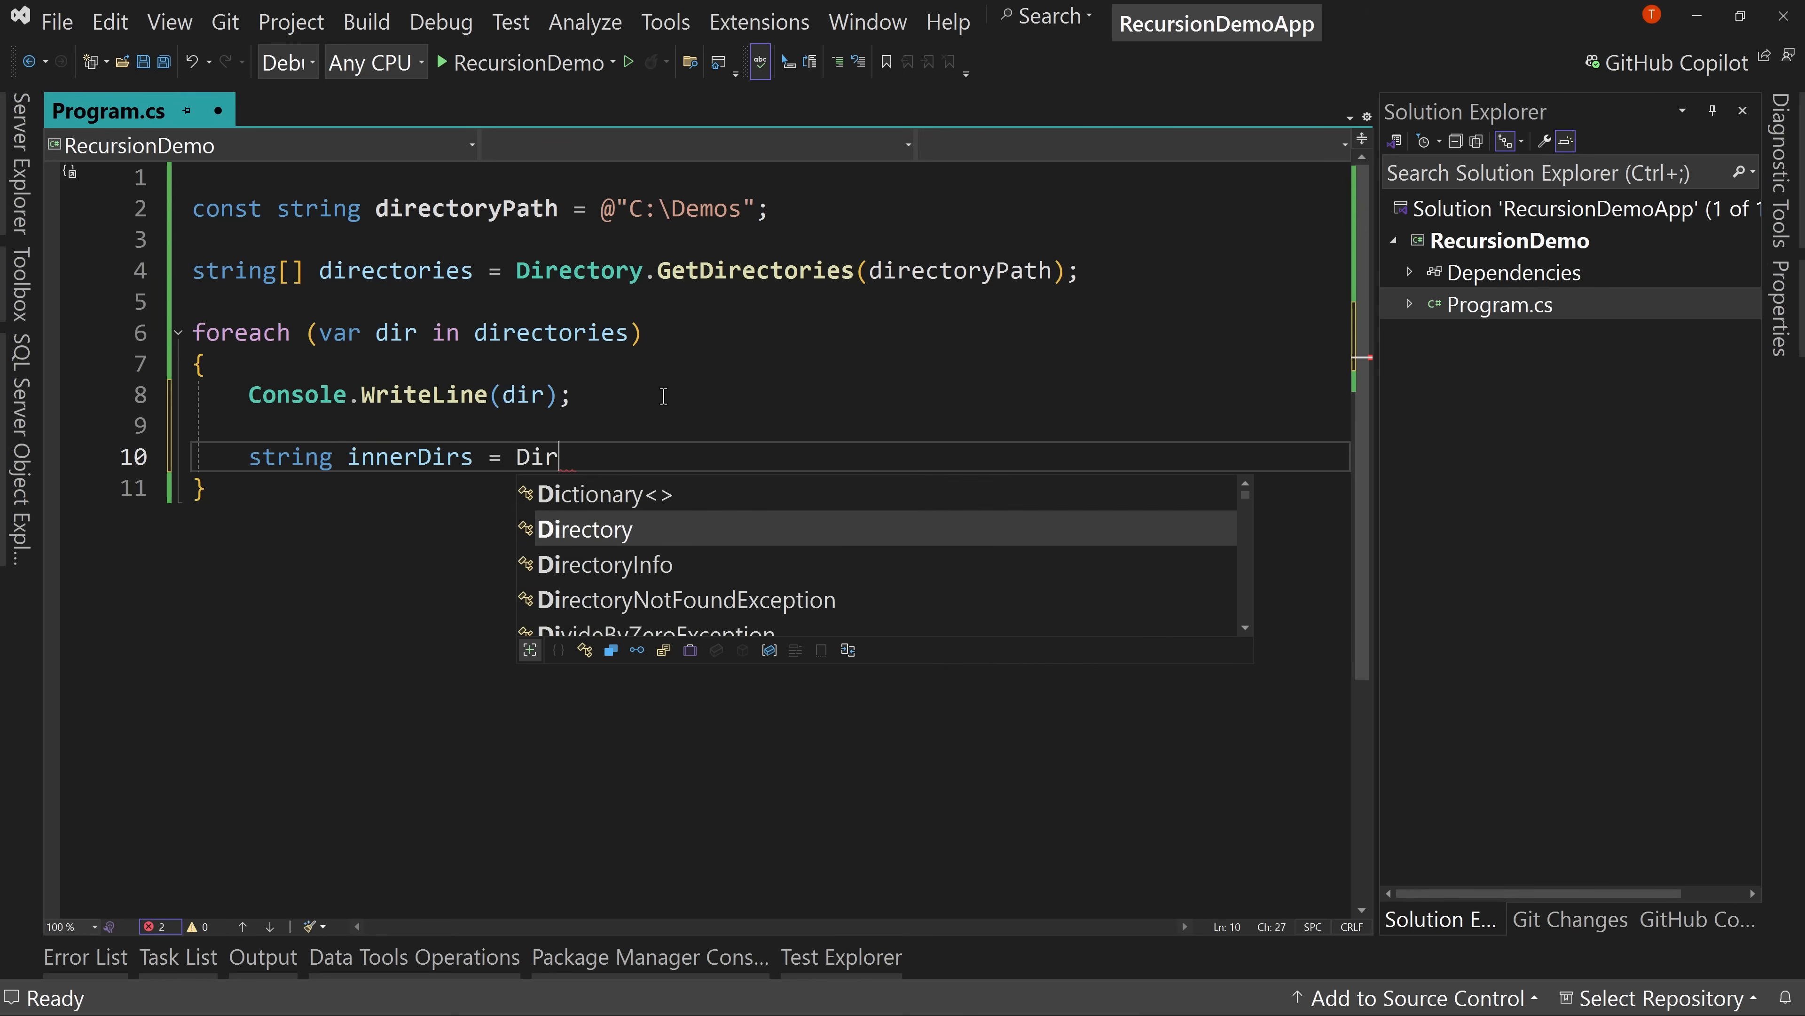
{"action": "type", "text": "ectory.ge"}
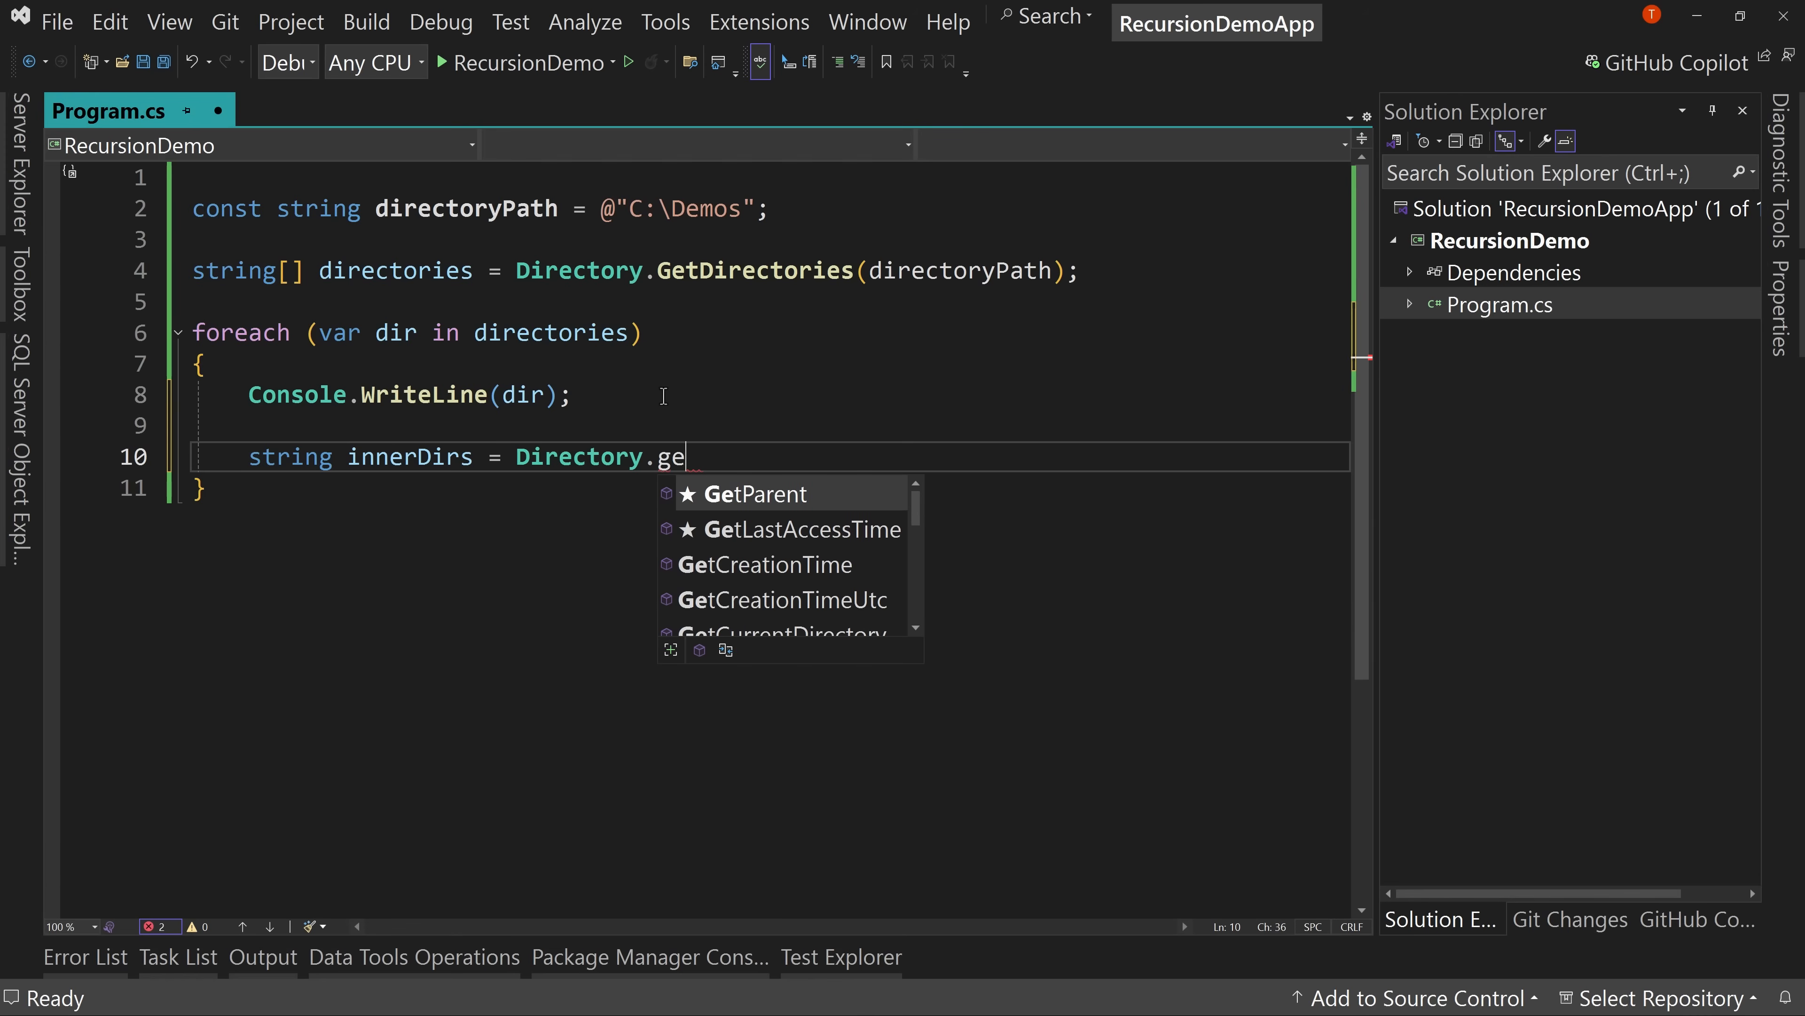
{"action": "type", "text": "tLogicalDriv"}
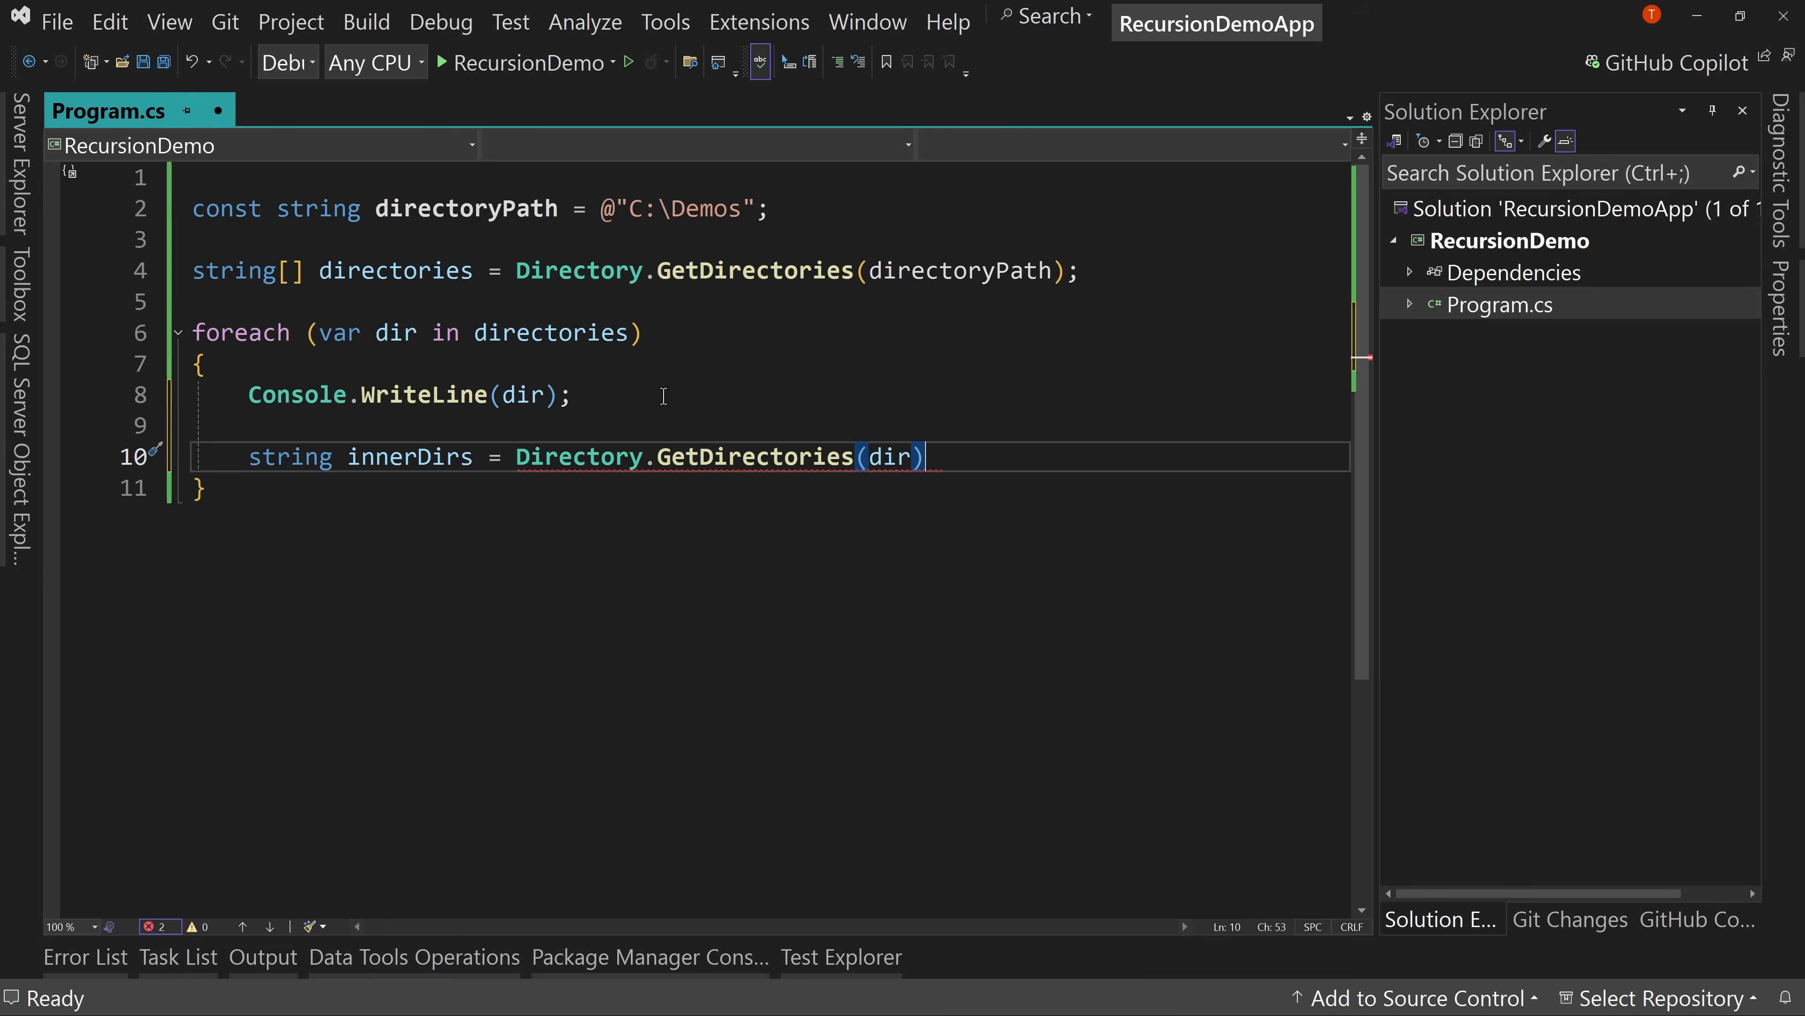
{"action": "type", "text": ";"}
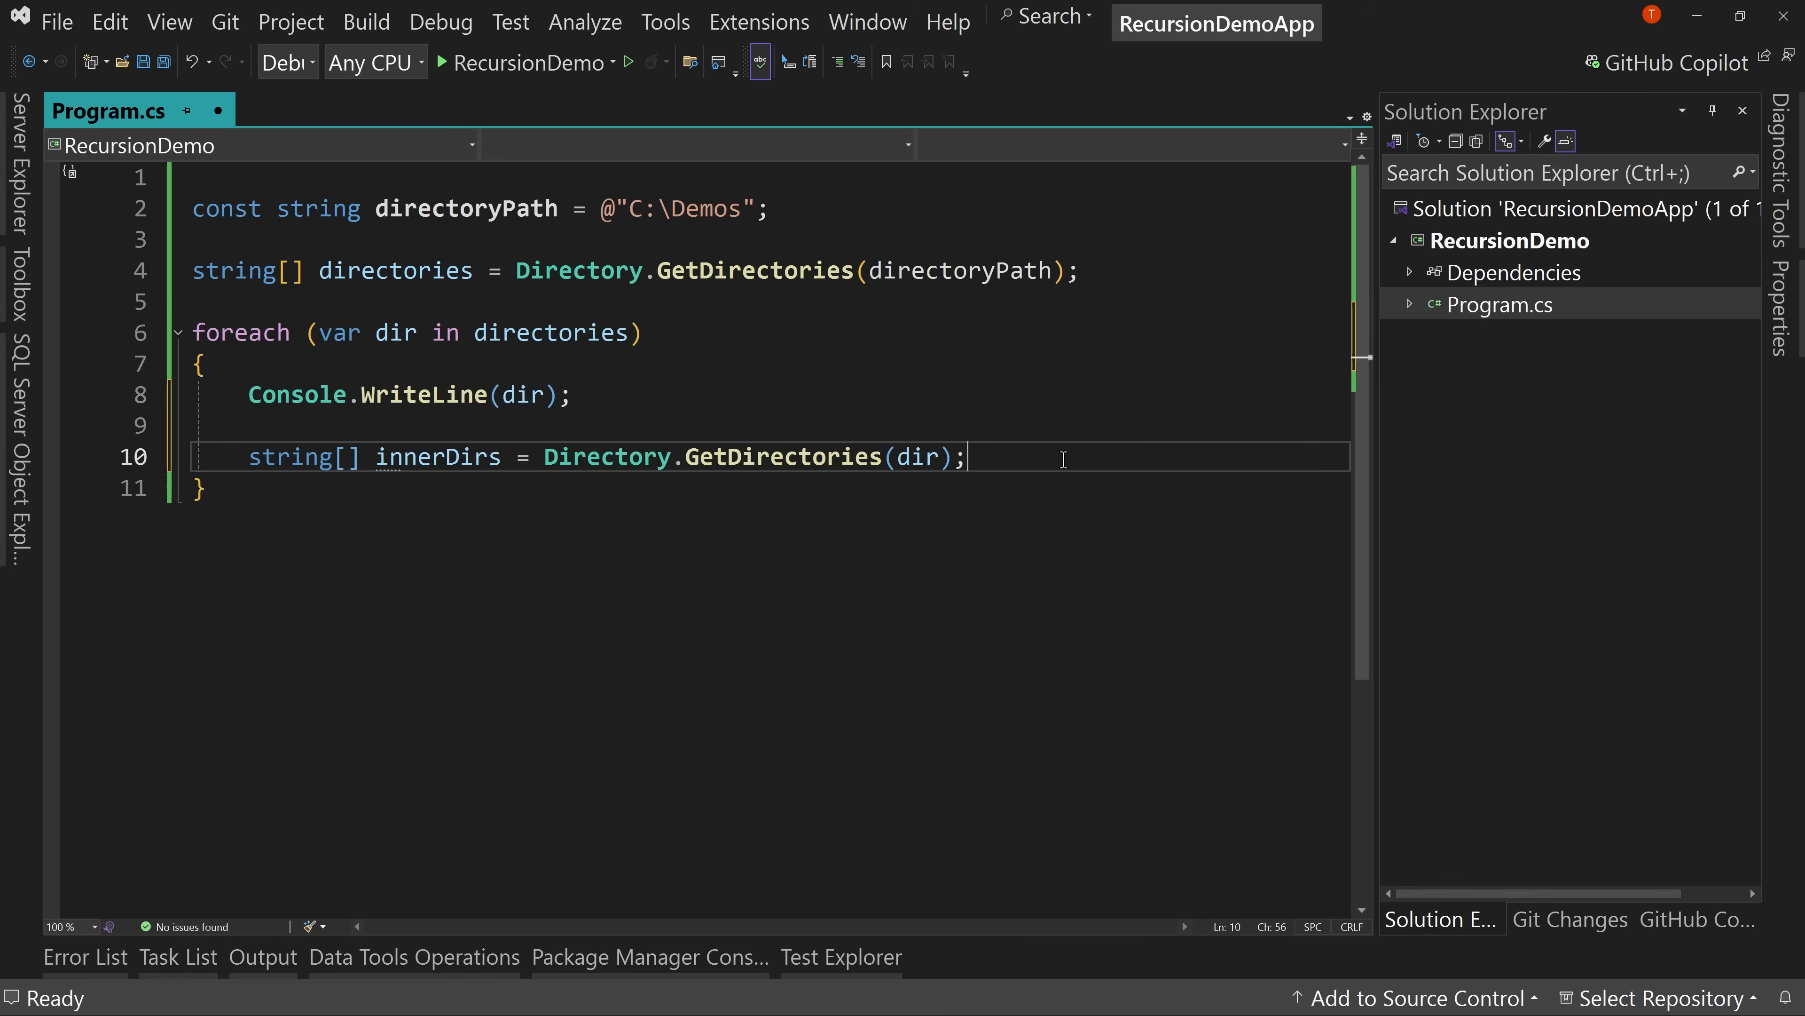
Add a nested foreach over innerDirs with Console.WriteLine(d).
{"action": "type", "text": "foreach (var item in collection"}
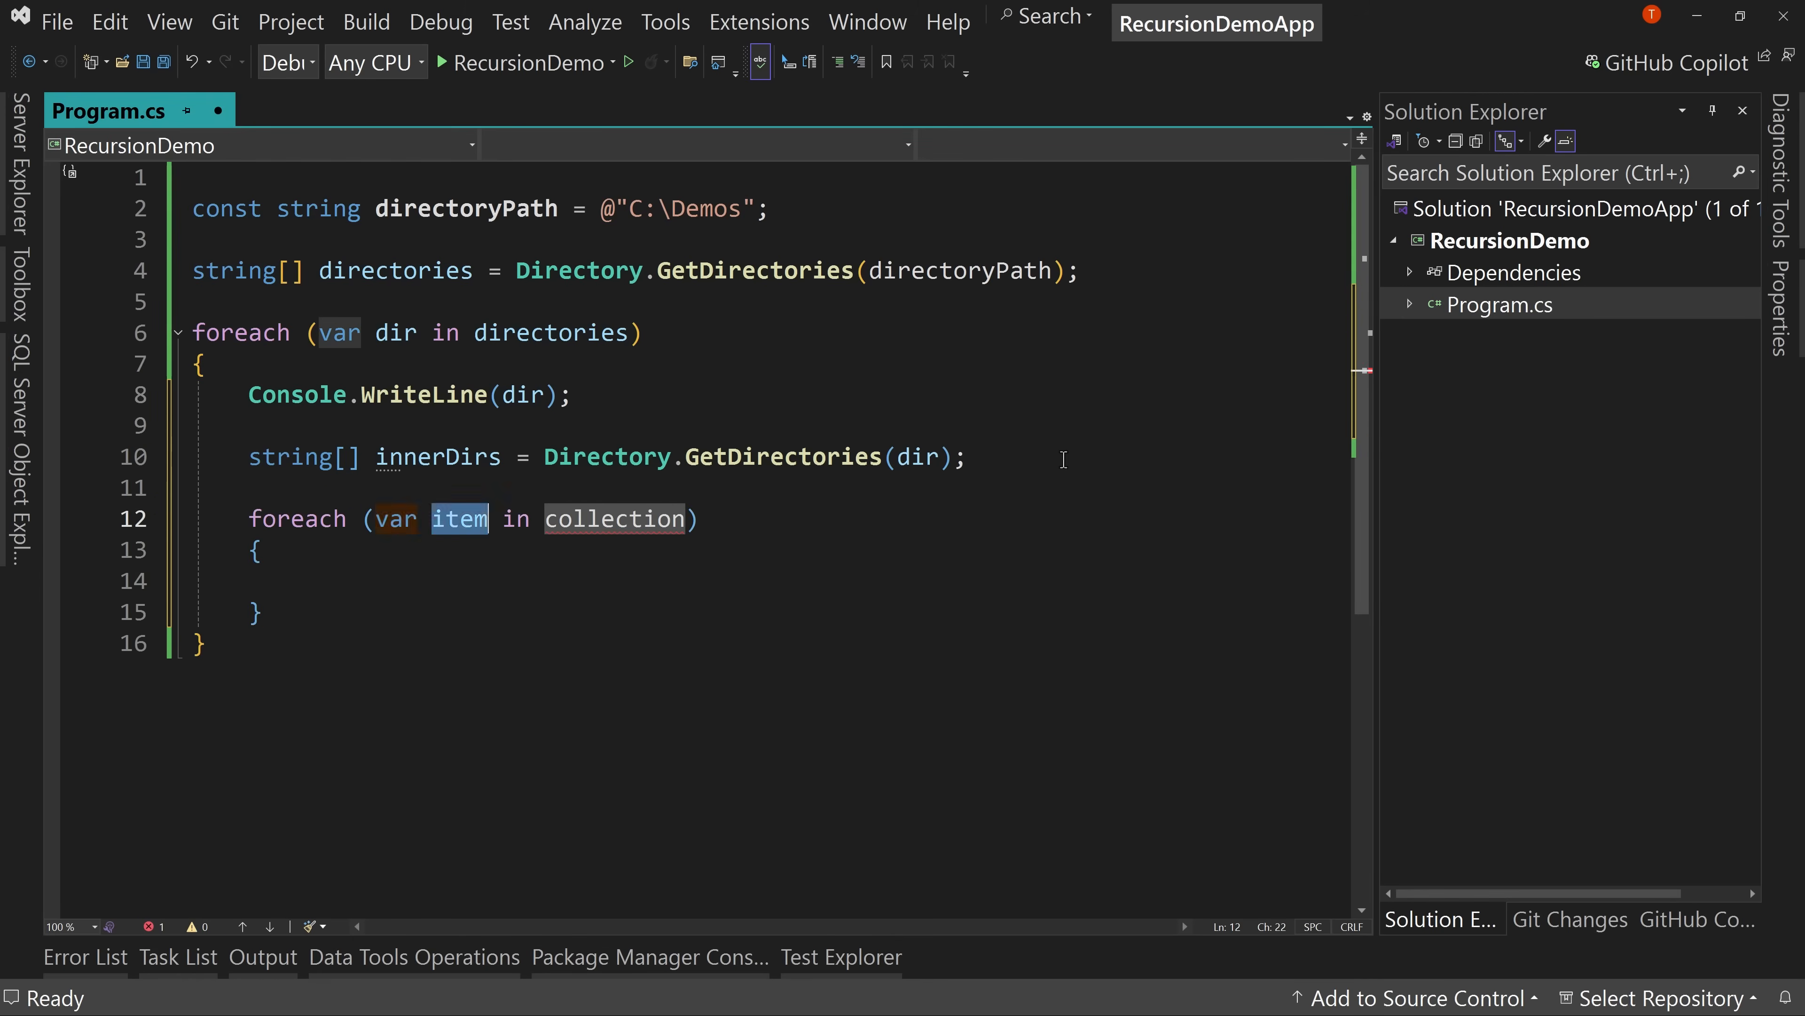
{"action": "type", "text": "d"}
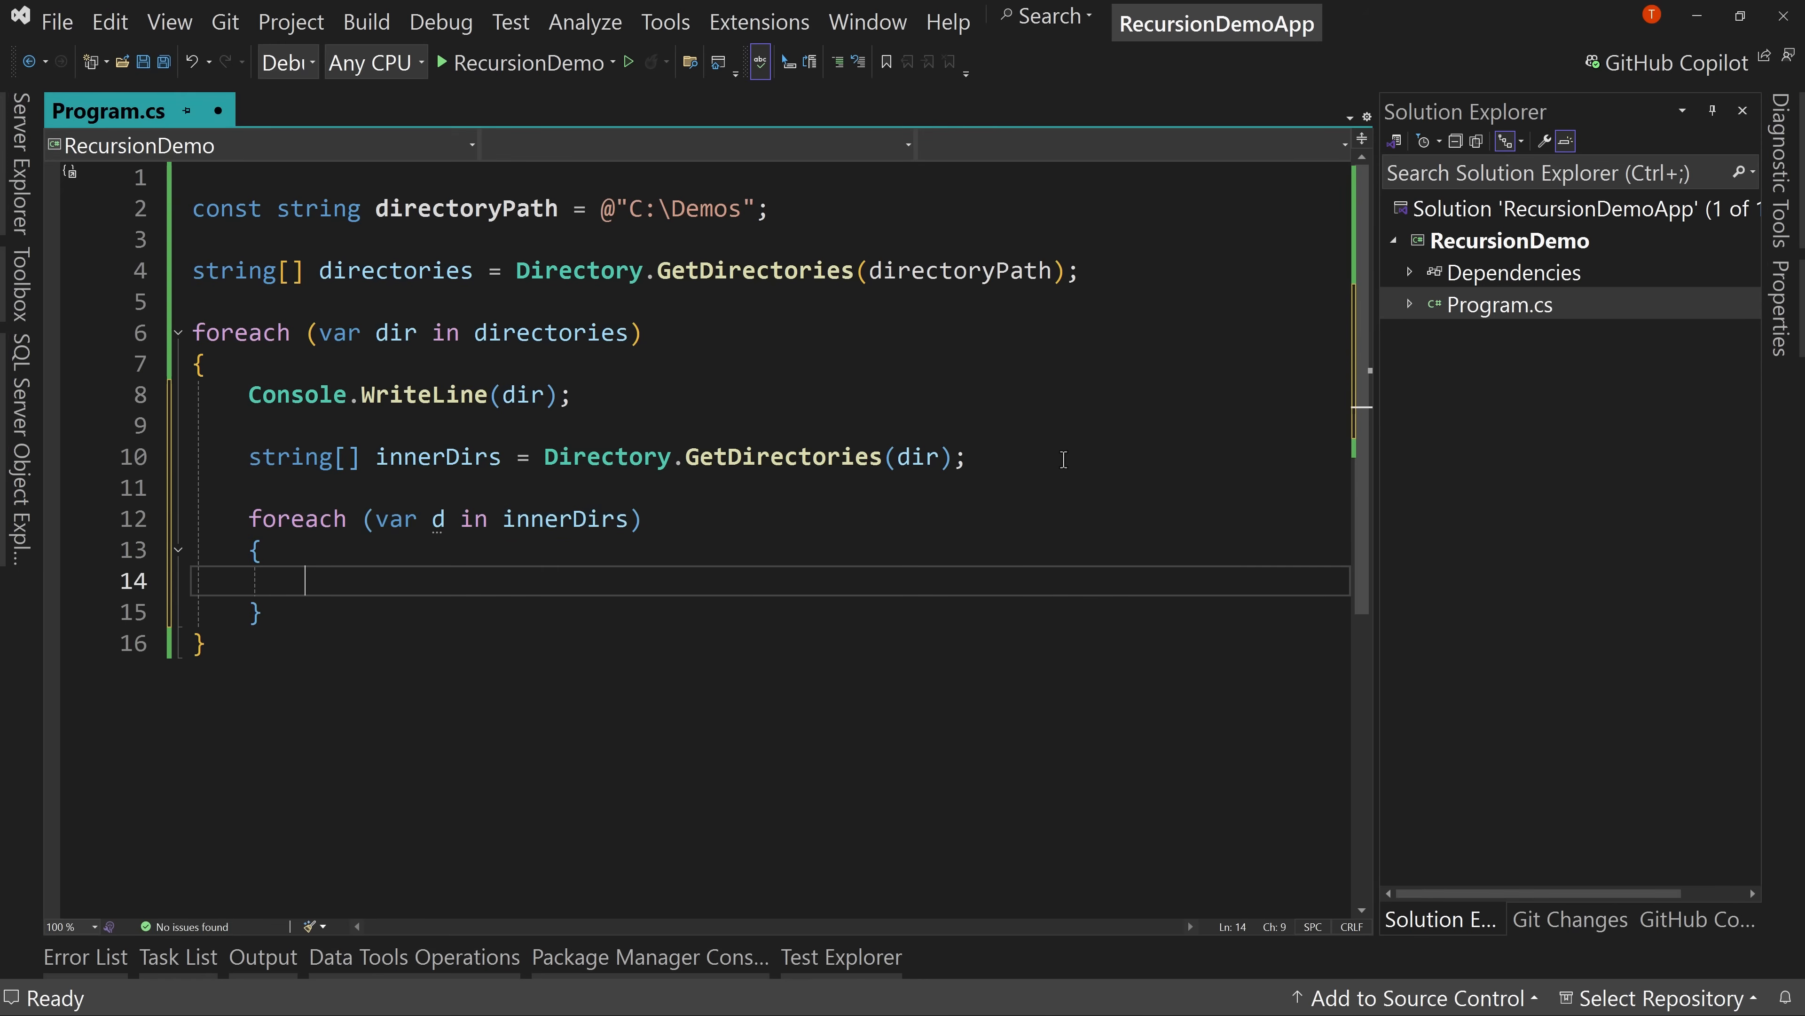
{"action": "type", "text": "Console.WriteLine();"}
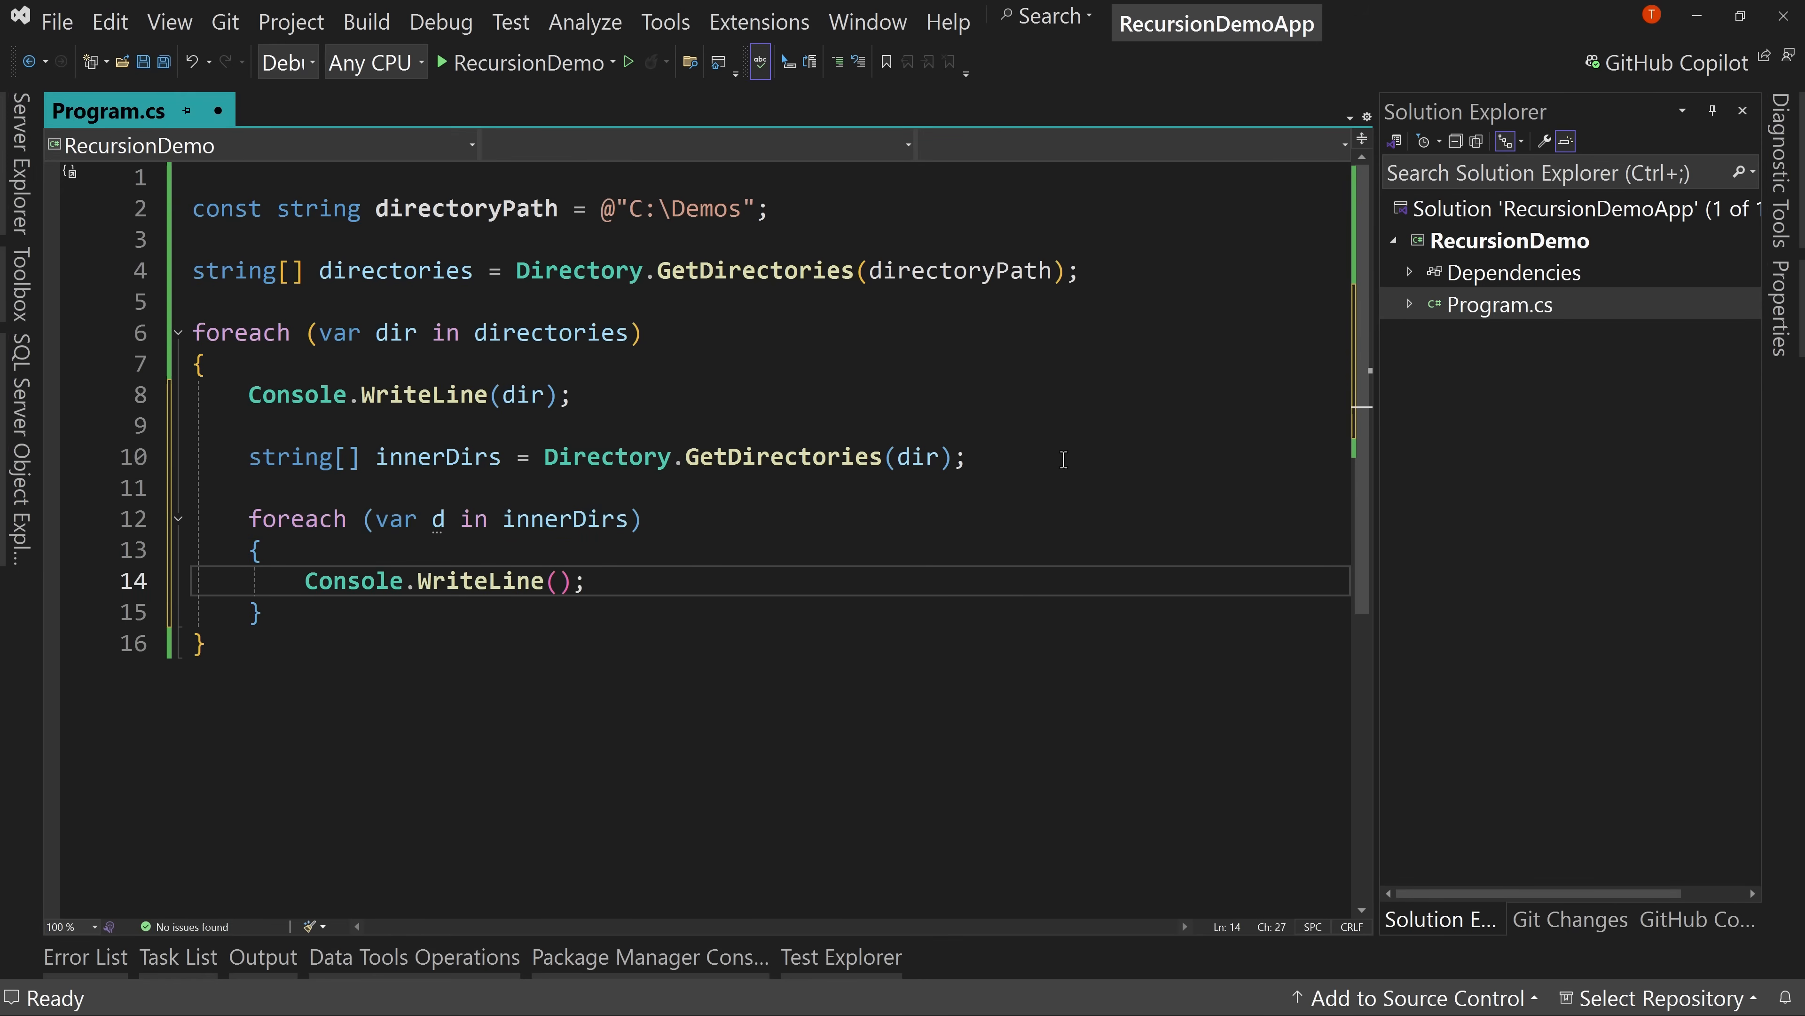
{"action": "type", "text": "d"}
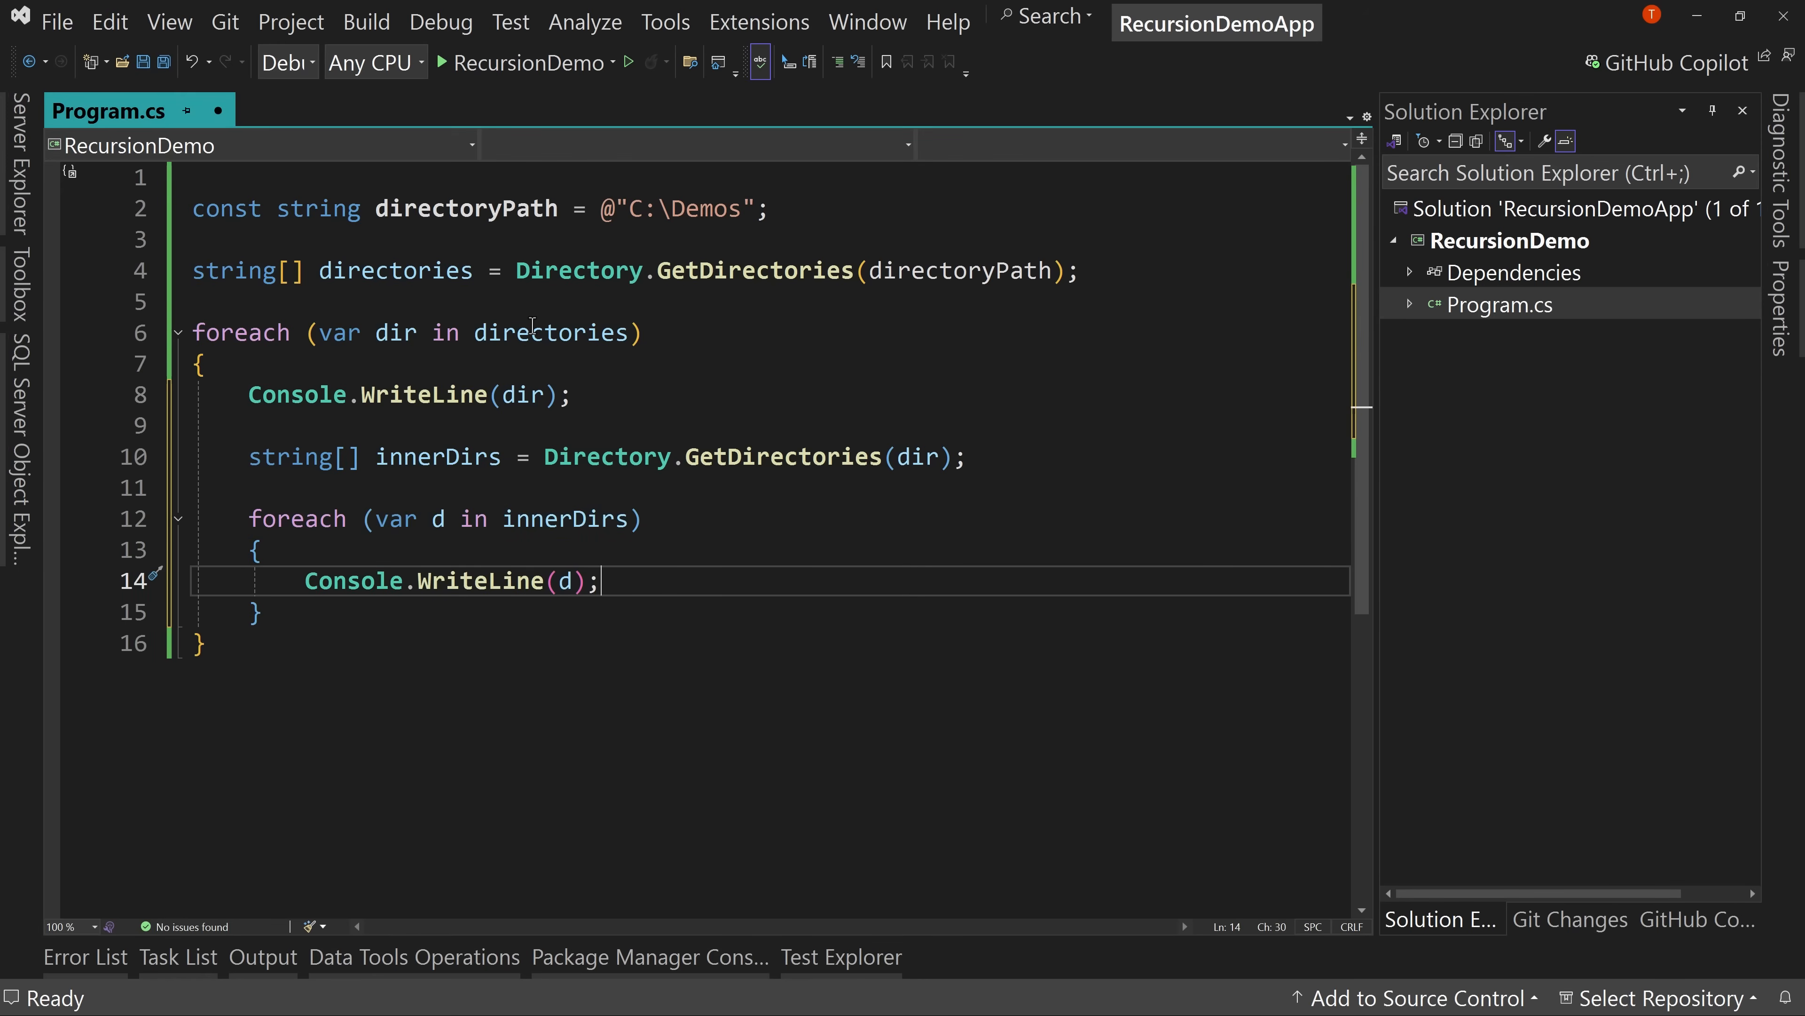
{"action": "mouse_move", "coordinate": [382, 474]}
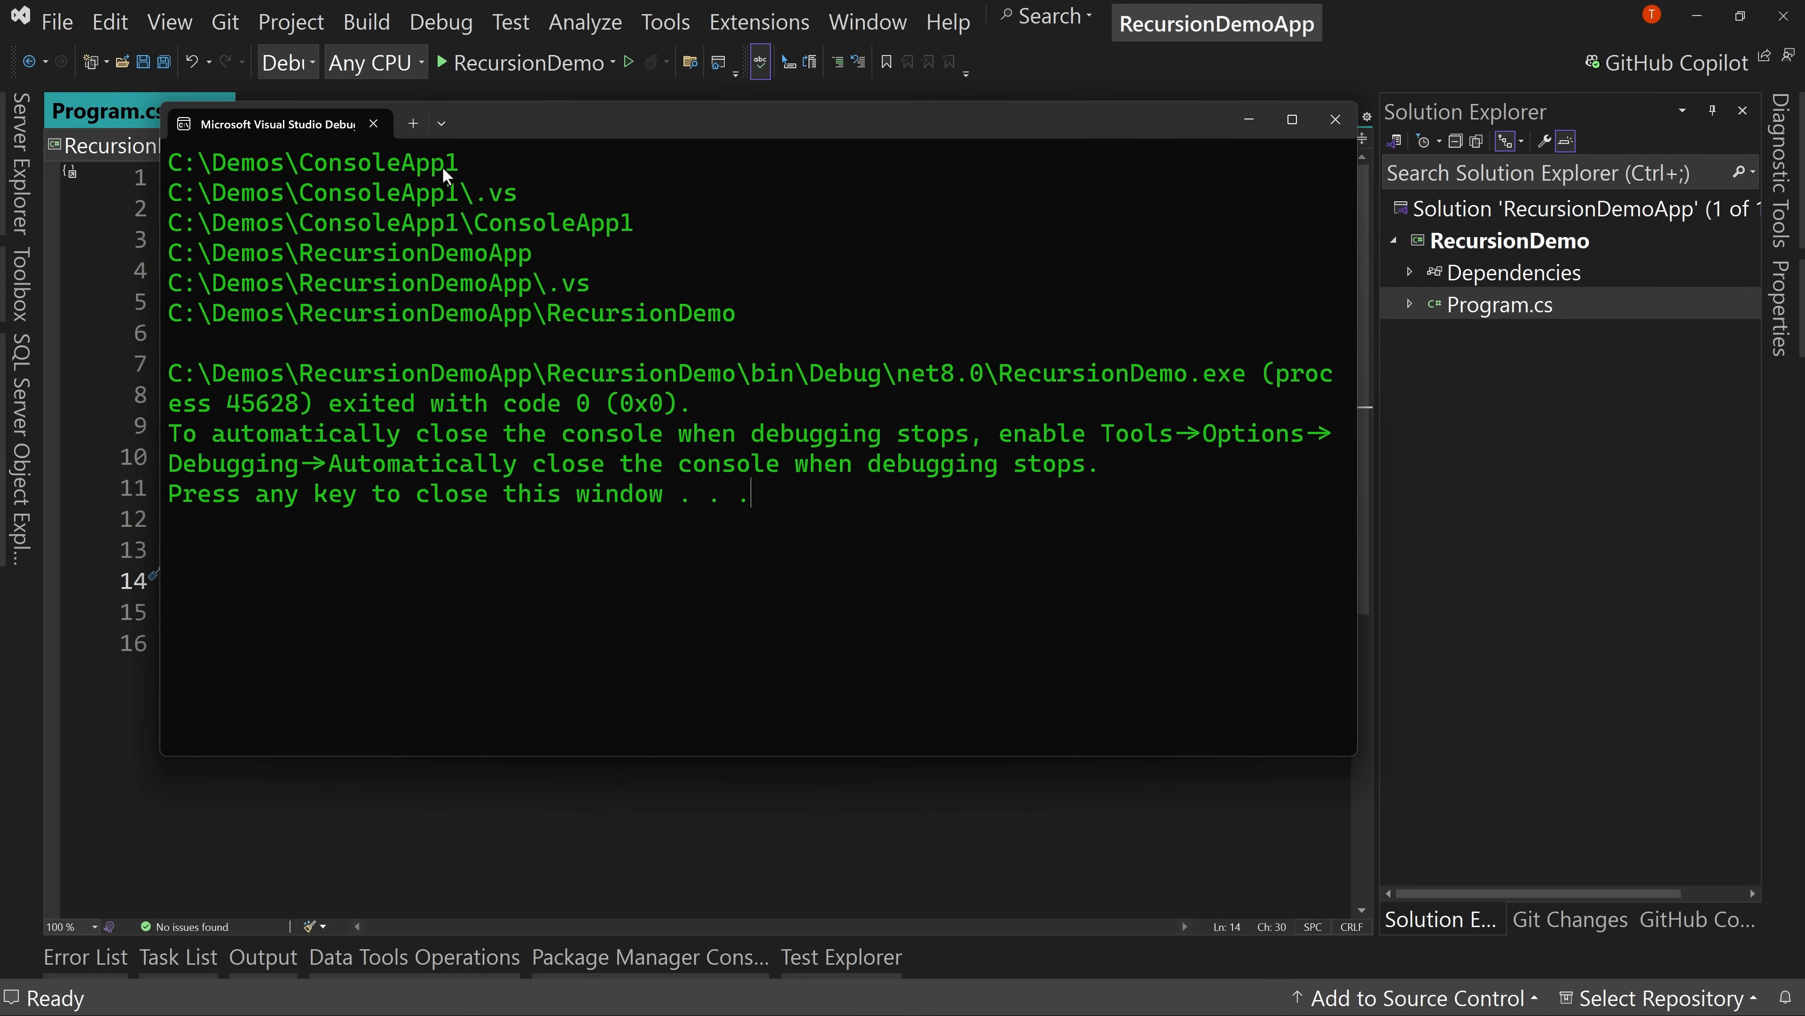
{"action": "double_click", "coordinate": [489, 192]}
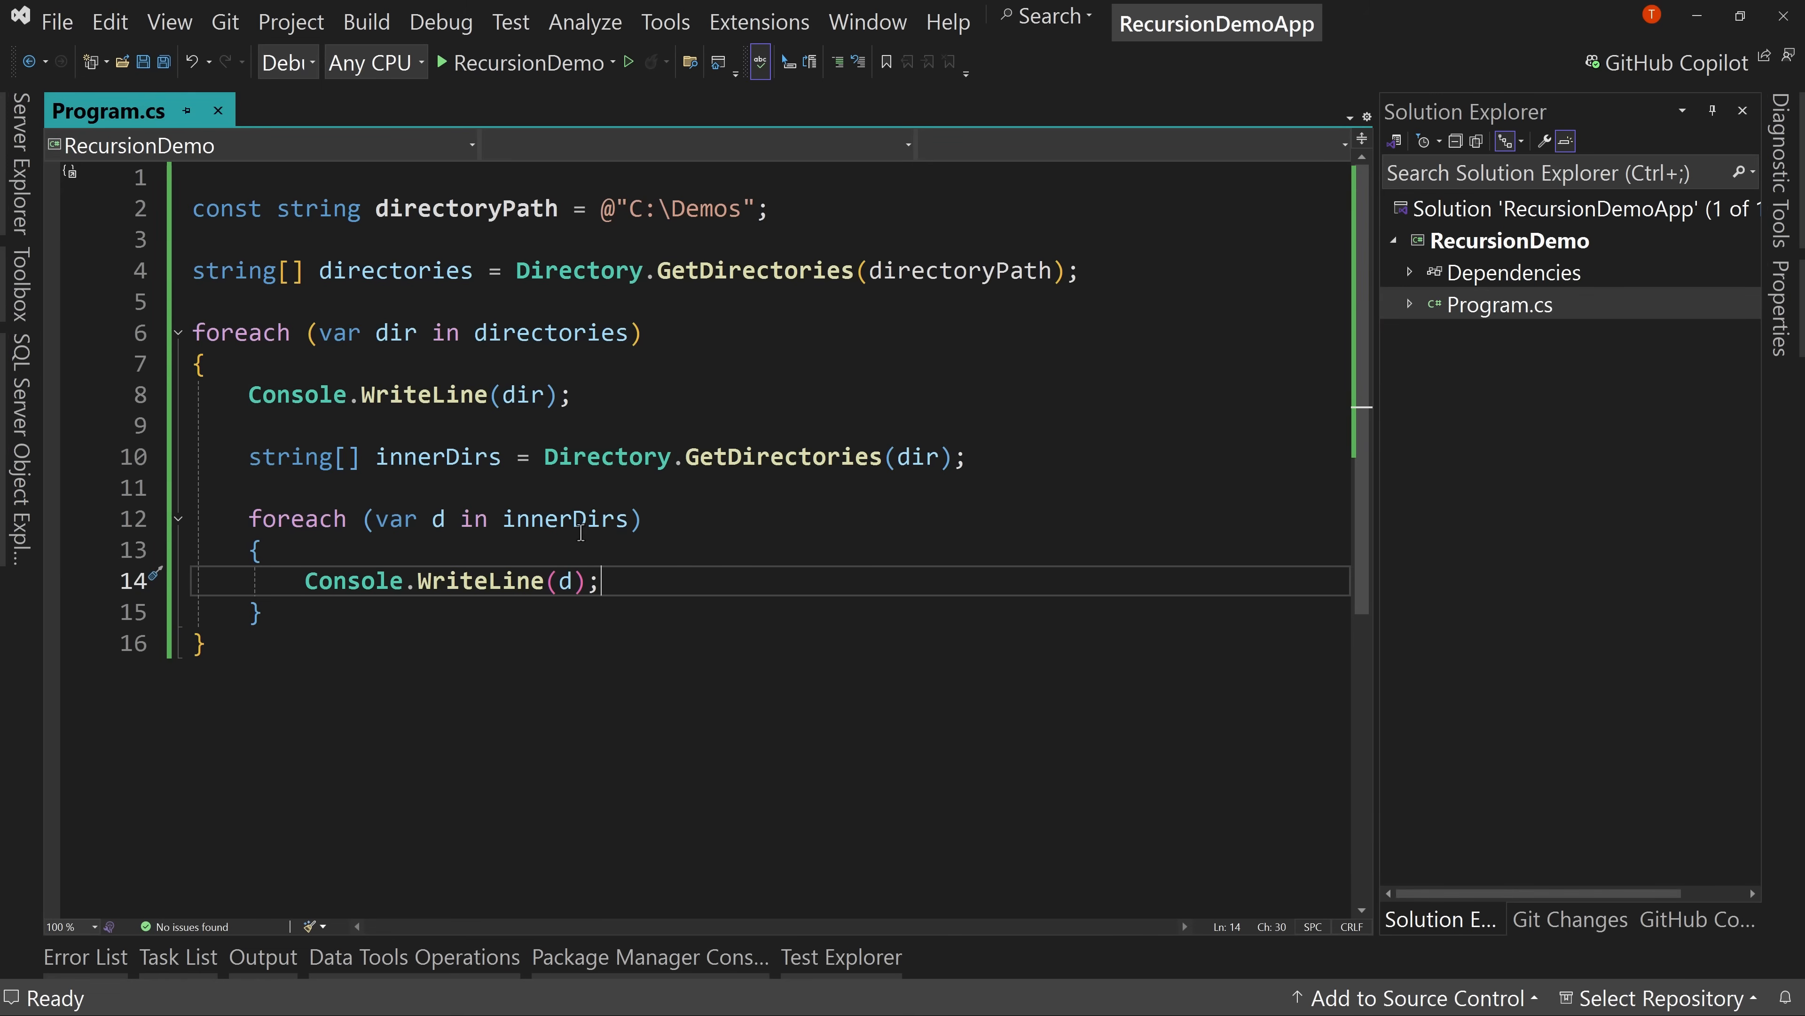
Delete the innerDirs lookup and nested foreach block.
{"action": "left_click_drag", "start_coordinate": [248, 456], "coordinate": [249, 486]}
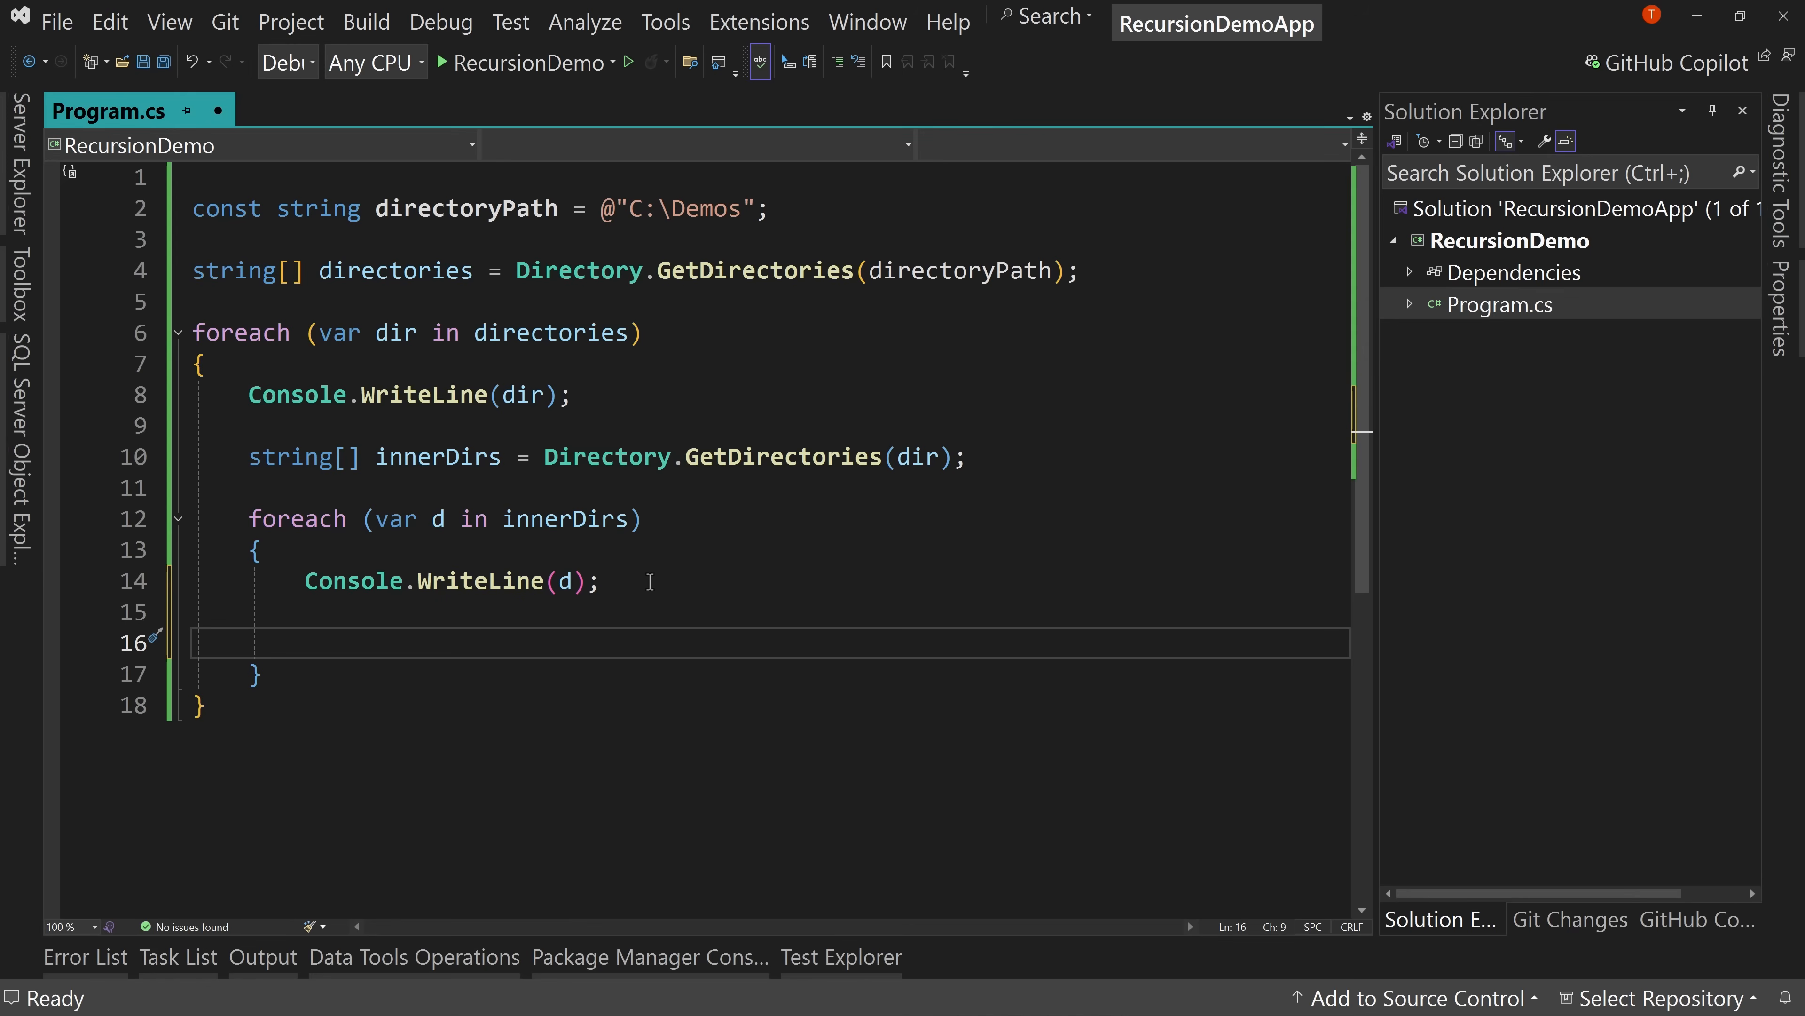
{"action": "mouse_move", "coordinate": [601, 563]}
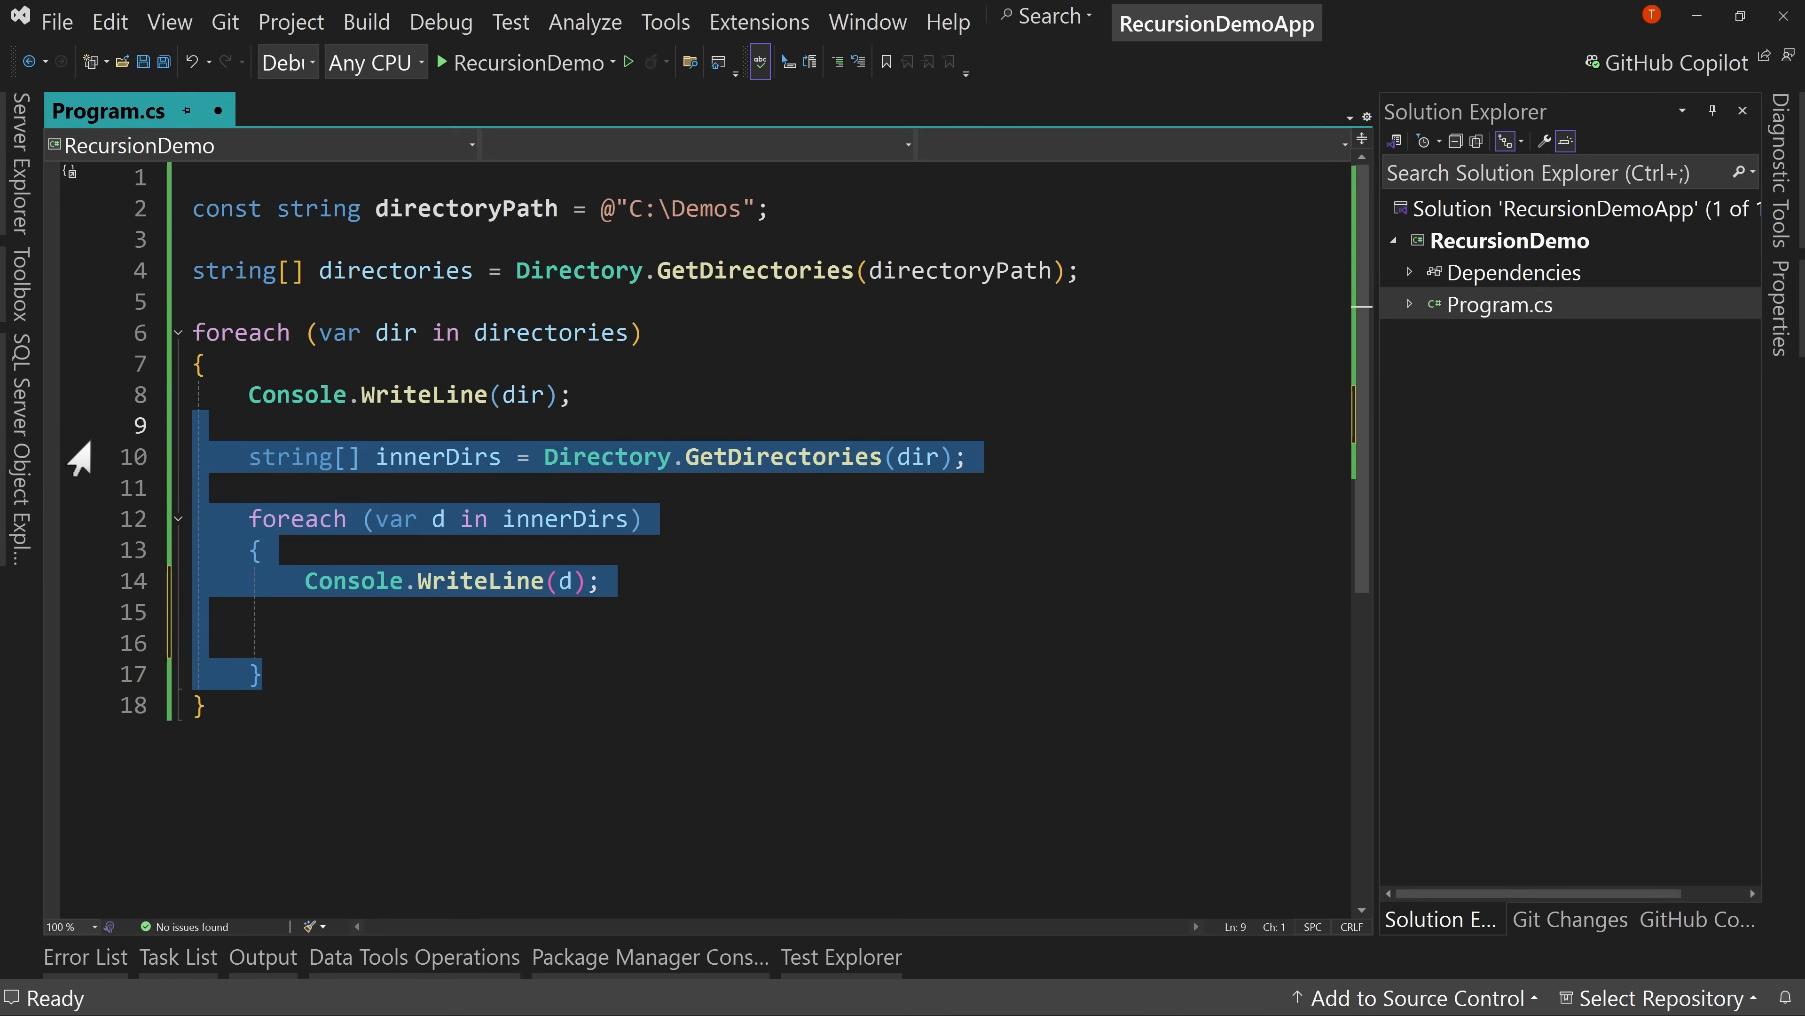
{"action": "key", "text": "Delete"}
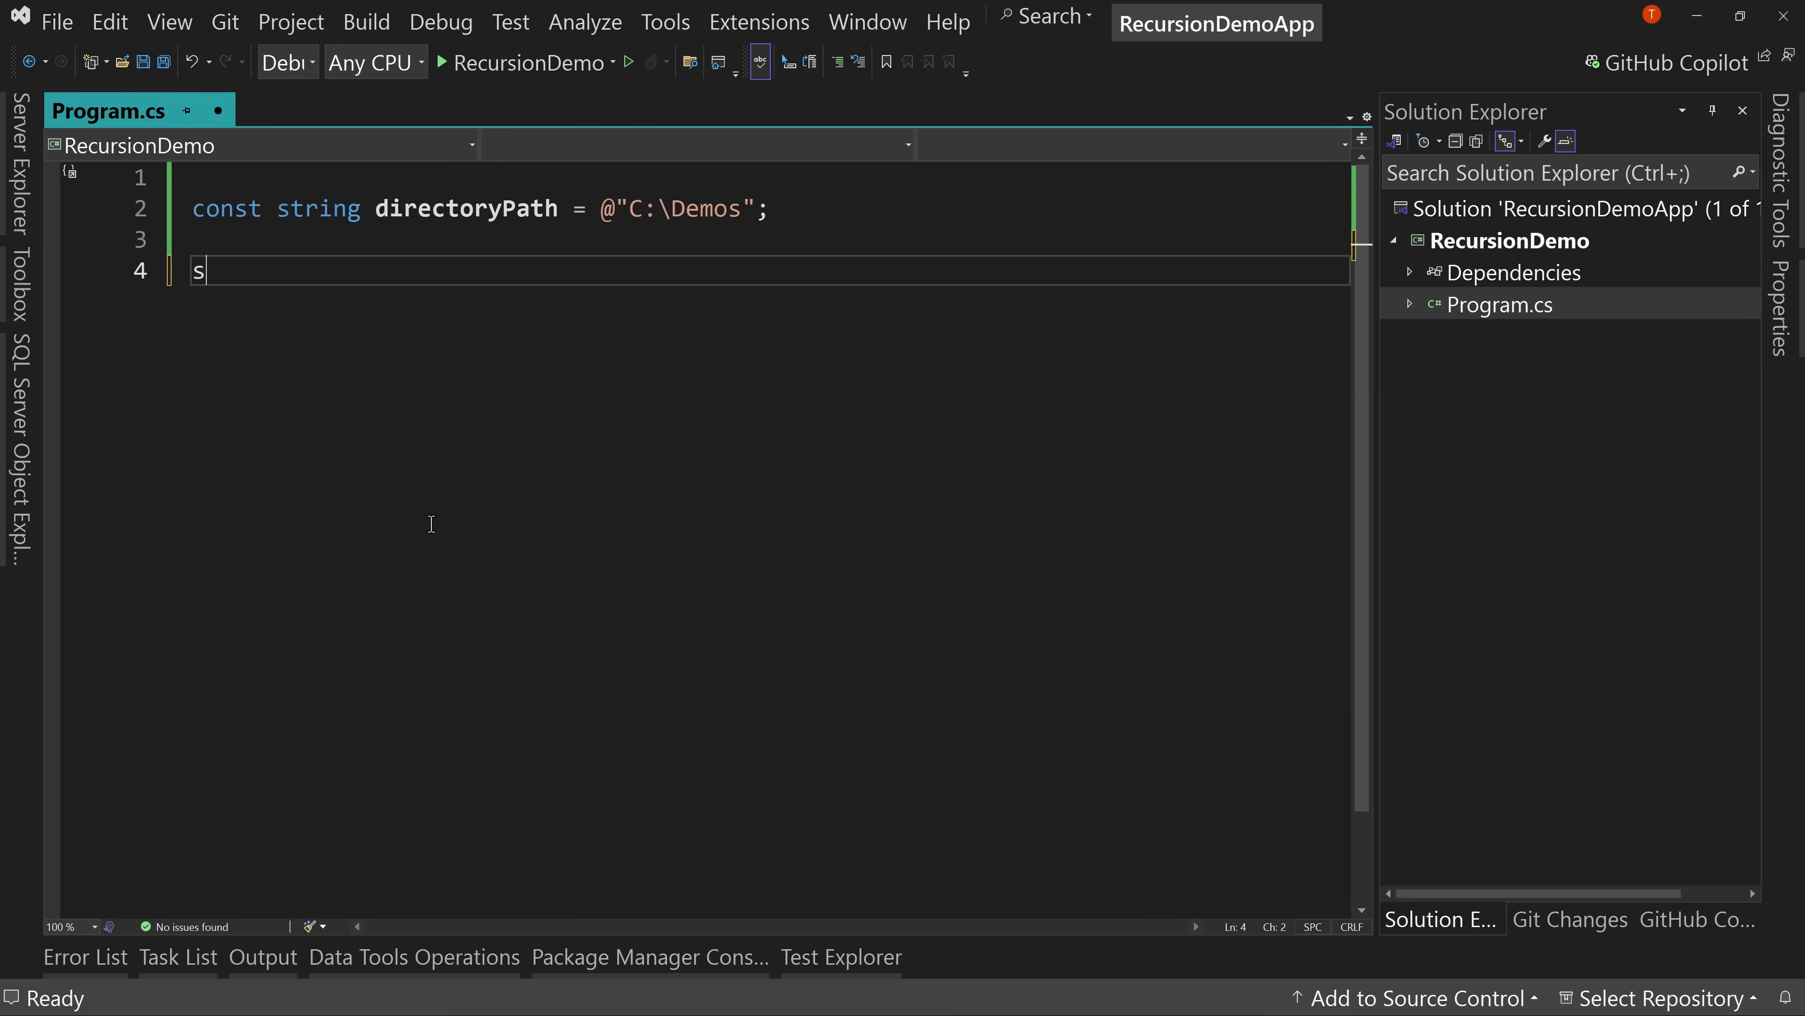
Declare static void DisplayDirectoriesInDirectory(string path) around the listing code.
{"action": "type", "text": "tatic void D"}
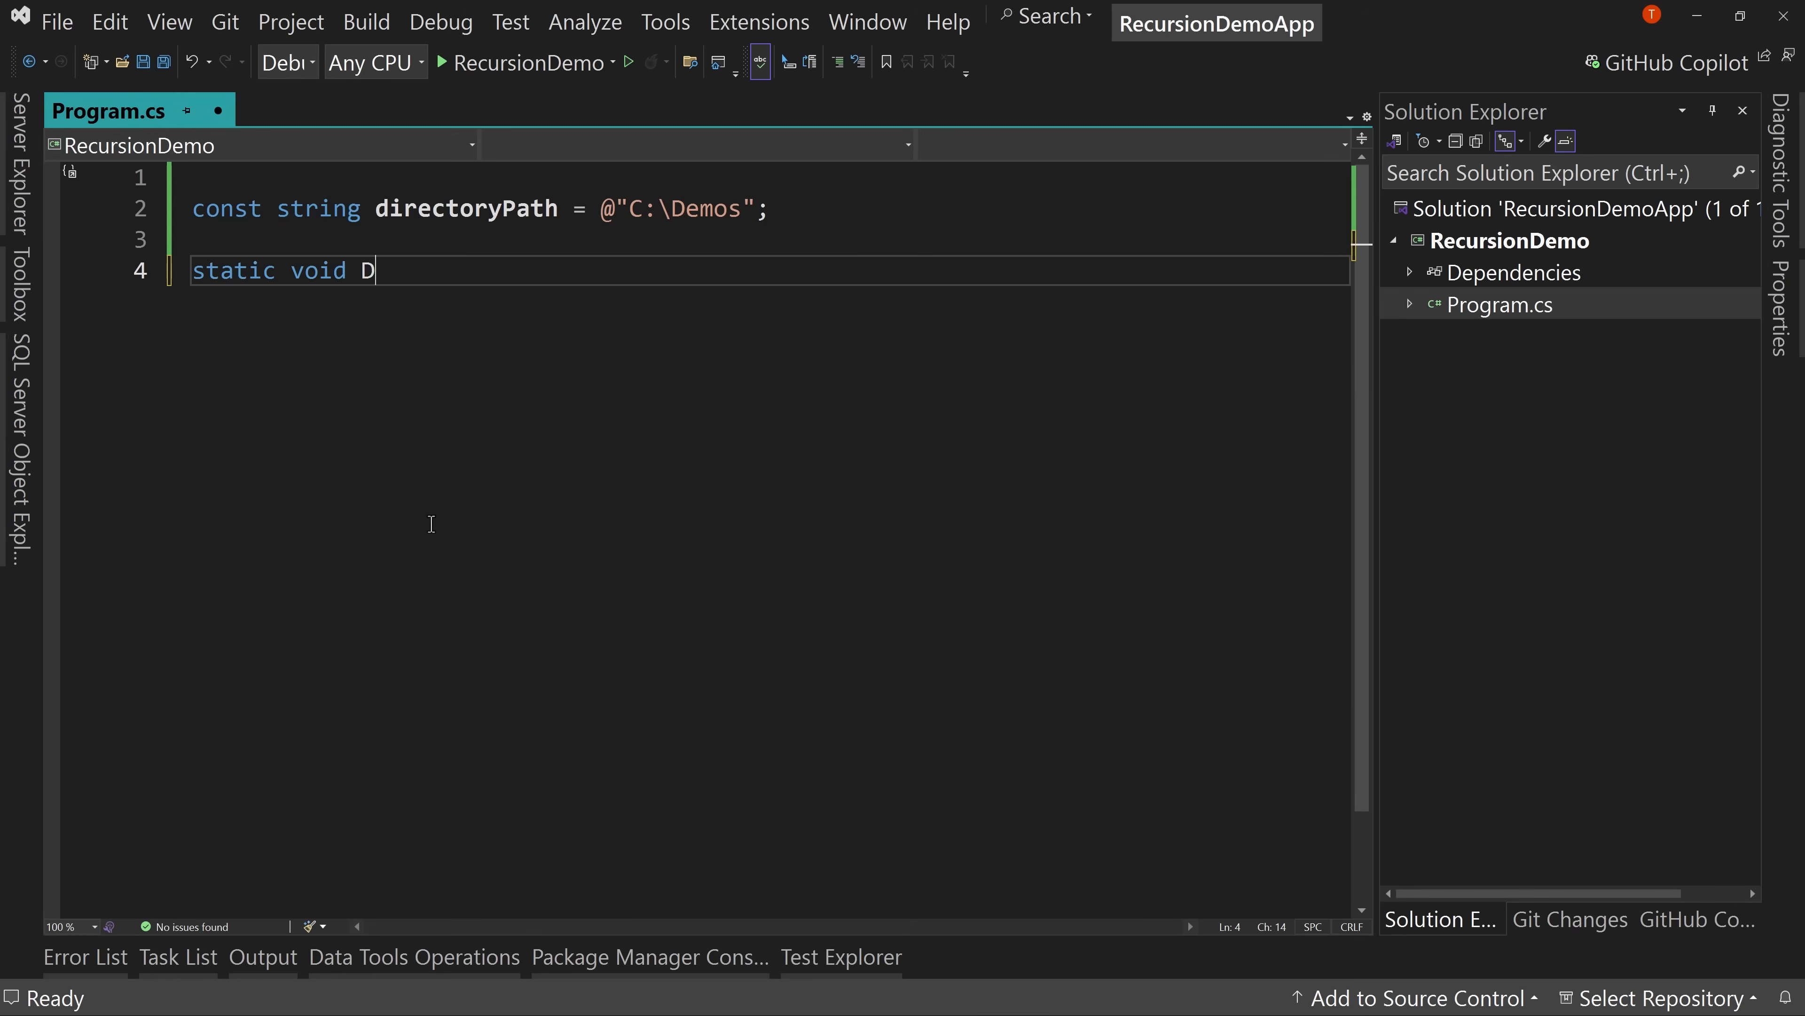
{"action": "type", "text": "isplay"}
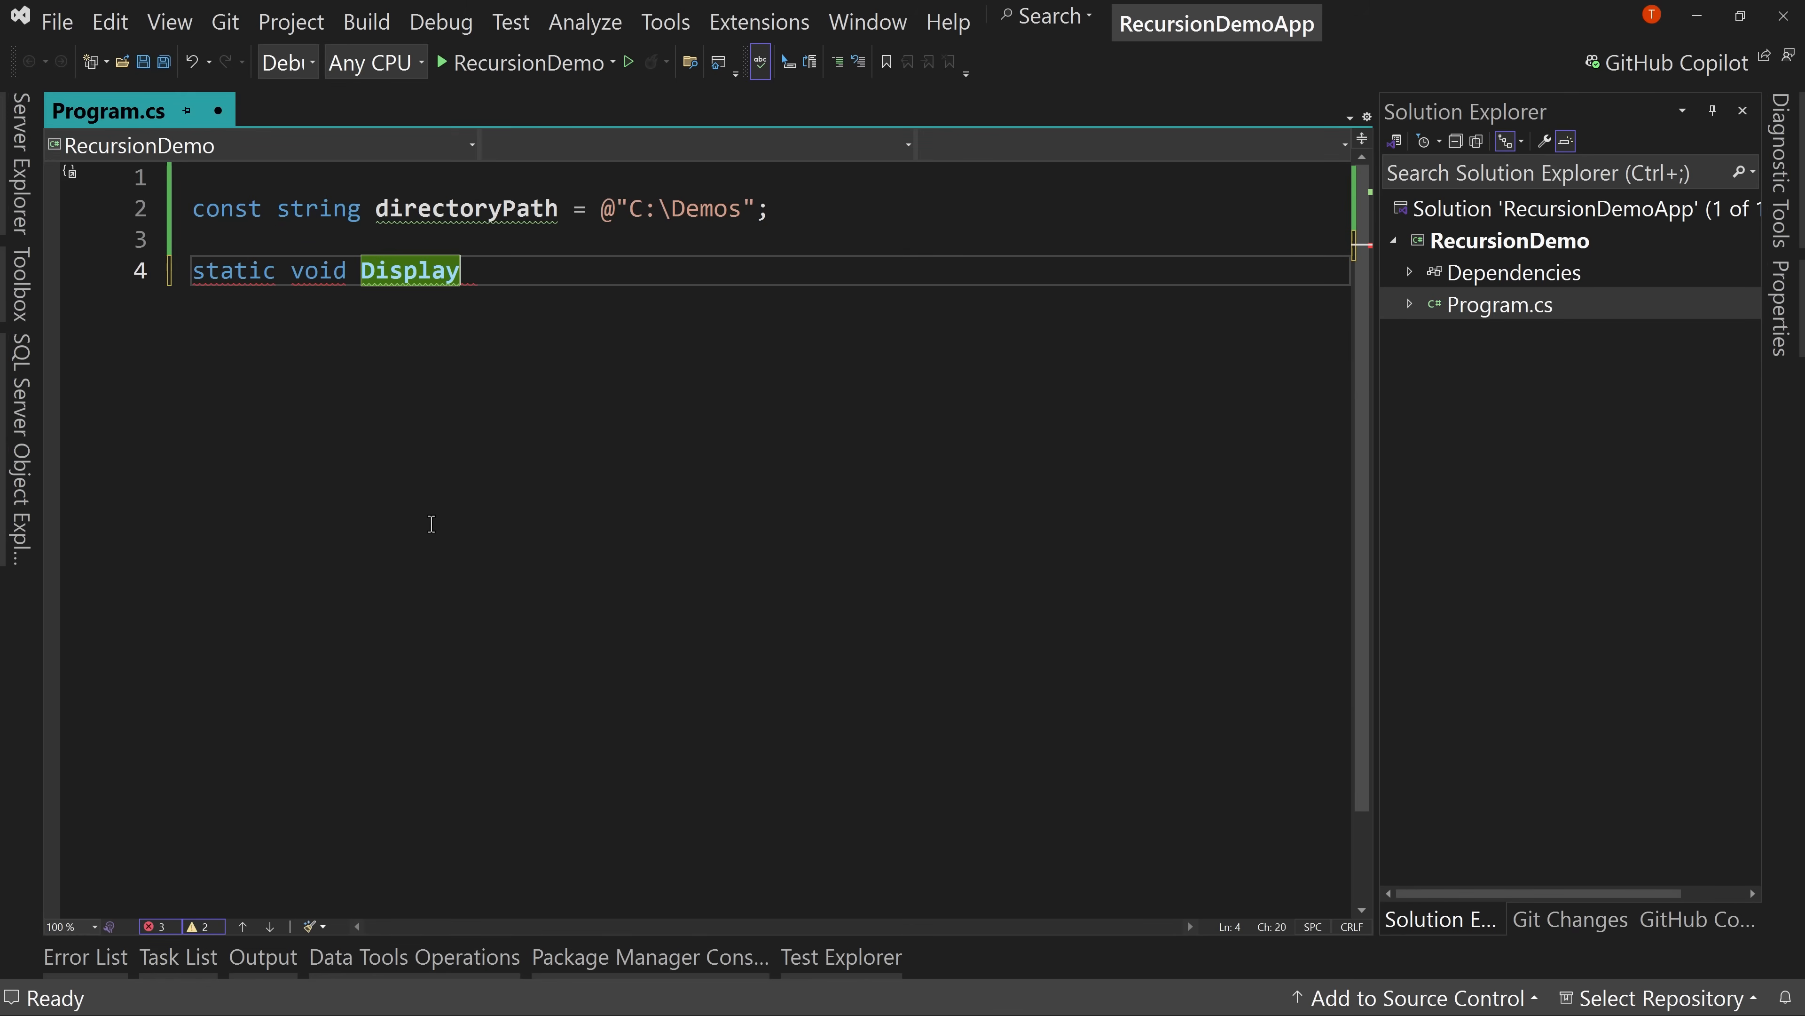
{"action": "type", "text": "Direct"}
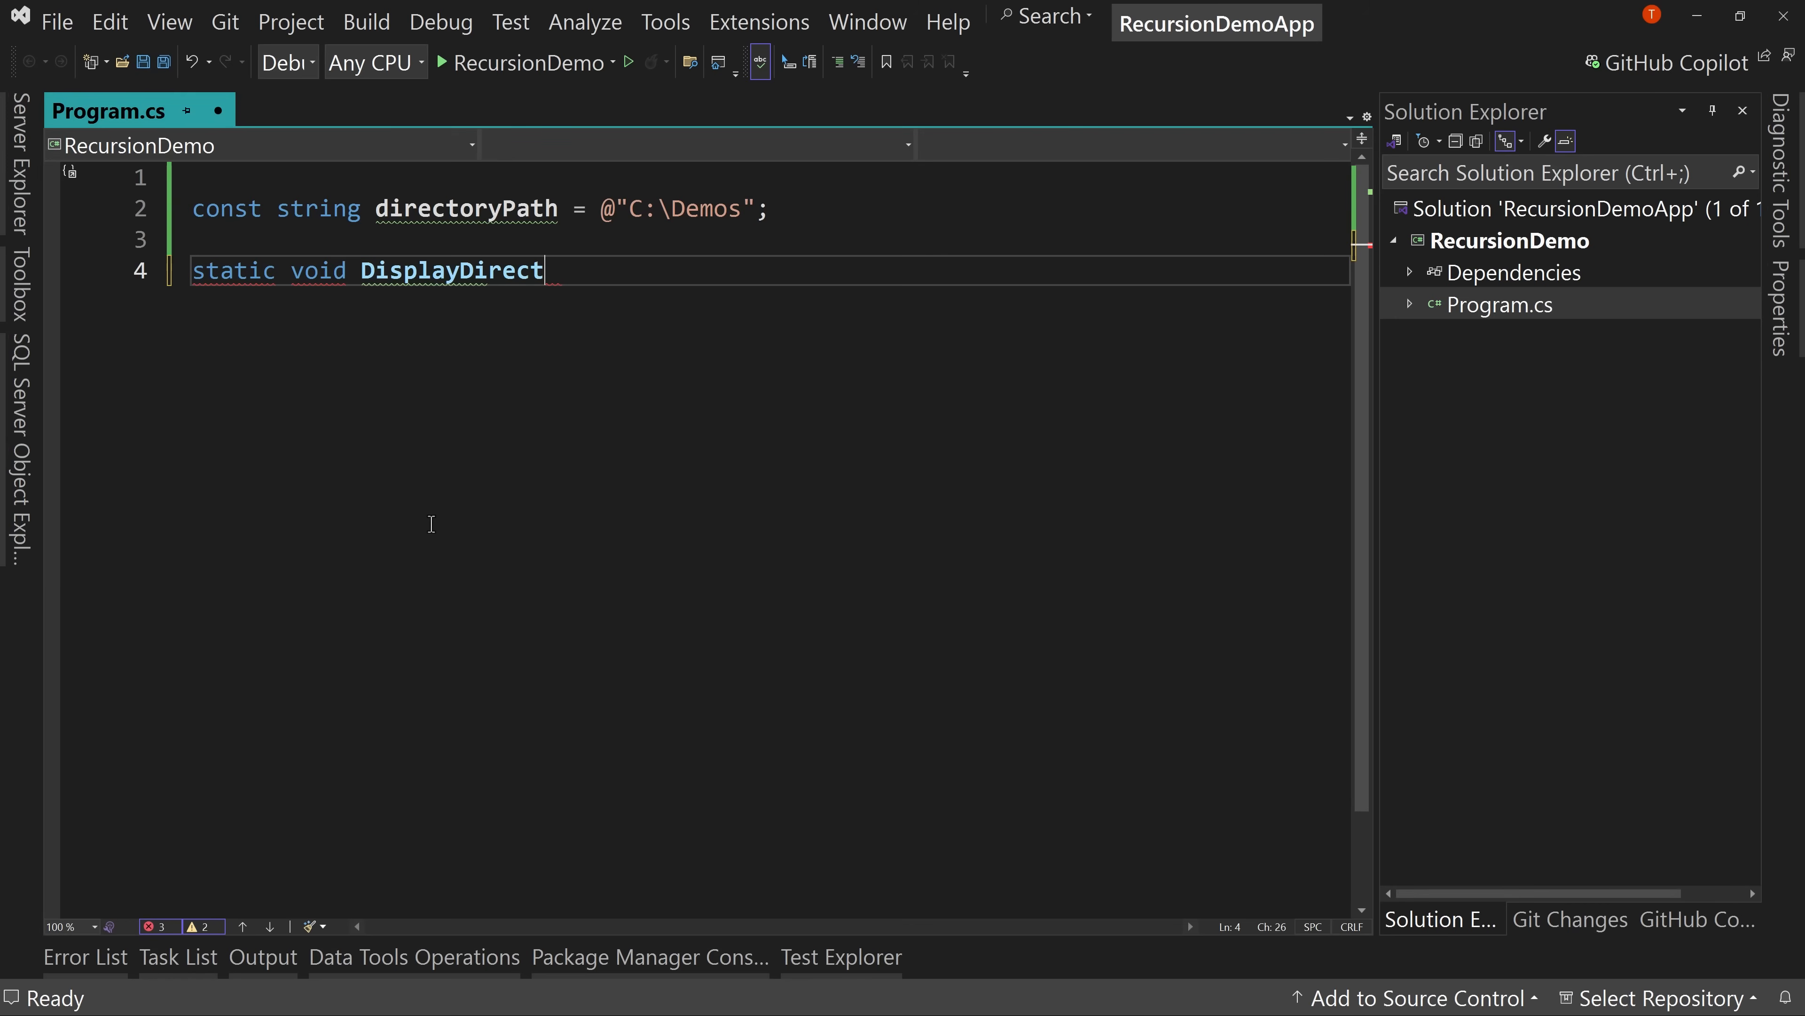
{"action": "type", "text": "oriesIn"}
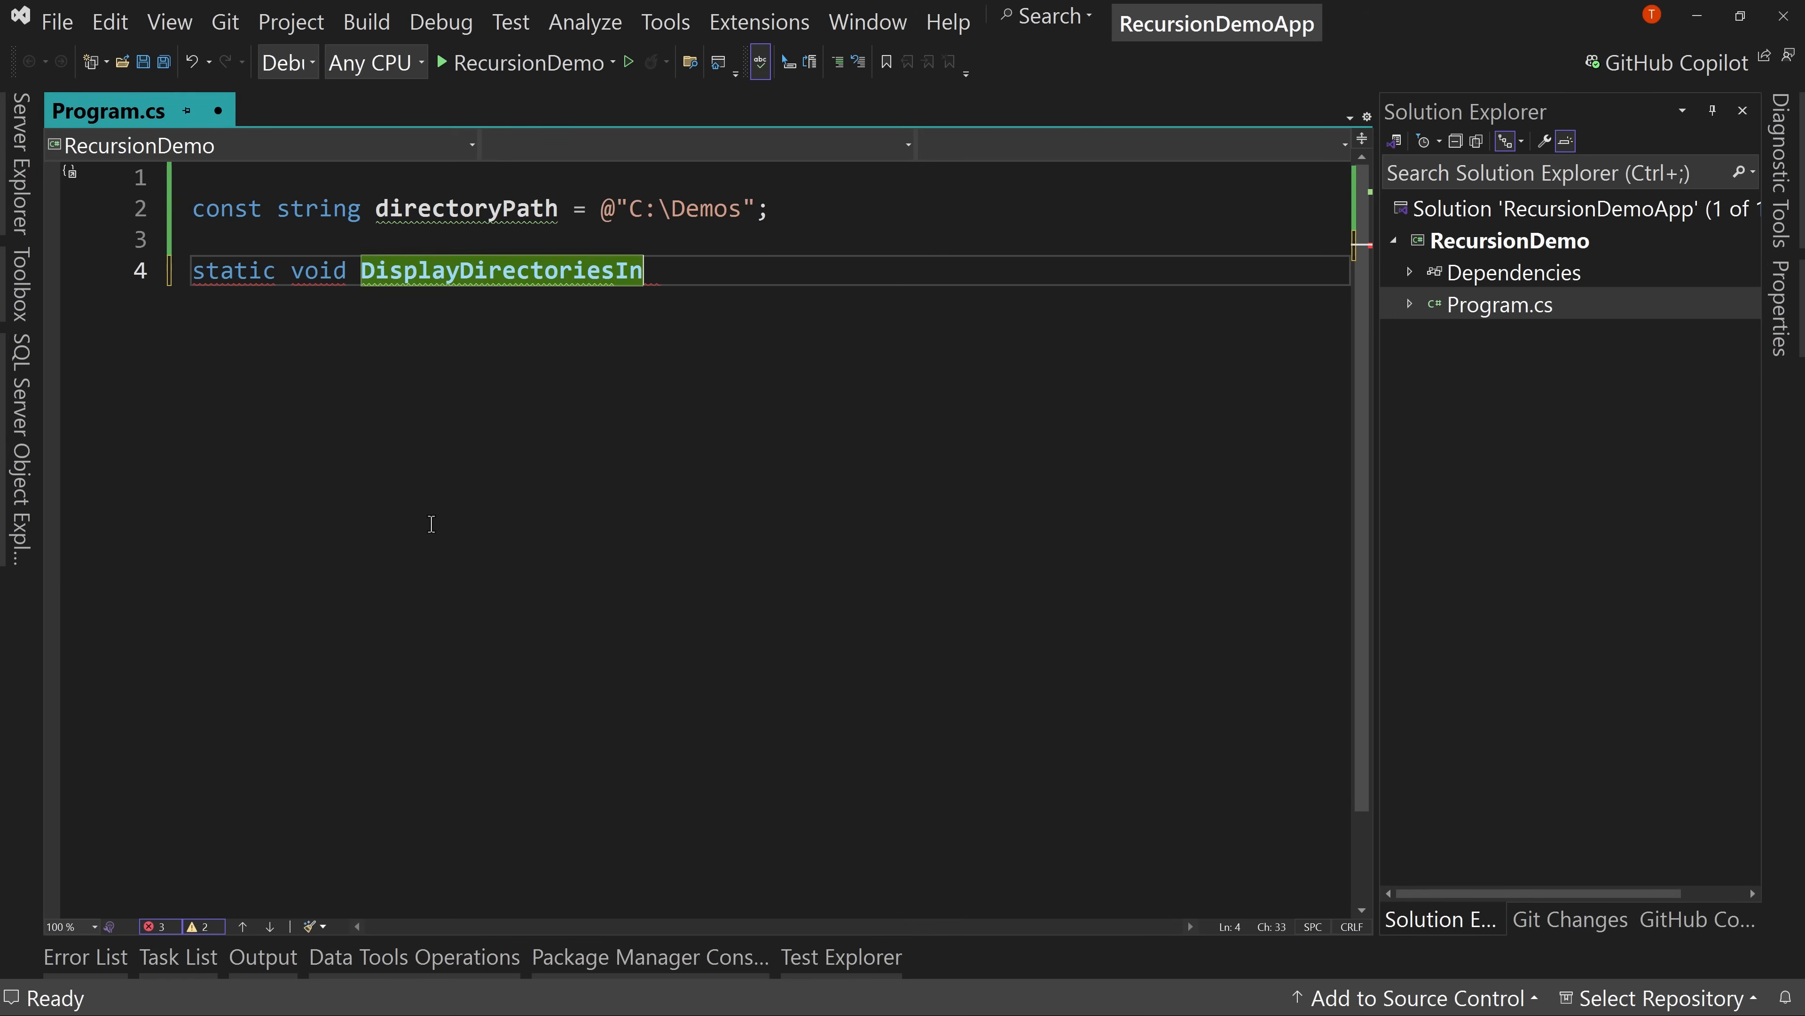
{"action": "type", "text": "Directory()"}
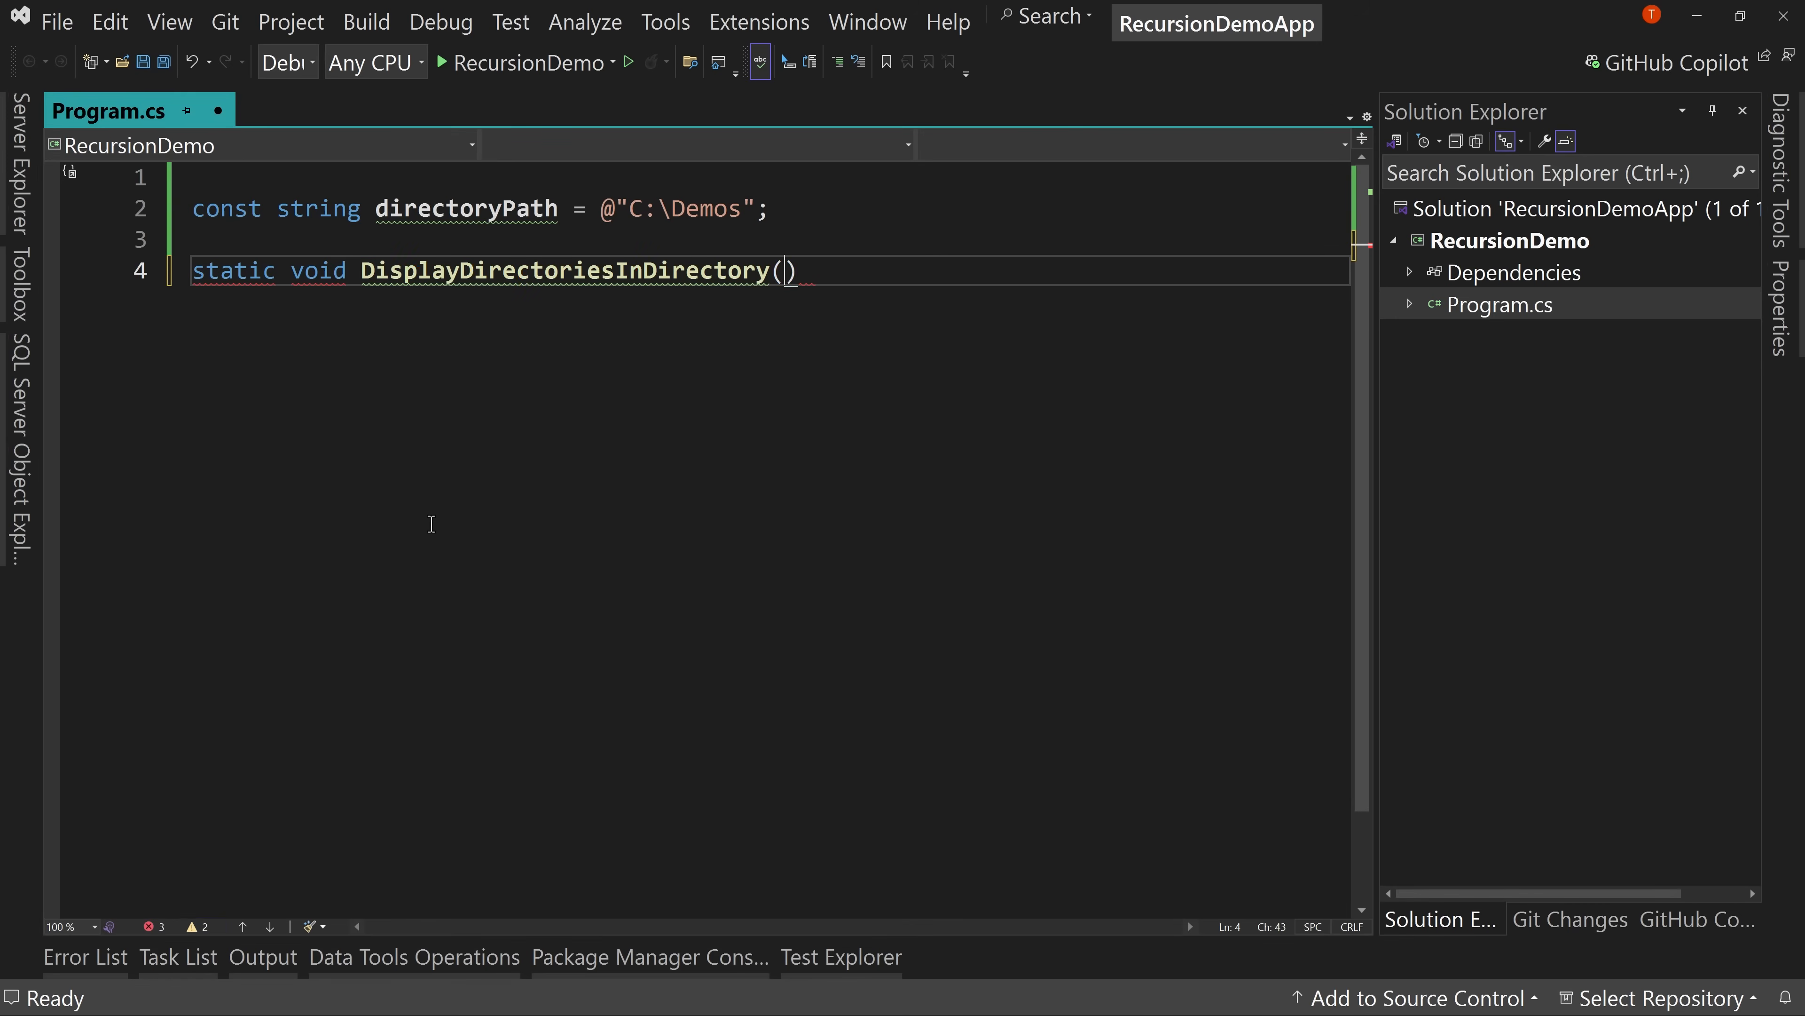
{"action": "type", "text": "string path"}
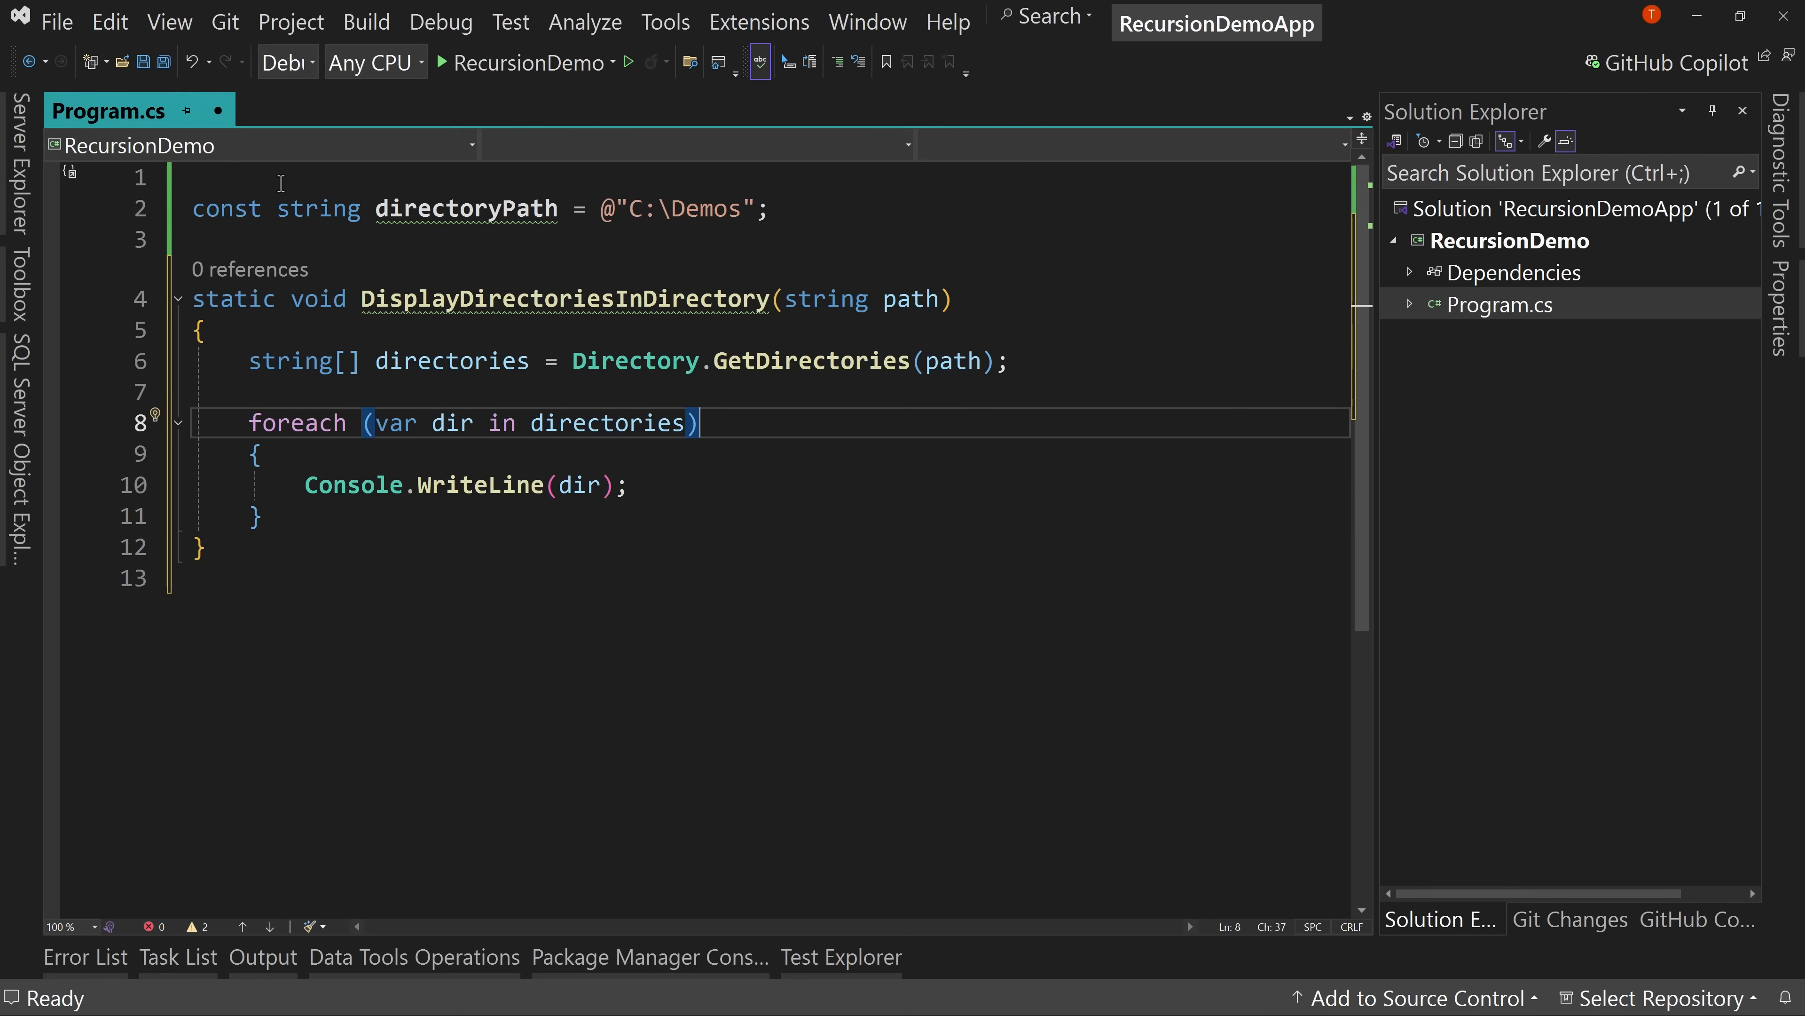
Call DisplayDirectoriesInDirectory(directoryPath); on the line above the method.
{"action": "double_click", "coordinate": [466, 209]}
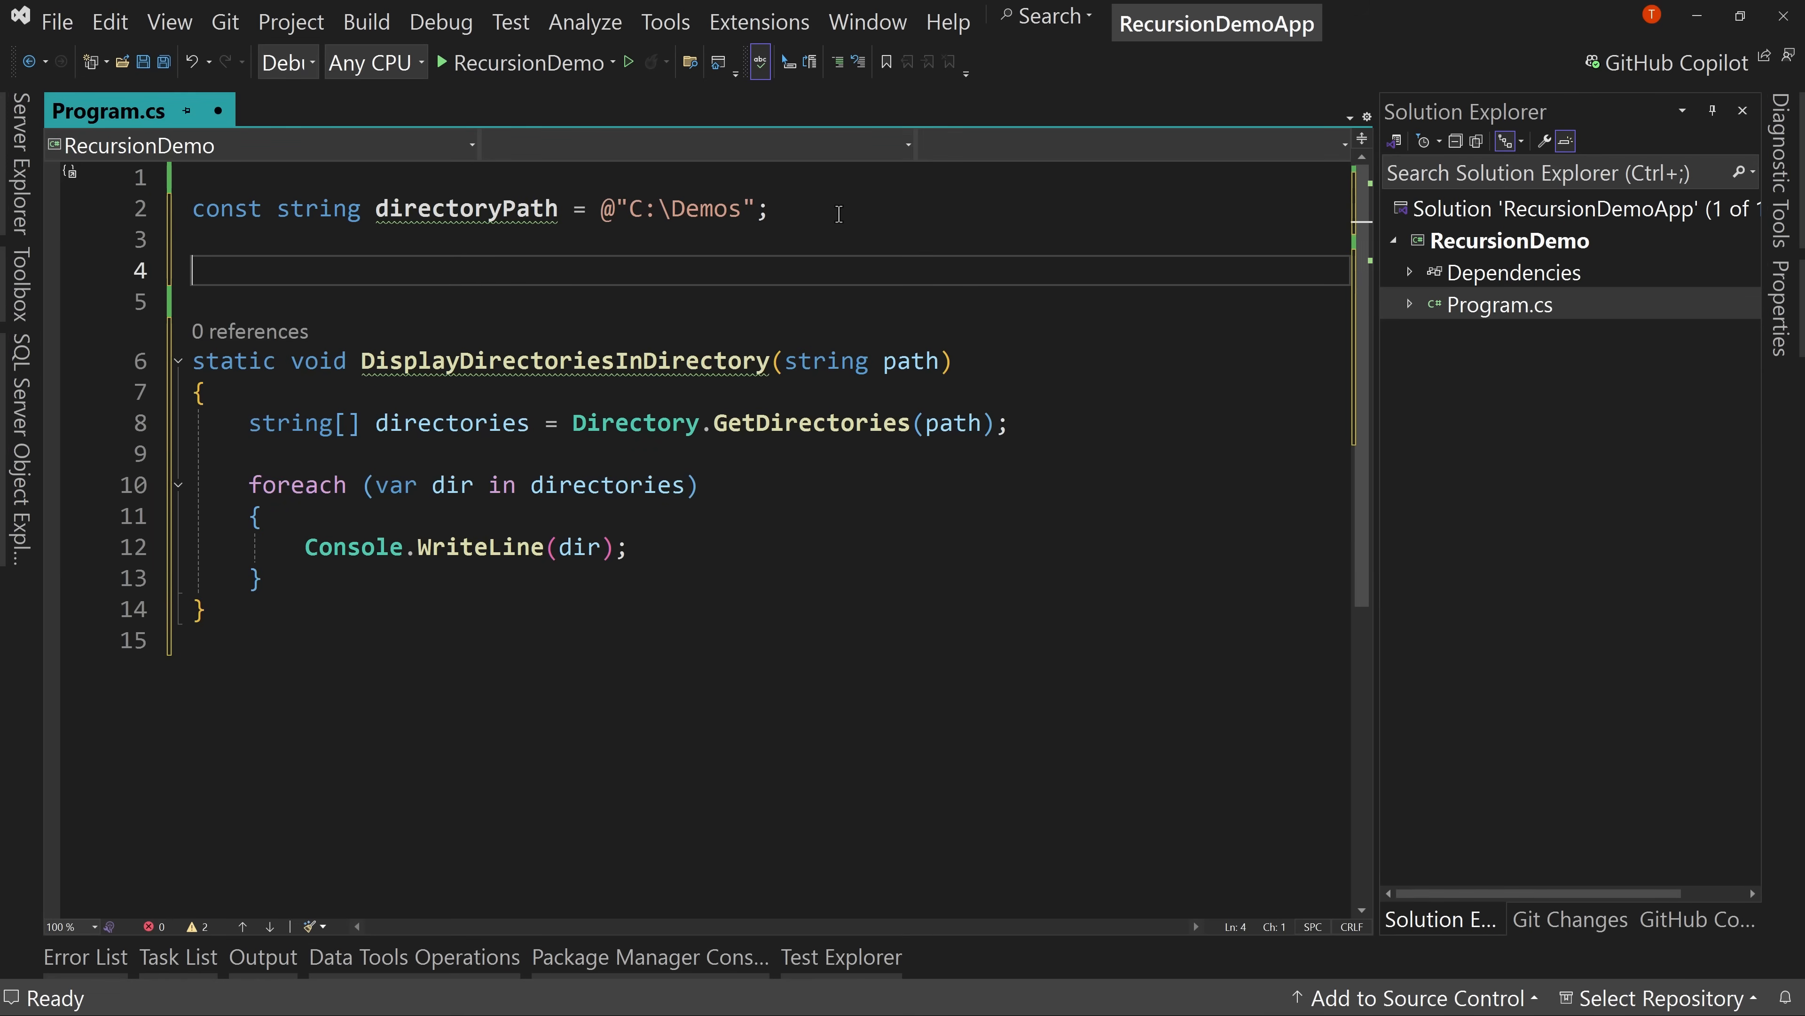
{"action": "type", "text": "d"}
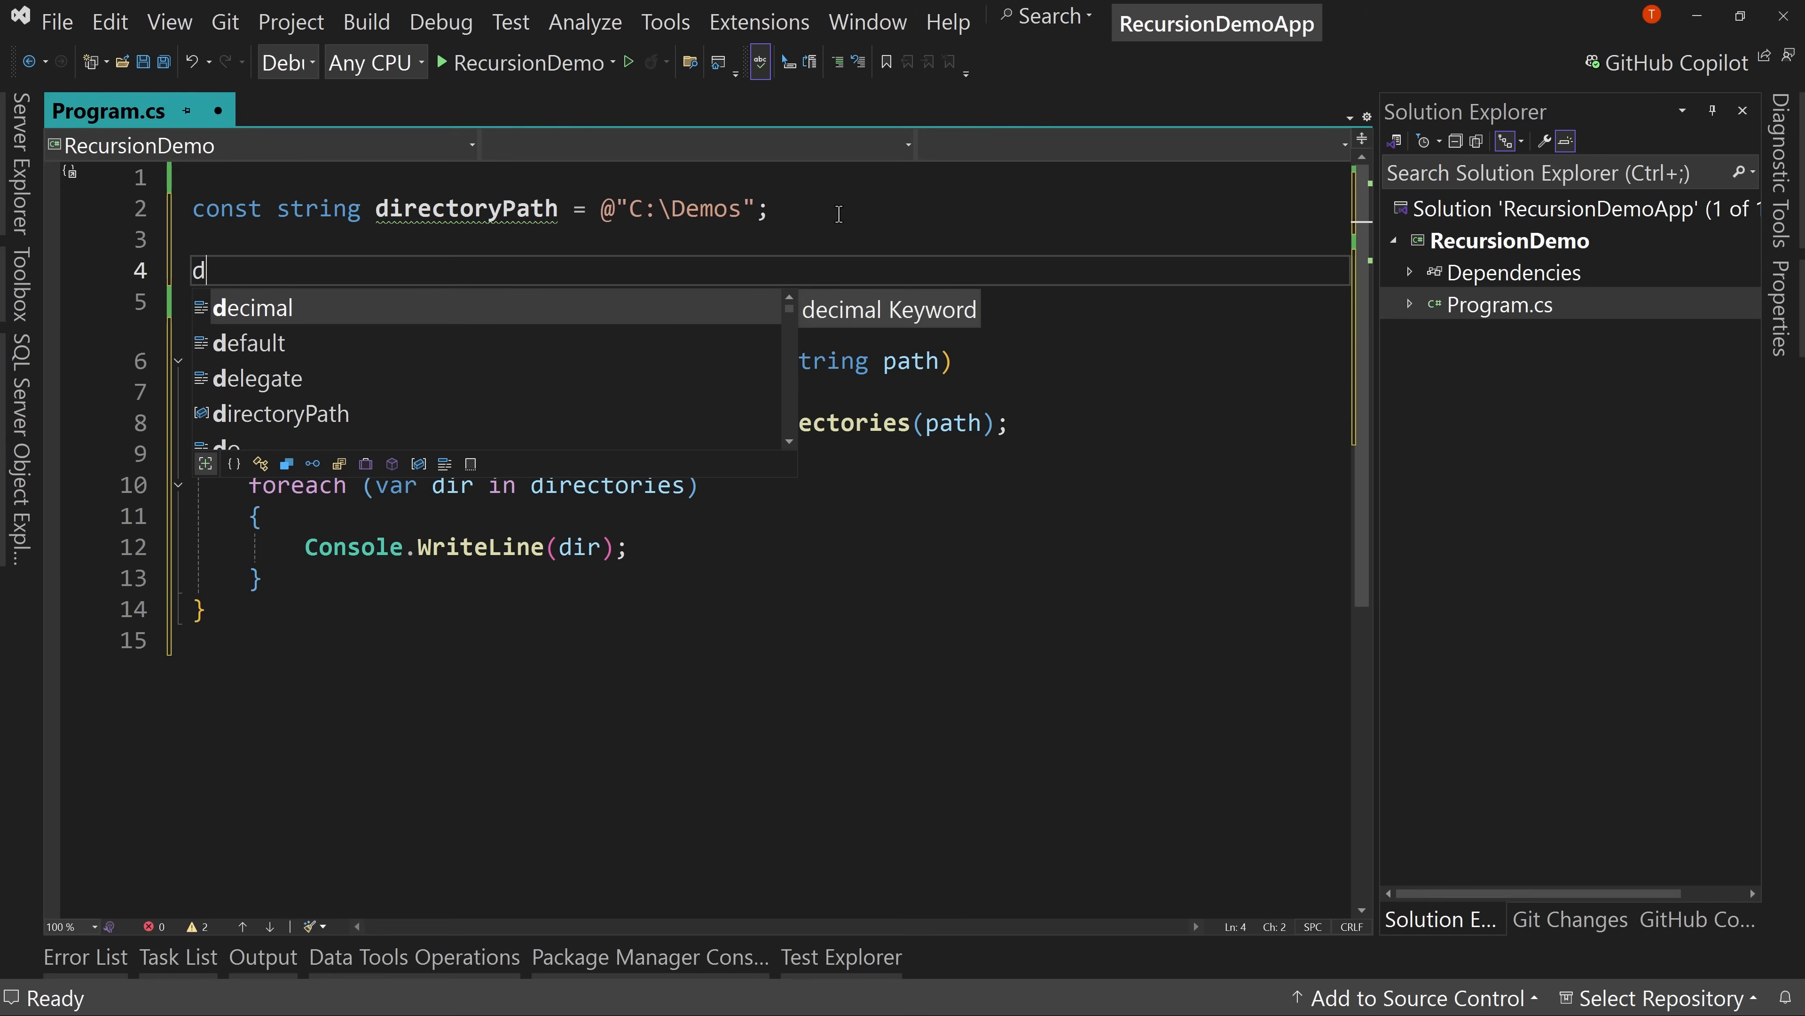
{"action": "type", "text": "i"}
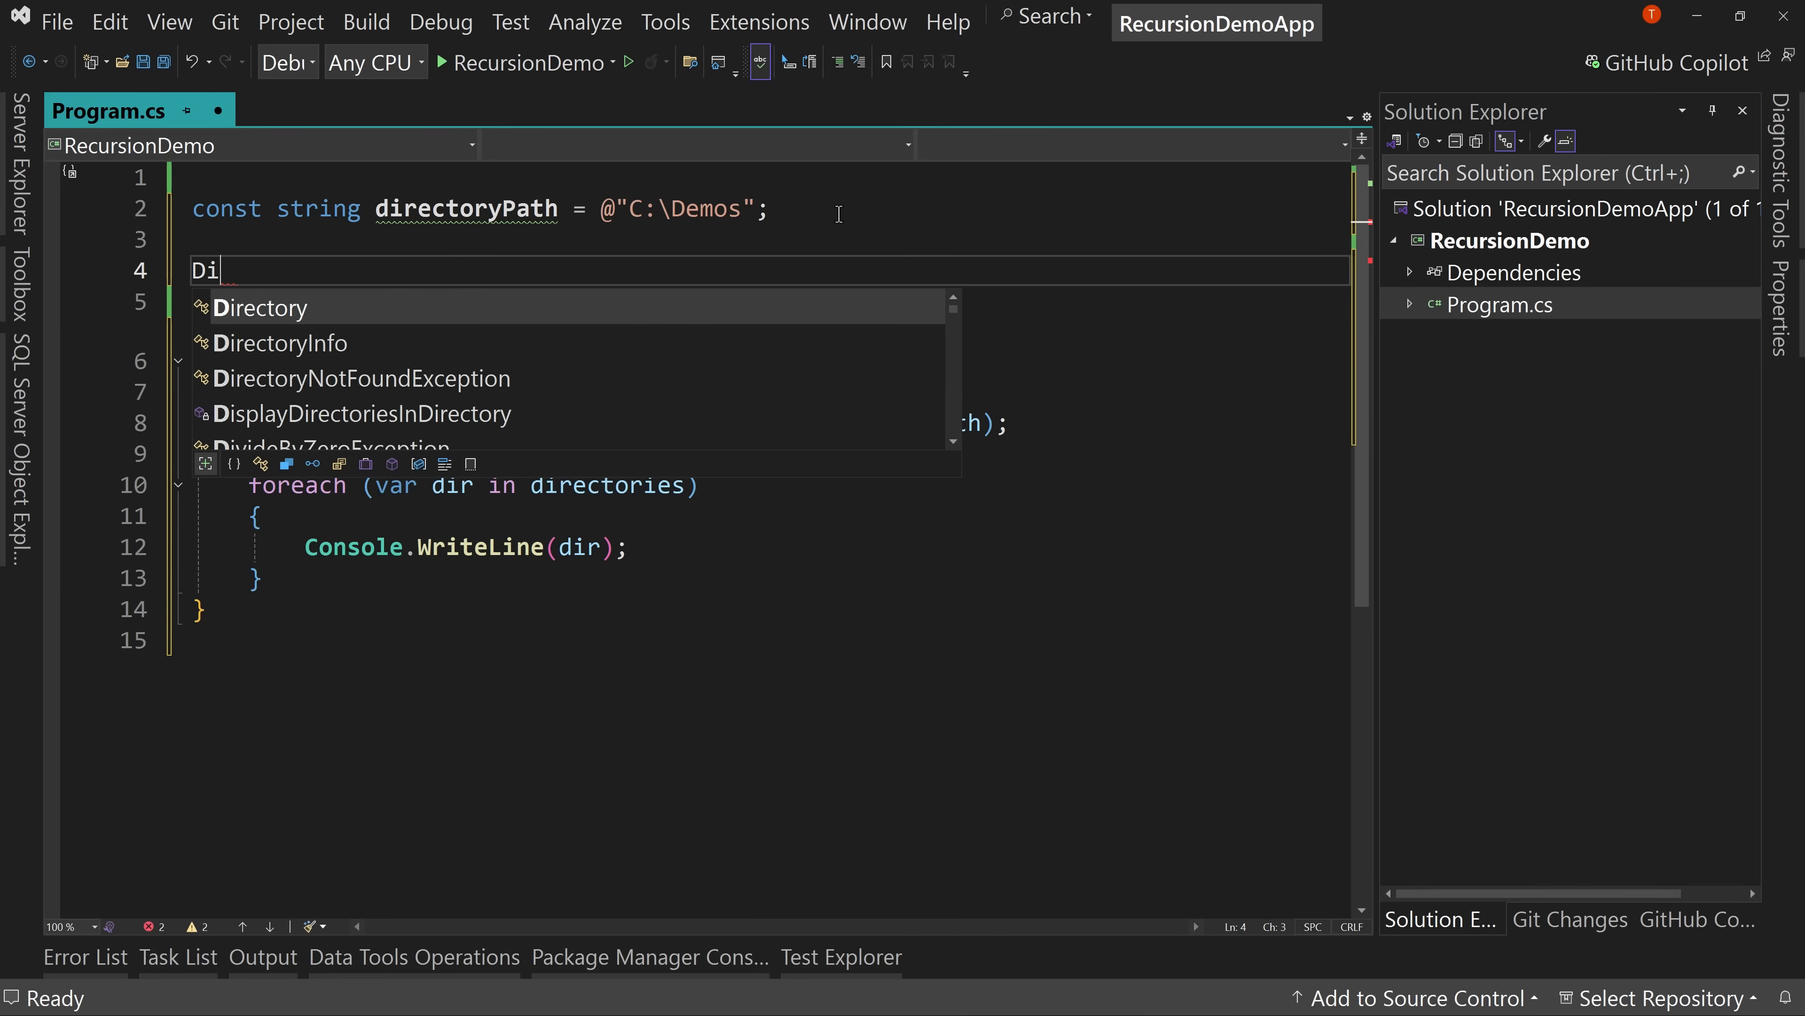
{"action": "type", "text": "DisplayDirectoriesInDirectory("}
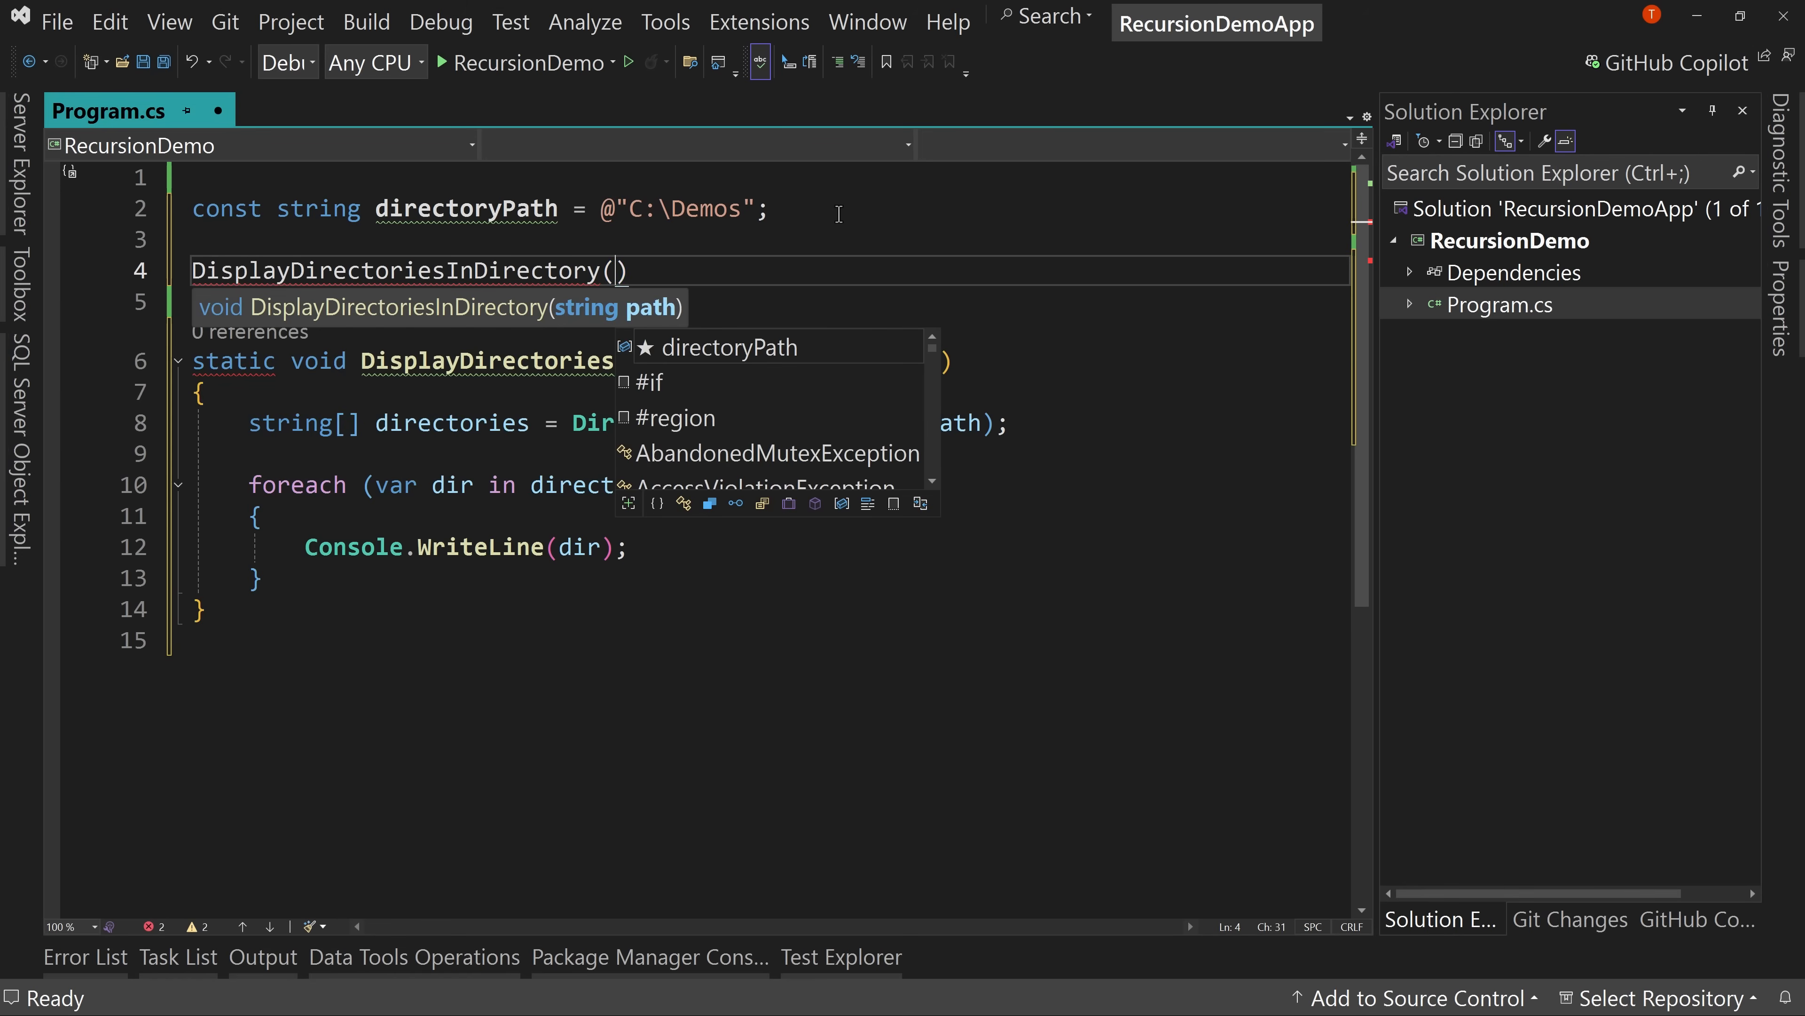
{"action": "type", "text": "directoryPath"}
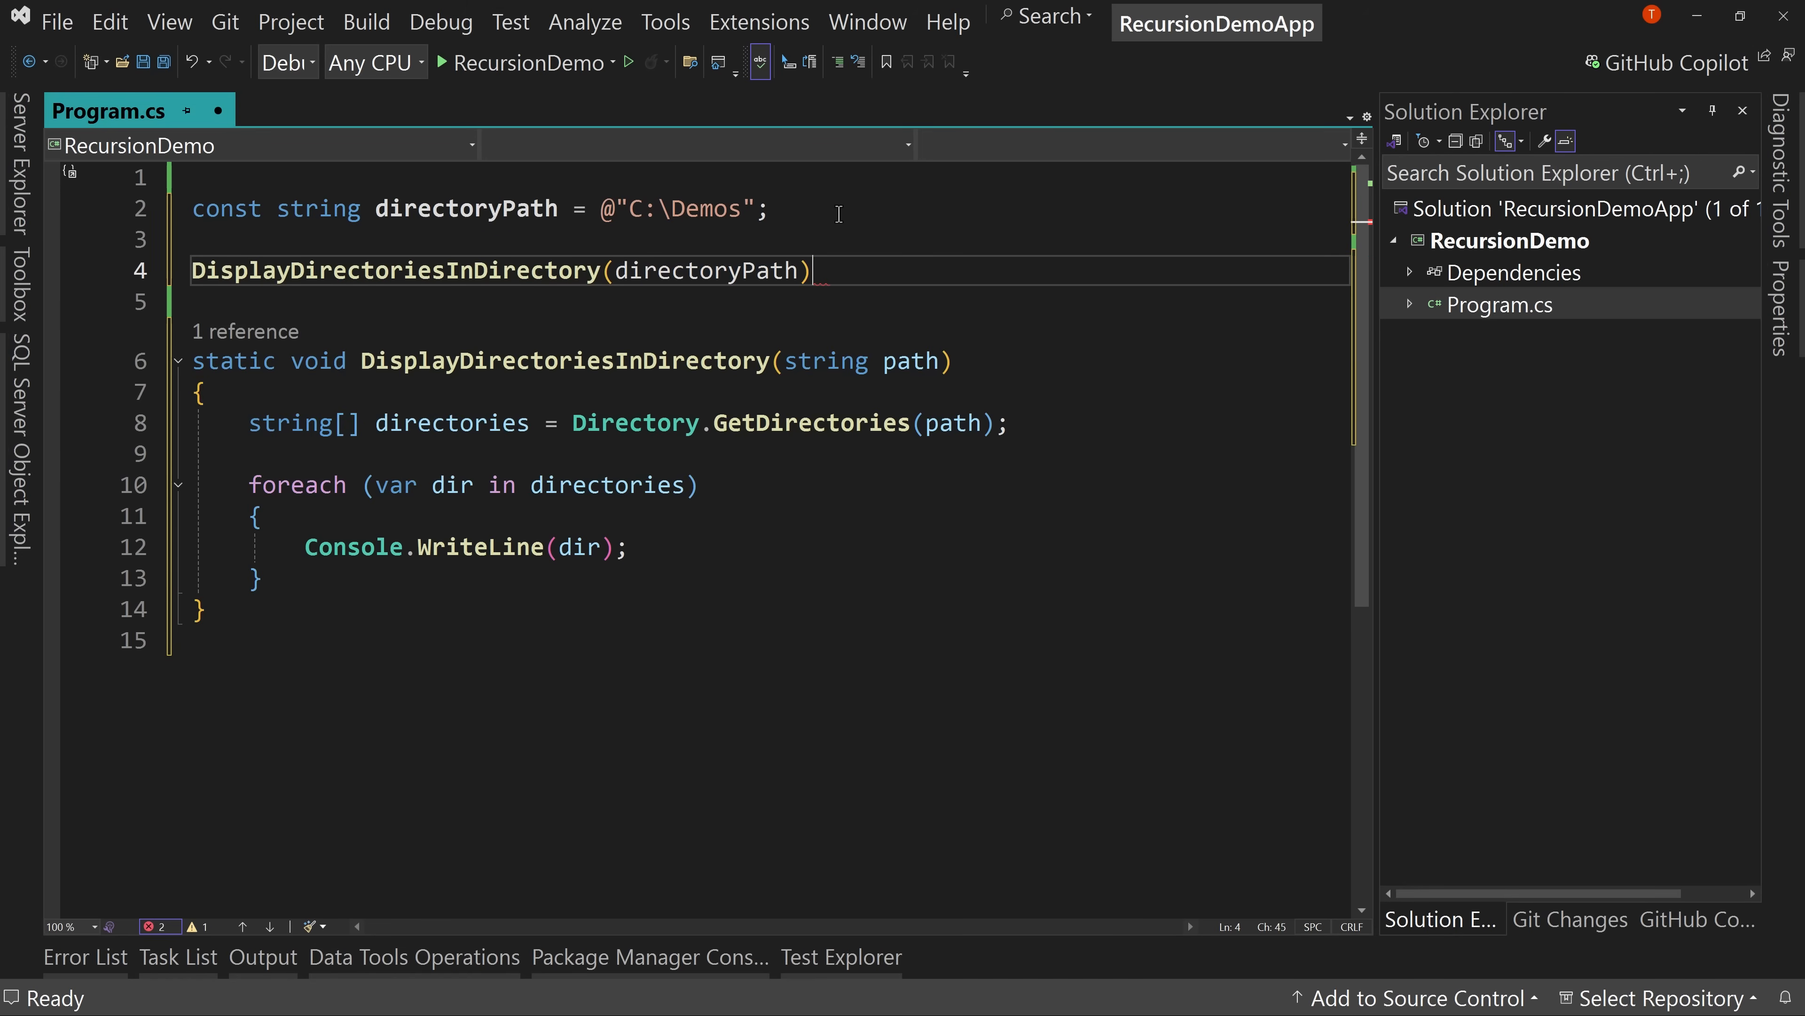
{"action": "type", "text": ";"}
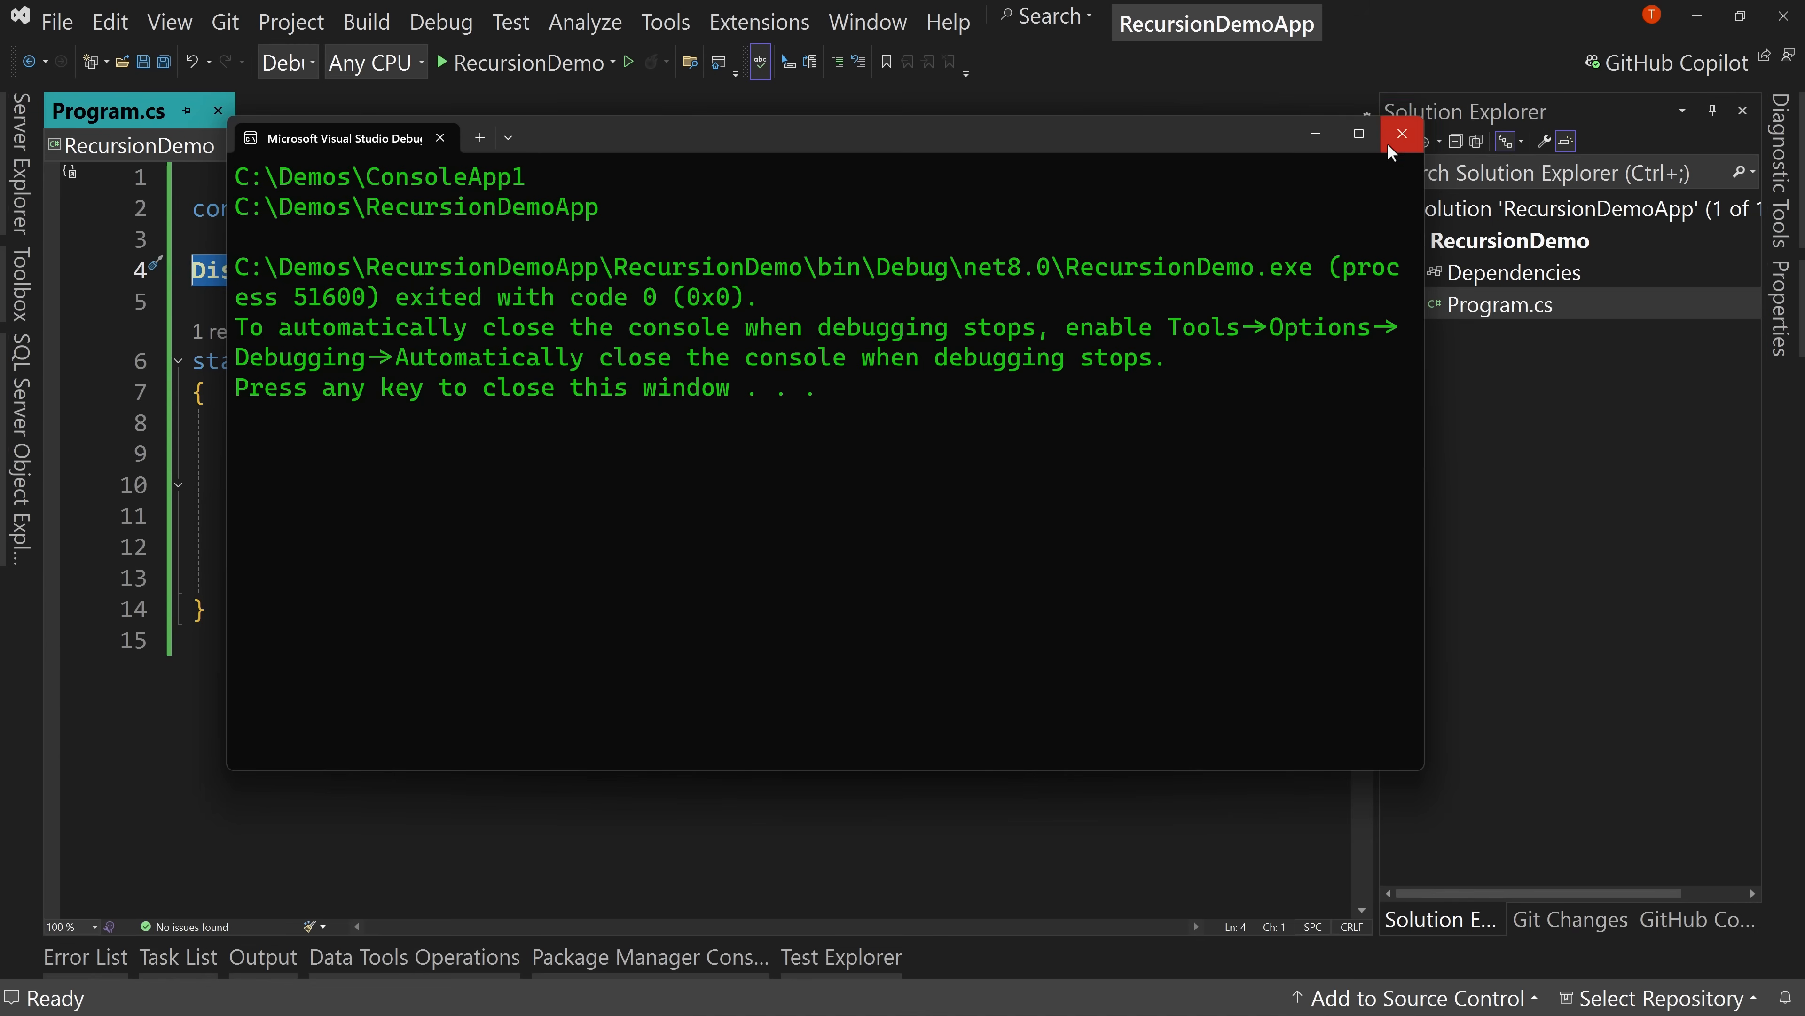
Close the output console after confirming the two C:\Demos folders are listed.
{"action": "left_click", "coordinate": [1400, 134]}
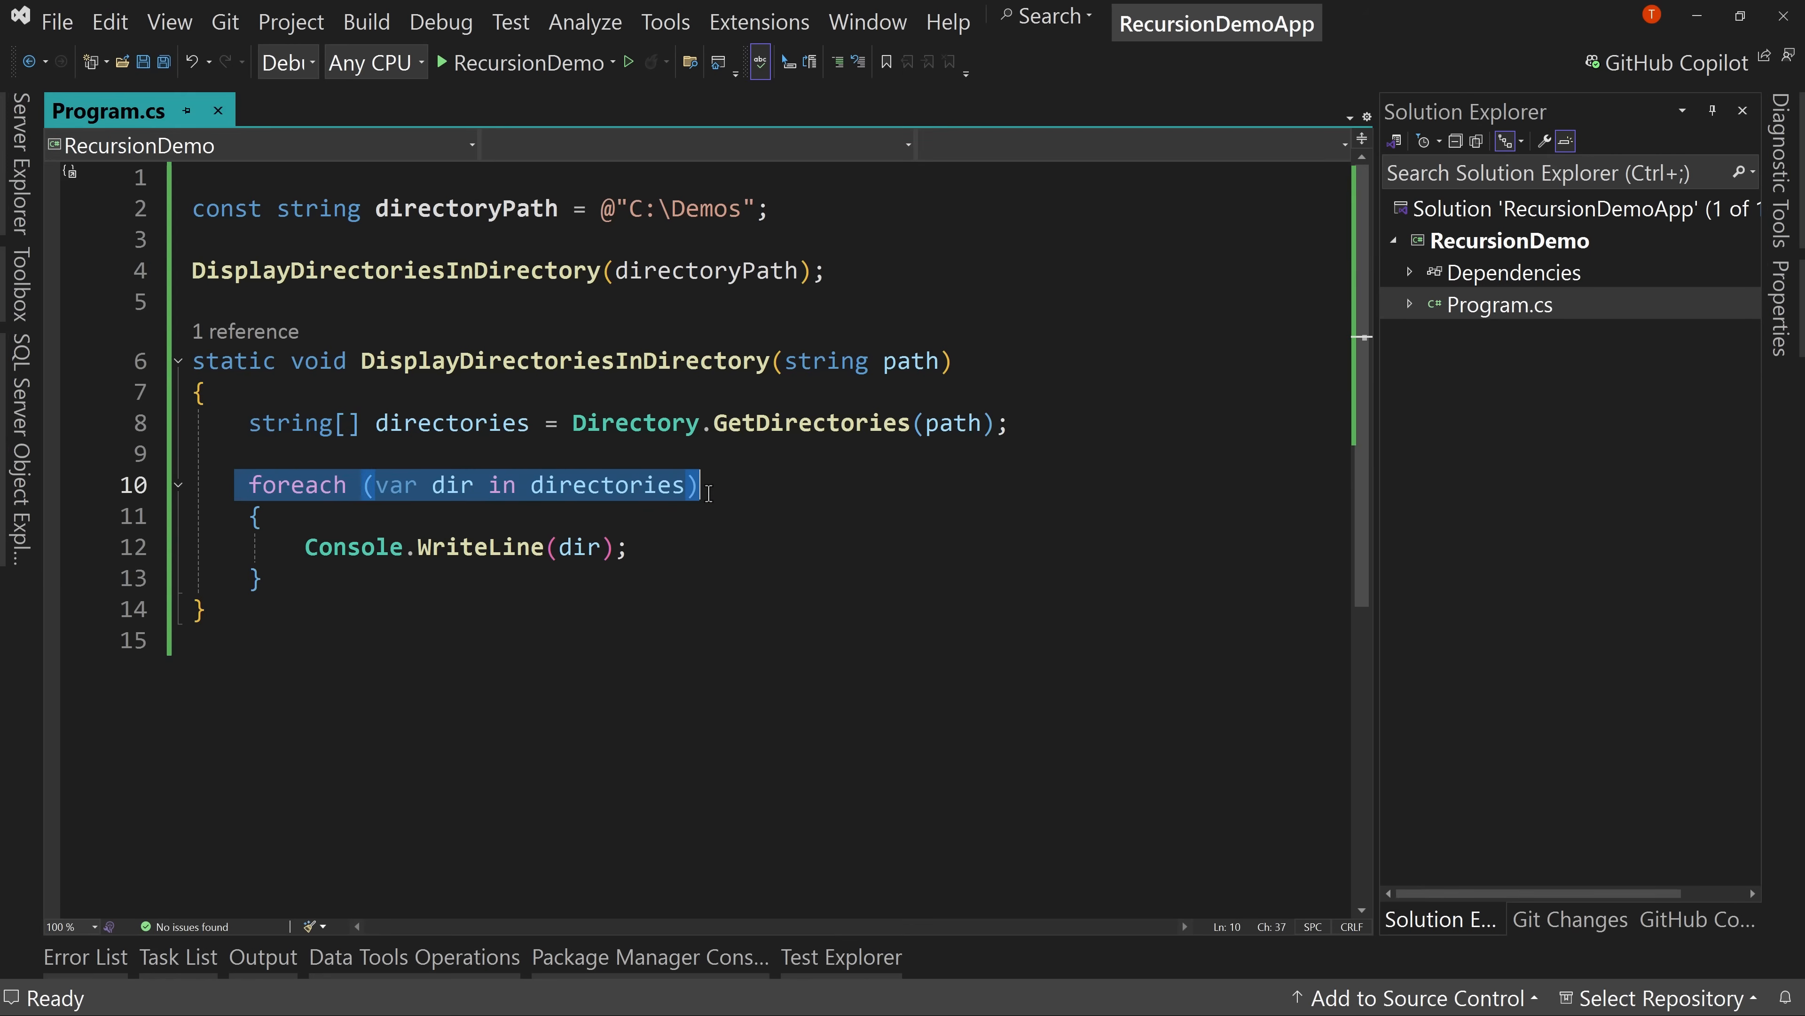
Add the recursive call DisplayDirectoriesInDirectory(dir); inside the foreach and run the program.
{"action": "left_click", "coordinate": [626, 545]}
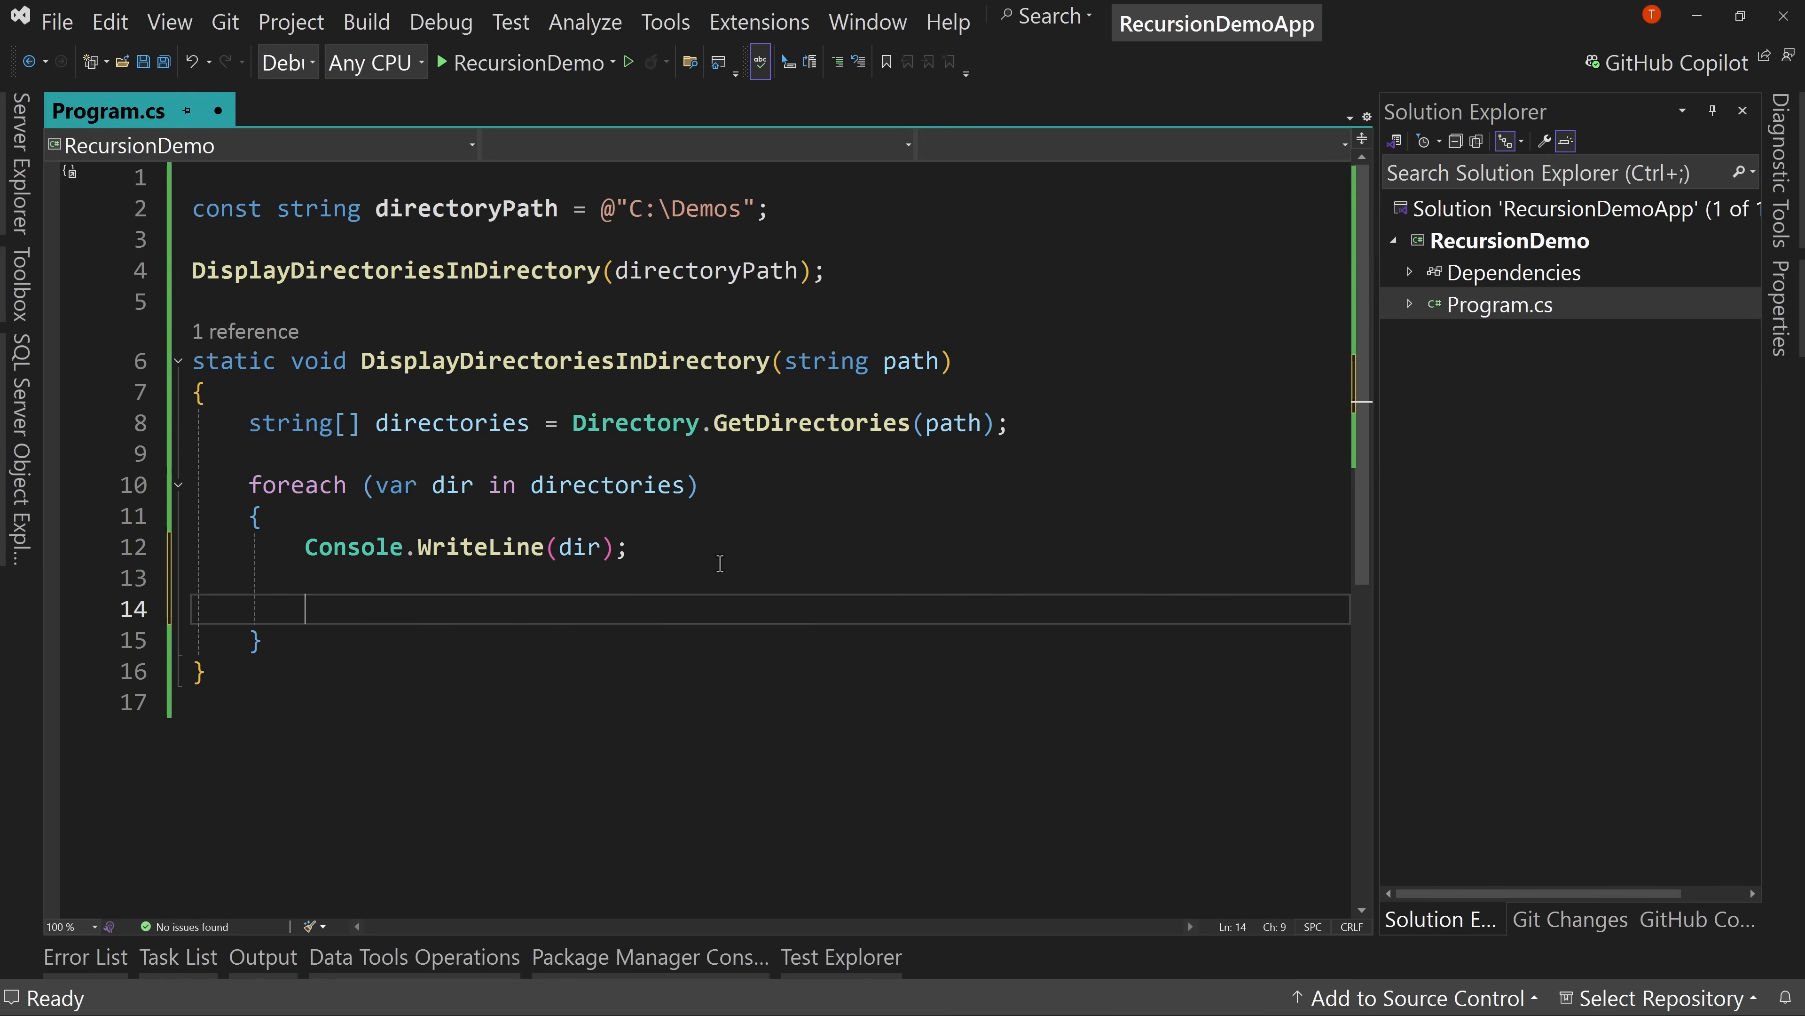
{"action": "type", "text": "DisplayDirectoriesInDirectory"}
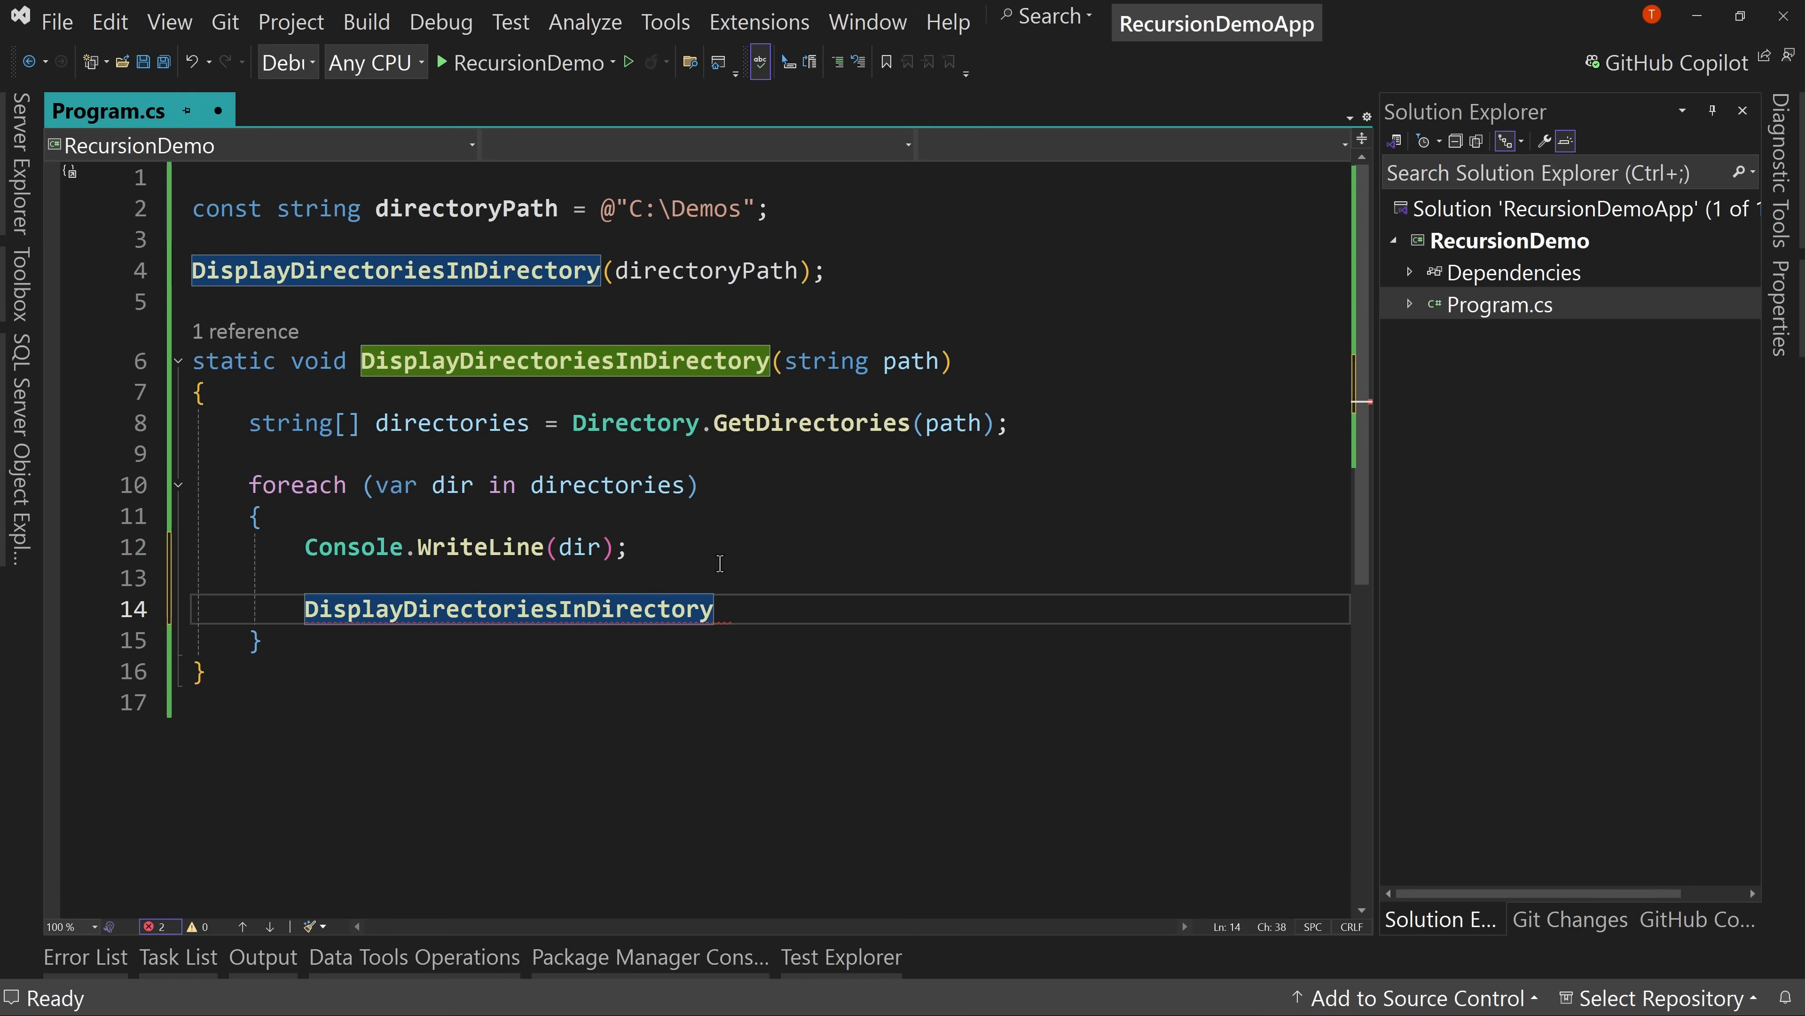
{"action": "type", "text": "(dir);"}
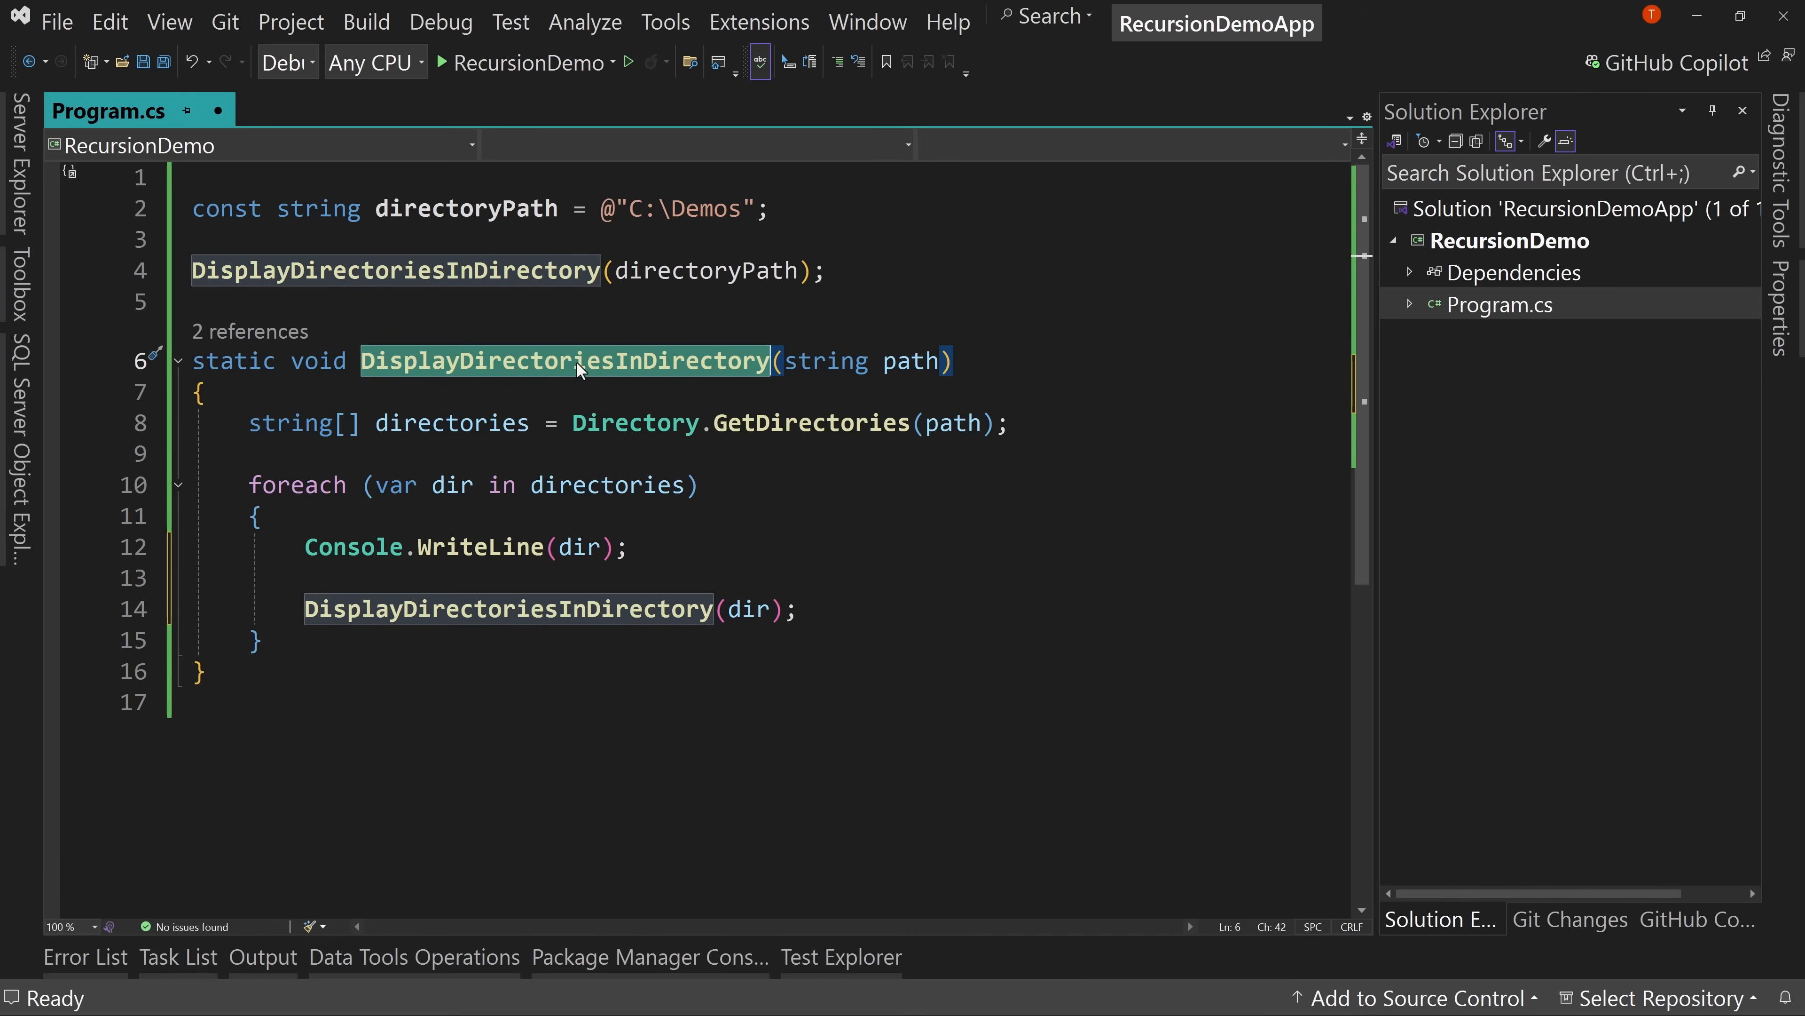
{"action": "mouse_move", "coordinate": [804, 501]}
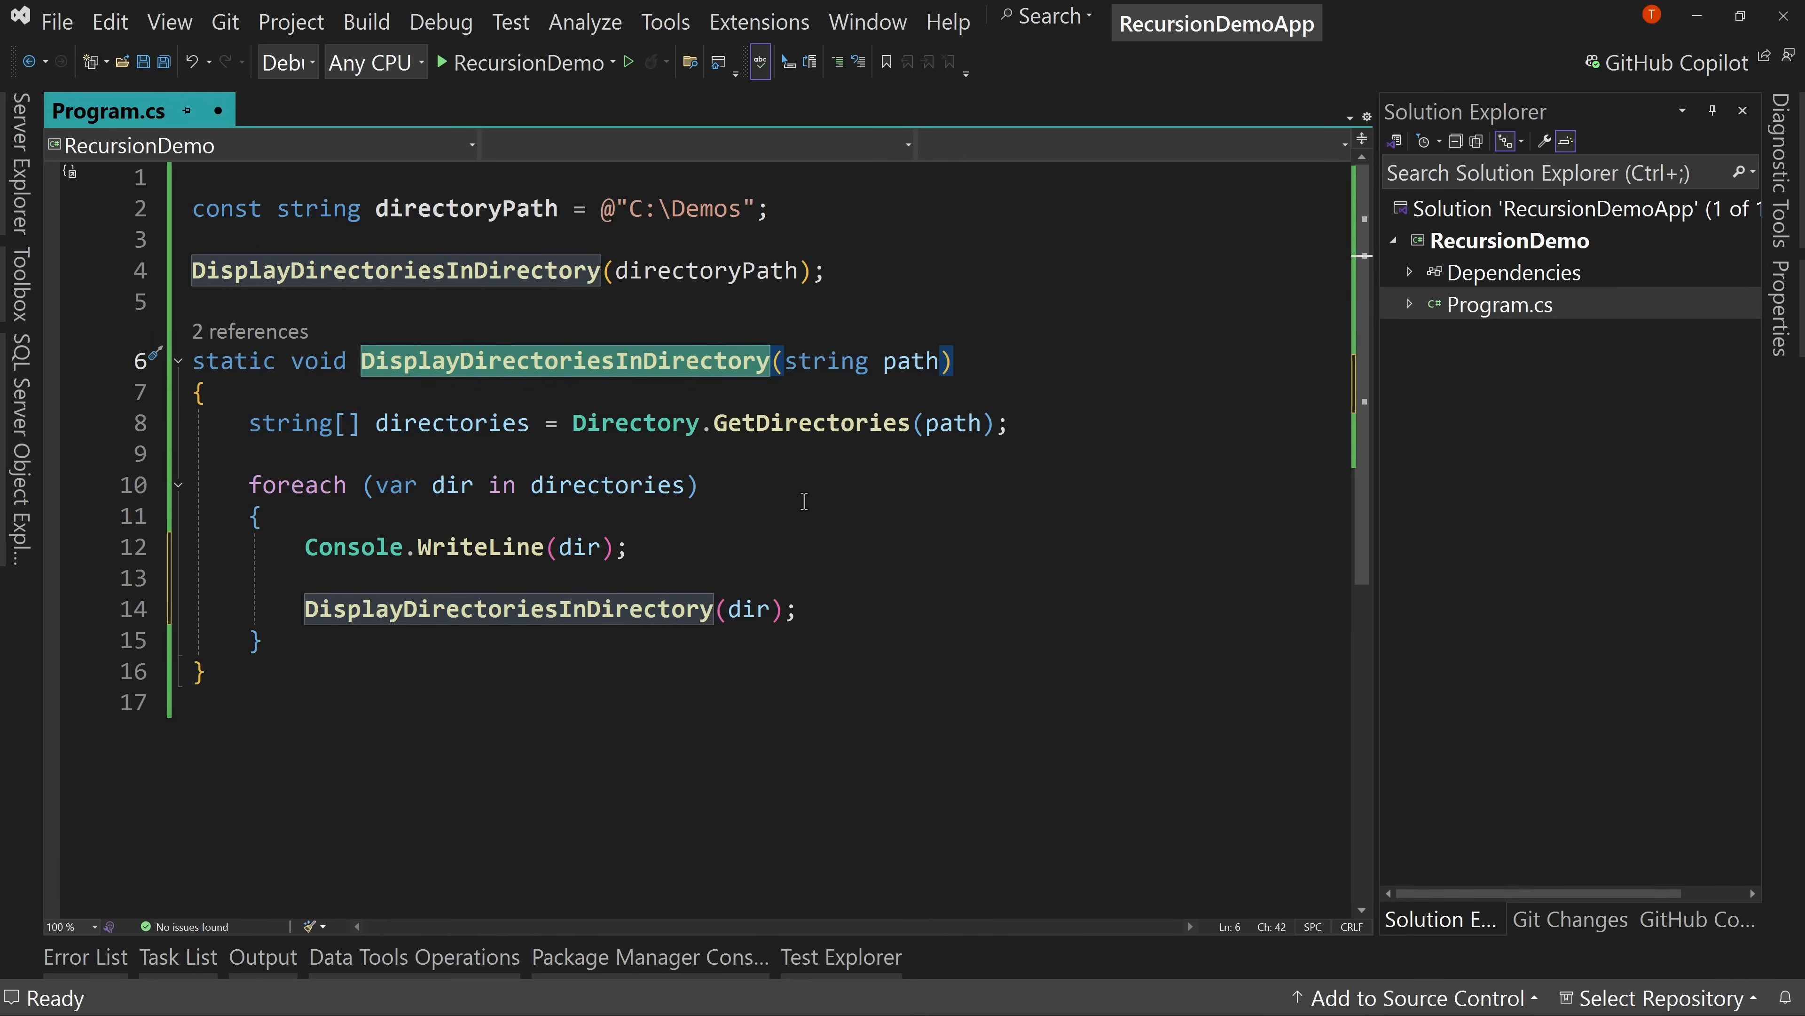
{"action": "double_click", "coordinate": [510, 608]}
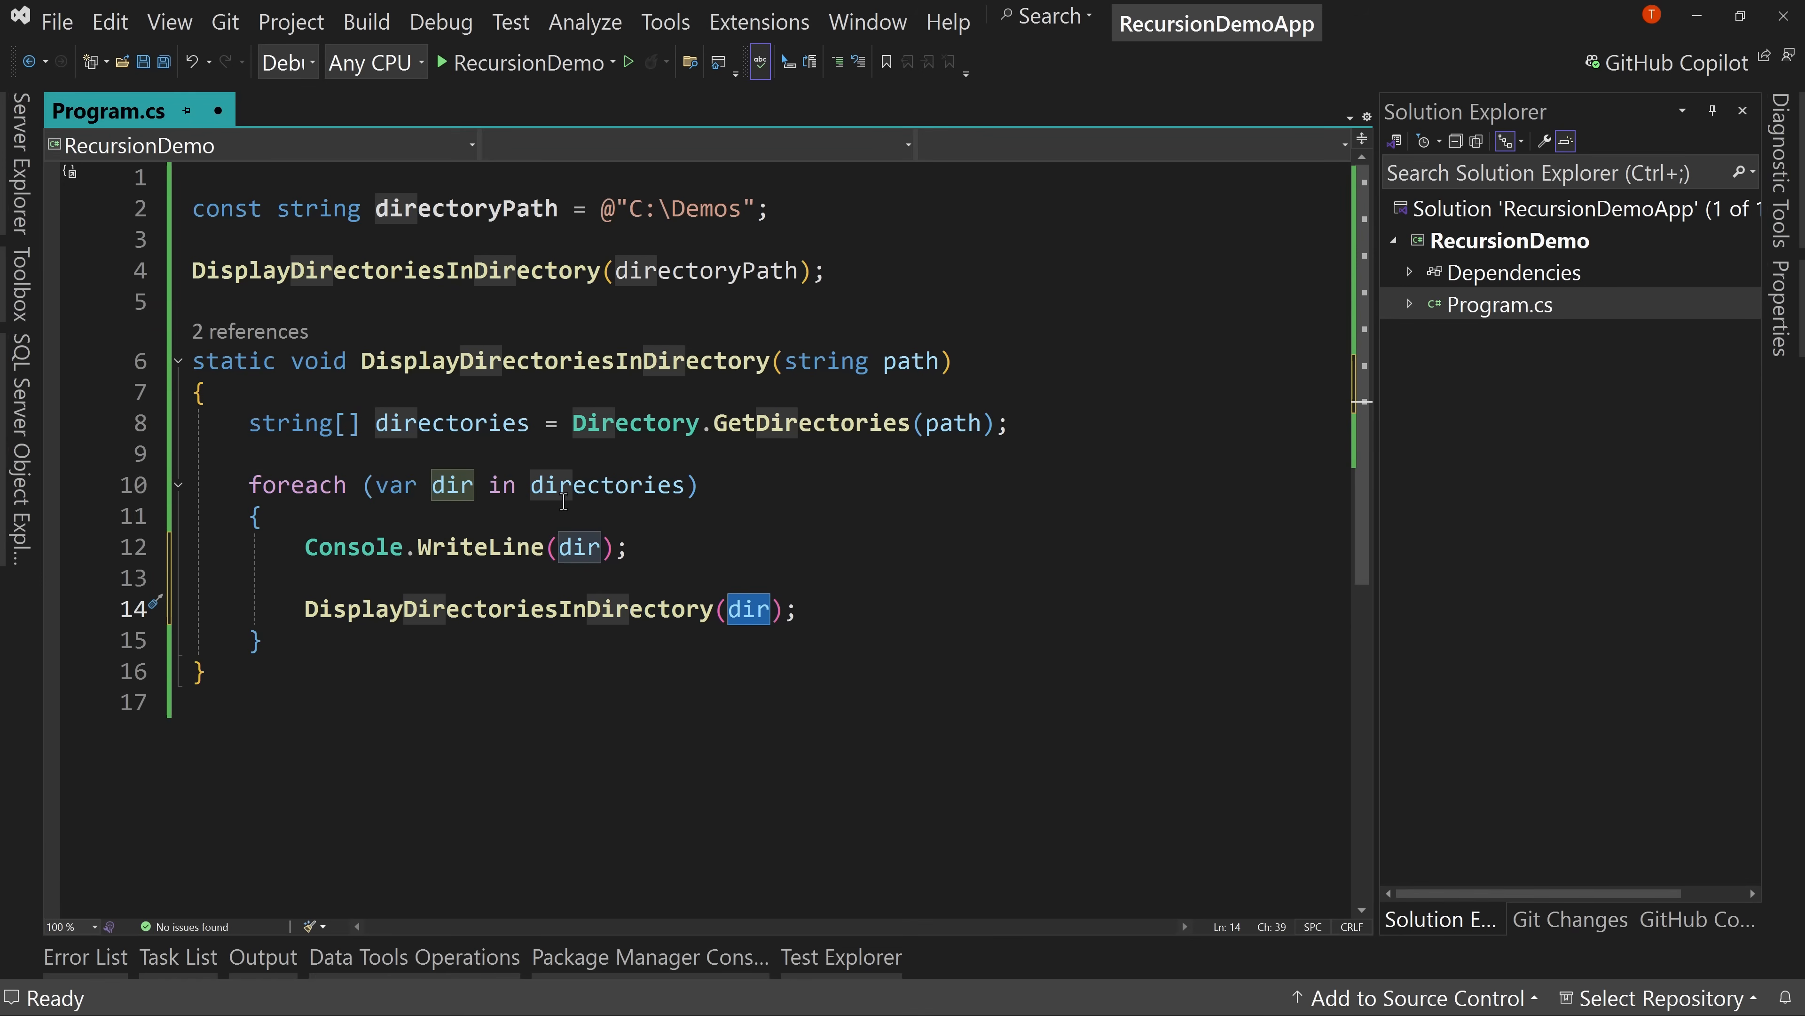
{"action": "mouse_move", "coordinate": [627, 577]}
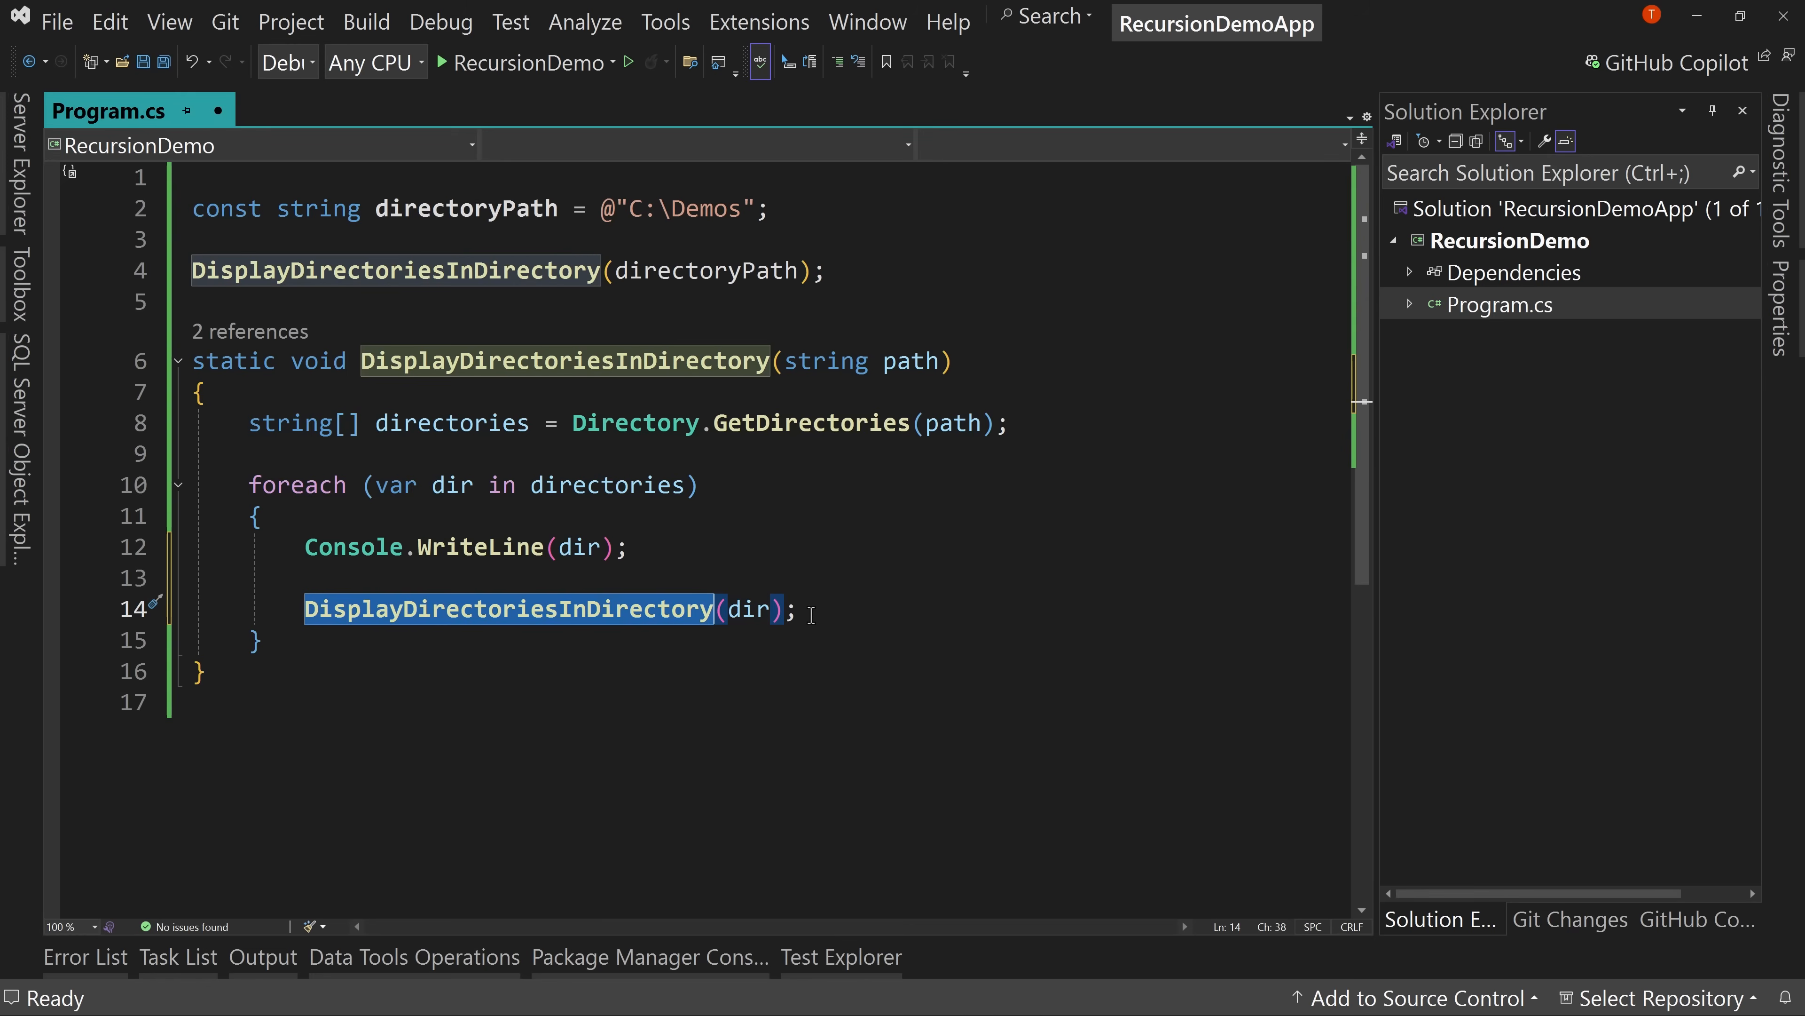
{"action": "left_click", "coordinate": [930, 360]}
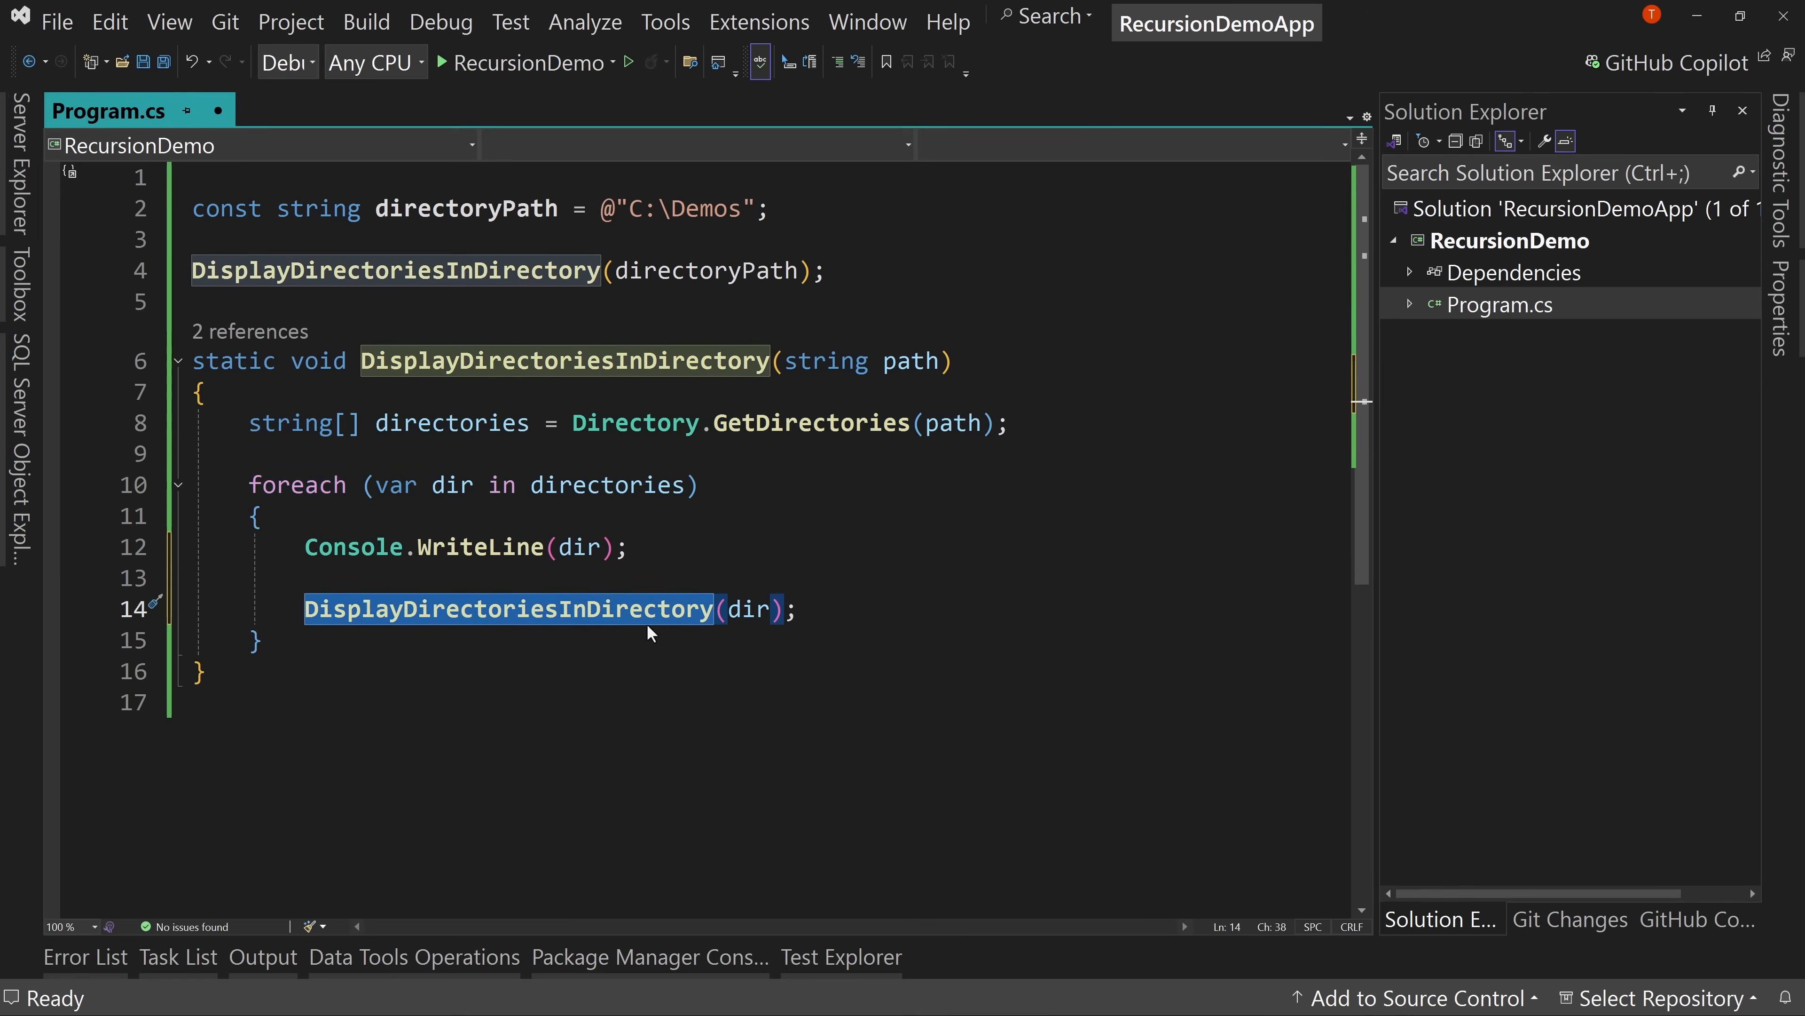
{"action": "left_click", "coordinate": [207, 670]}
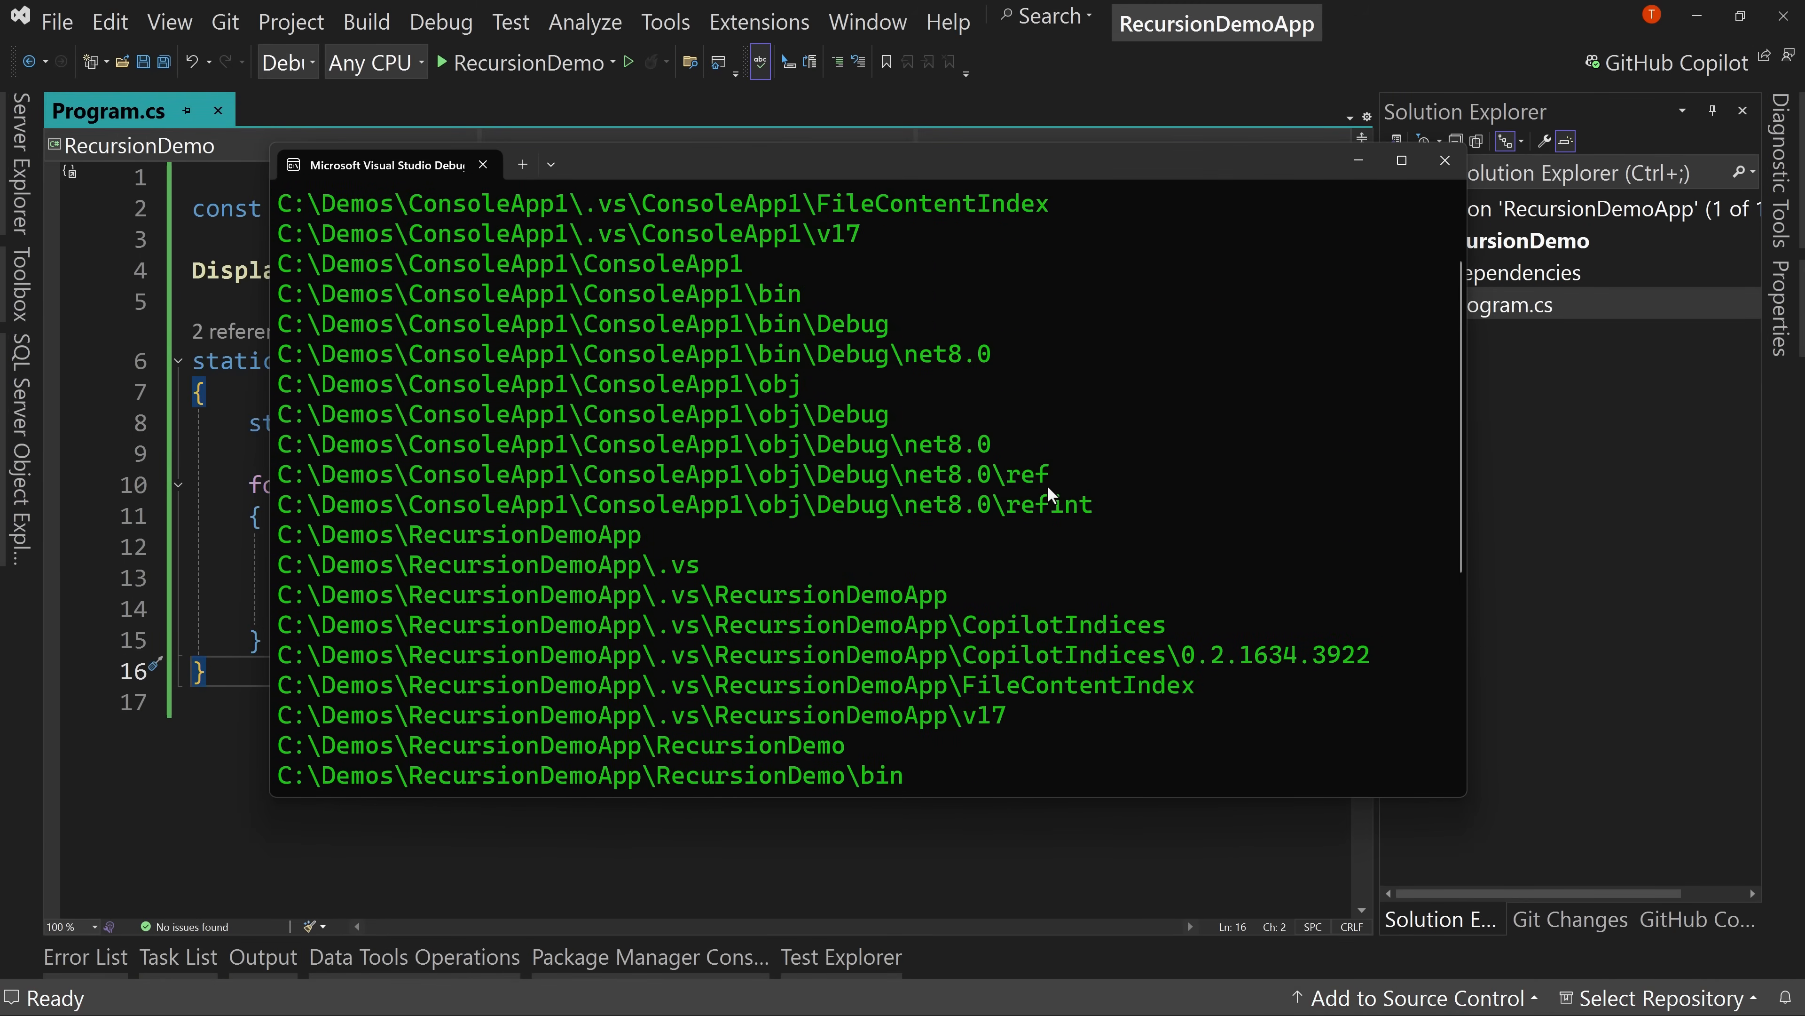
Inspect the recursive output by highlighting folder names in the console.
{"action": "scroll", "scroll_direction": "down", "scroll_amount": 3}
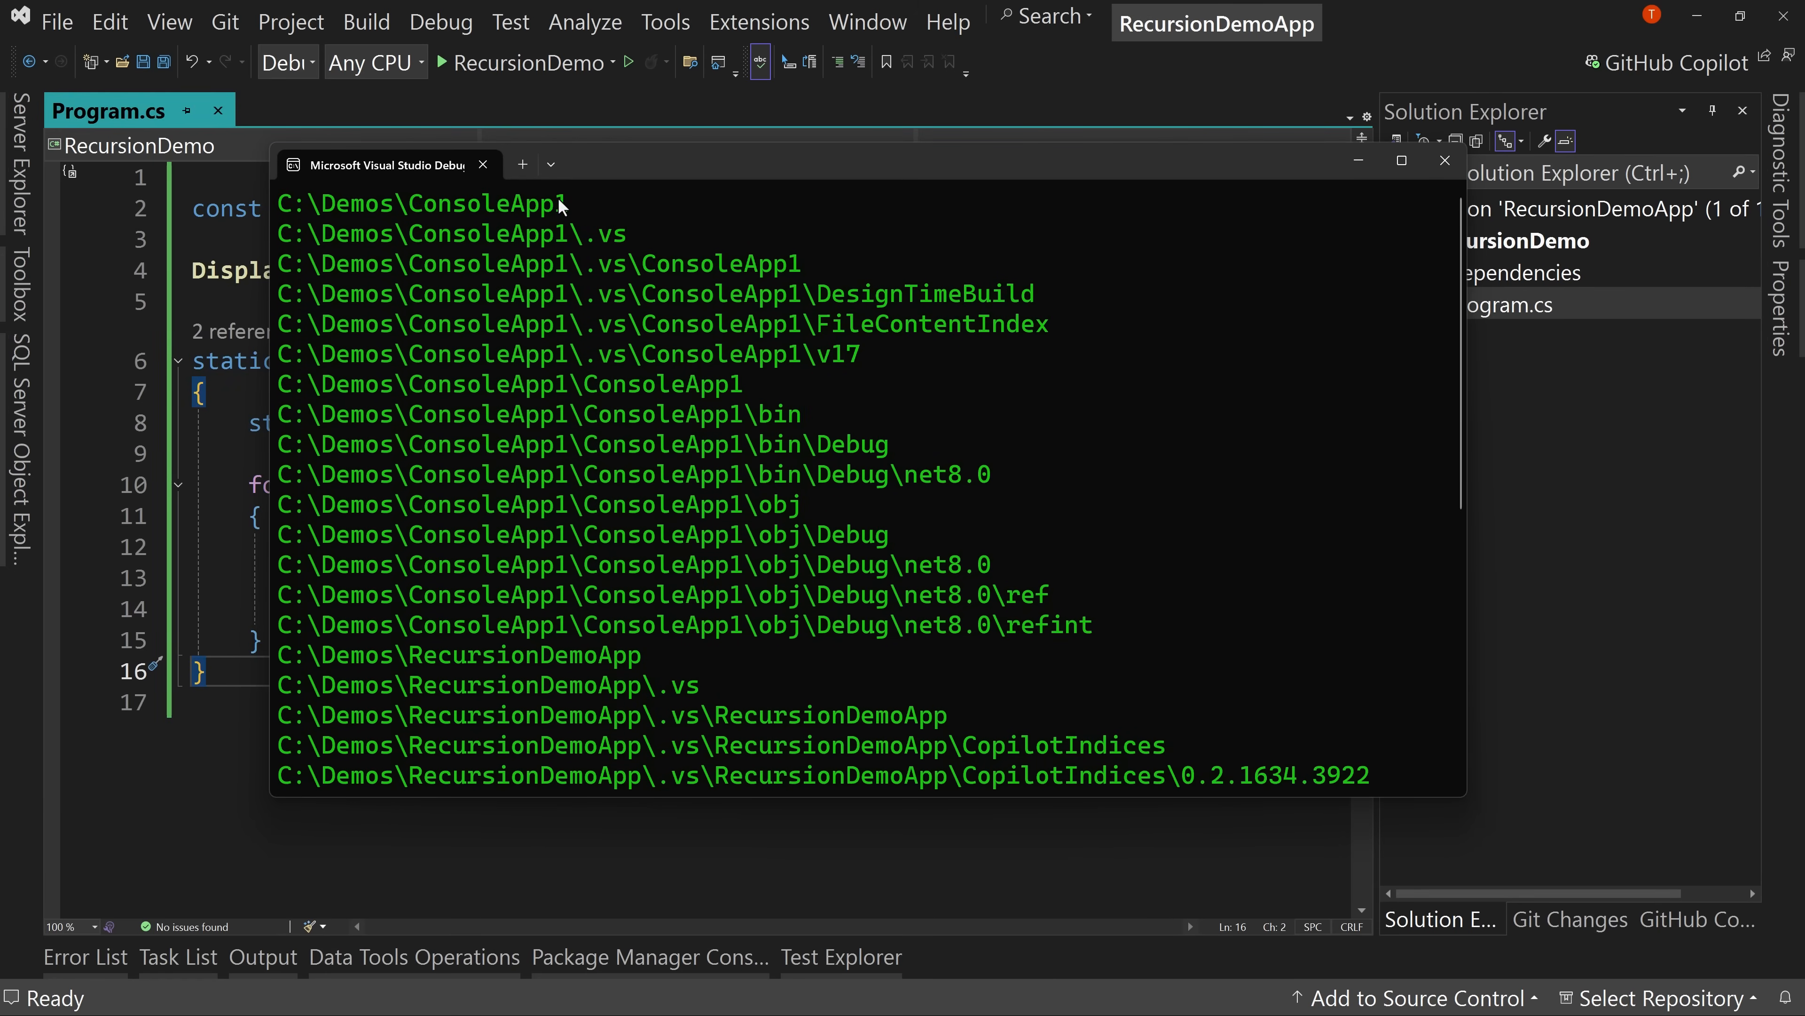
{"action": "double_click", "coordinate": [421, 203]}
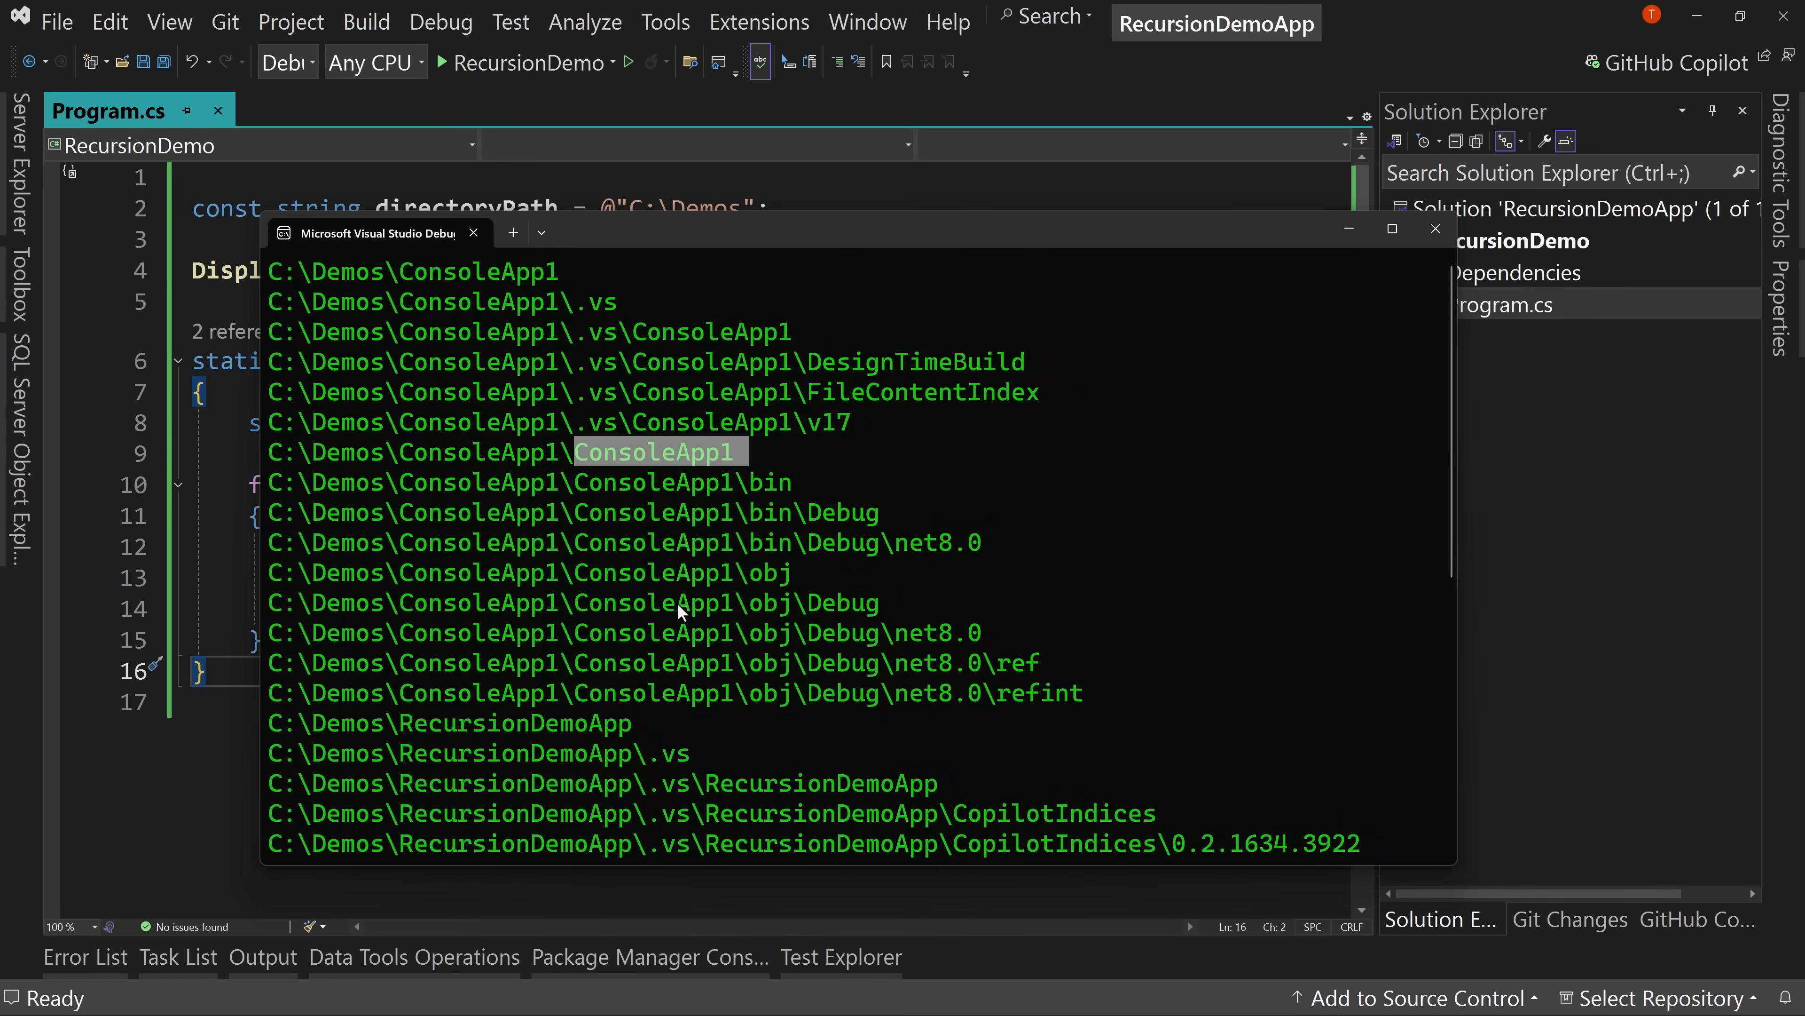
{"action": "mouse_move", "coordinate": [581, 311]}
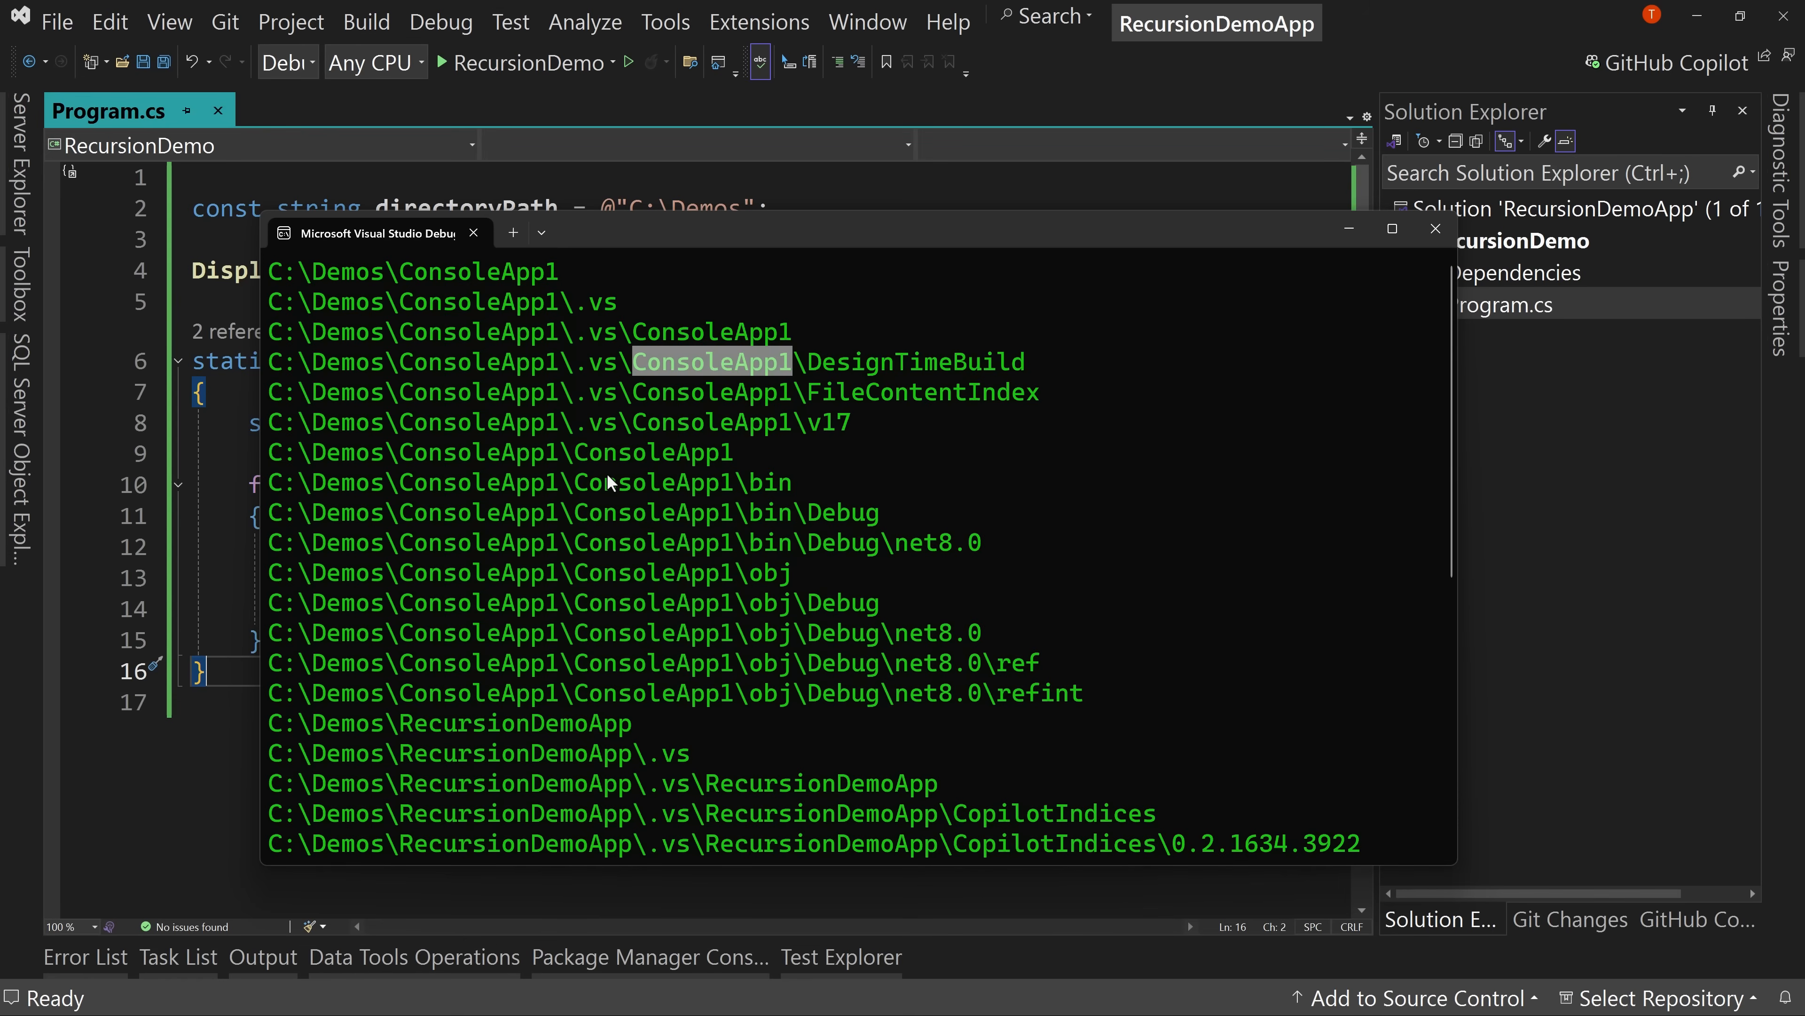
{"action": "mouse_move", "coordinate": [589, 492]}
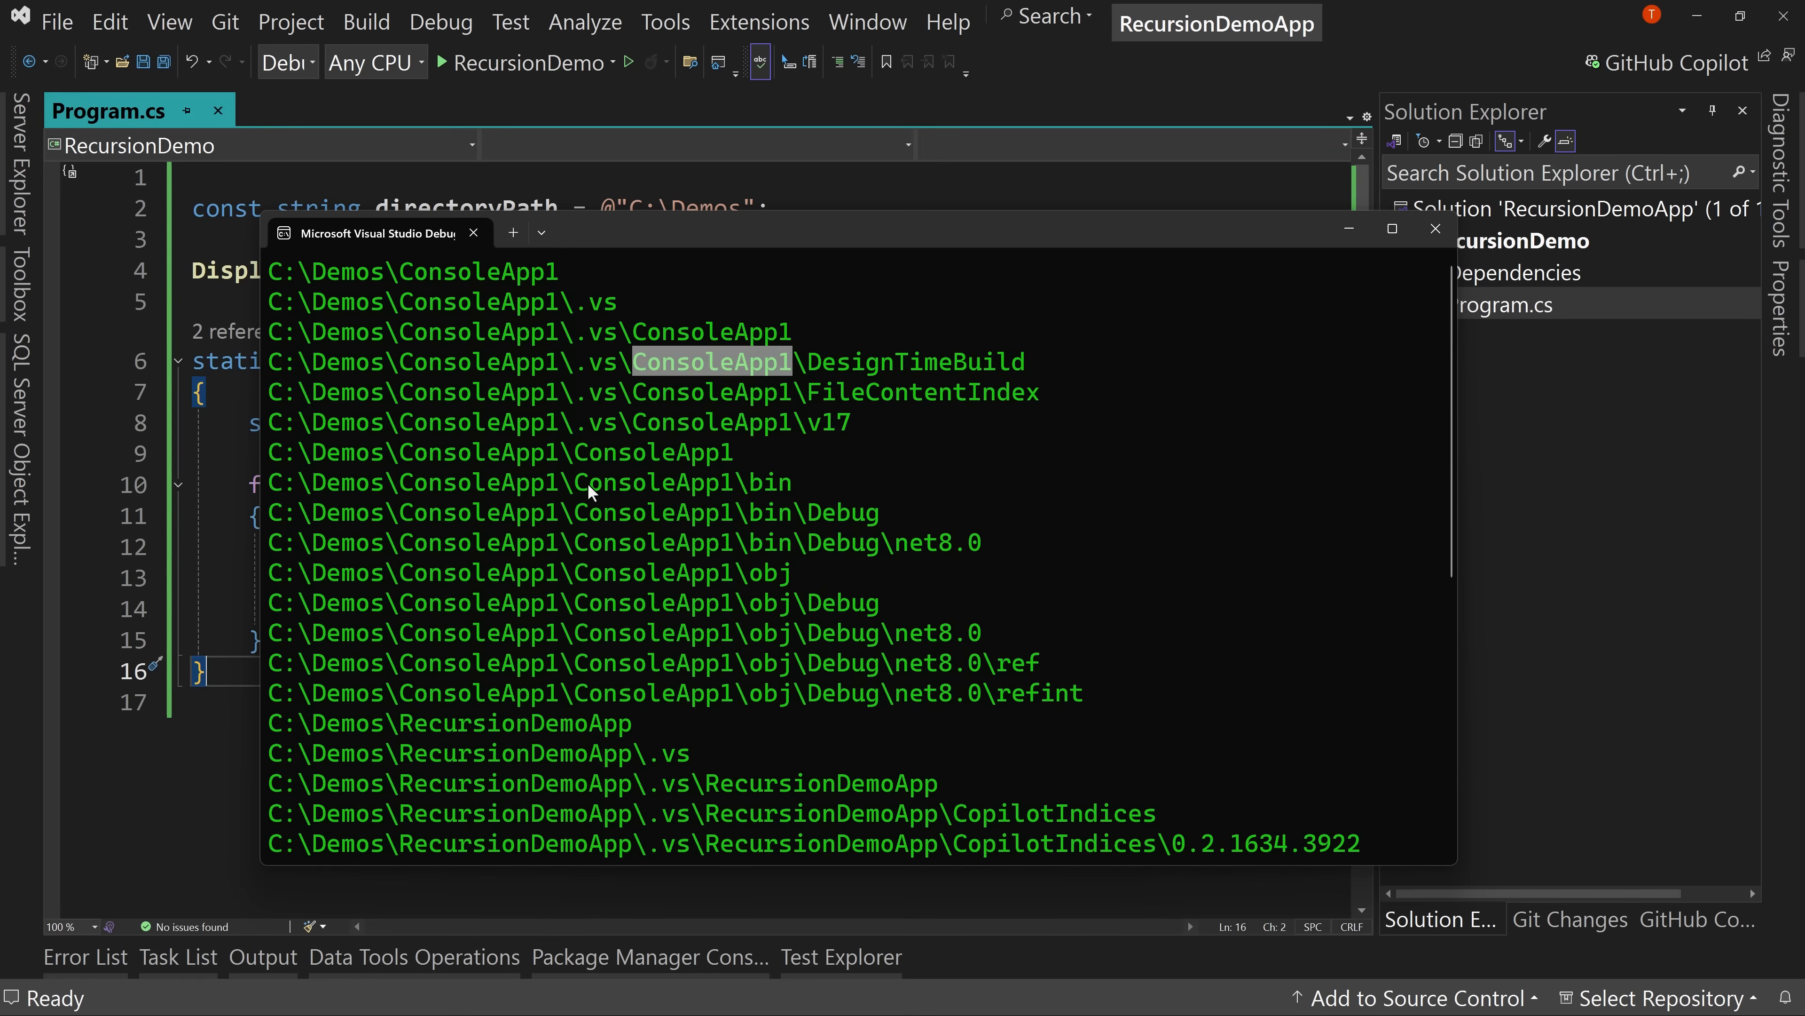
{"action": "mouse_move", "coordinate": [781, 446]}
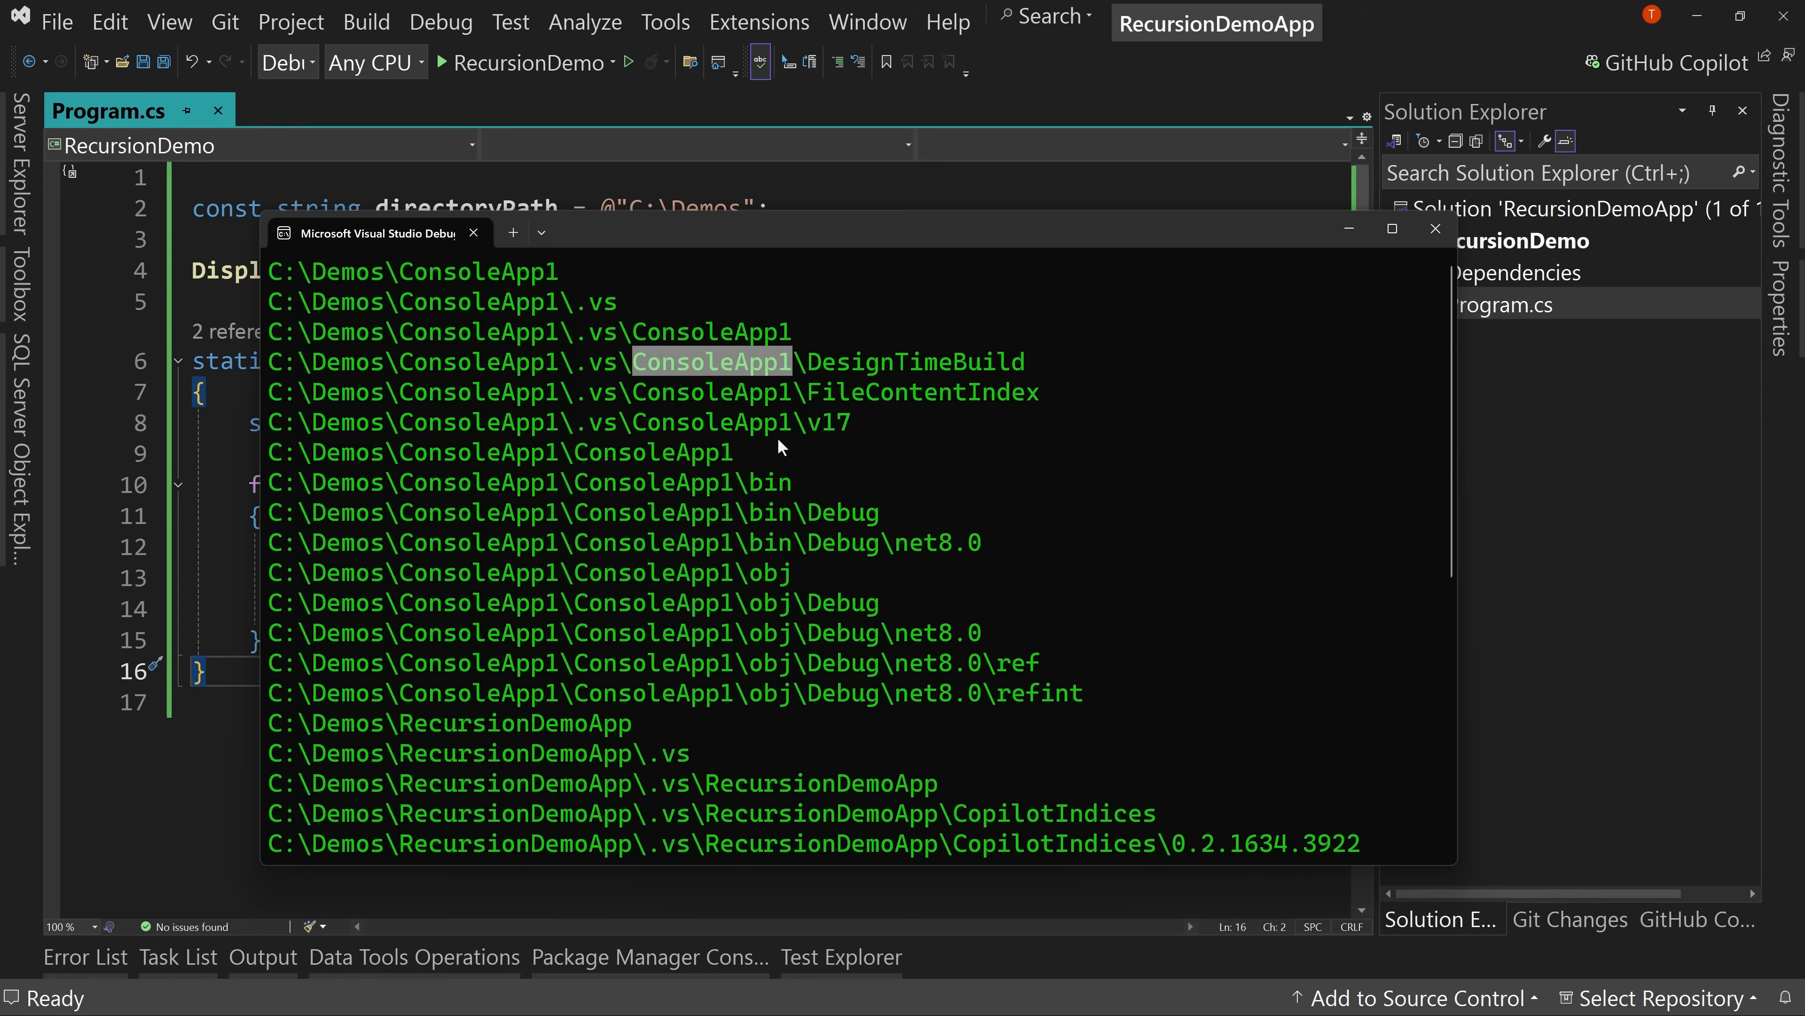
{"action": "mouse_move", "coordinate": [643, 502]}
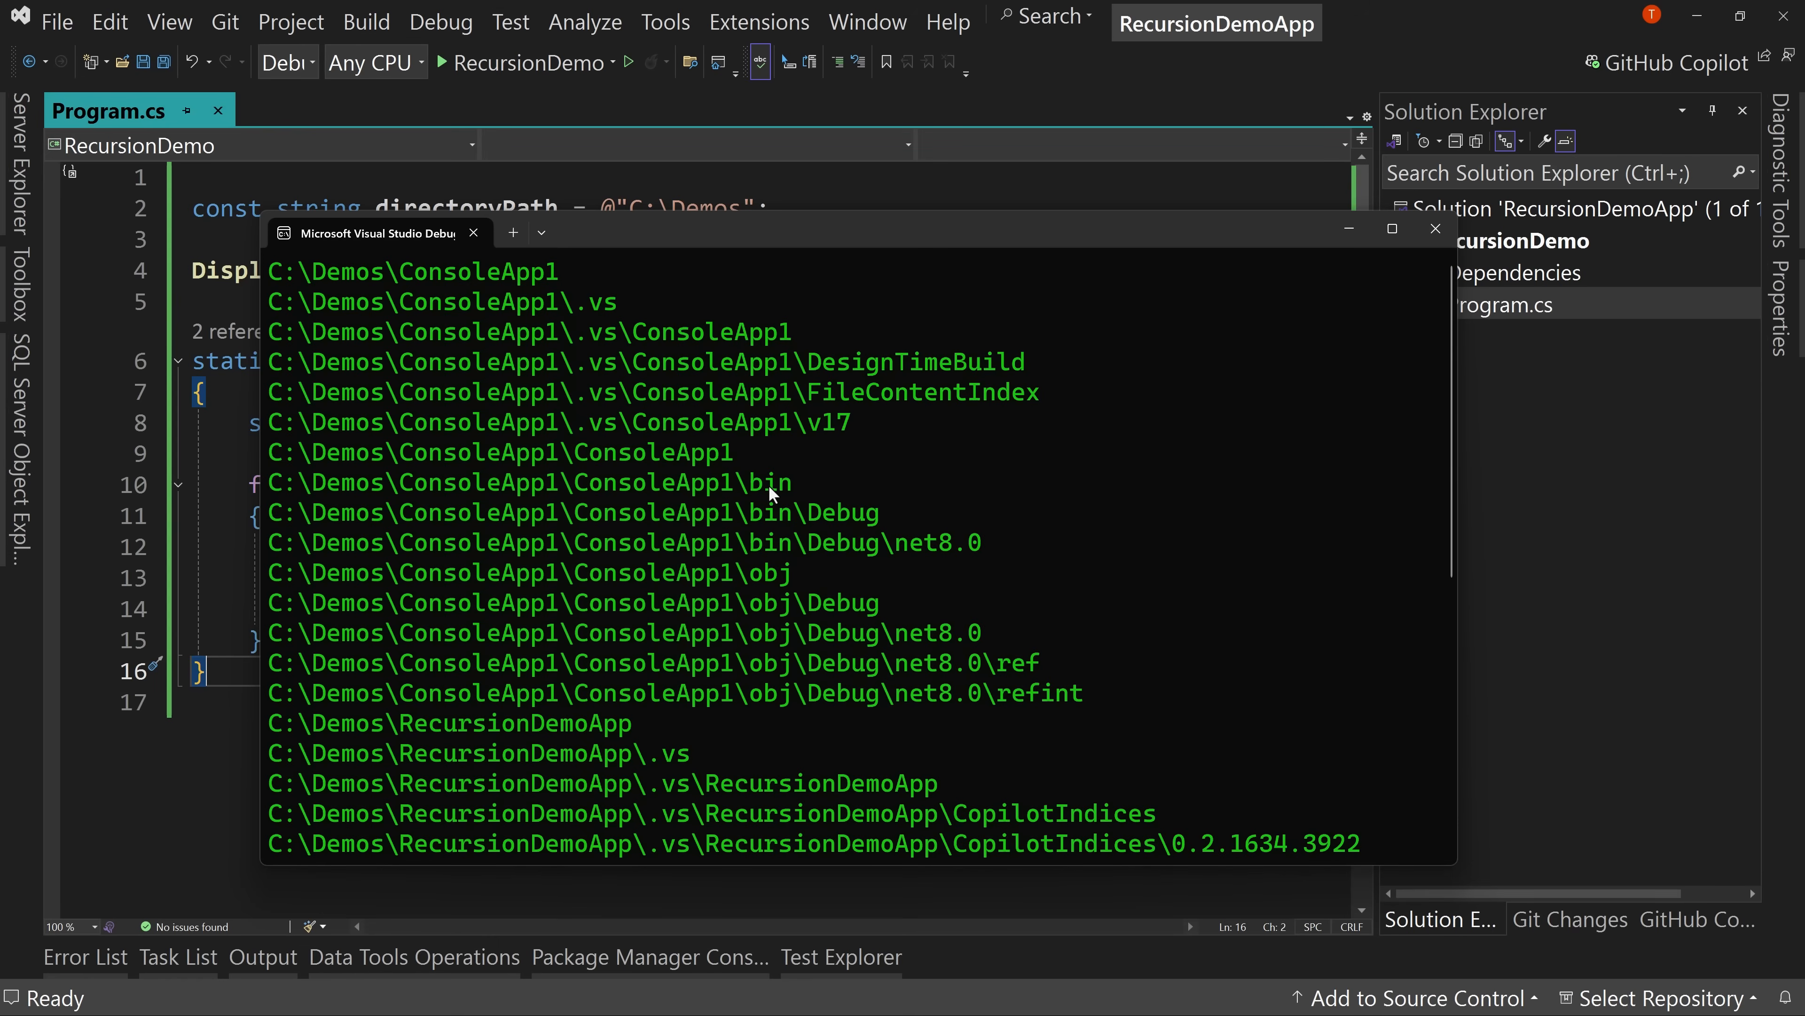
{"action": "double_click", "coordinate": [768, 573]}
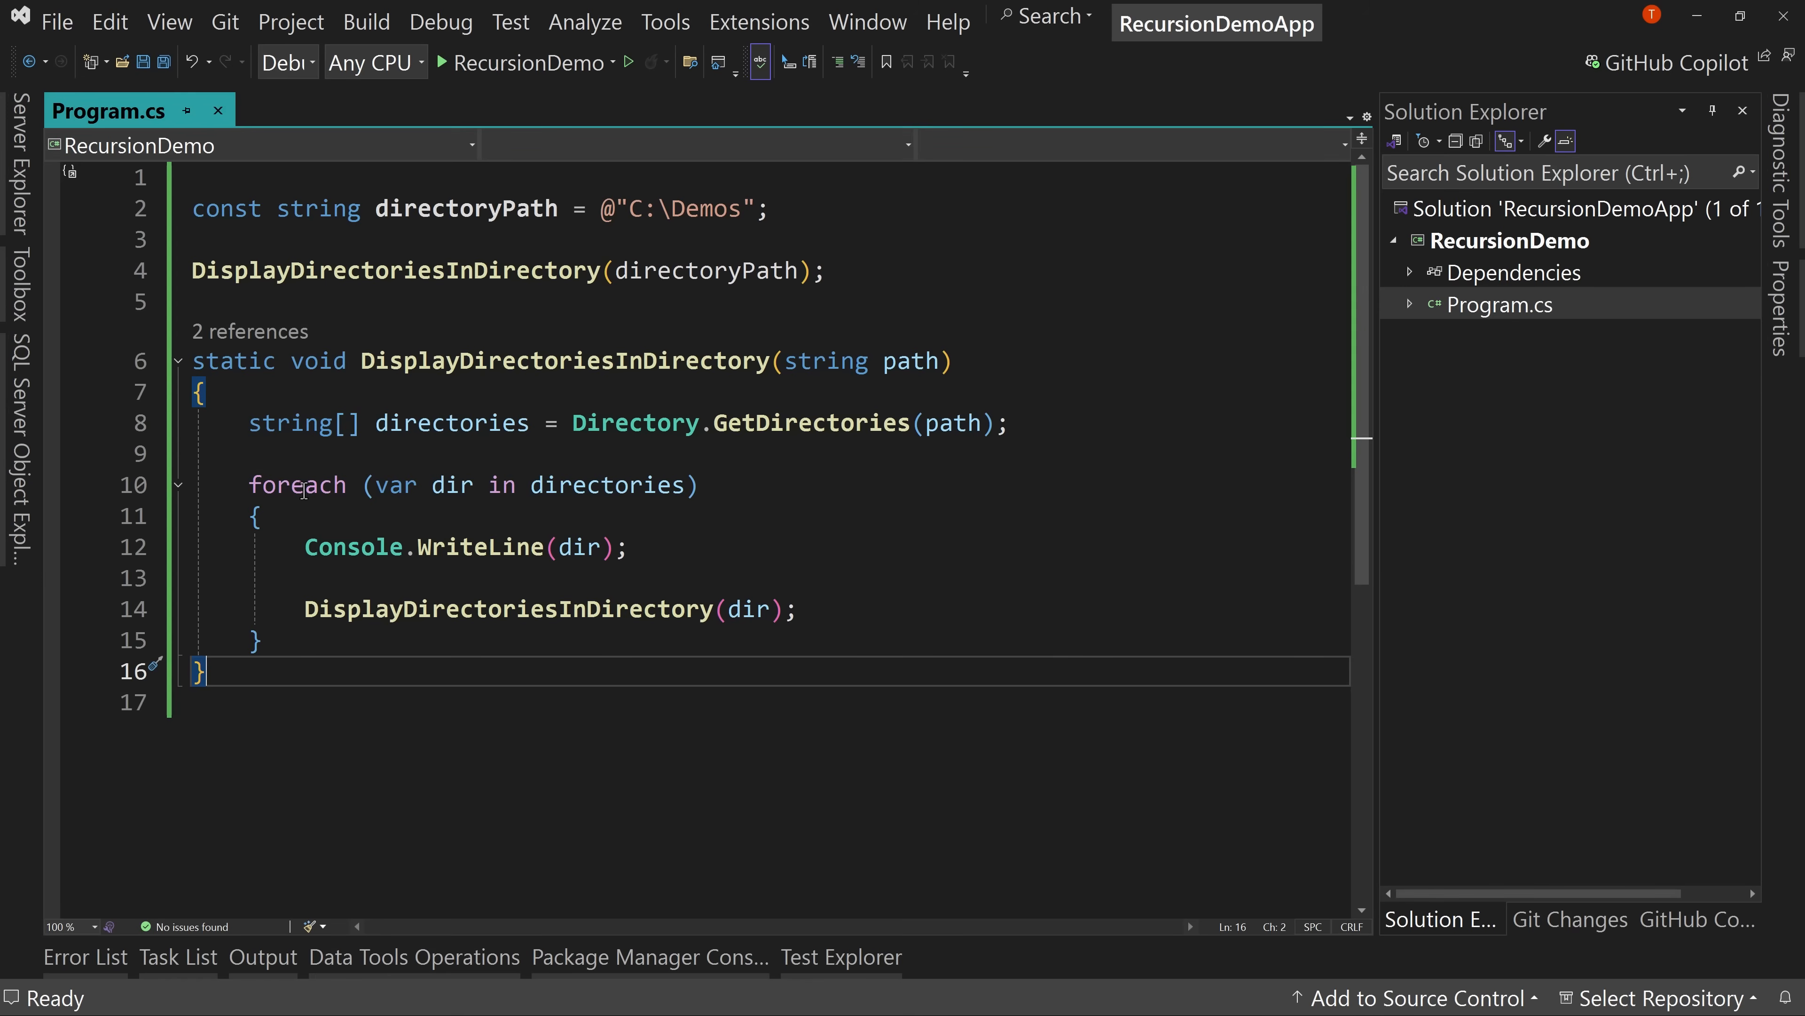
{"action": "mouse_move", "coordinate": [795, 639]}
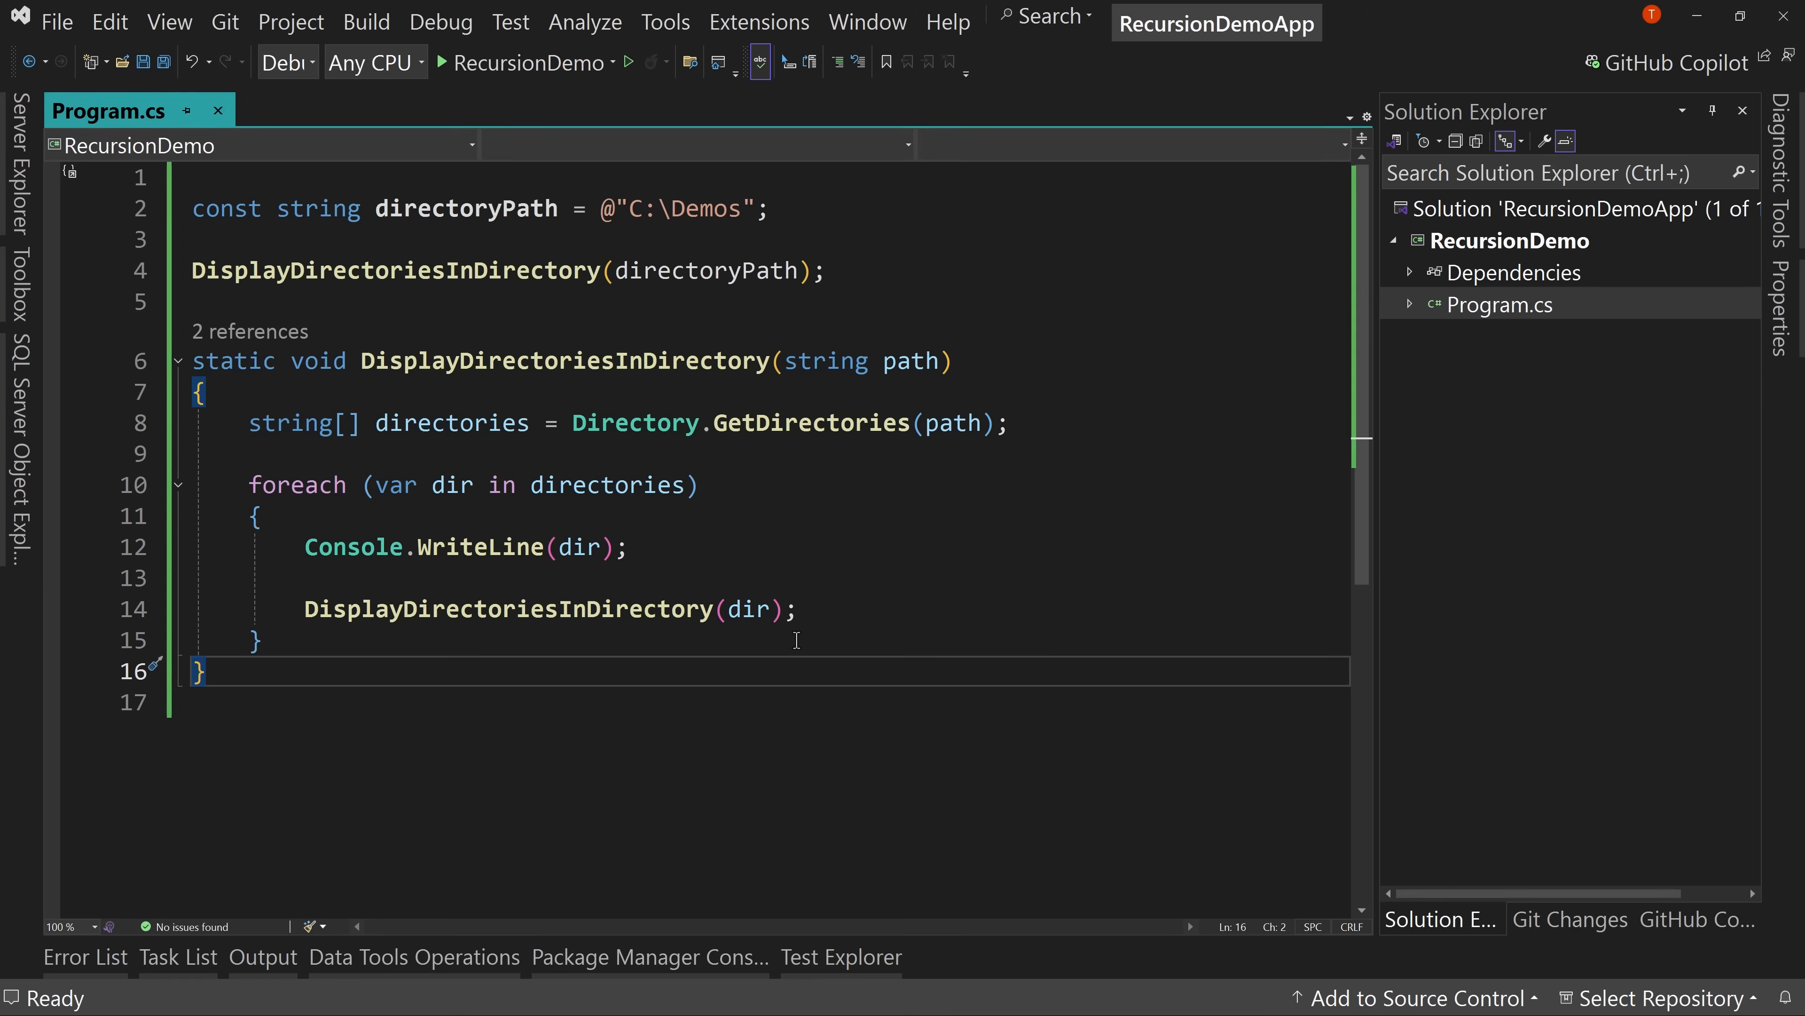
{"action": "mouse_move", "coordinate": [626, 474]}
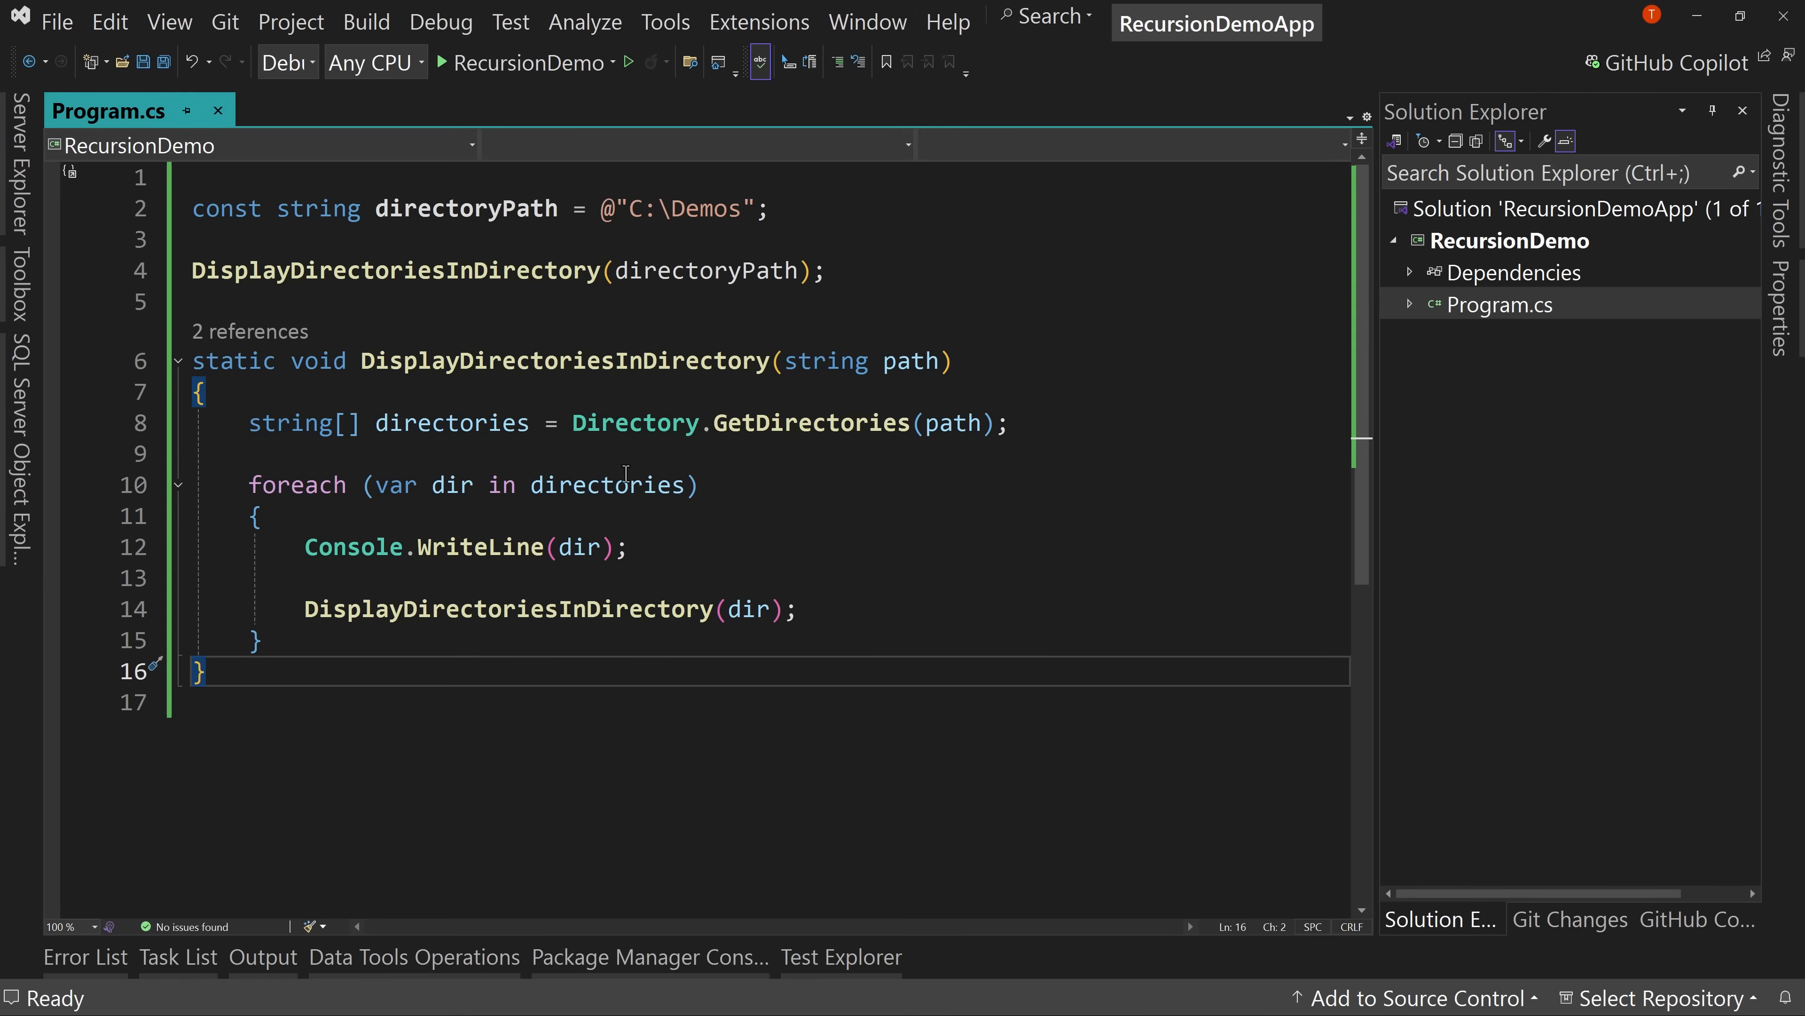
{"action": "mouse_move", "coordinate": [558, 574]}
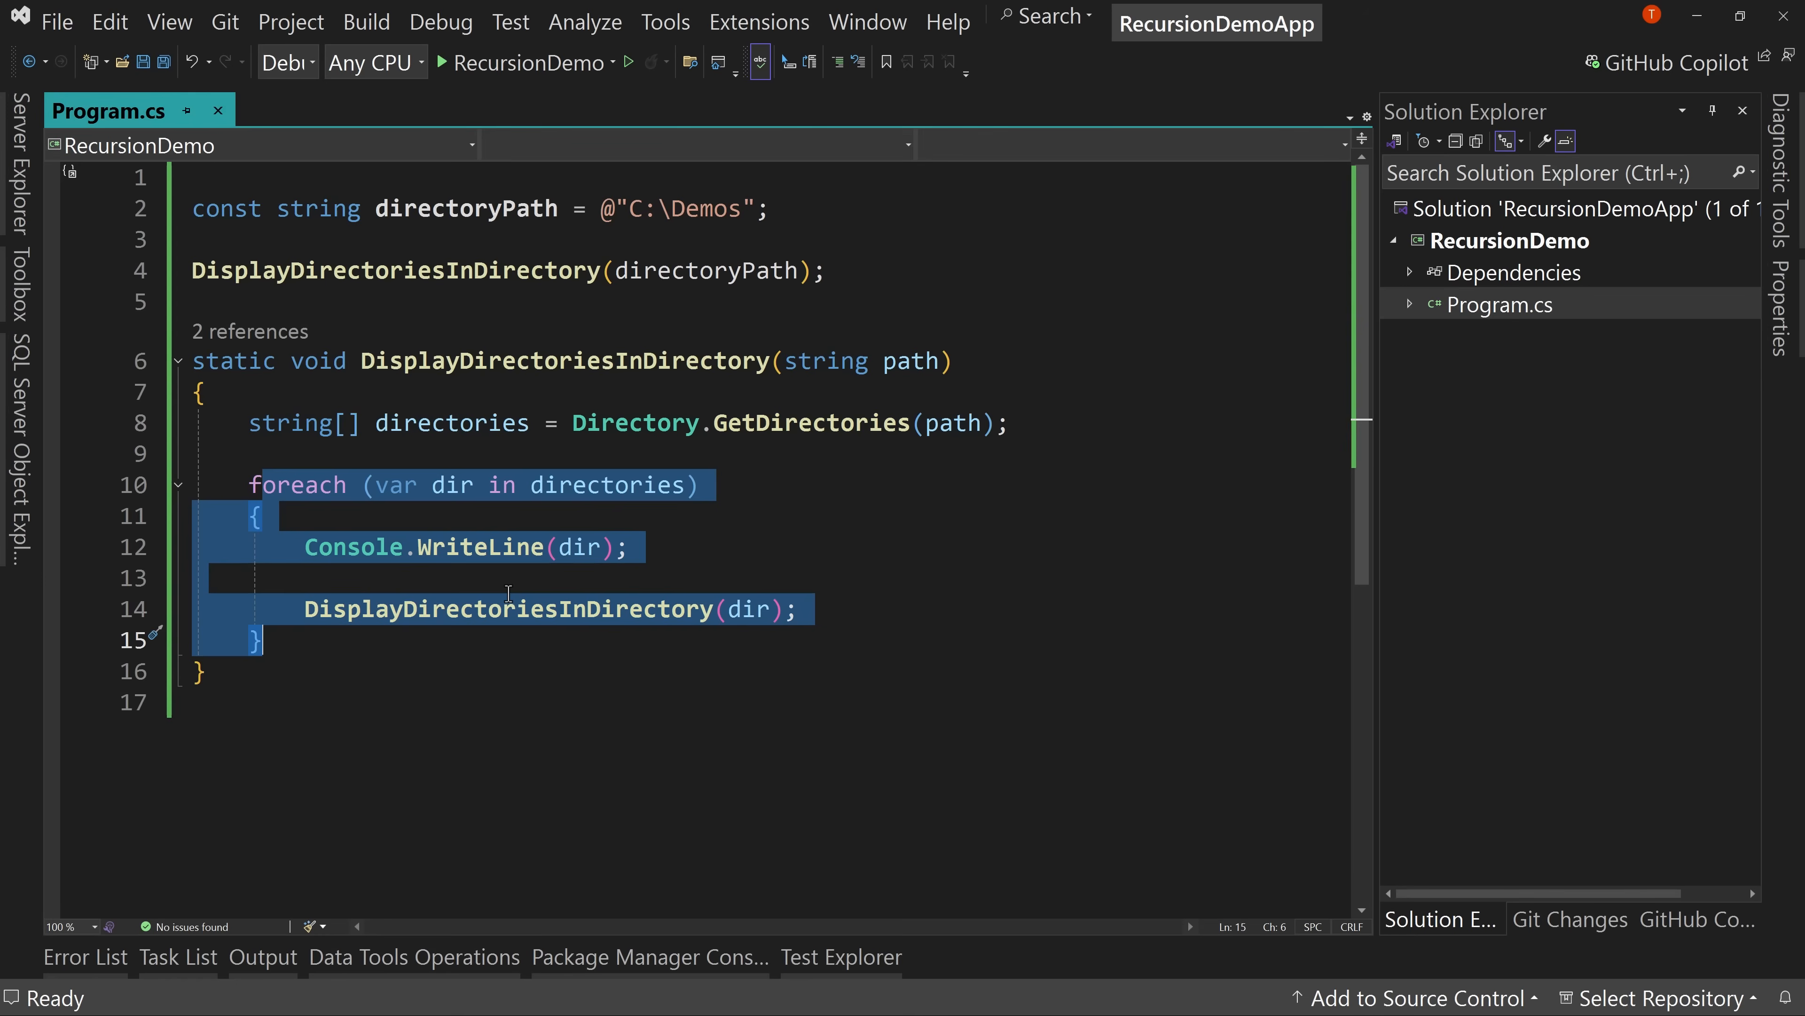
{"action": "left_click", "coordinate": [700, 484]}
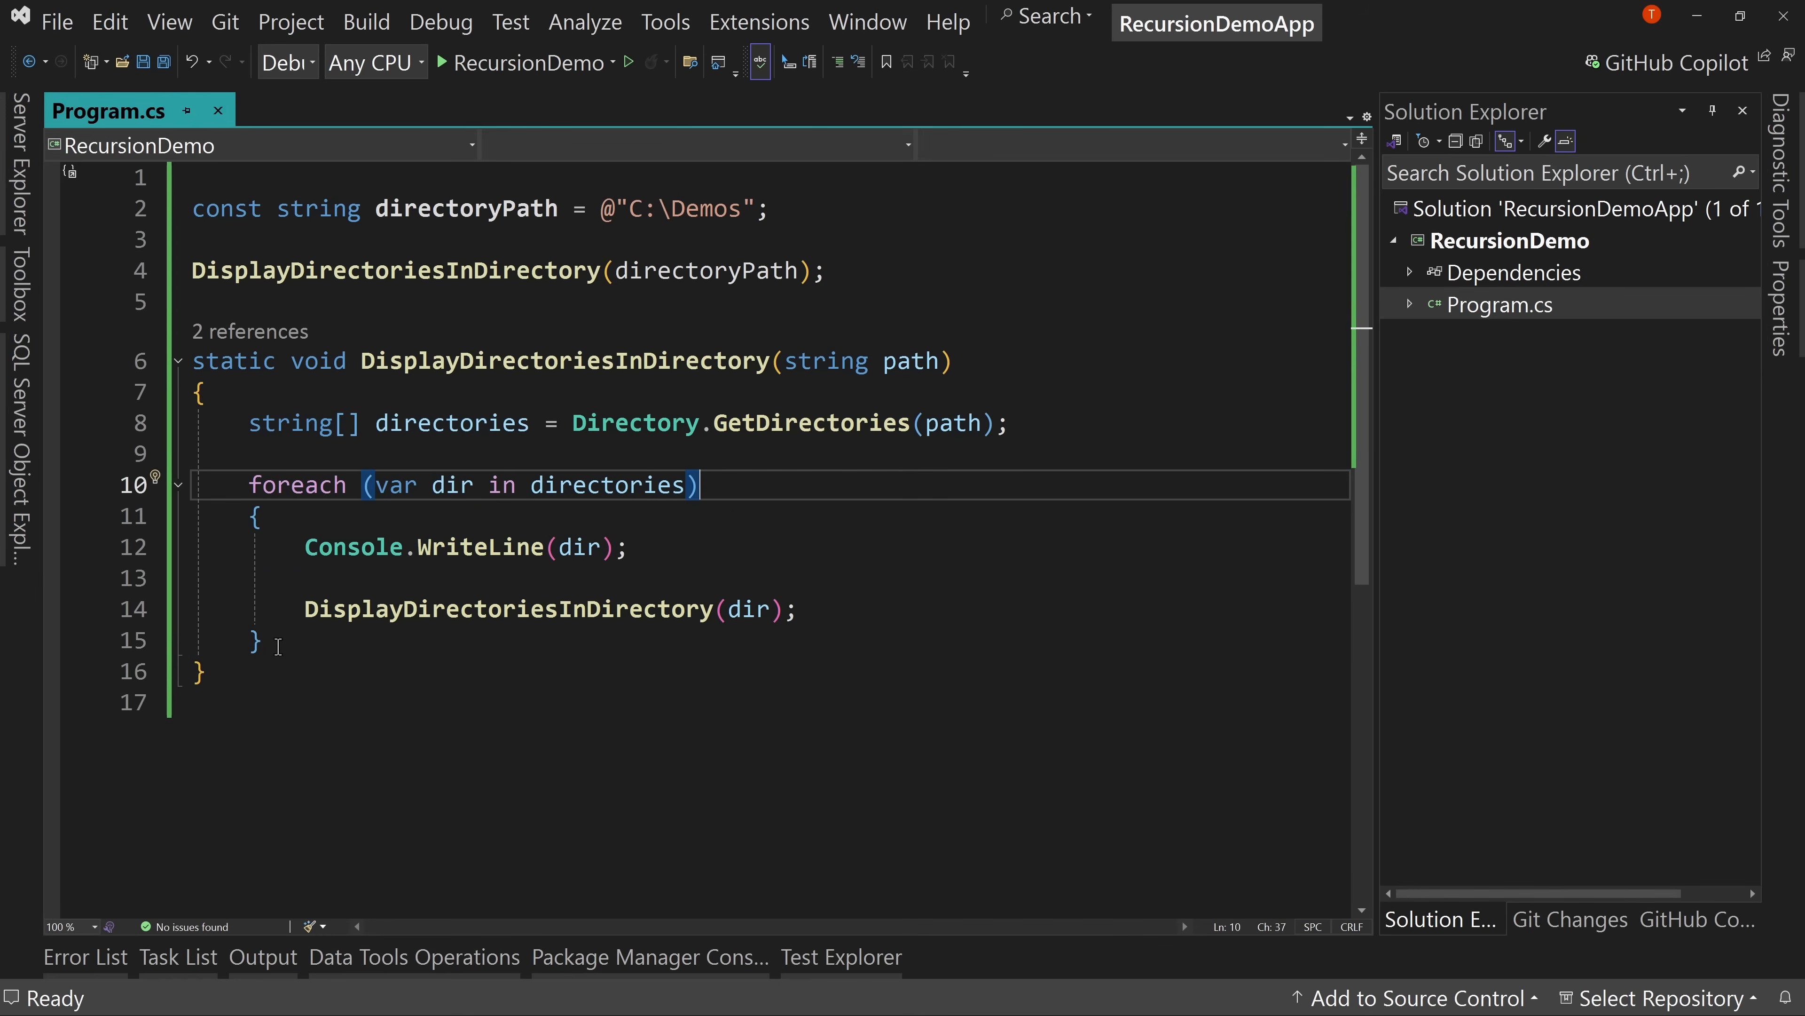
{"action": "key", "text": "ctrl+a"}
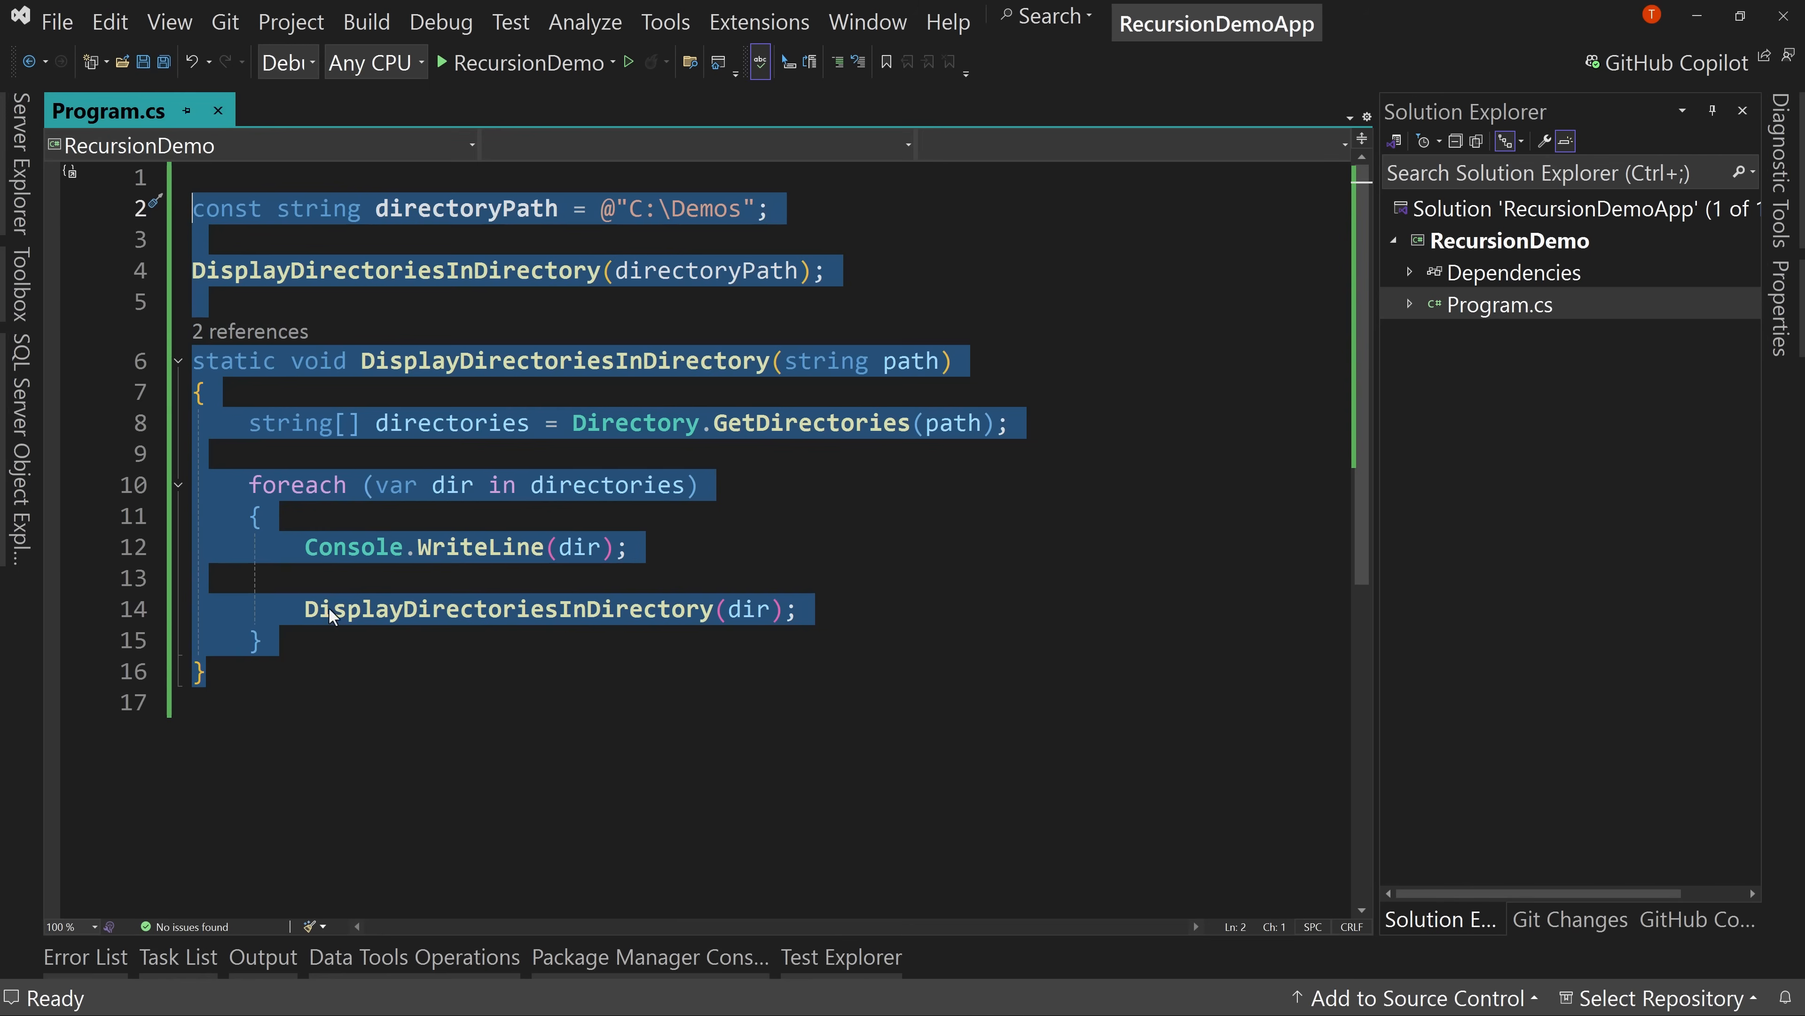
{"action": "left_click", "coordinate": [796, 608]}
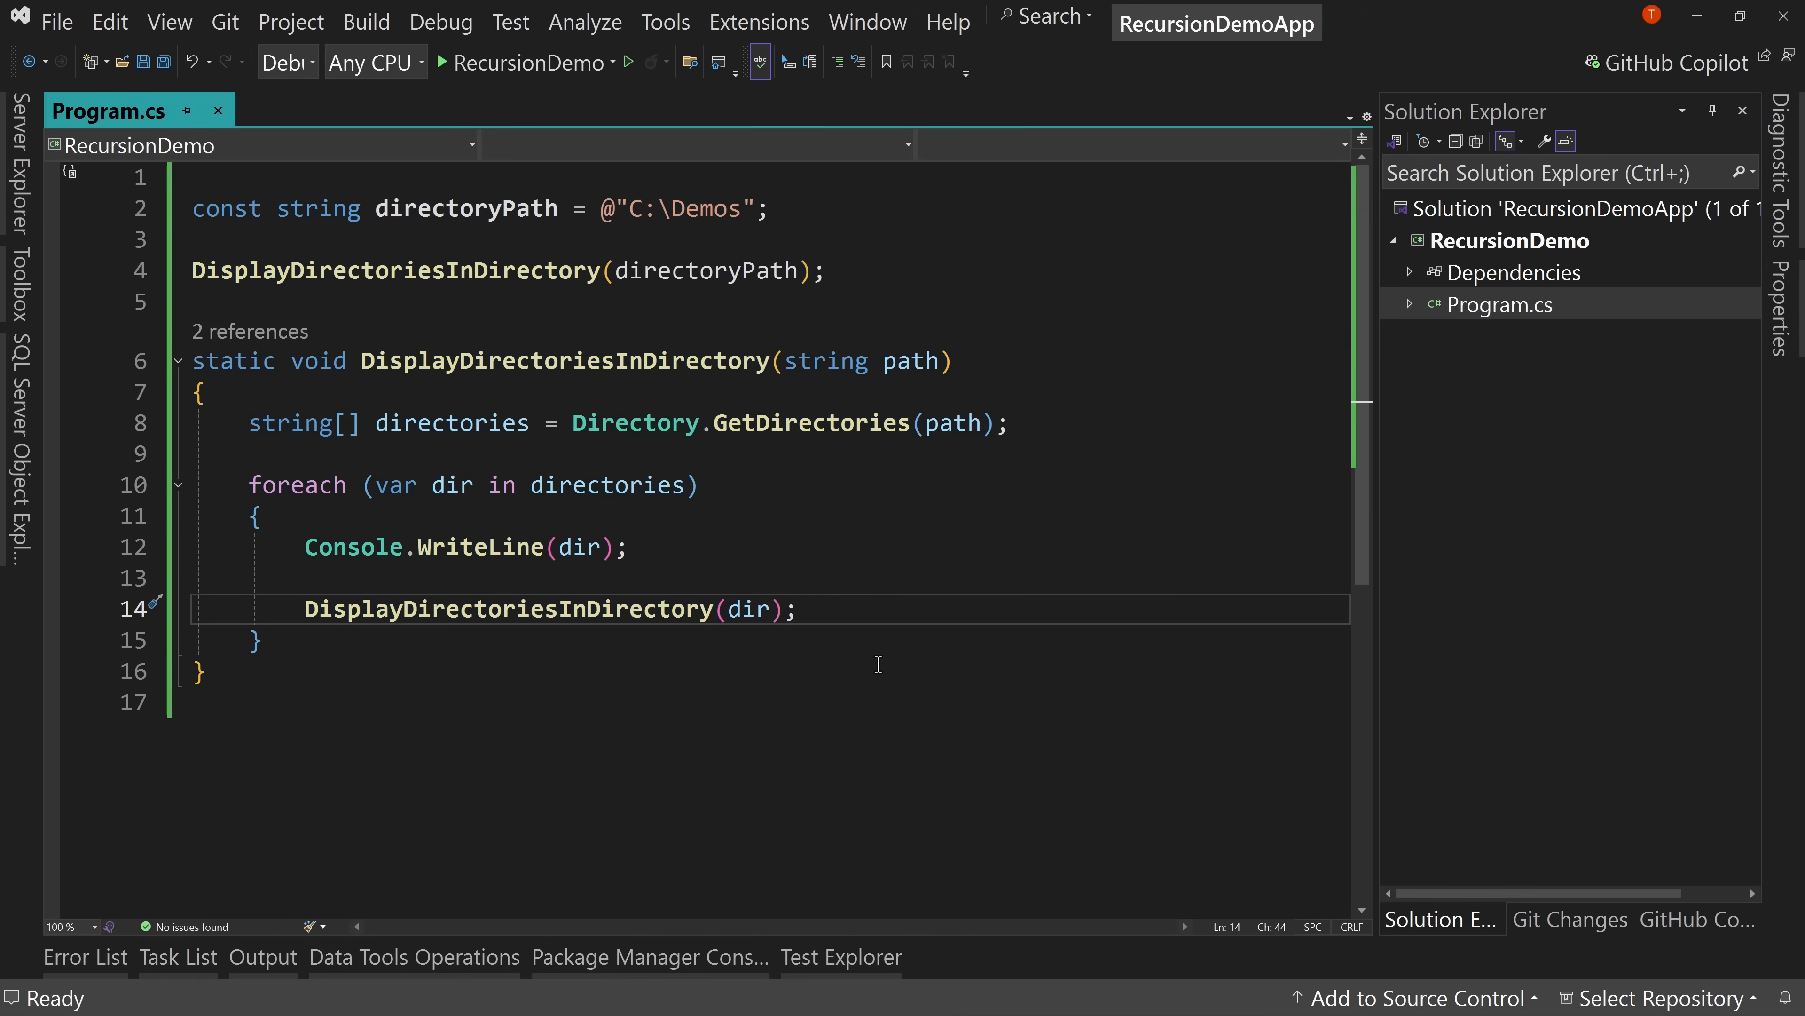
{"action": "mouse_move", "coordinate": [713, 234]}
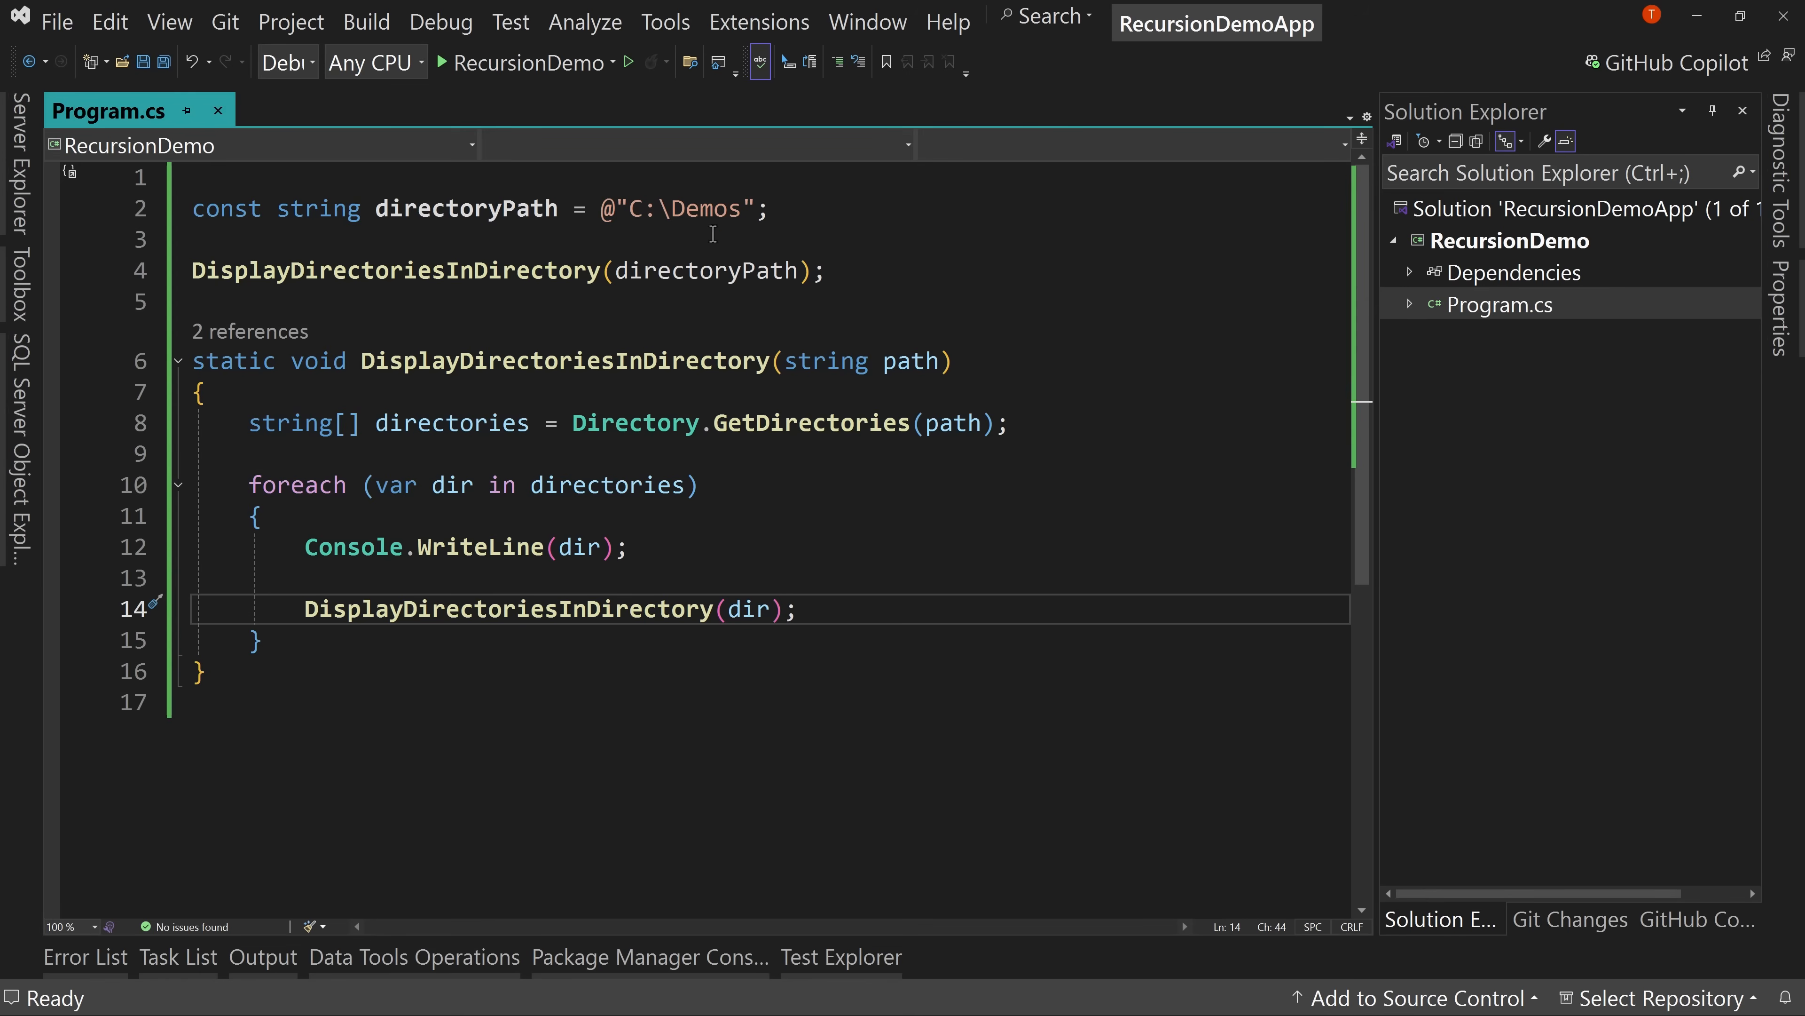
Change directoryPath to C:\Windows, run it to list subfolders like addins and appcompat, then close the console.
{"action": "double_click", "coordinate": [703, 208]}
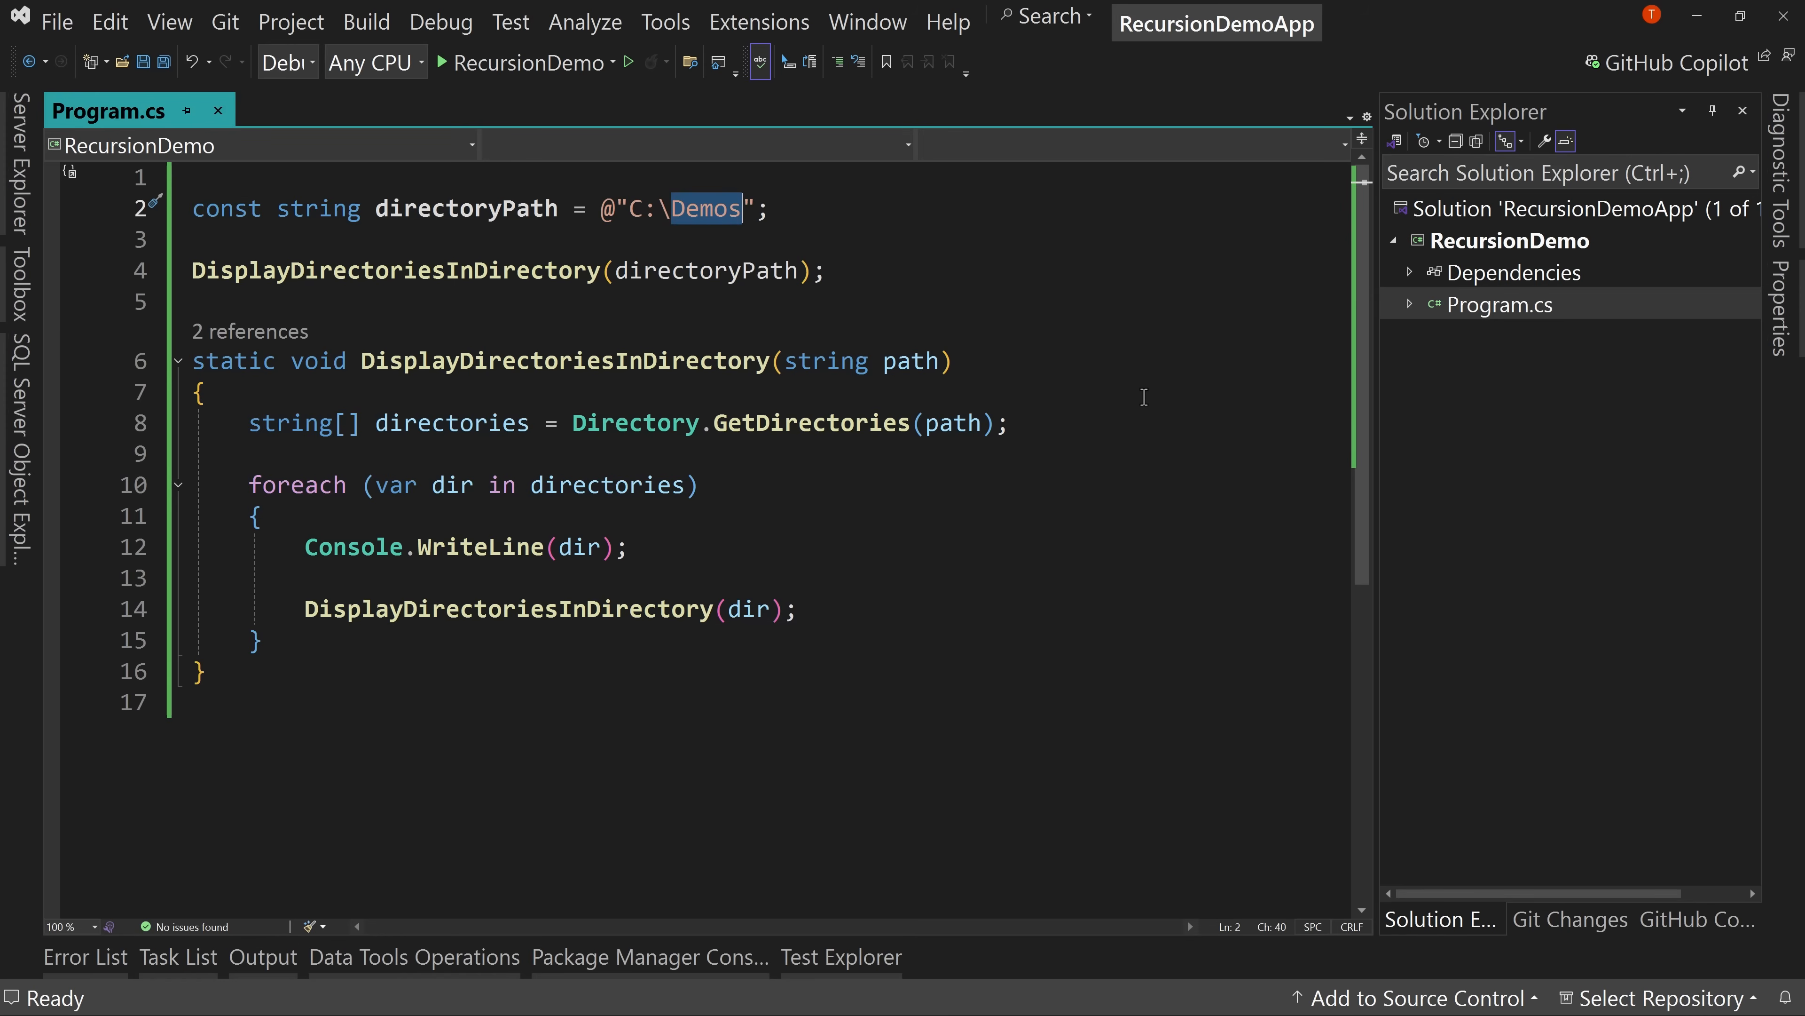
{"action": "type", "text": "Window"}
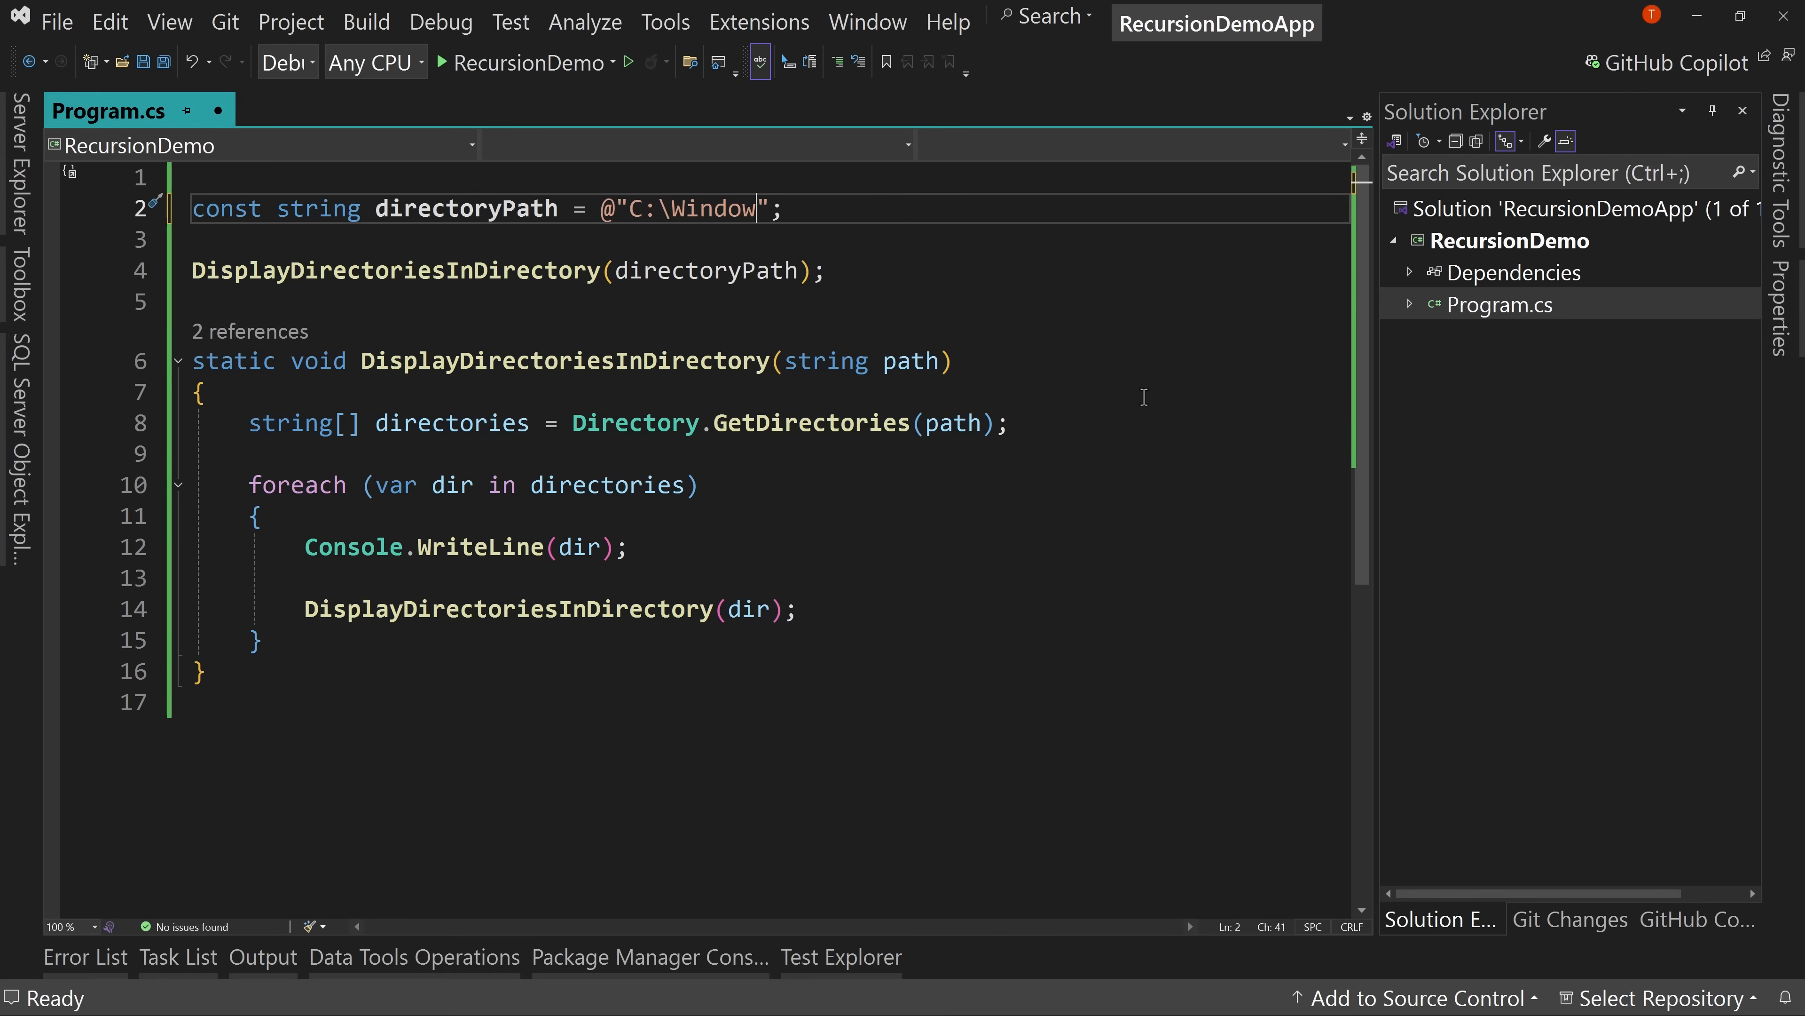
{"action": "type", "text": "s"}
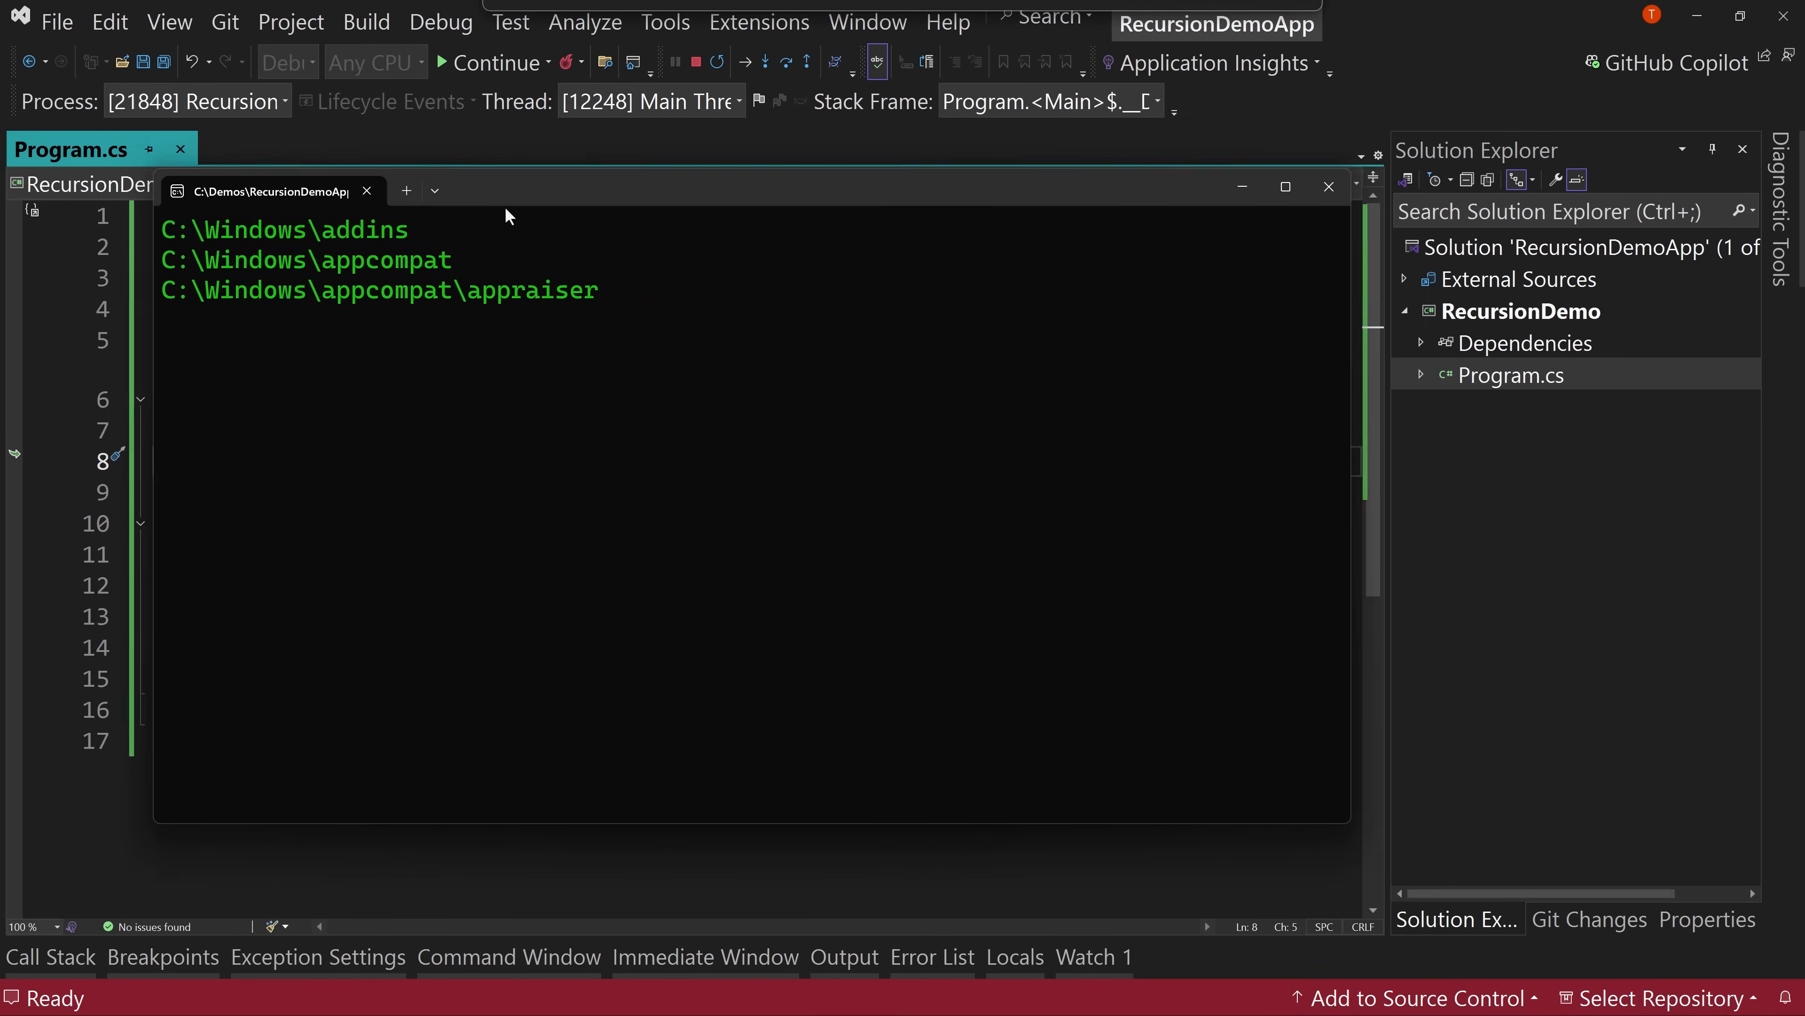
{"action": "left_click", "coordinate": [493, 62]}
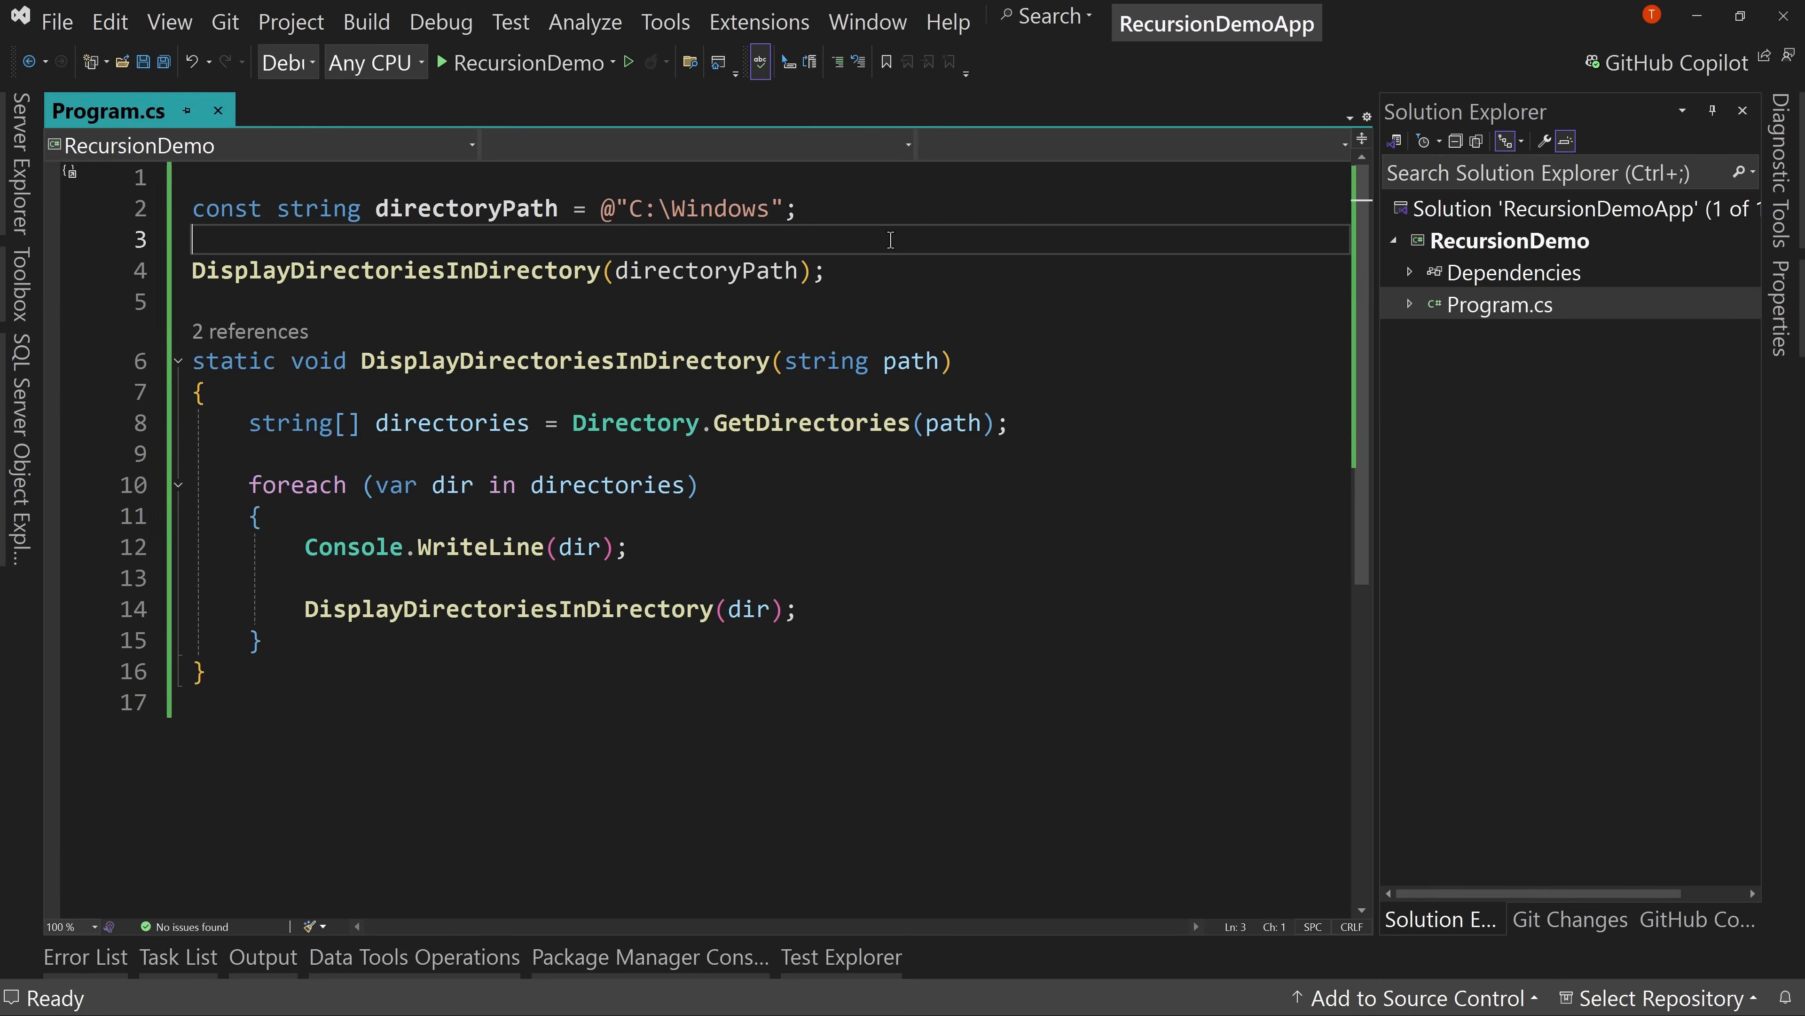
Change directoryPath to C:\Program Files, run it, and stop debugging at the UnauthorizedAccessException.
{"action": "double_click", "coordinate": [718, 209]}
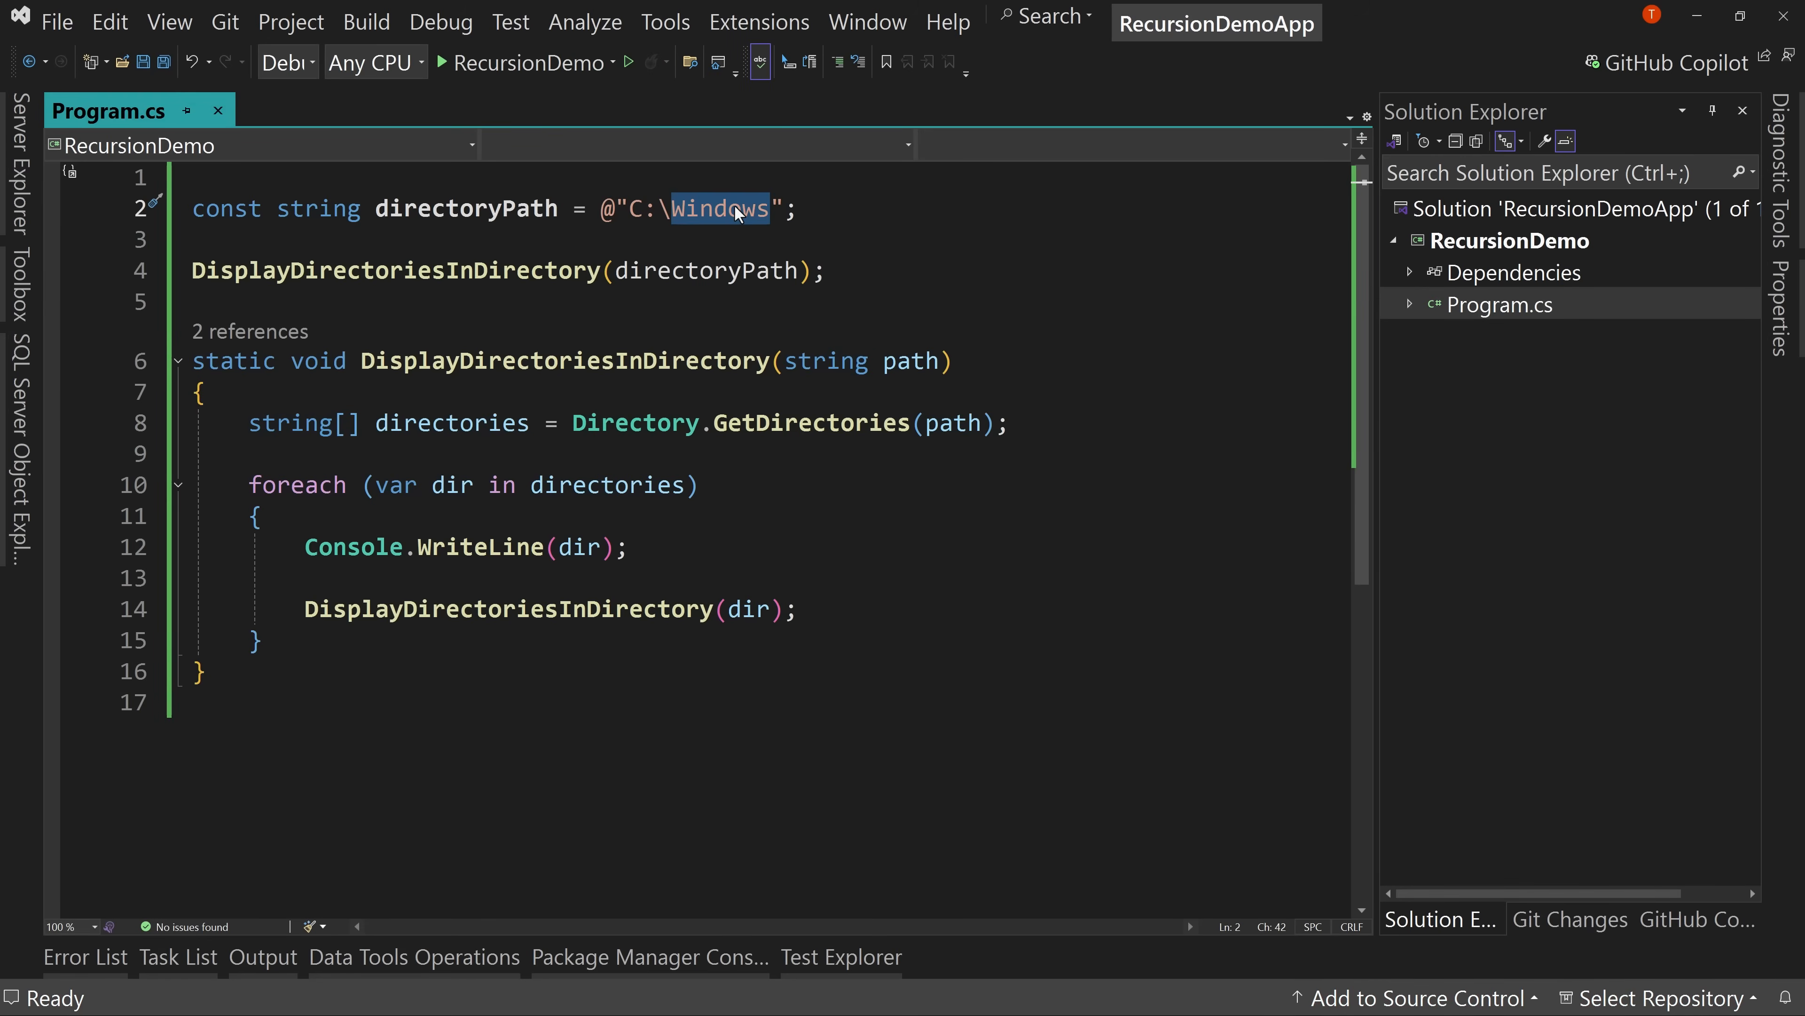
{"action": "type", "text": "P"}
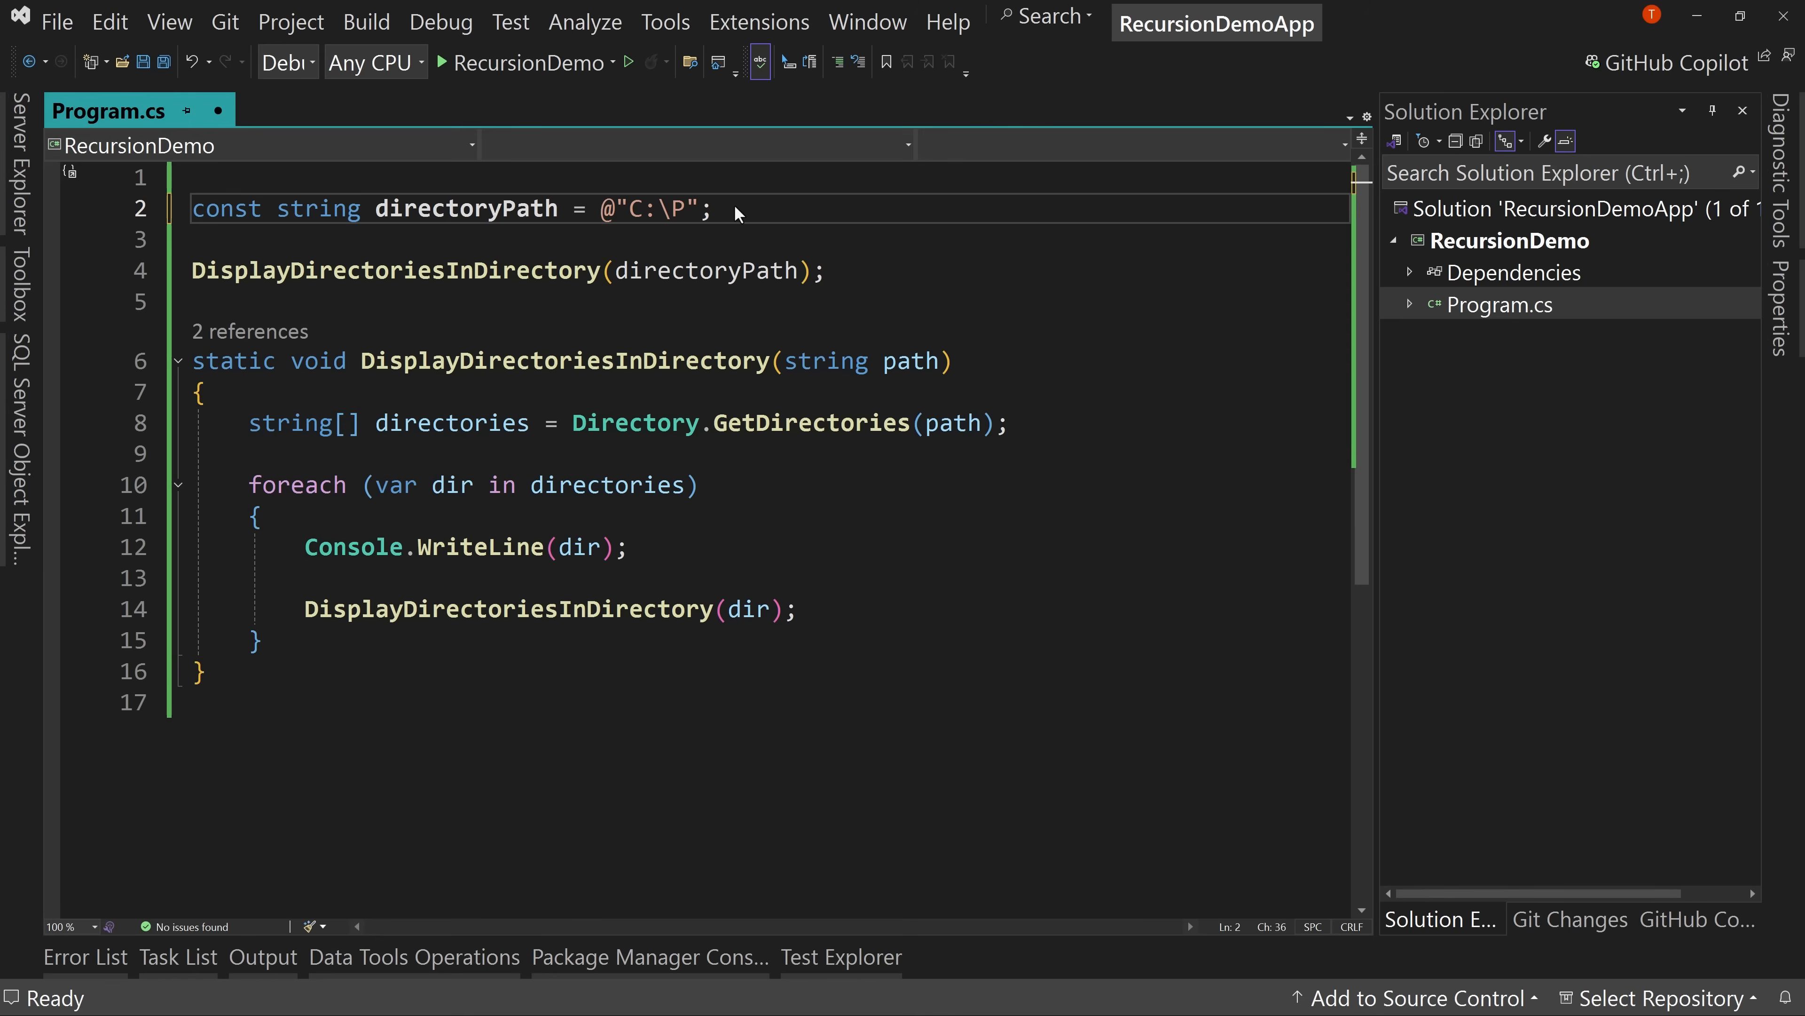
{"action": "type", "text": "p"}
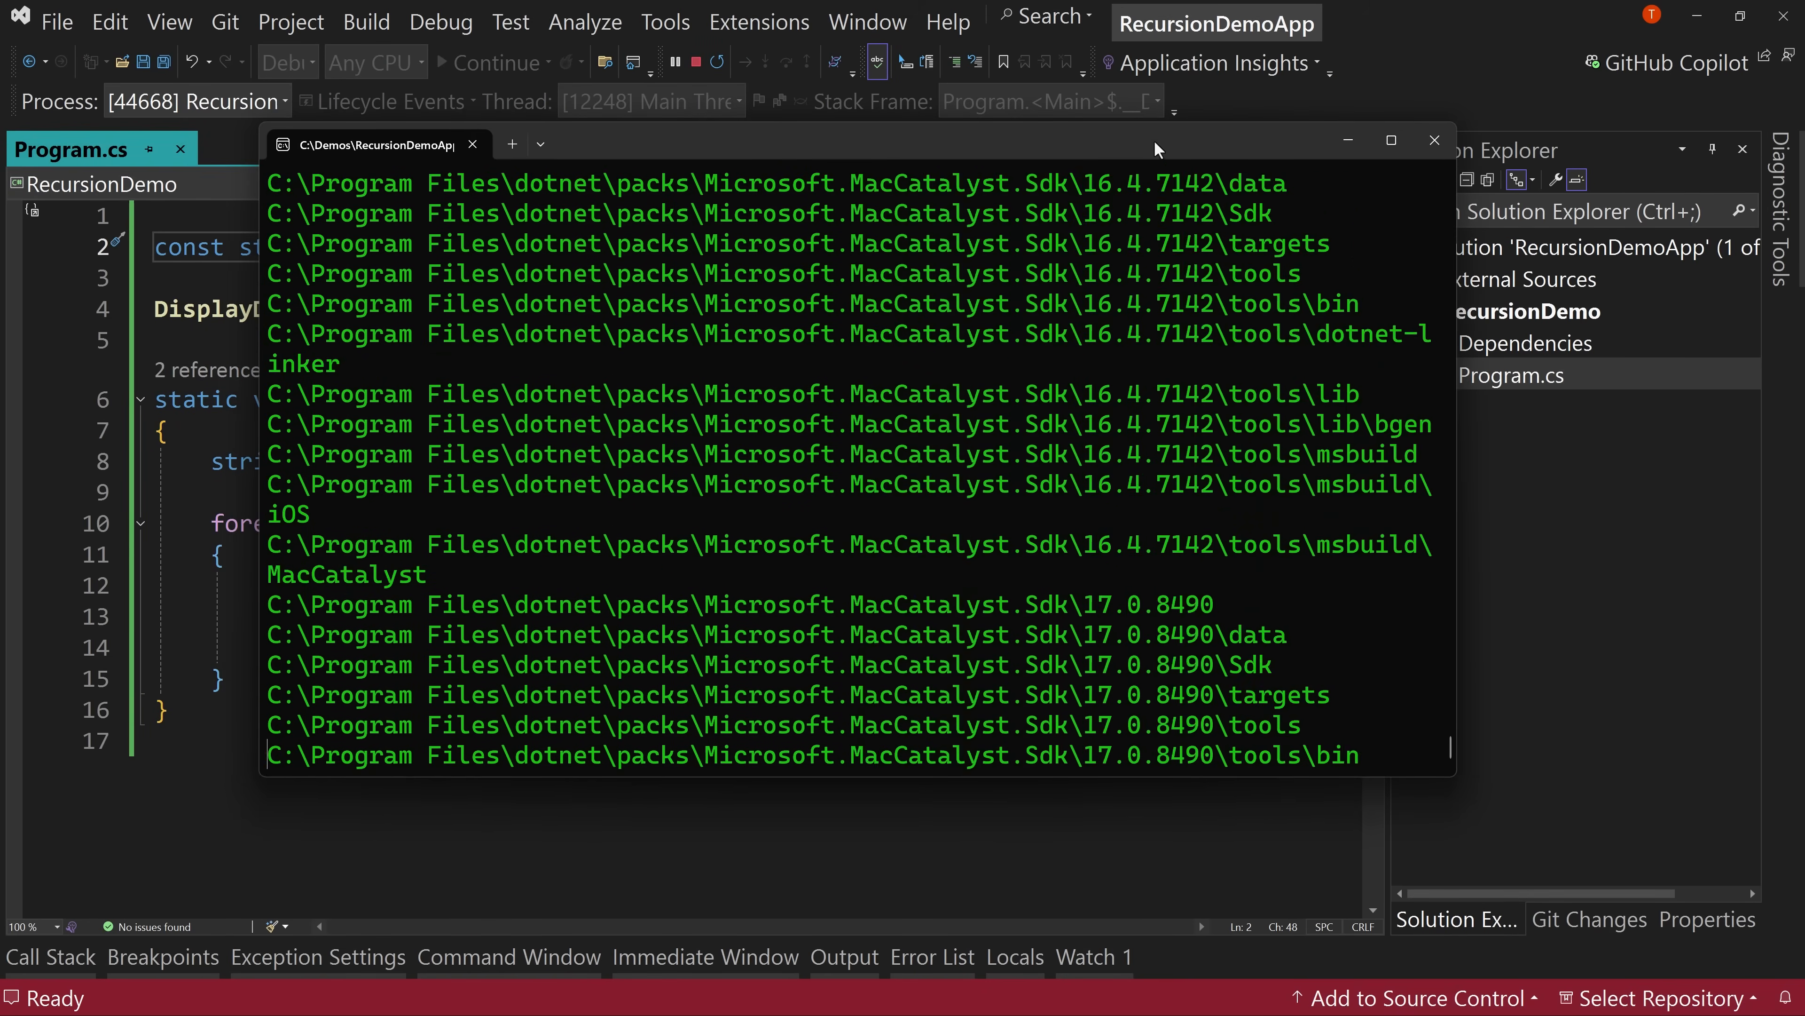
{"action": "scroll", "scroll_direction": "down", "scroll_amount": 3}
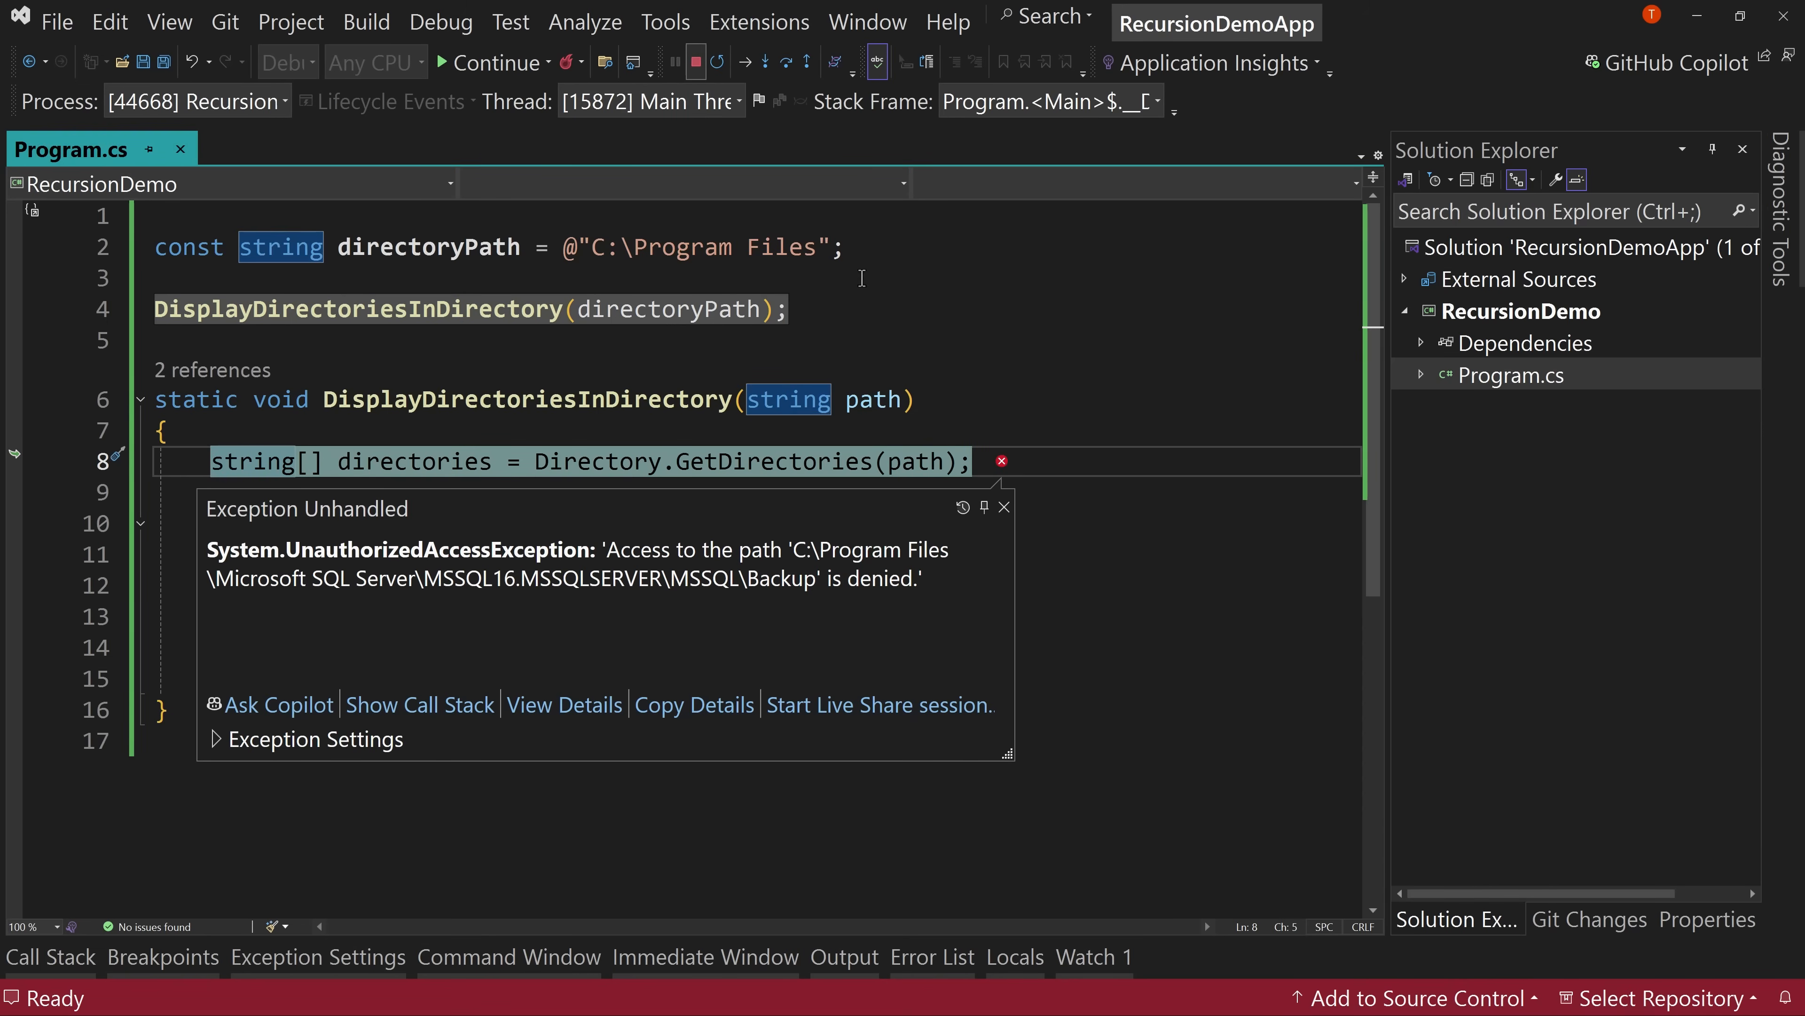
{"action": "left_click", "coordinate": [696, 62]}
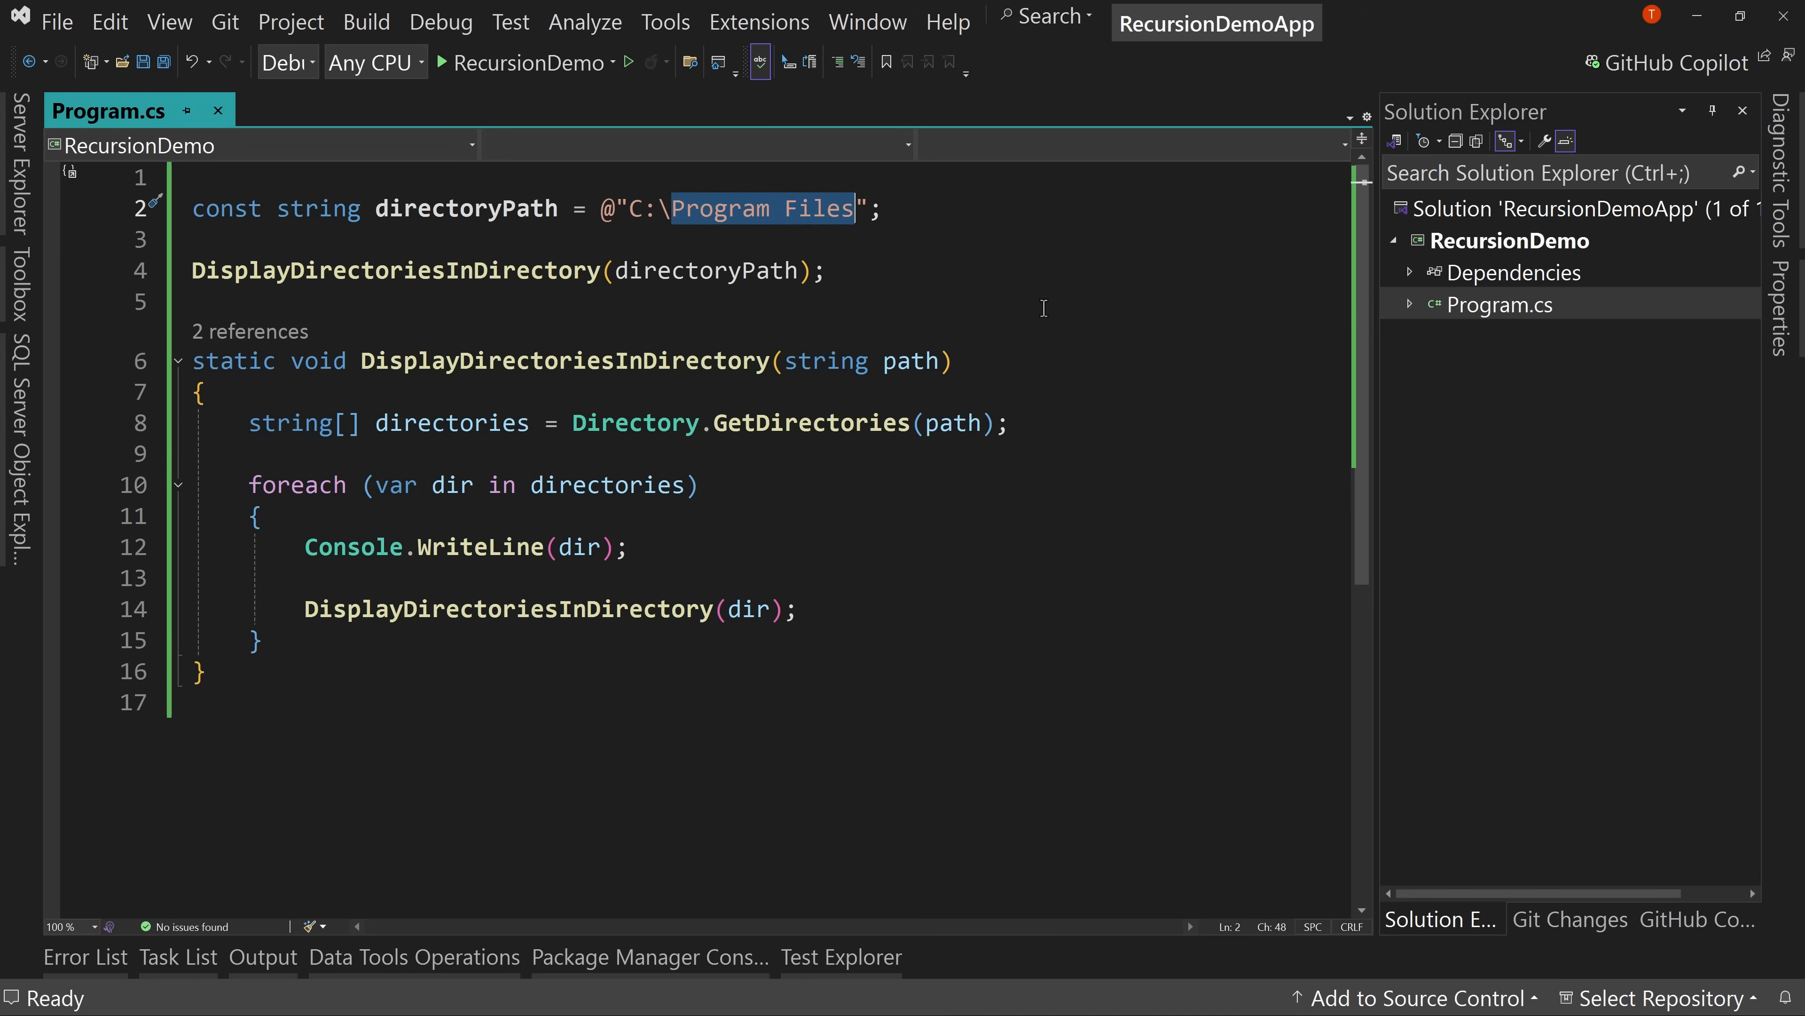
Restore directoryPath to C:\Demos and review the directories array in the method.
{"action": "type", "text": "Demos"}
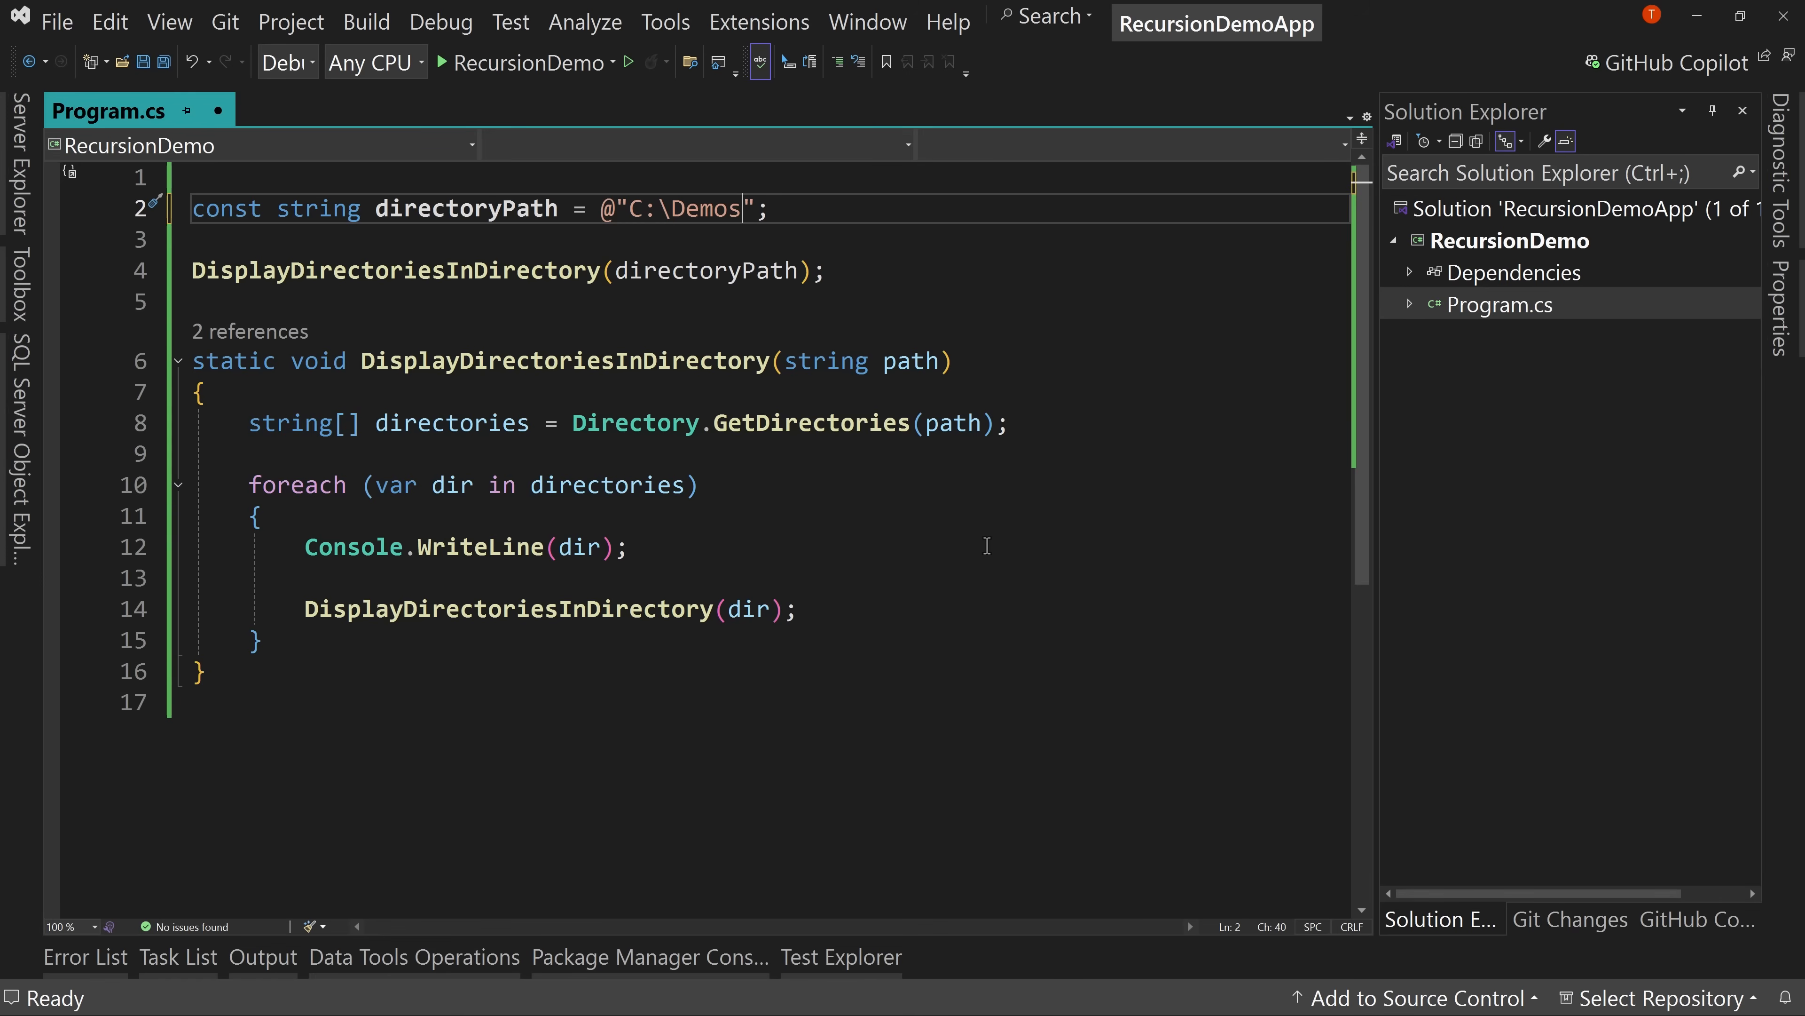
{"action": "mouse_move", "coordinate": [964, 606]}
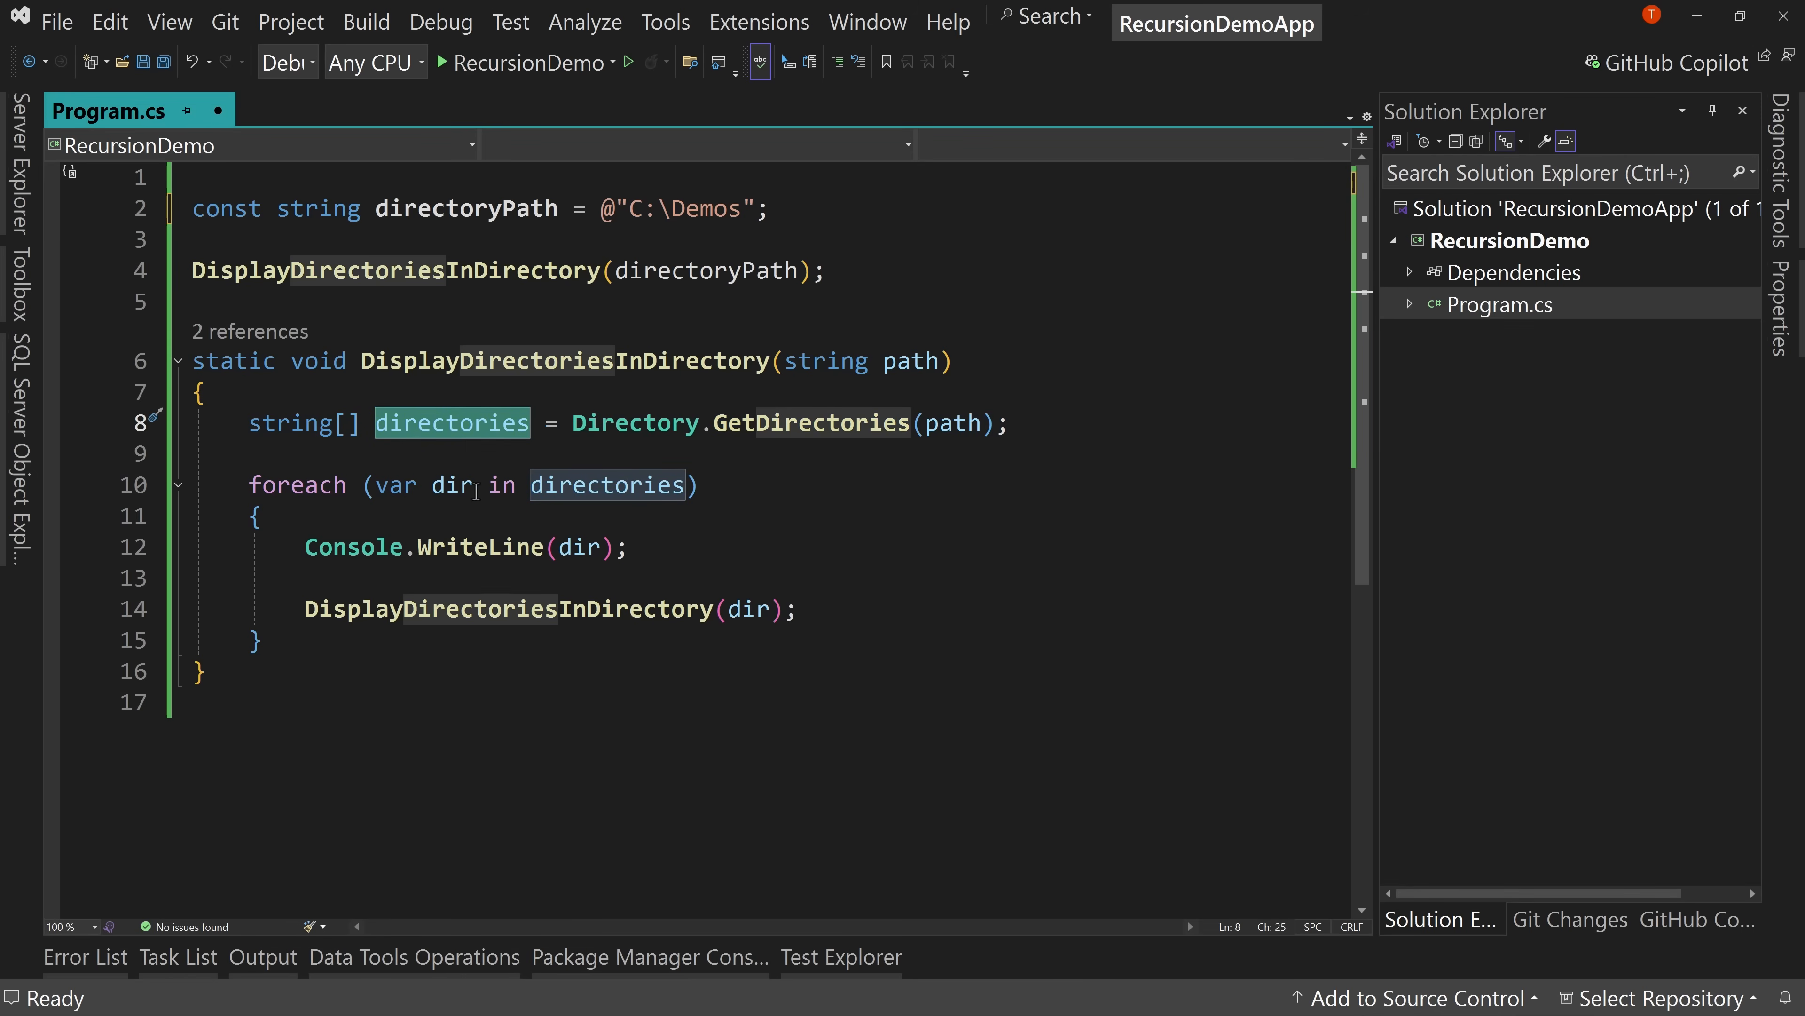
{"action": "double_click", "coordinate": [507, 608]}
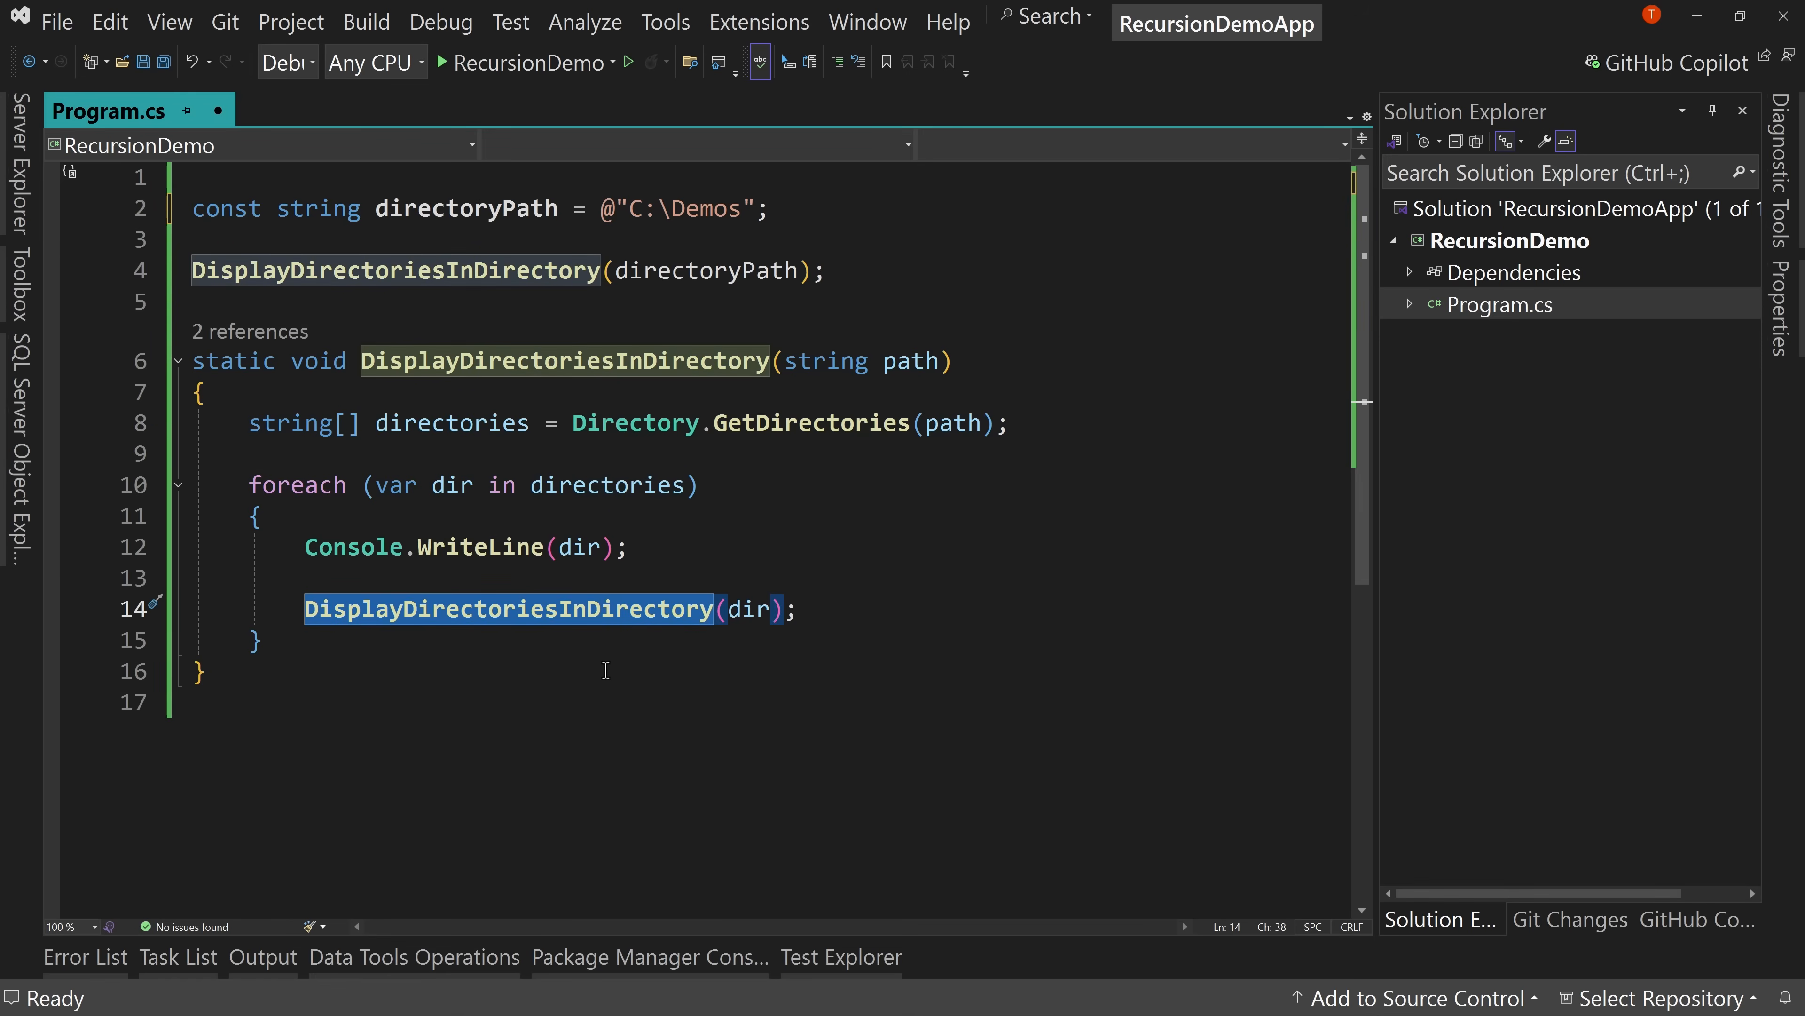
{"action": "mouse_move", "coordinate": [684, 728]}
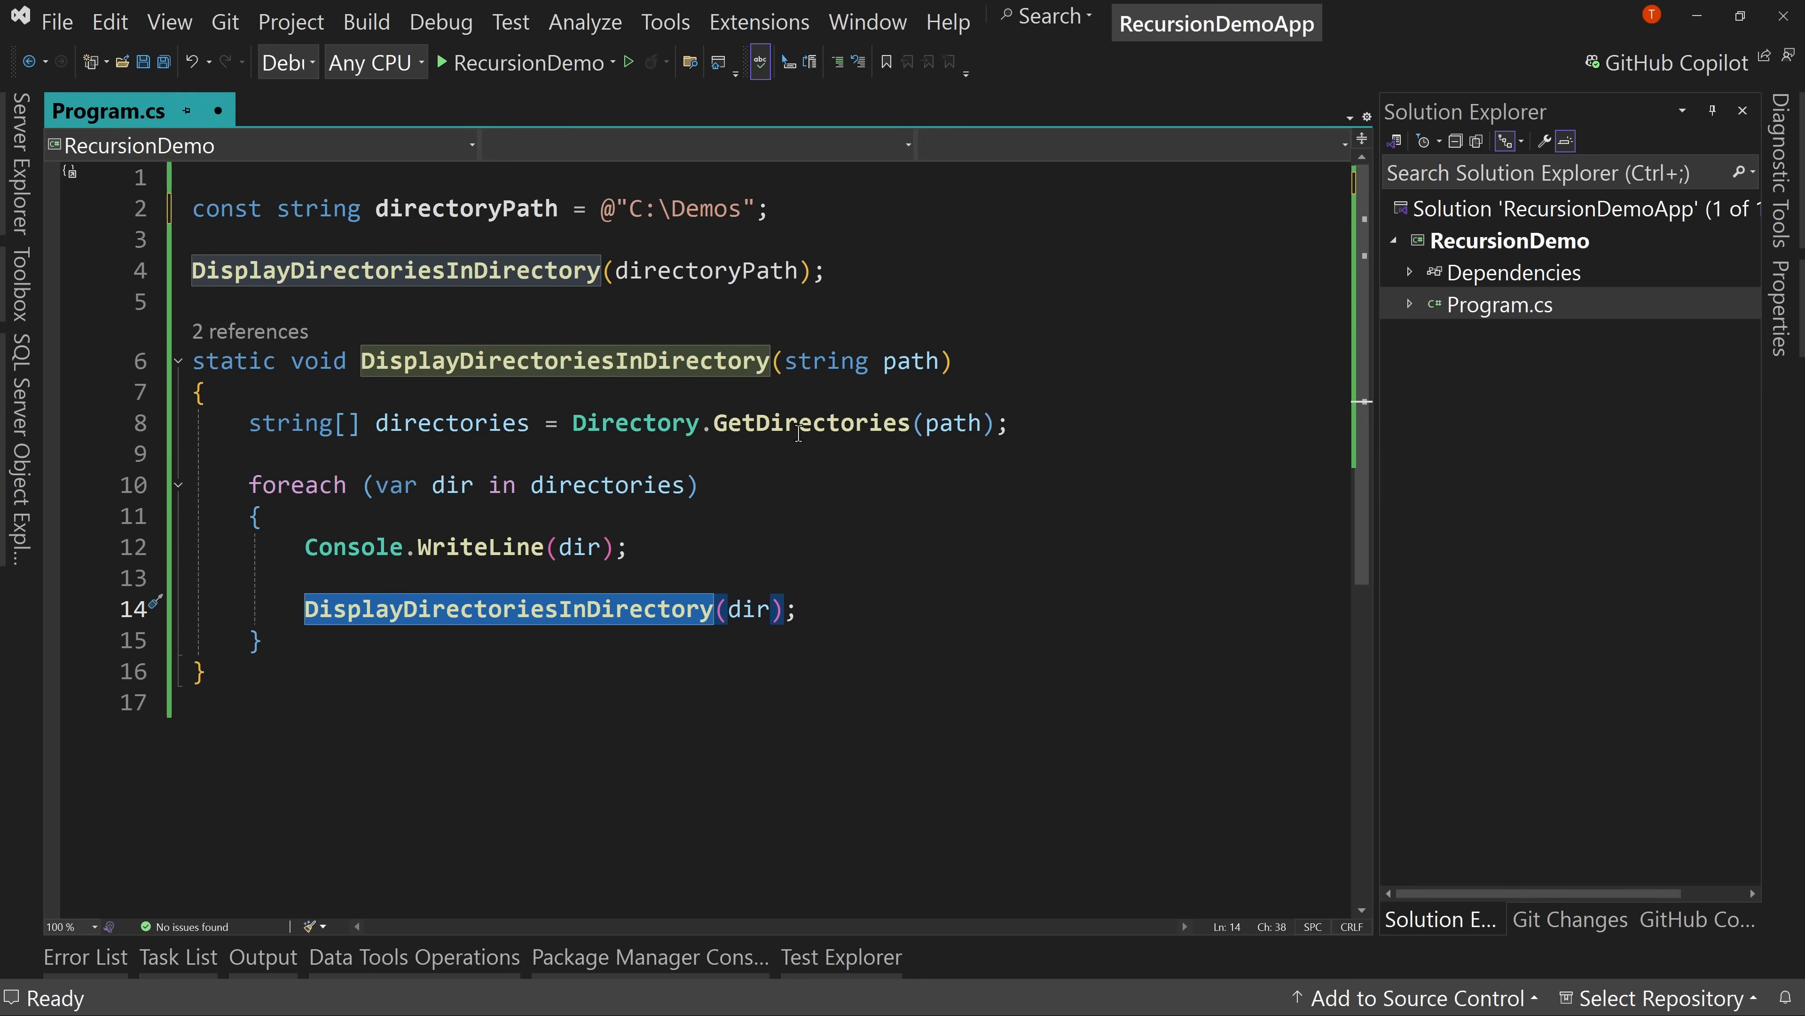
{"action": "mouse_move", "coordinate": [942, 708]}
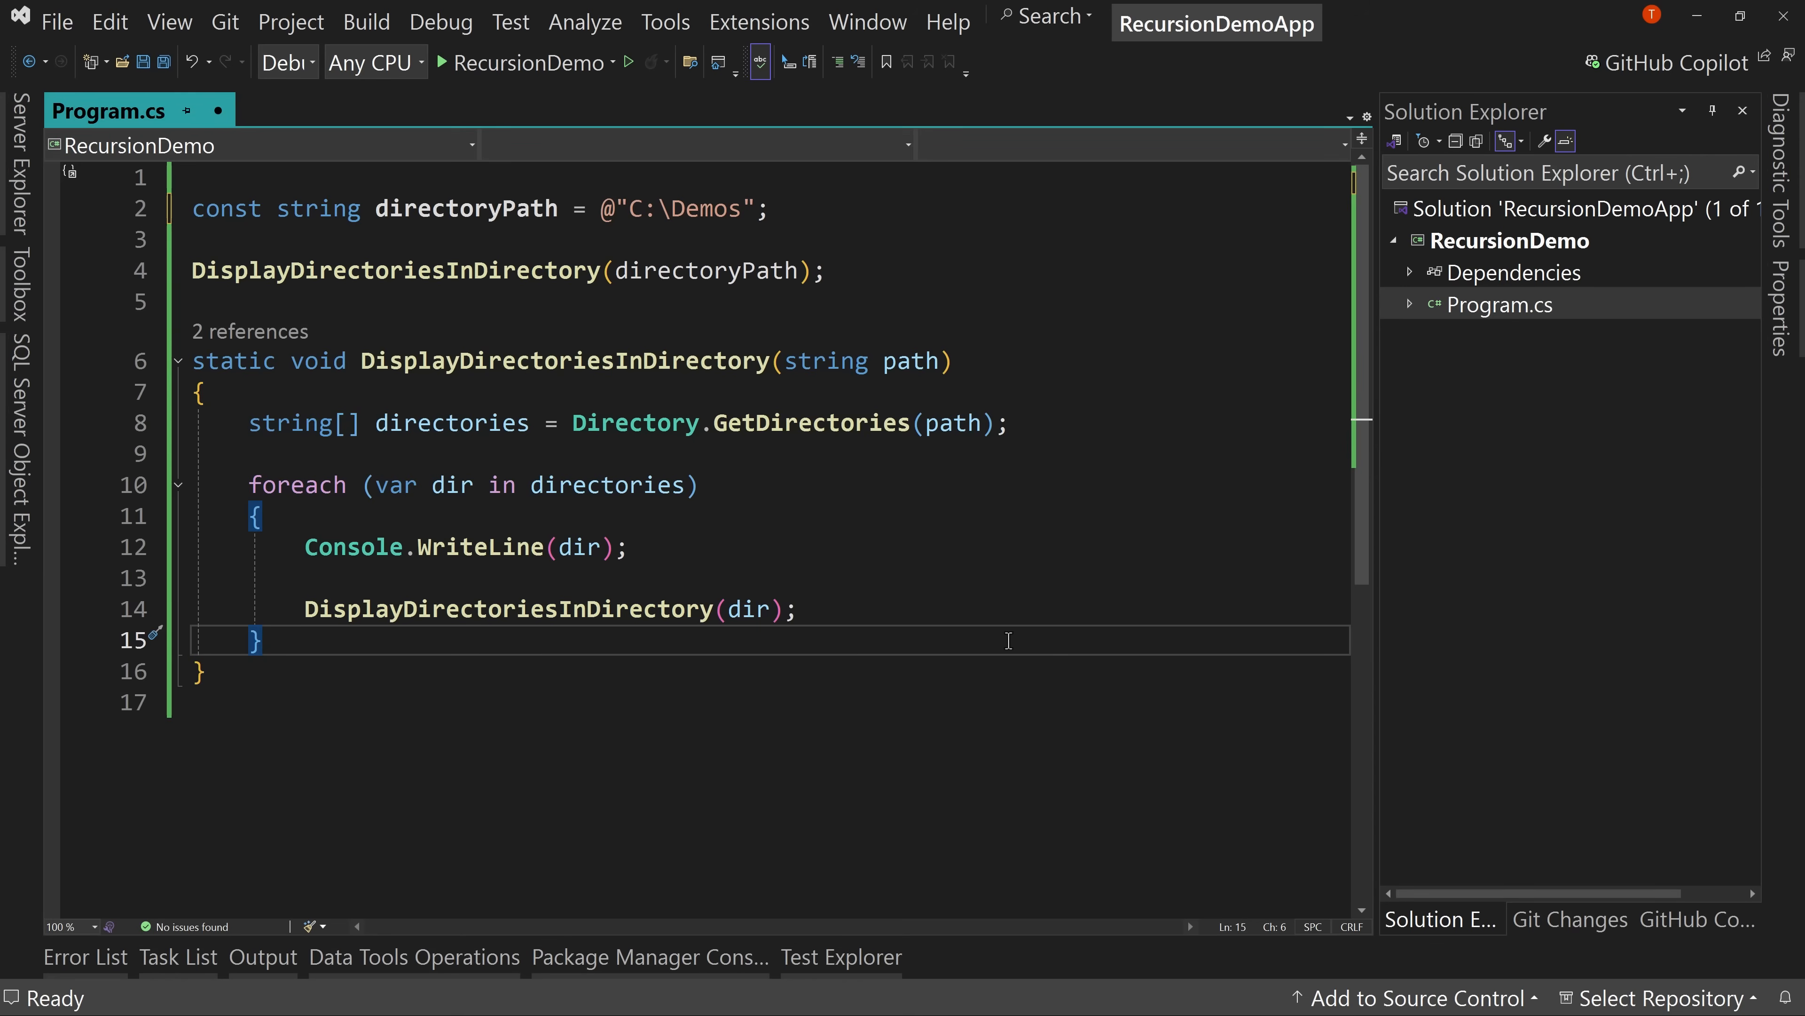
{"action": "mouse_move", "coordinate": [908, 452]}
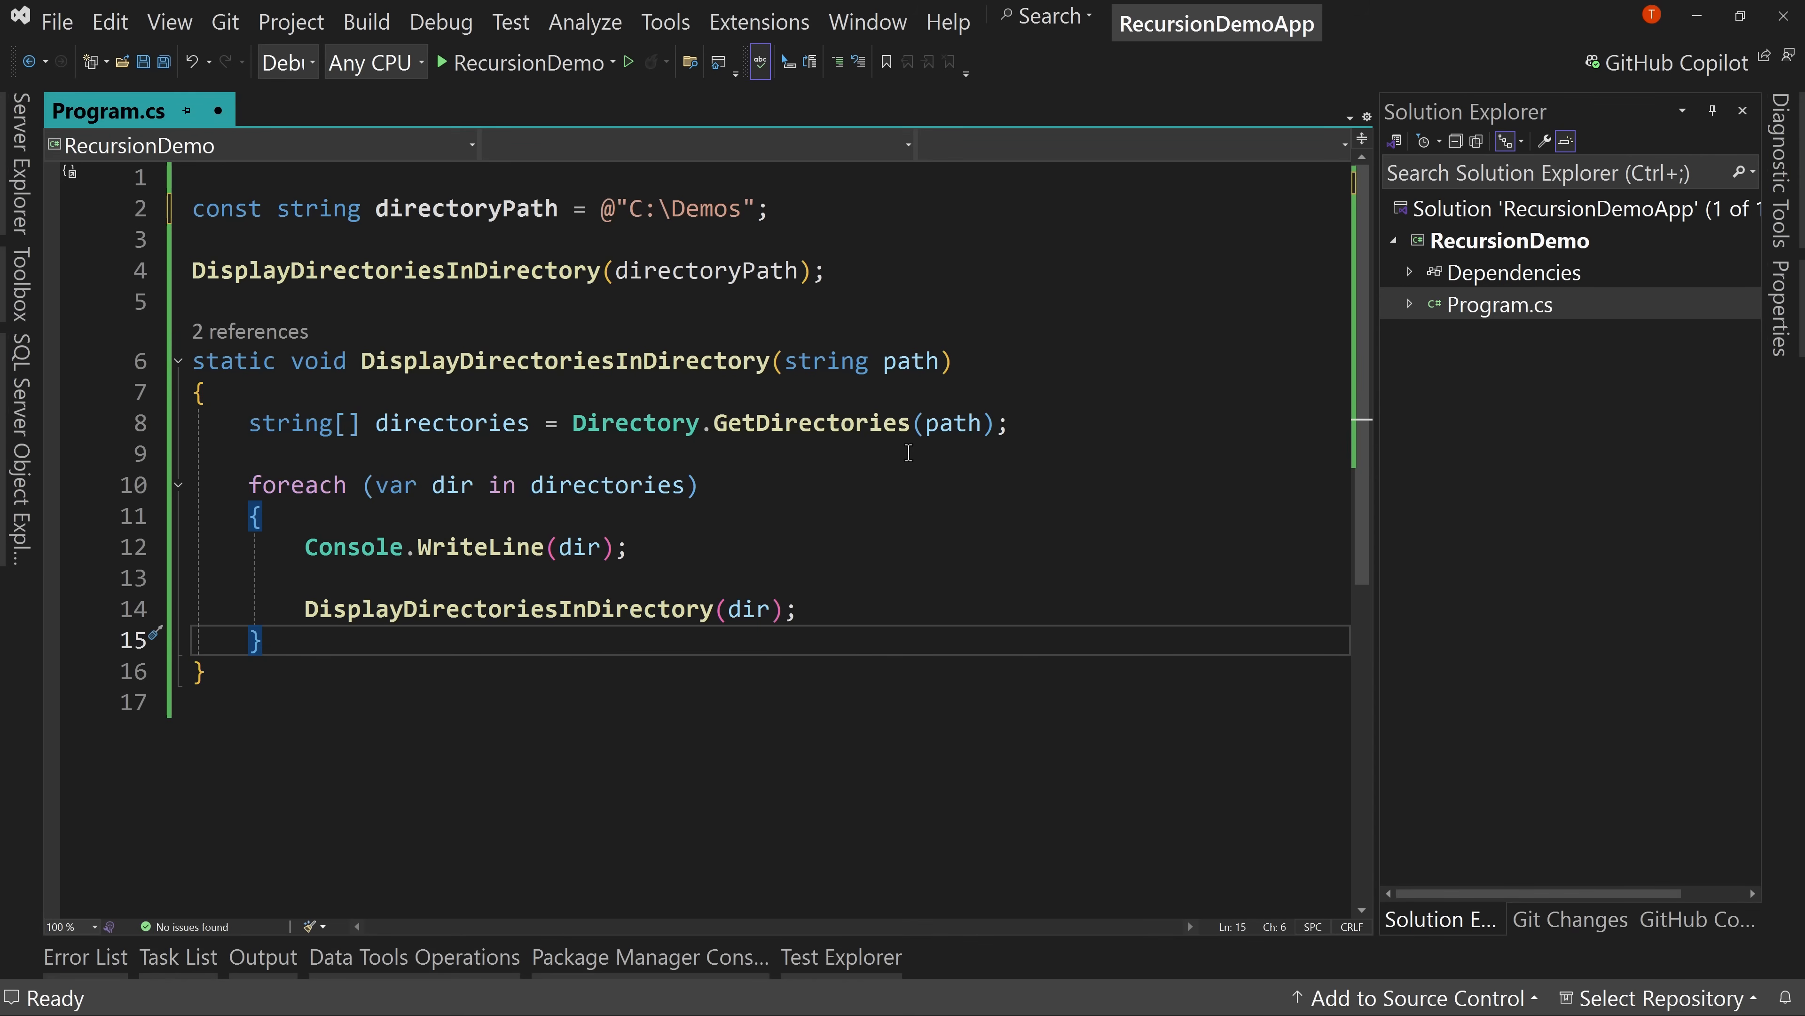
Add a second parameter 'int depth = 0' to the DisplayDirectoriesInDirectory signature.
{"action": "double_click", "coordinate": [465, 360]}
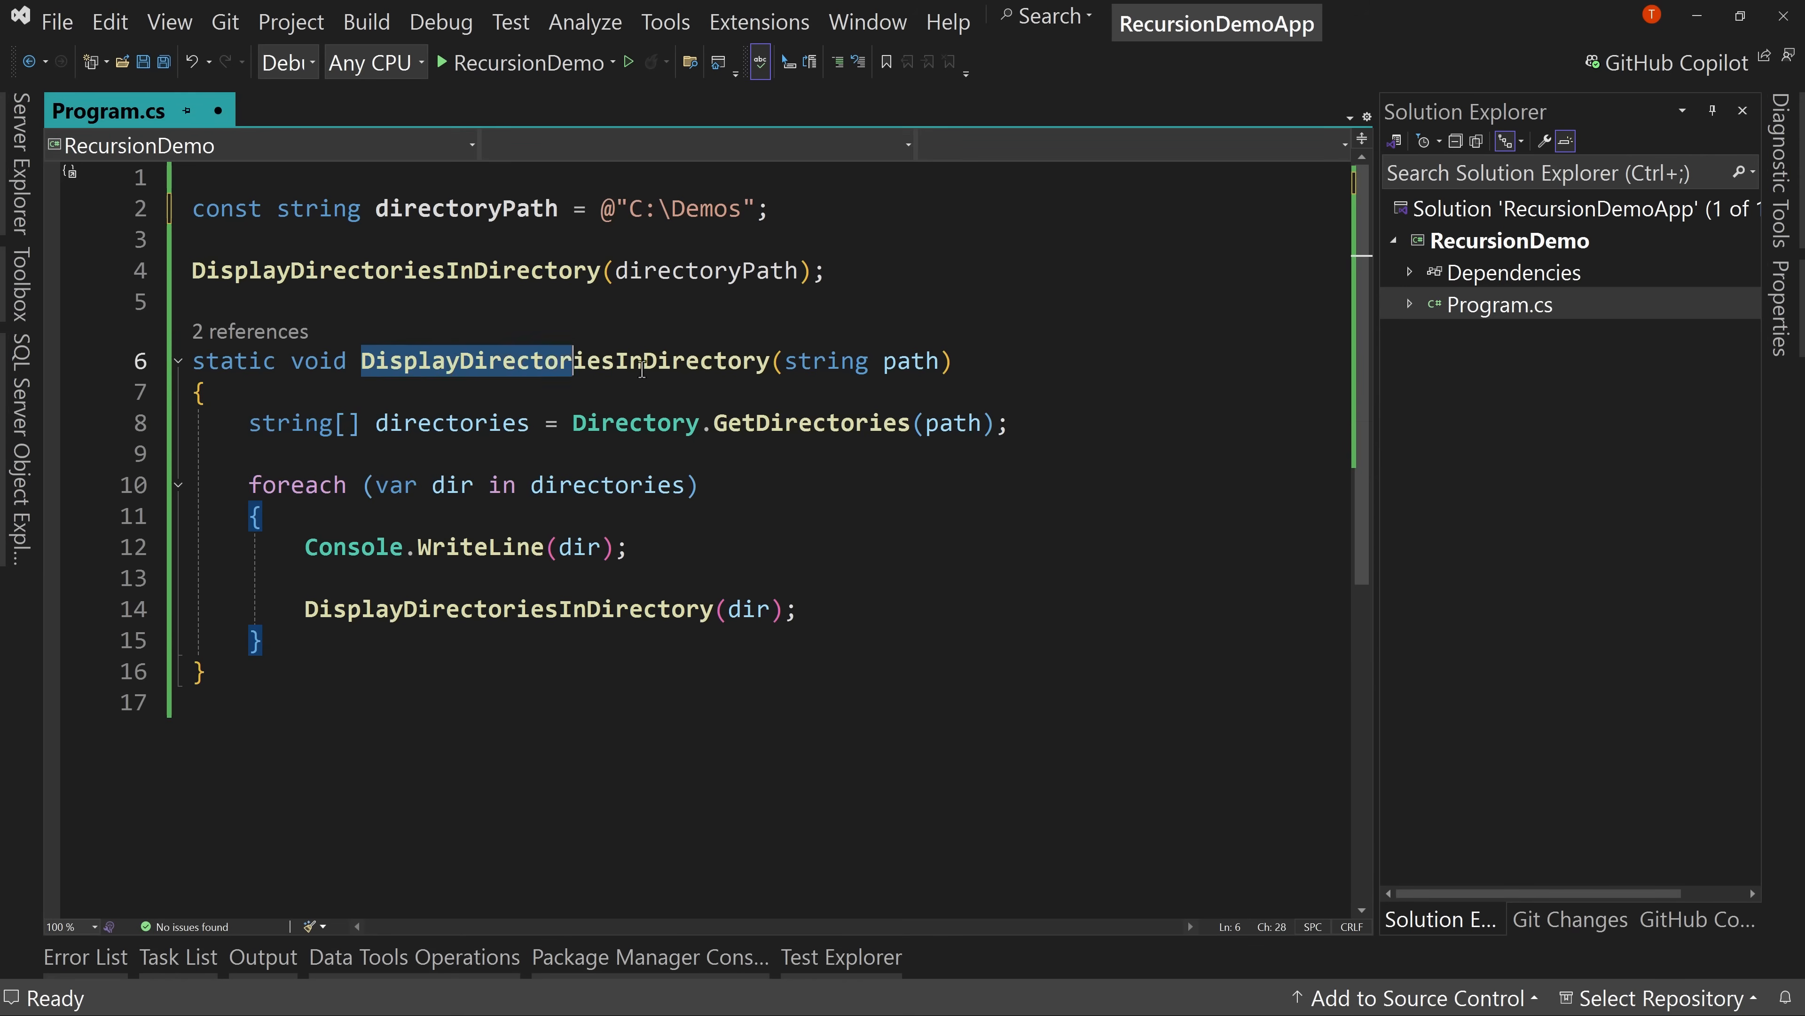
{"action": "double_click", "coordinate": [564, 360]}
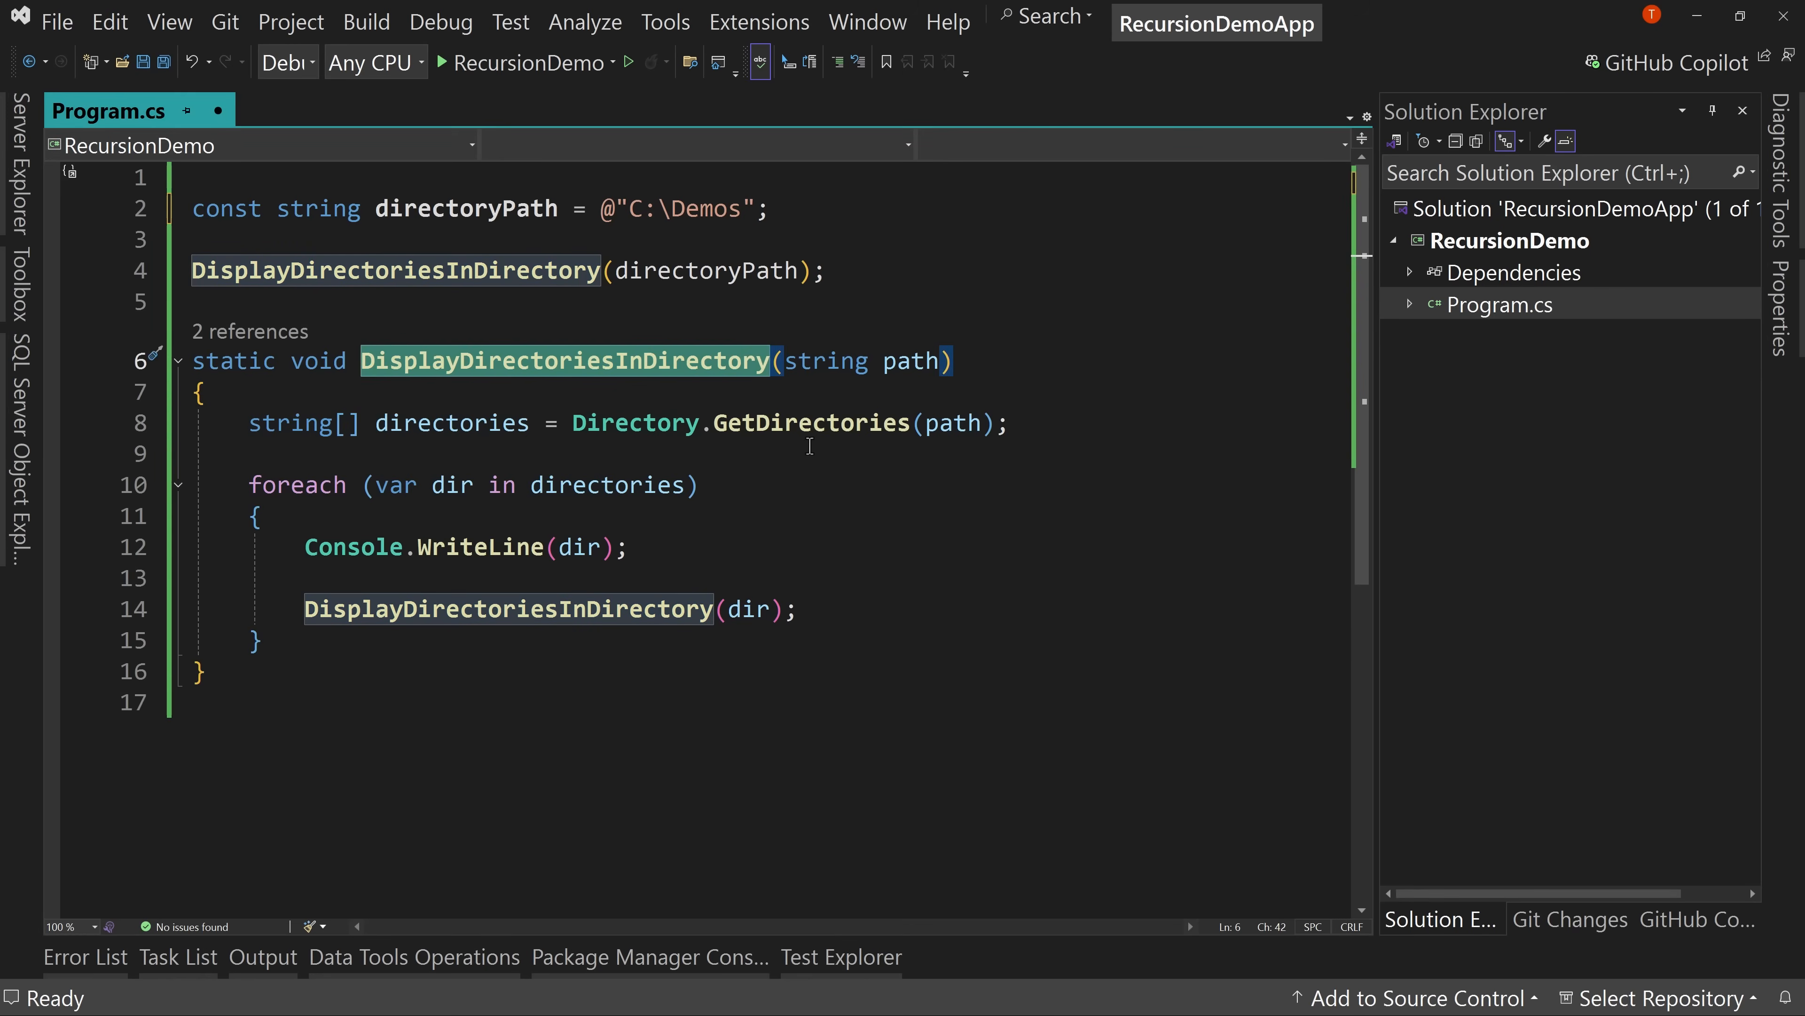
{"action": "mouse_move", "coordinate": [944, 382]}
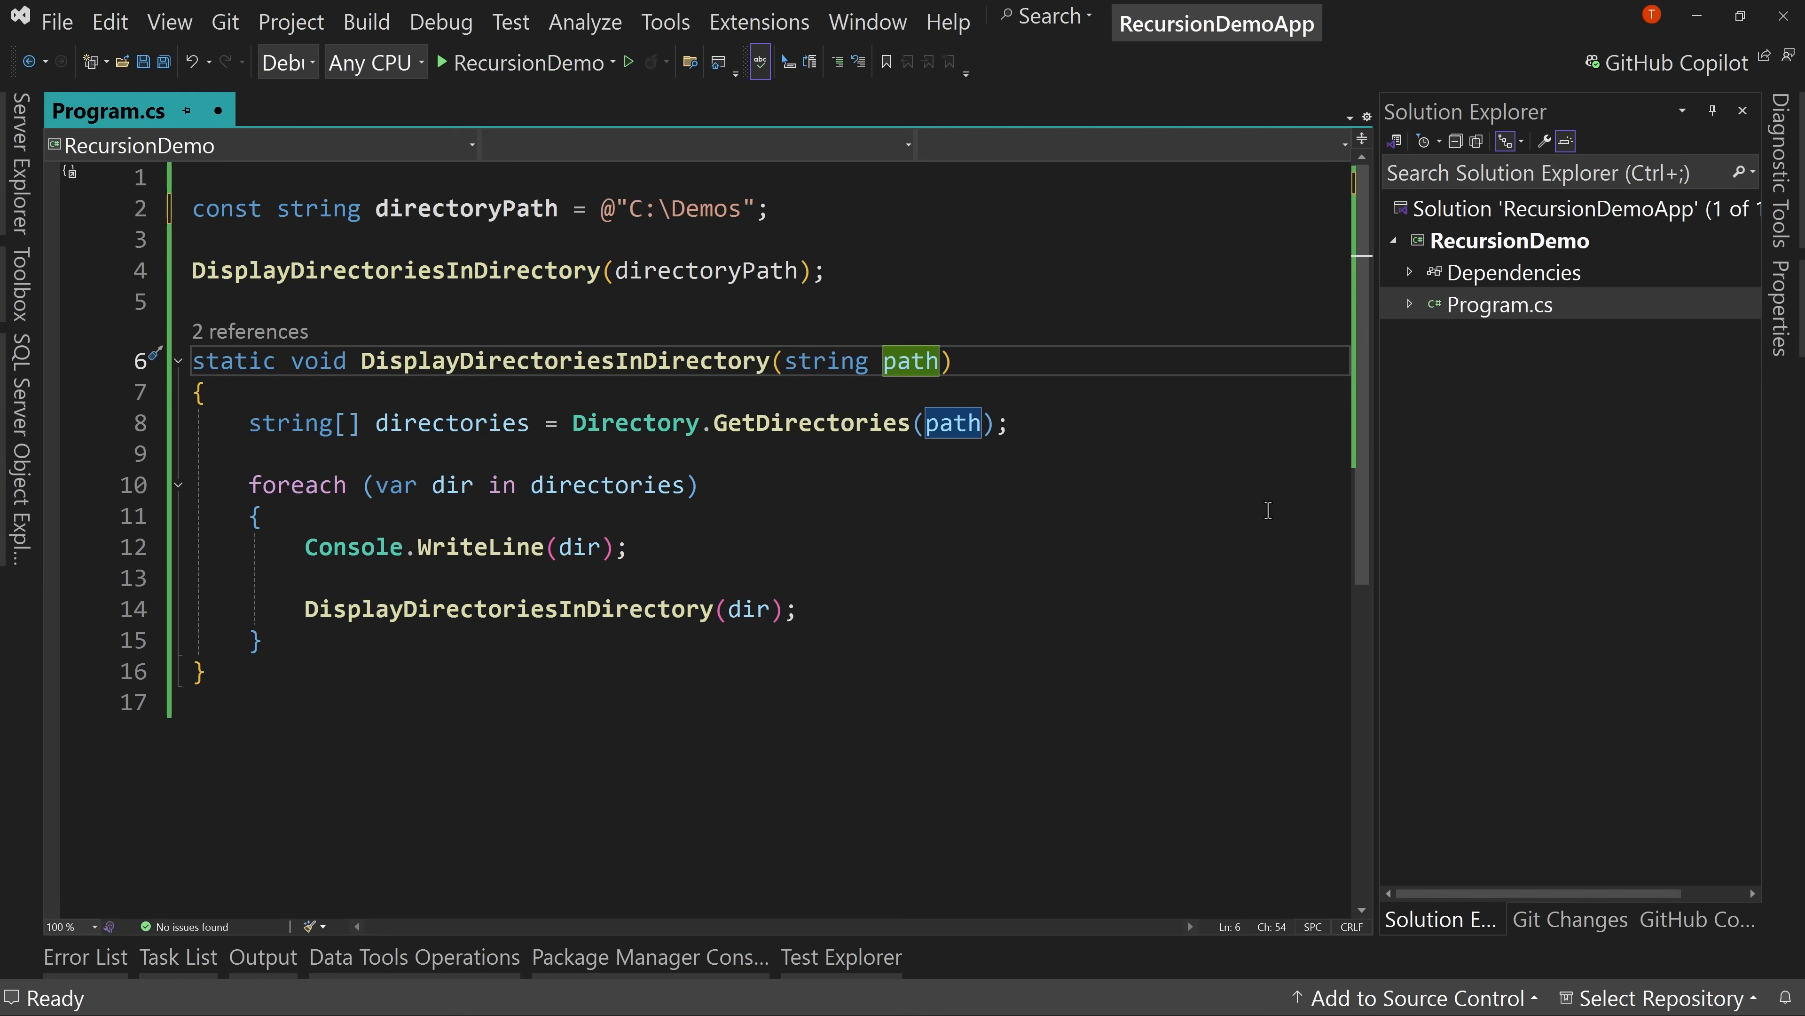
{"action": "type", "text": ", int"}
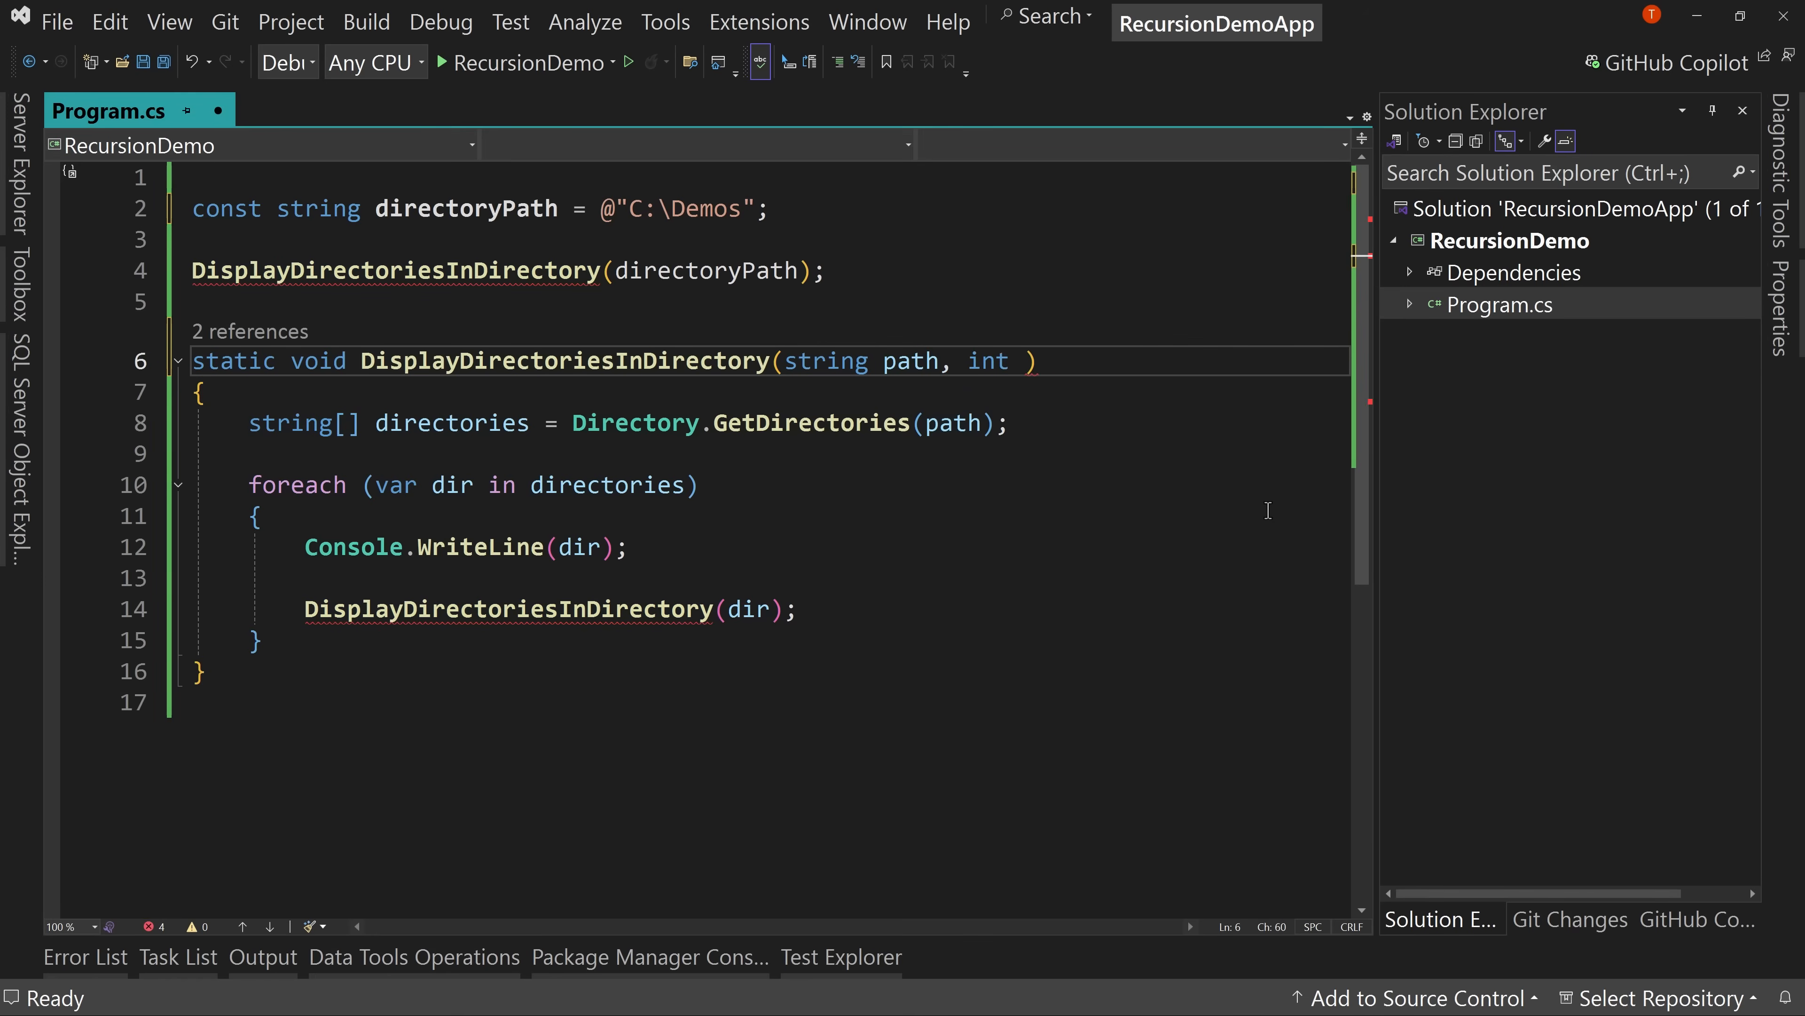
{"action": "type", "text": "depth"}
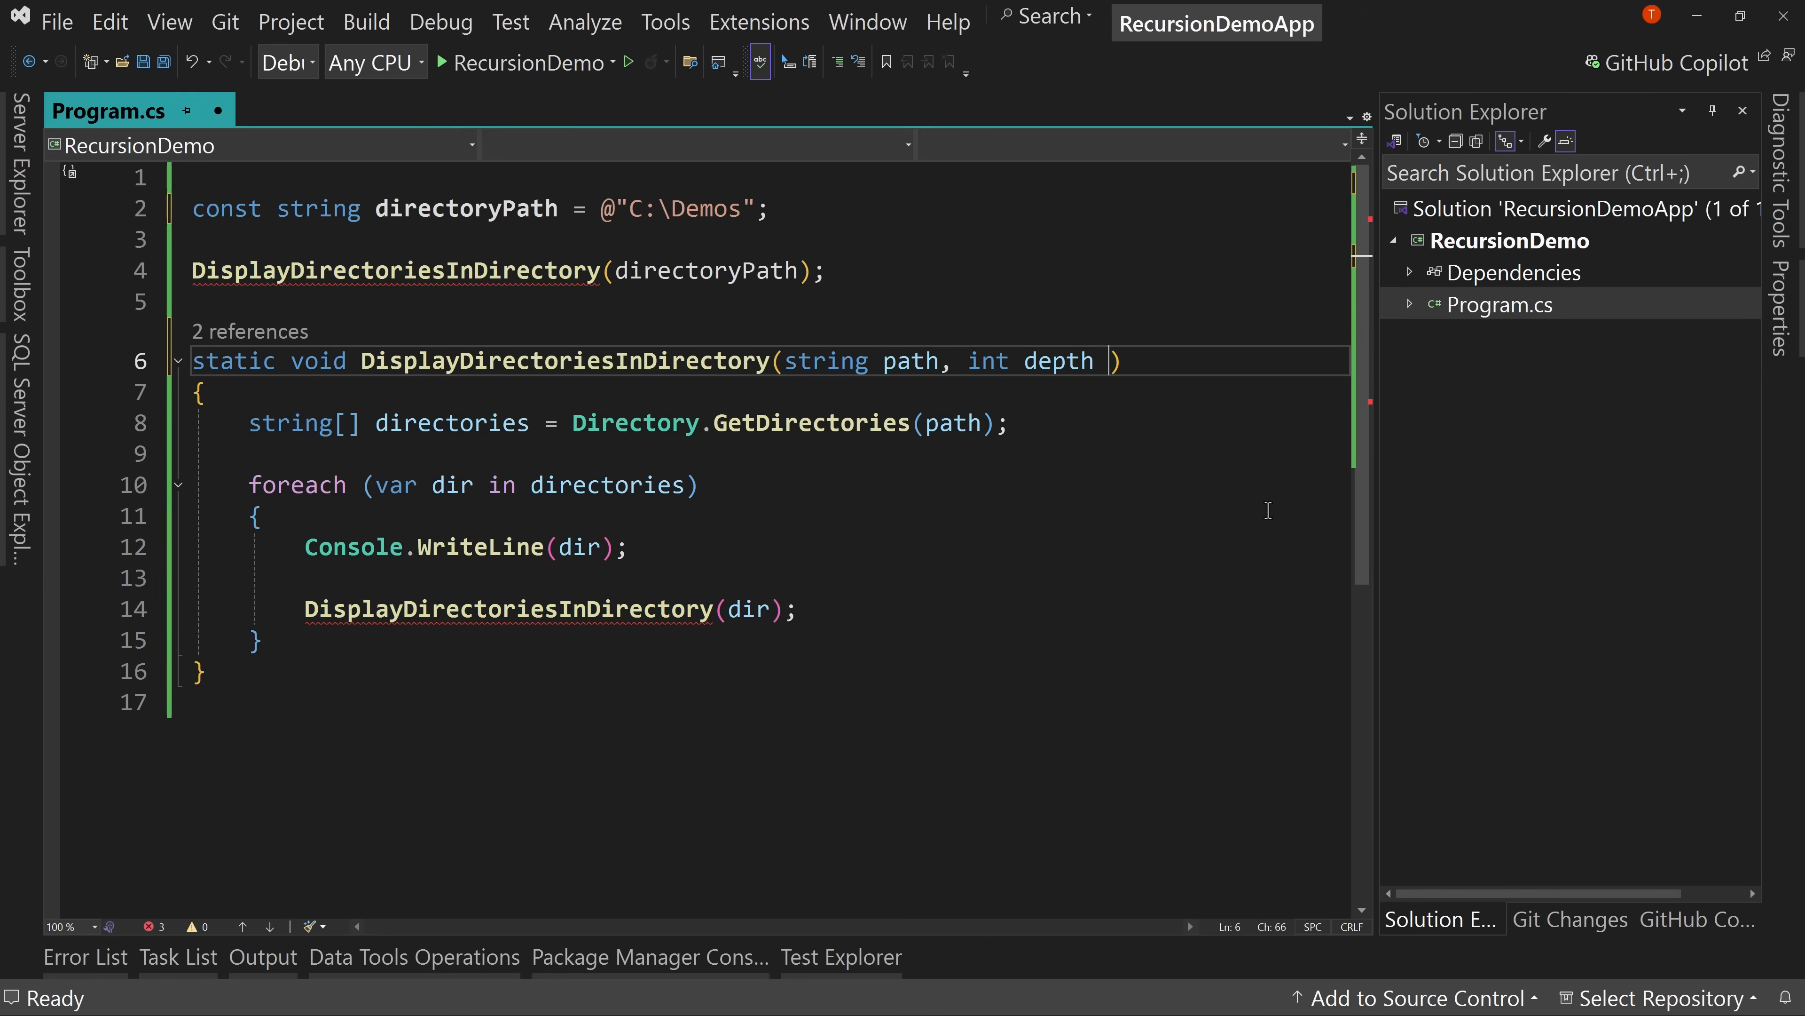
{"action": "type", "text": "= 0"}
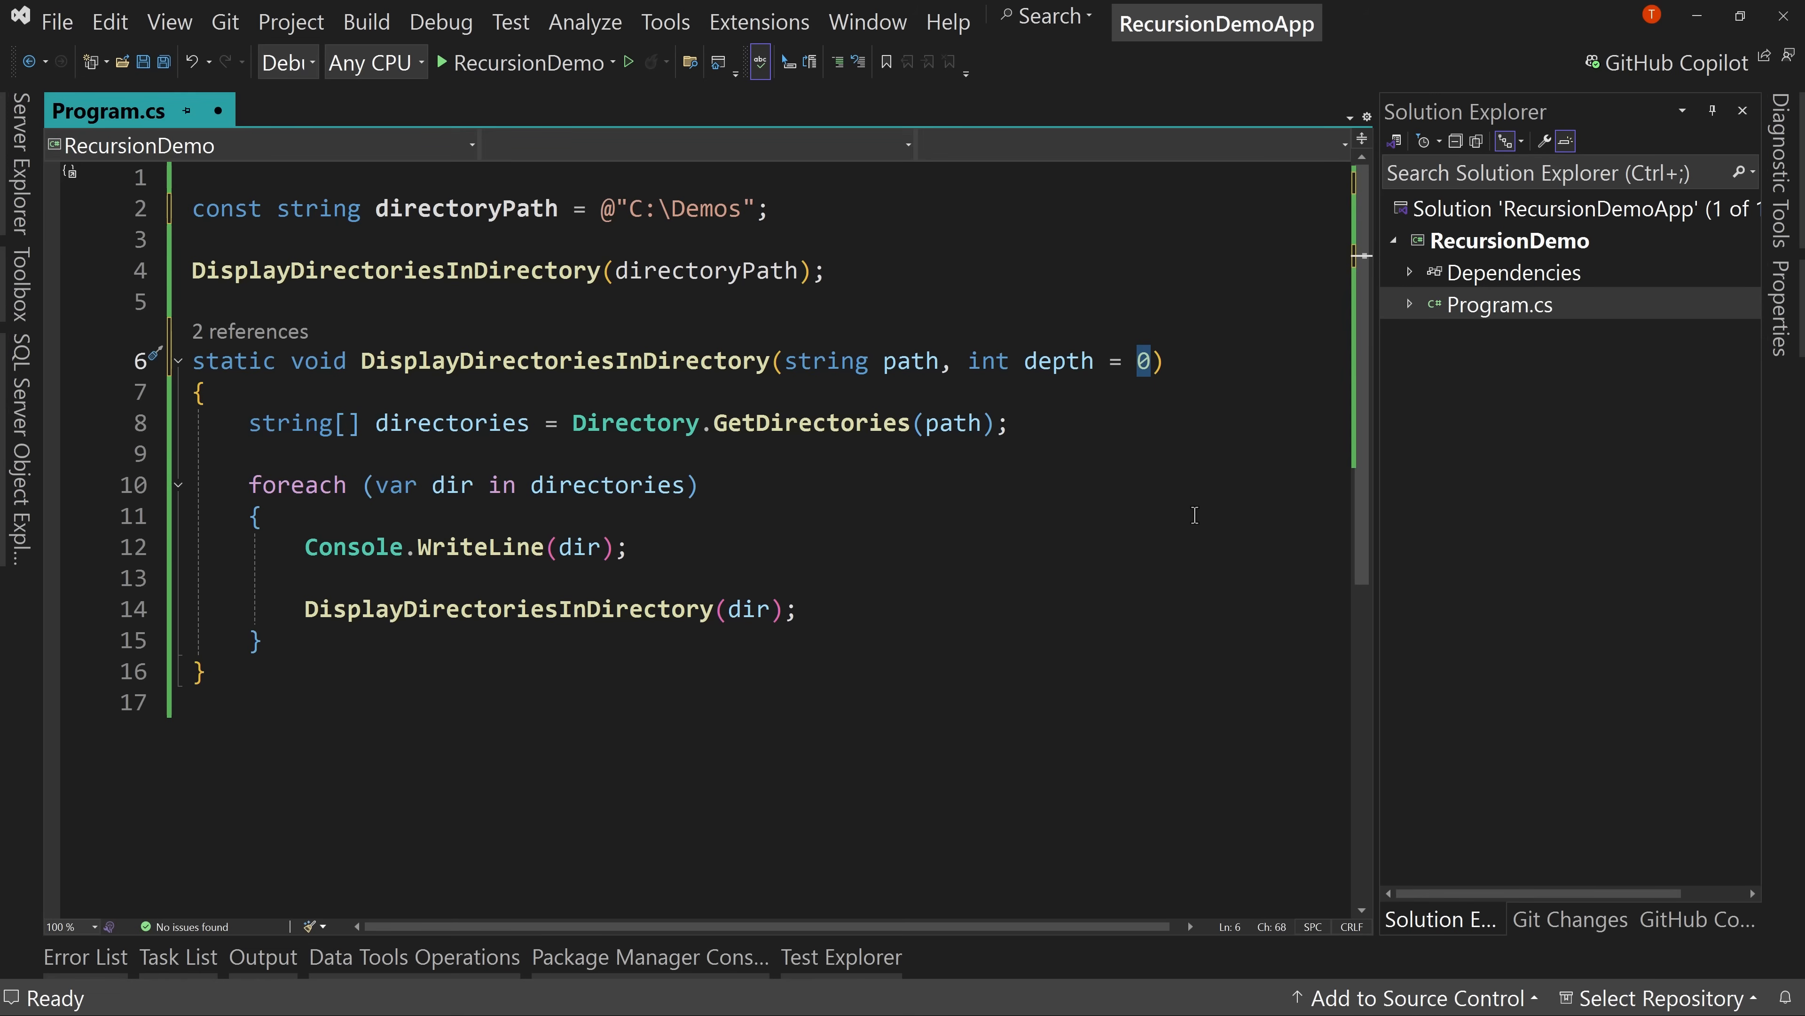
{"action": "mouse_move", "coordinate": [840, 585]}
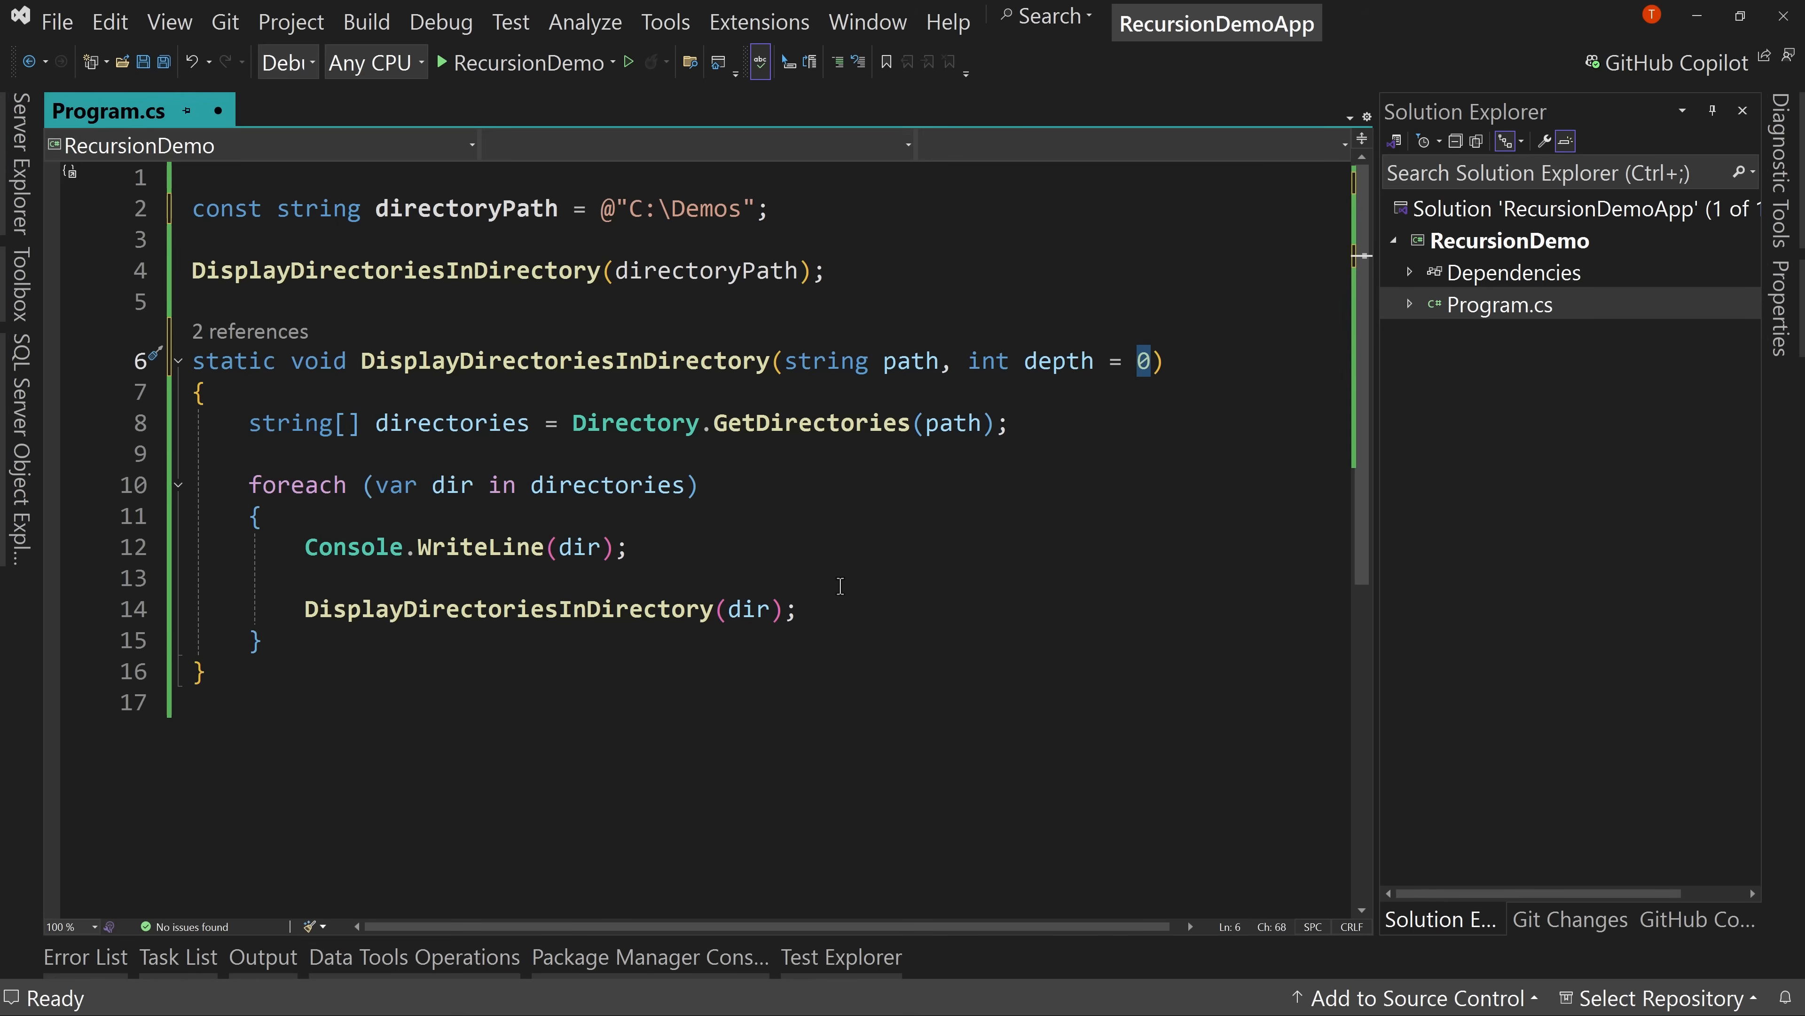
{"action": "double_click", "coordinate": [508, 609]}
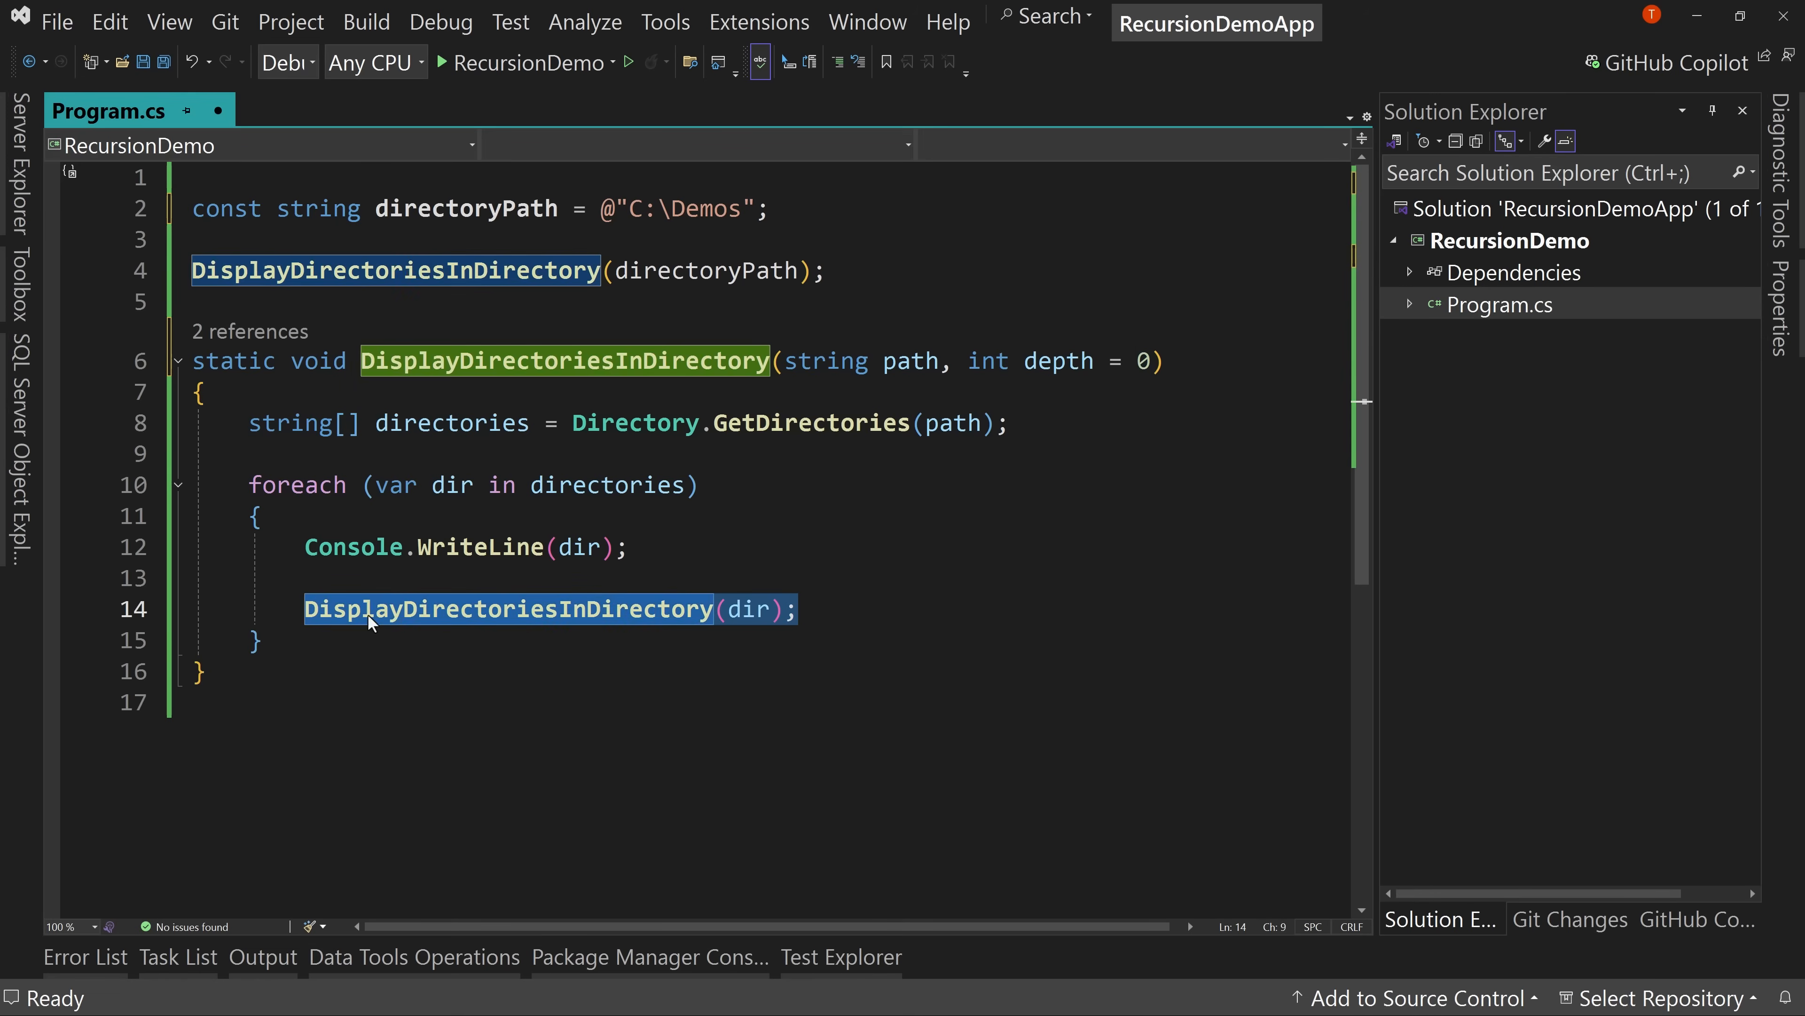
Surround the recursive call with if (depth > 0) and pass depth - 1 as its second argument.
{"action": "right_click", "coordinate": [369, 609]}
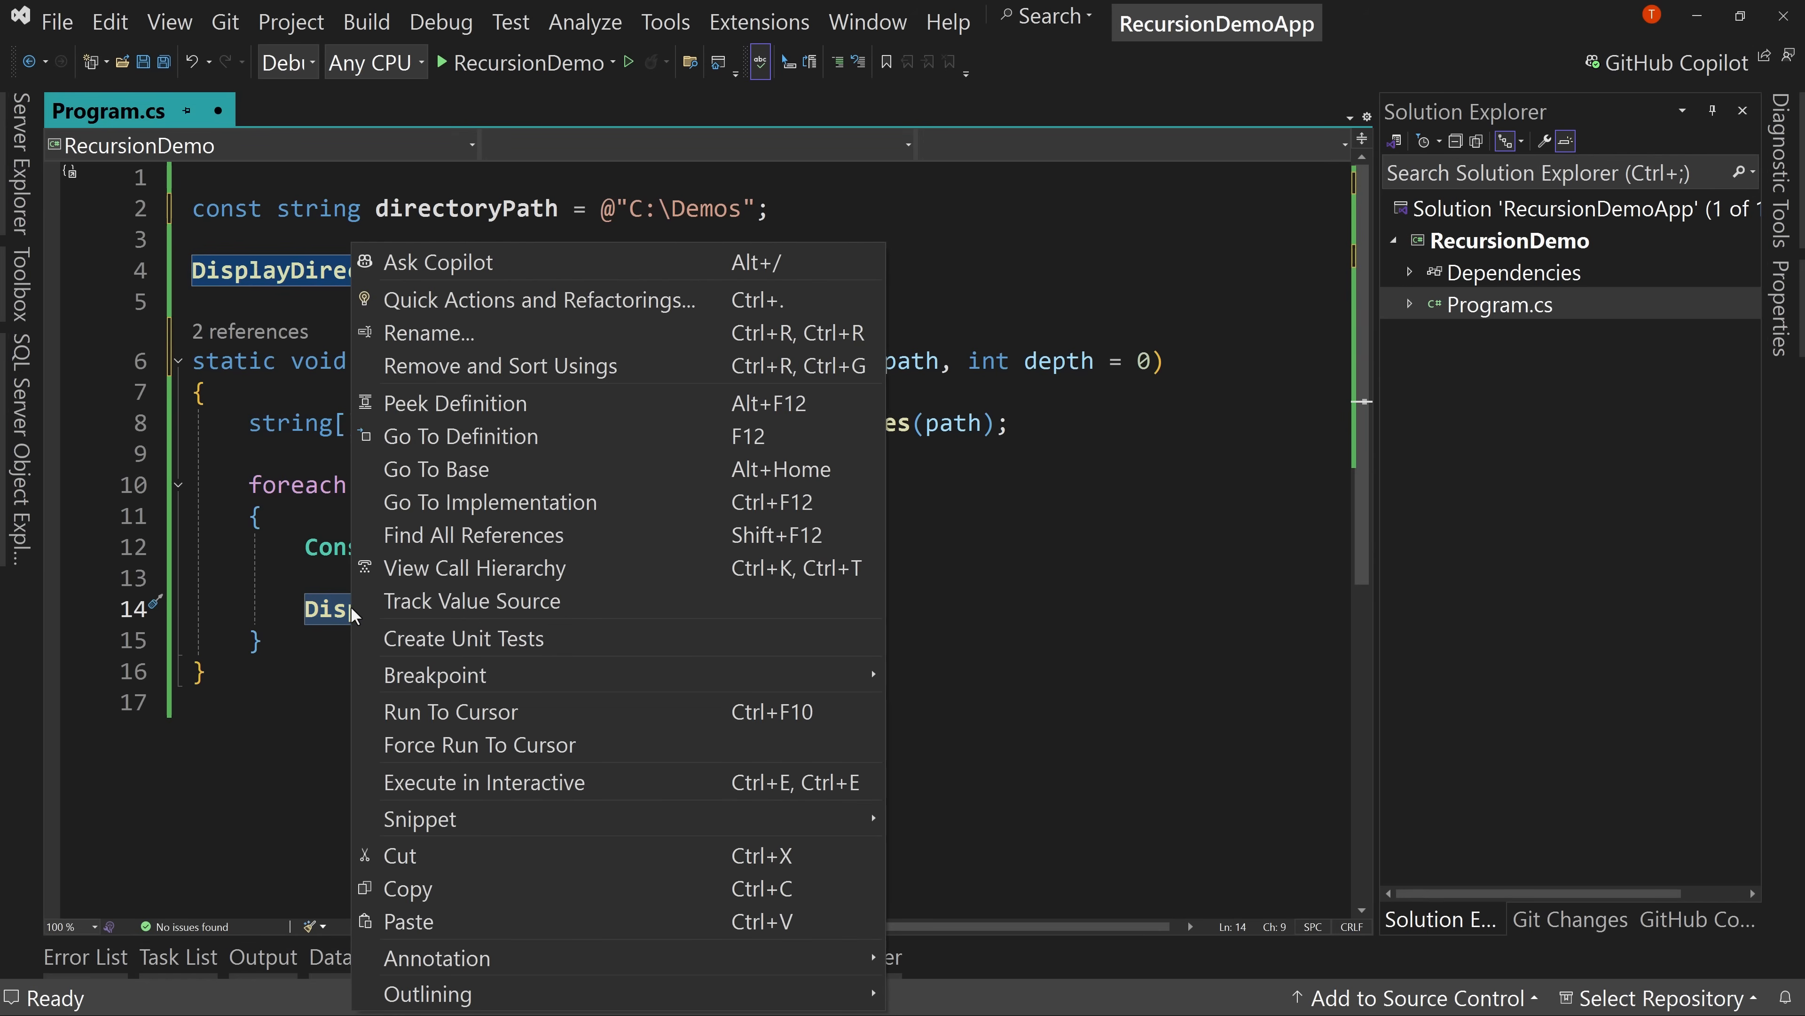
{"action": "mouse_move", "coordinate": [669, 781]}
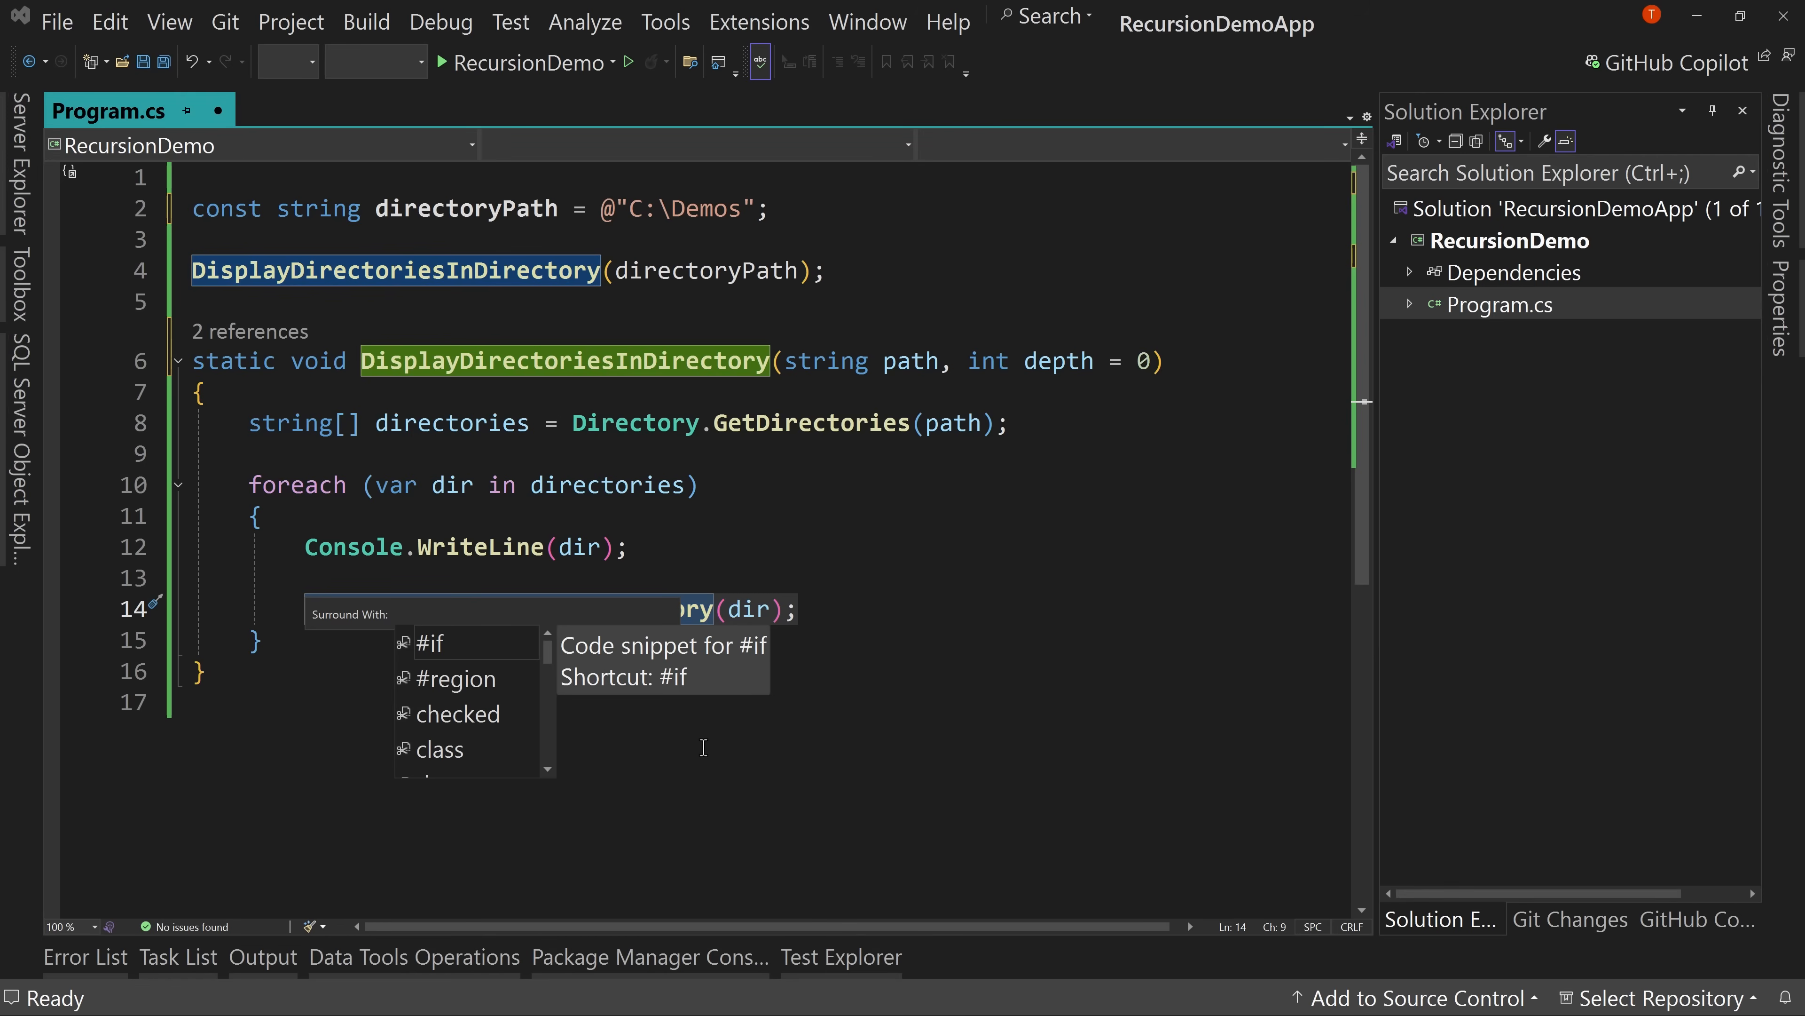
{"action": "type", "text": "if (true"}
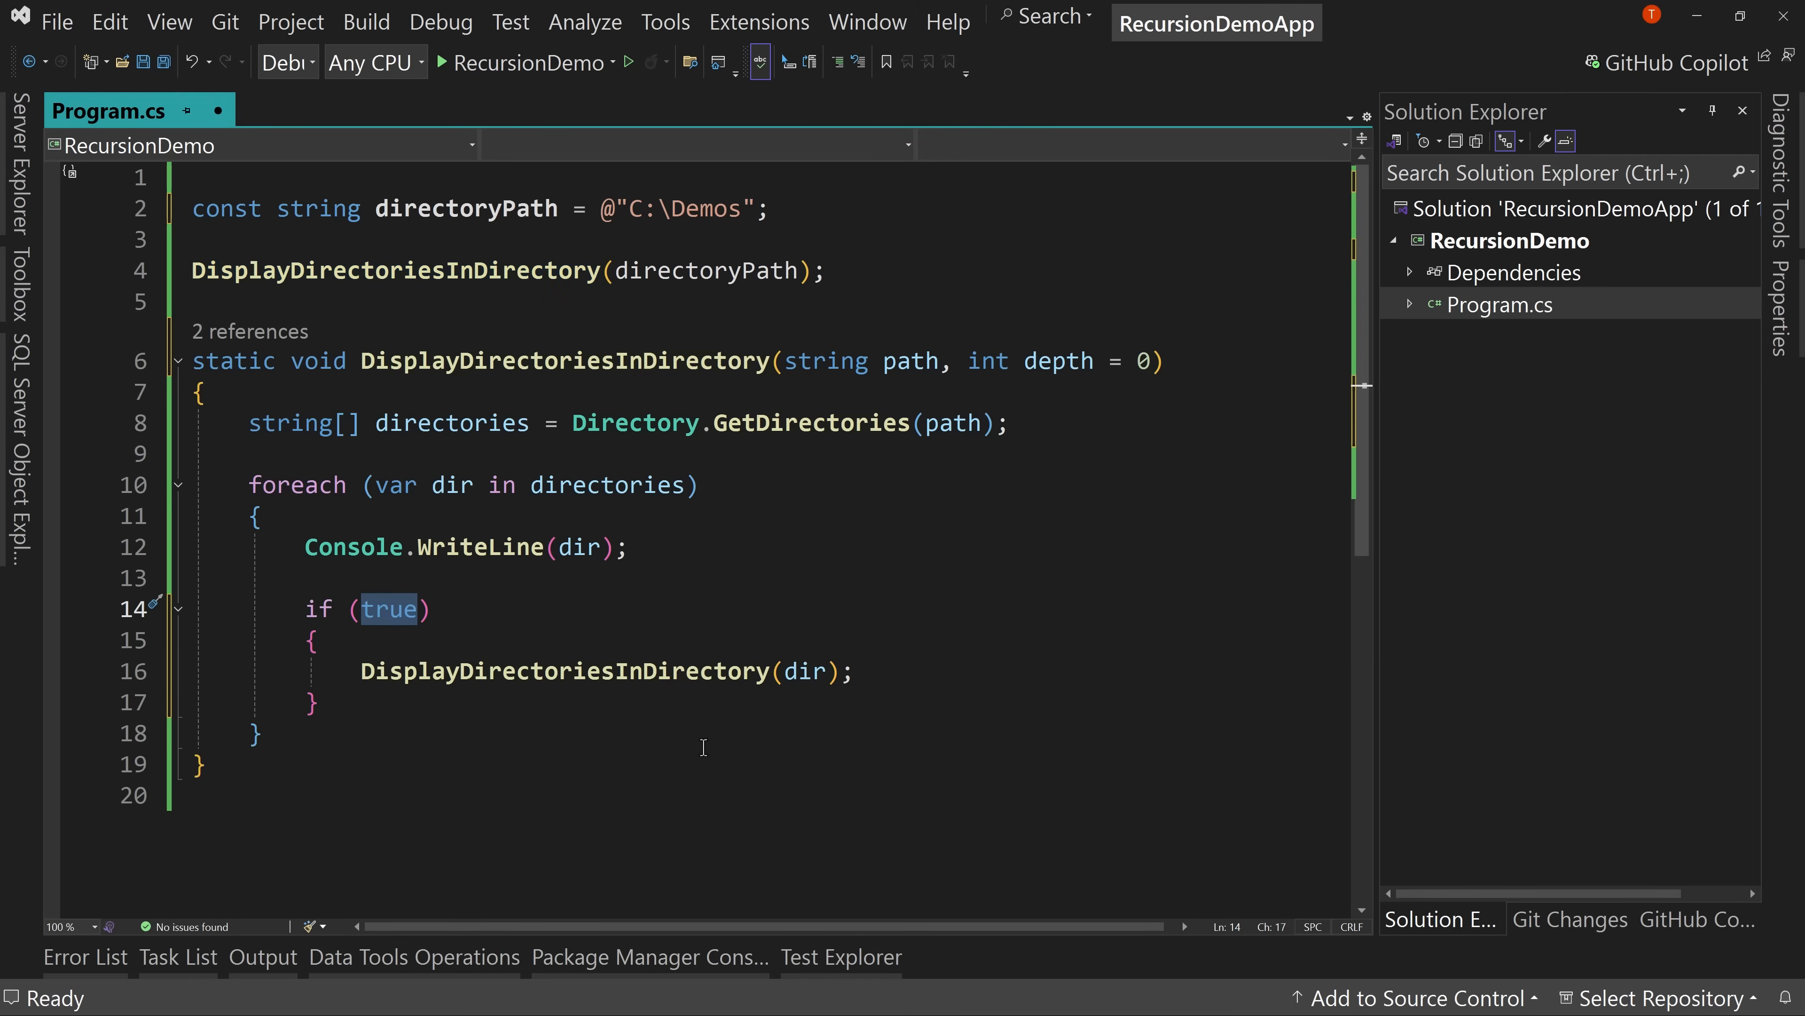
{"action": "mouse_move", "coordinate": [778, 769]}
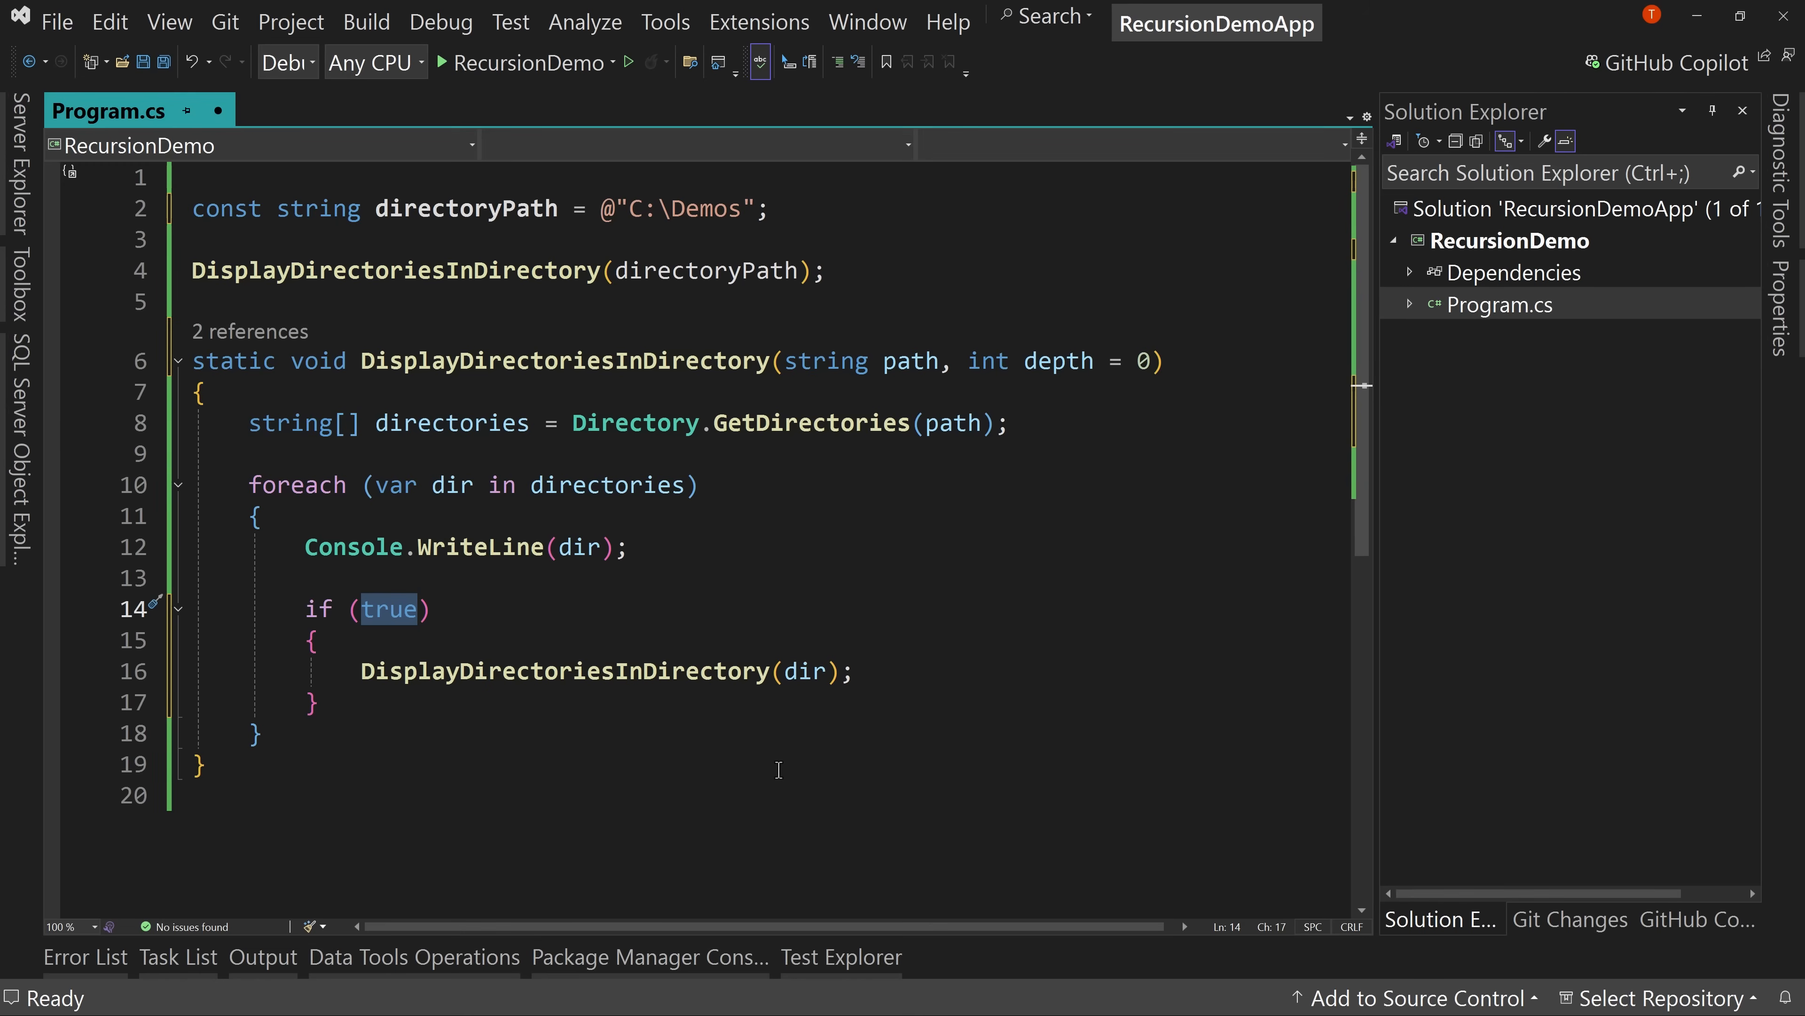
{"action": "type", "text": "depth"}
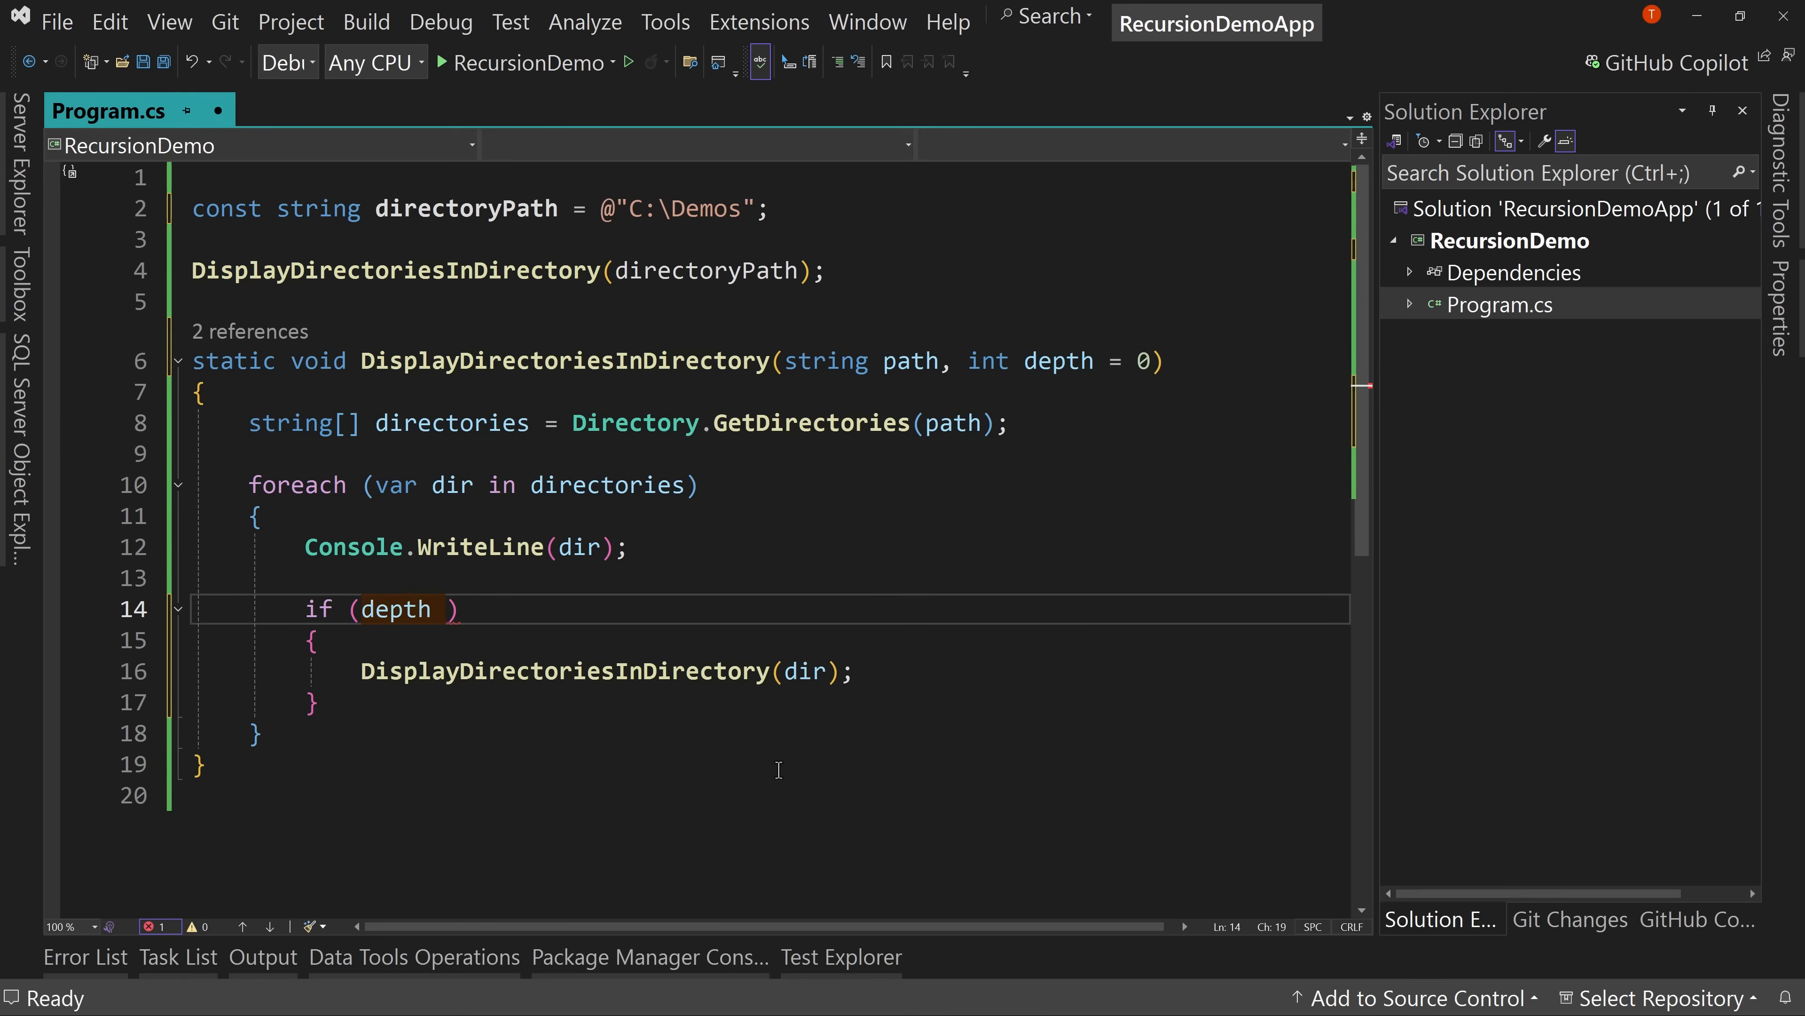
{"action": "type", "text": "> 0"}
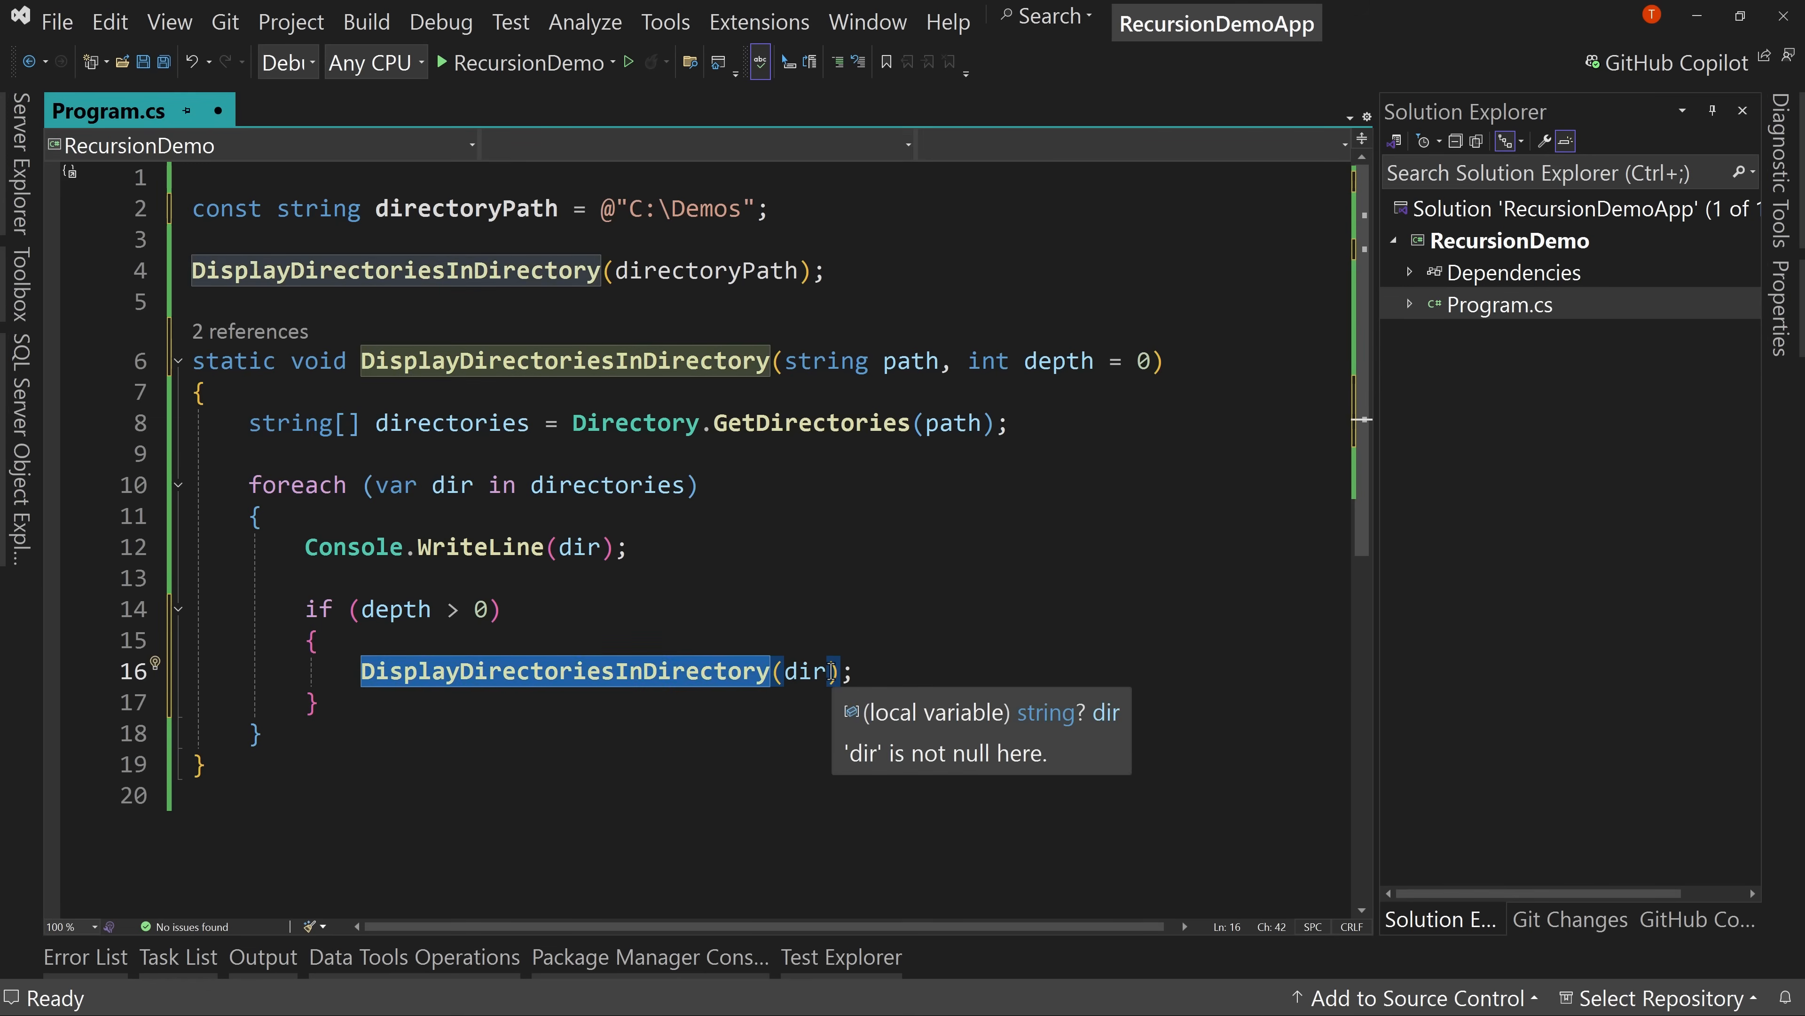
{"action": "type", "text": ", depth - 1"}
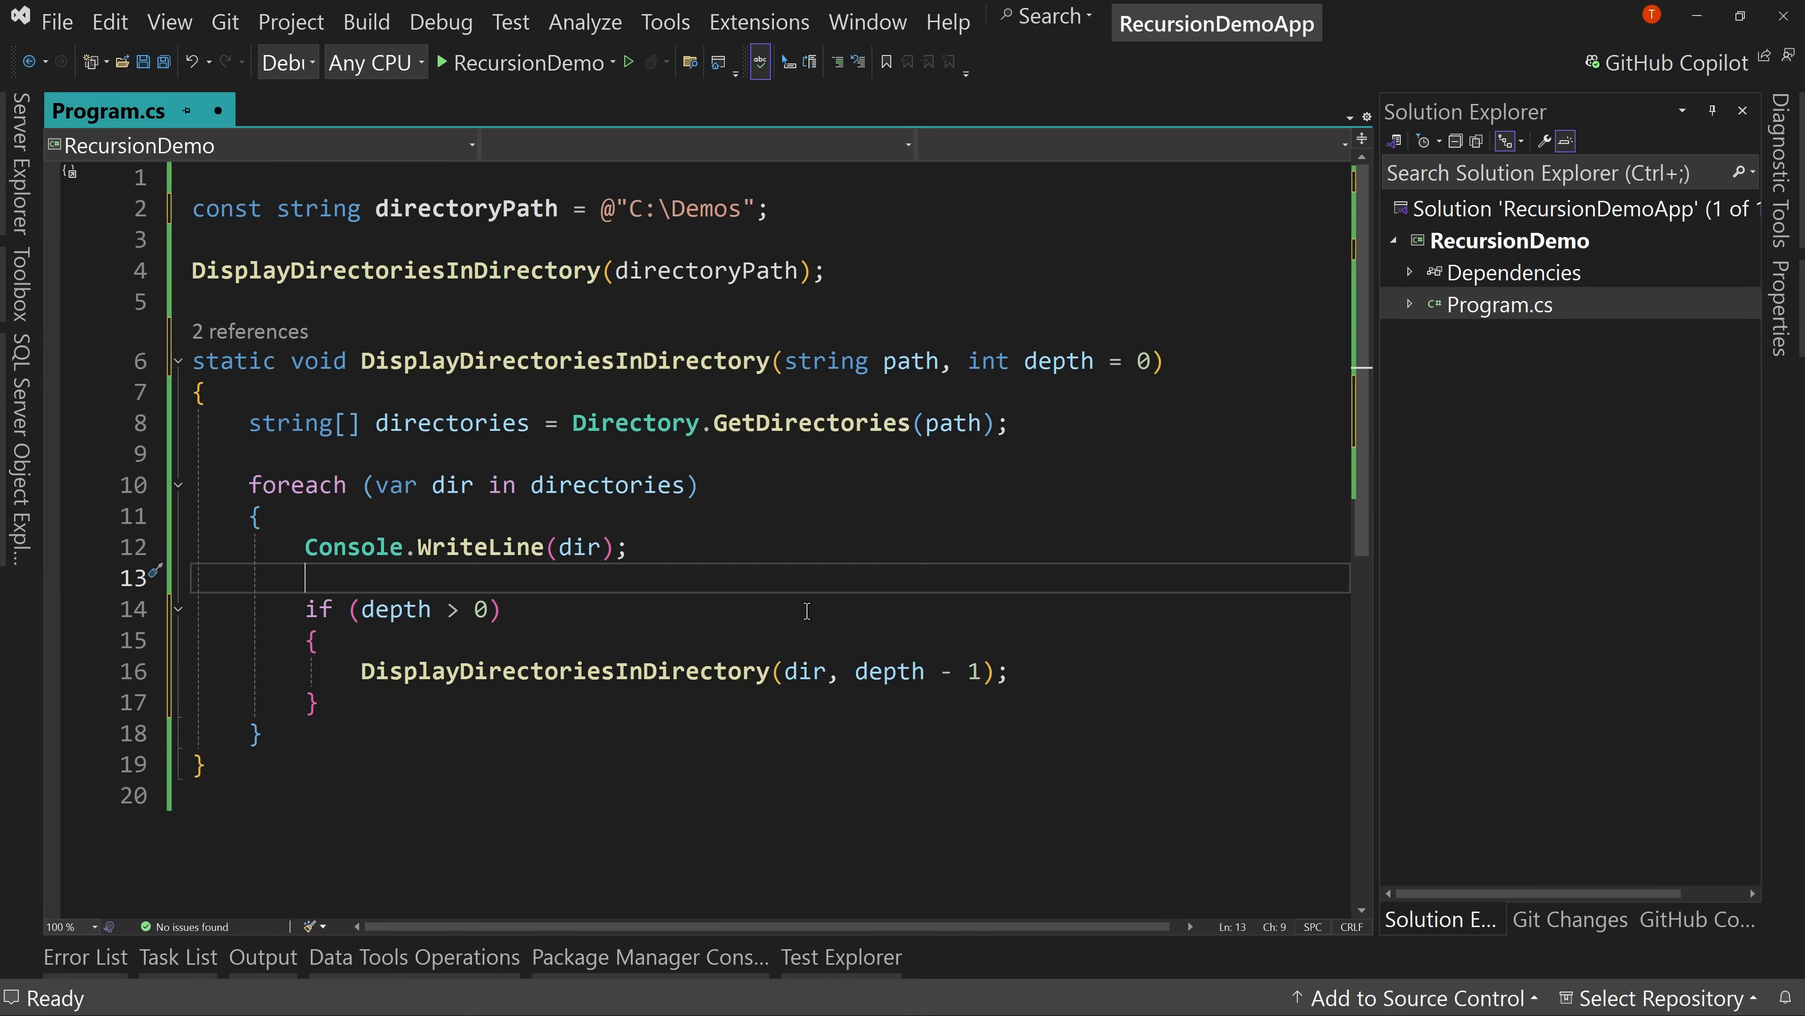
{"action": "left_click", "coordinate": [1149, 360]}
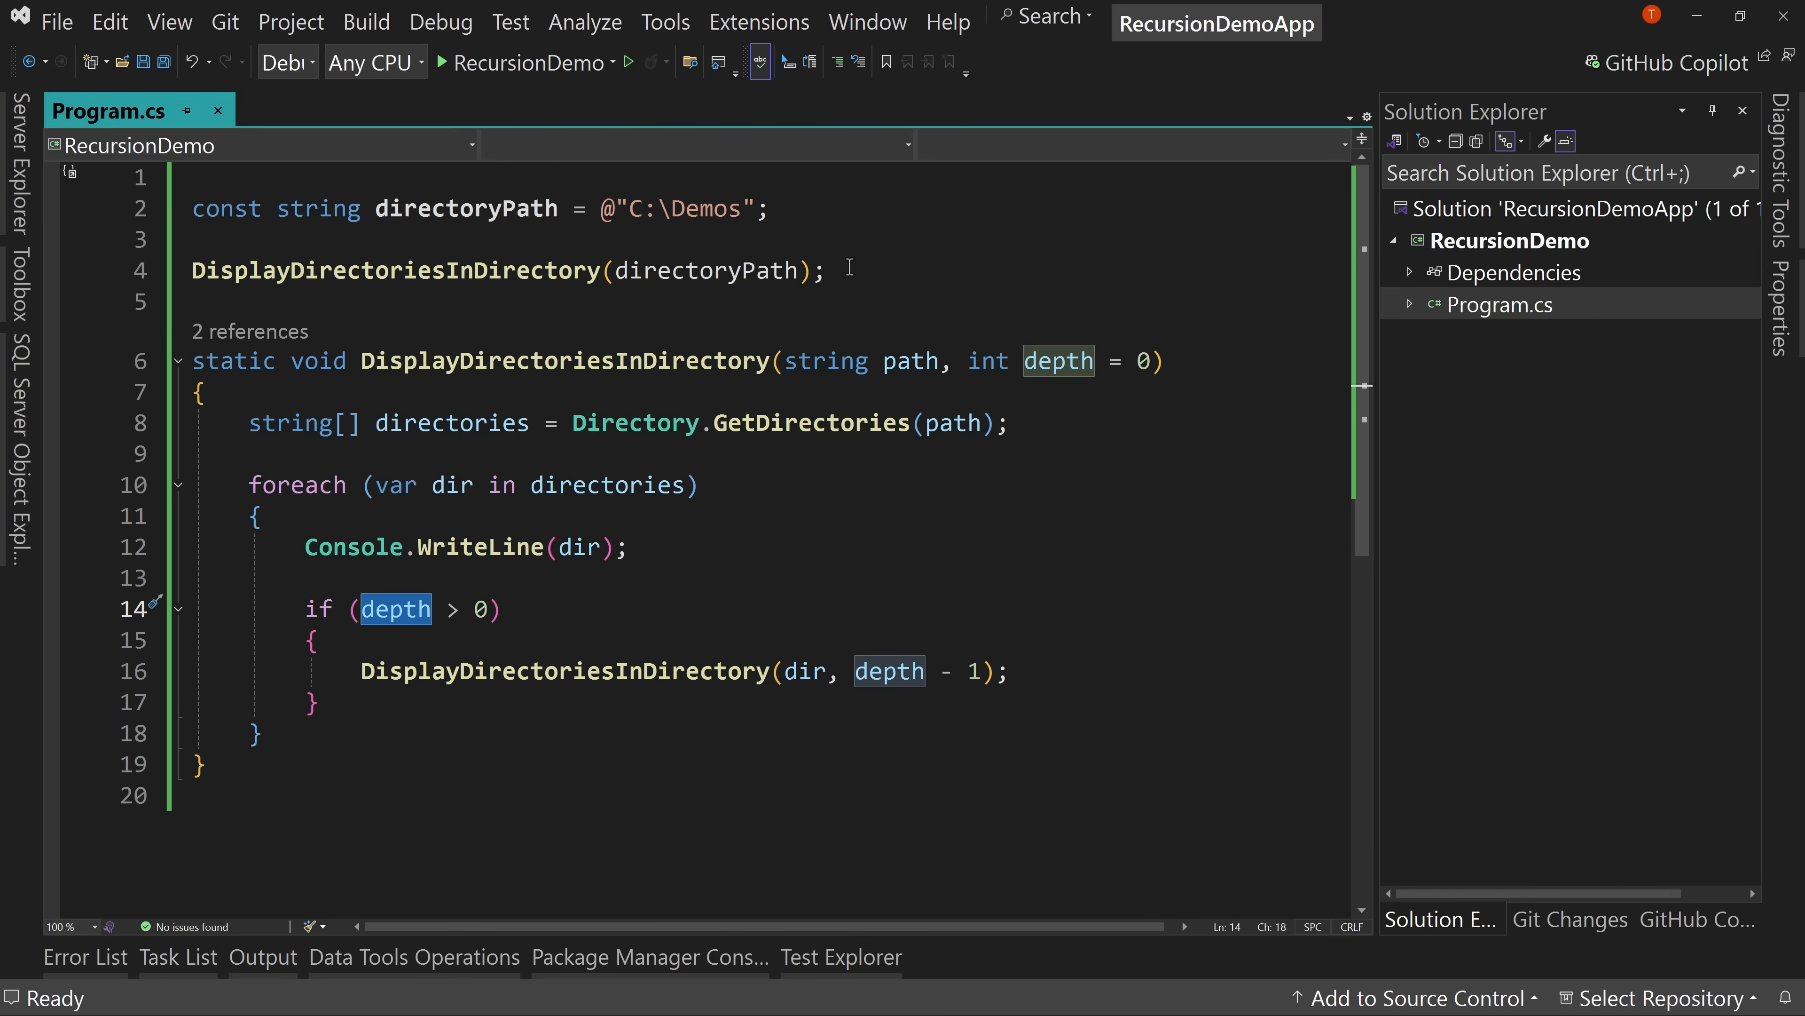
Pass depth 1 in the top-level call and run, seeing .vs and RecursionDemo subfolders listed one level deep.
{"action": "type", "text": ","}
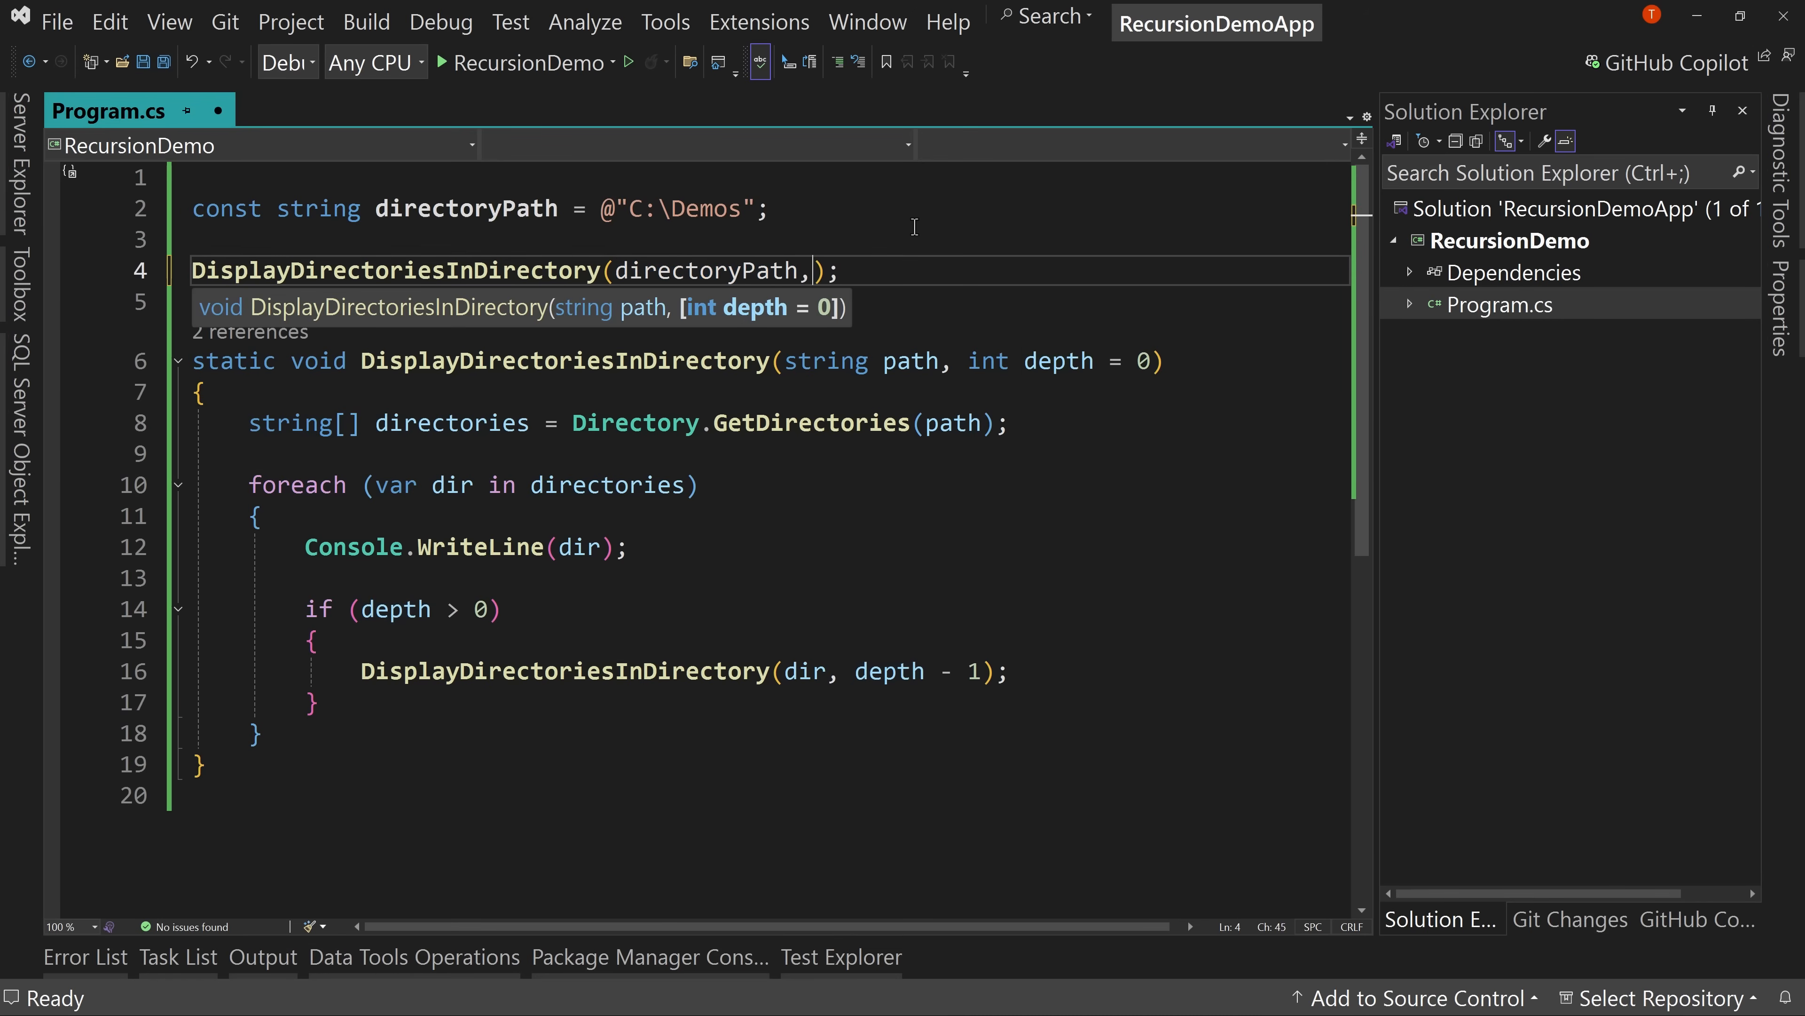
{"action": "type", "text": "1"}
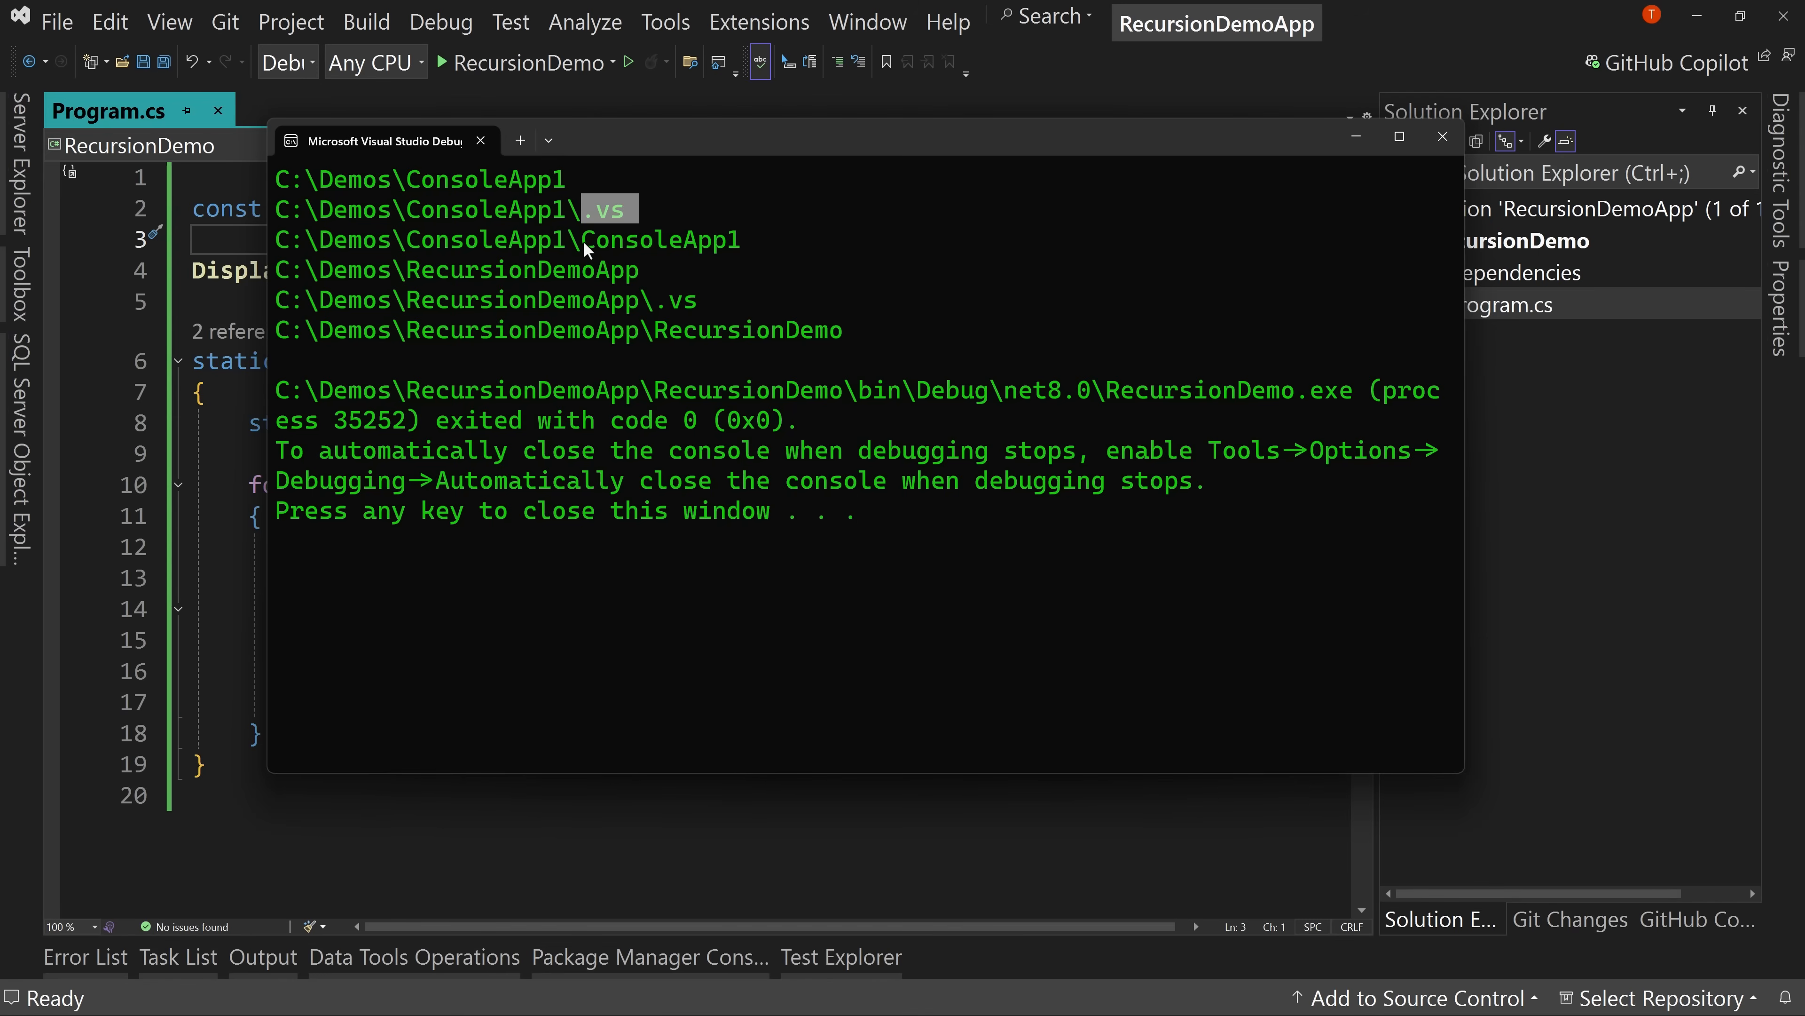
{"action": "double_click", "coordinate": [660, 239]}
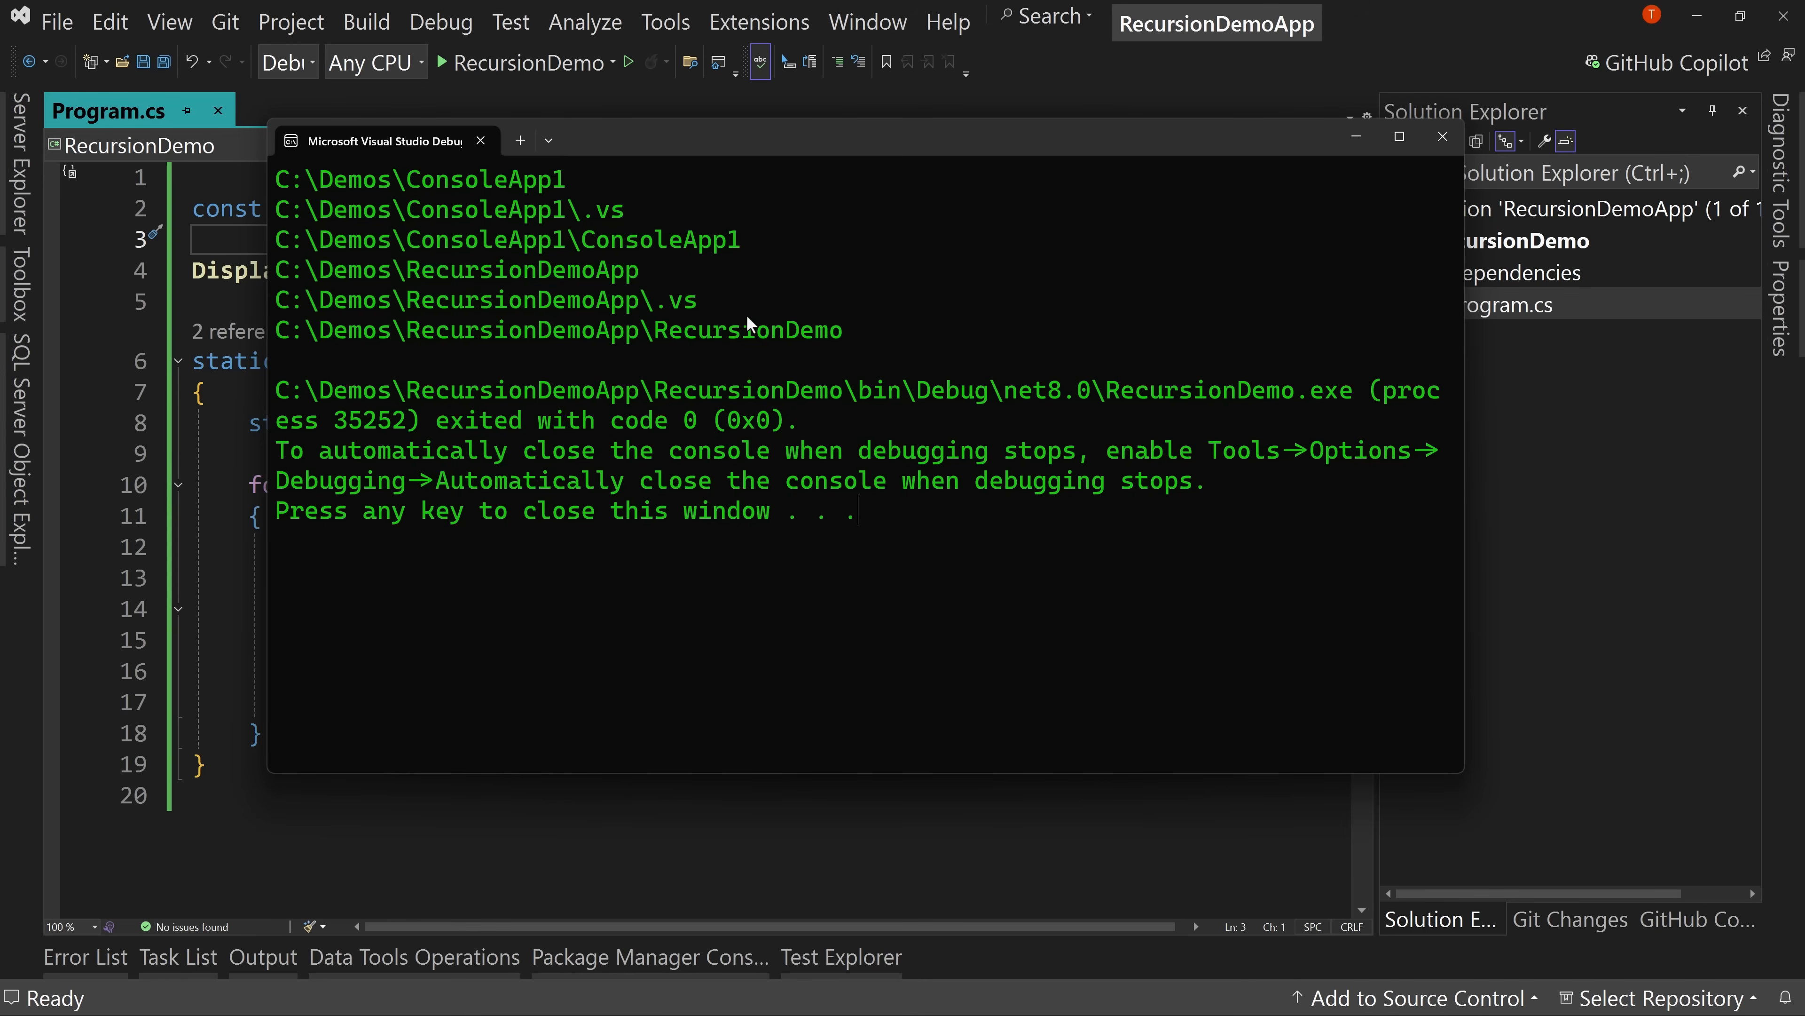
{"action": "double_click", "coordinate": [520, 270]}
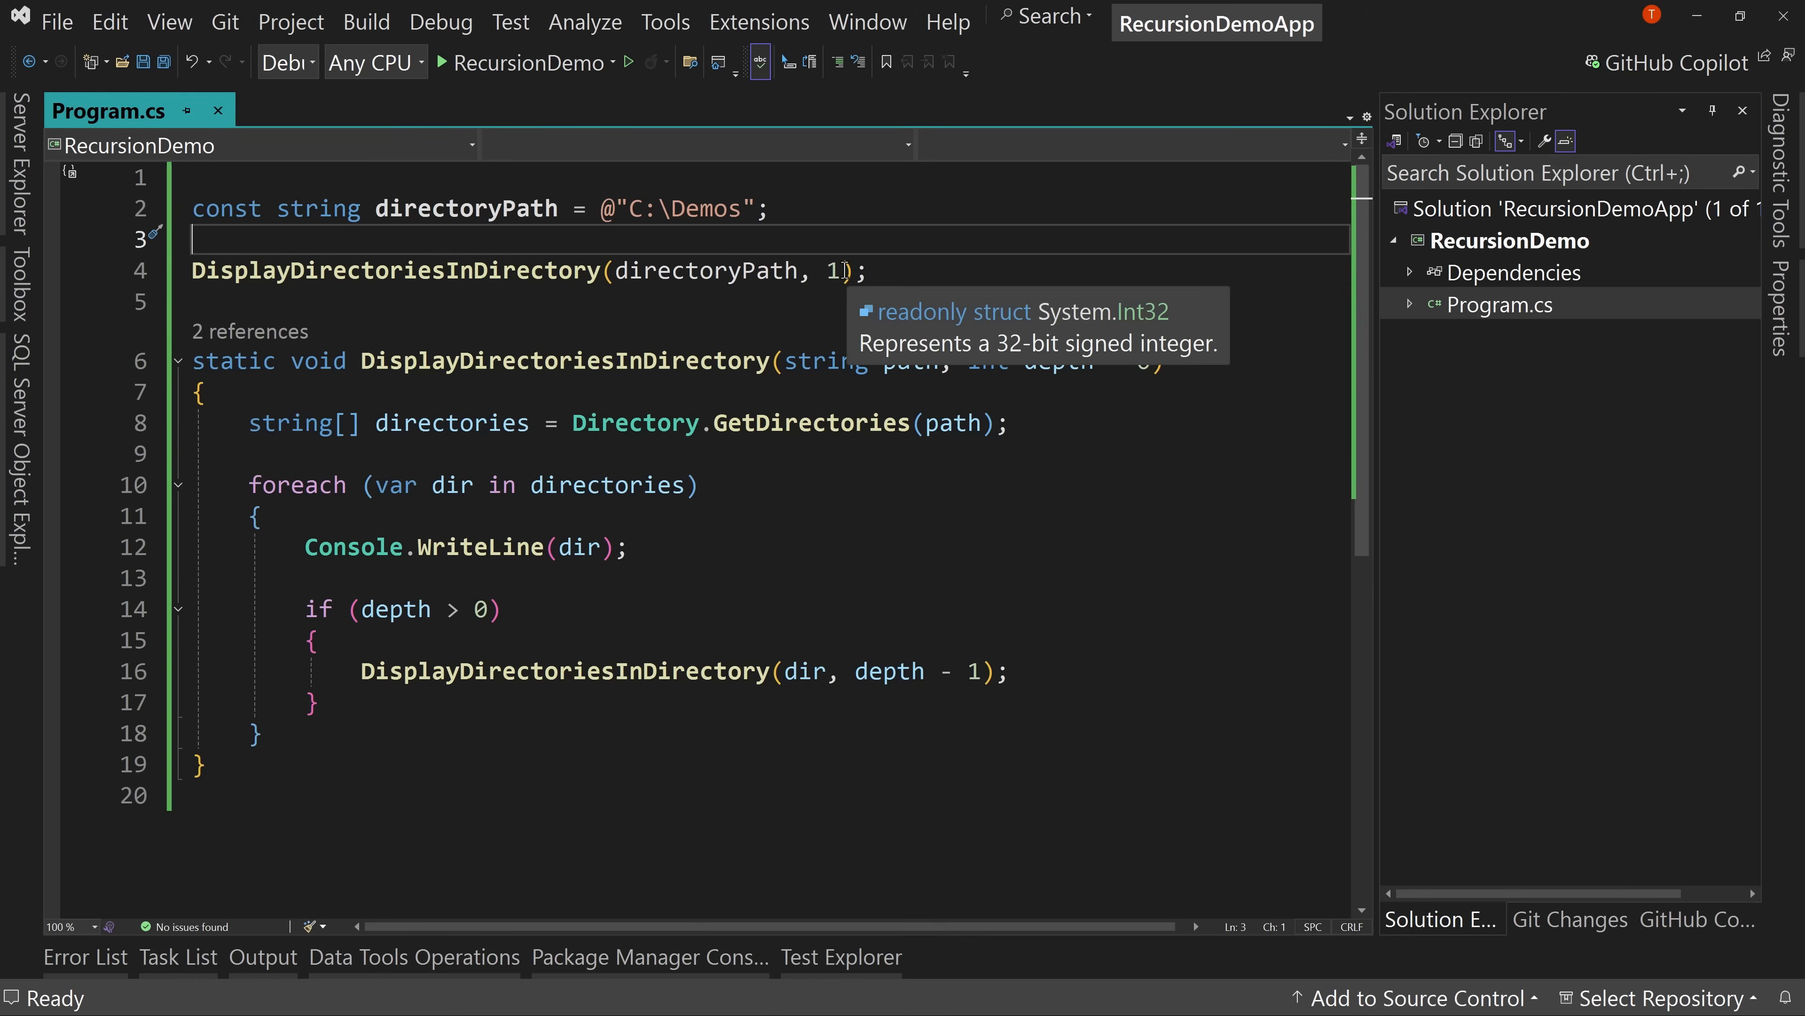
Change the top-level depth argument to 2 and run, listing nested ConsoleApp1, bin and obj folders.
{"action": "type", "text": "2"}
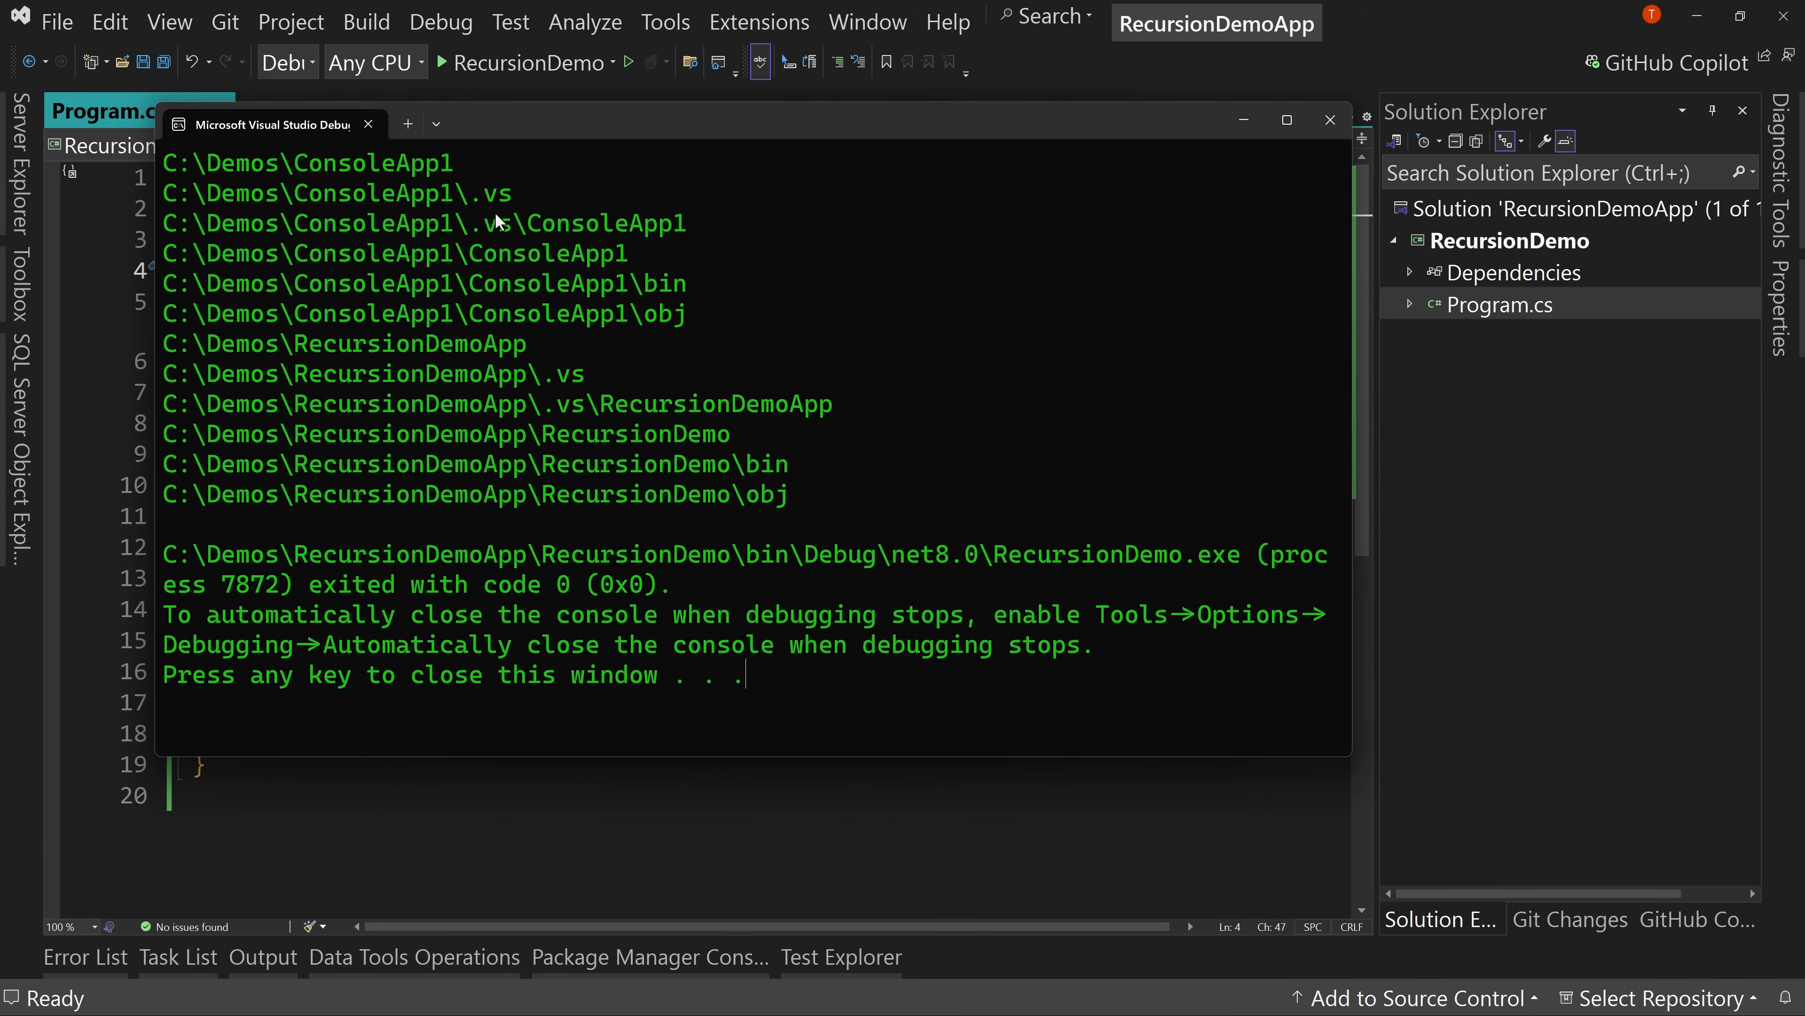
{"action": "double_click", "coordinate": [604, 222]}
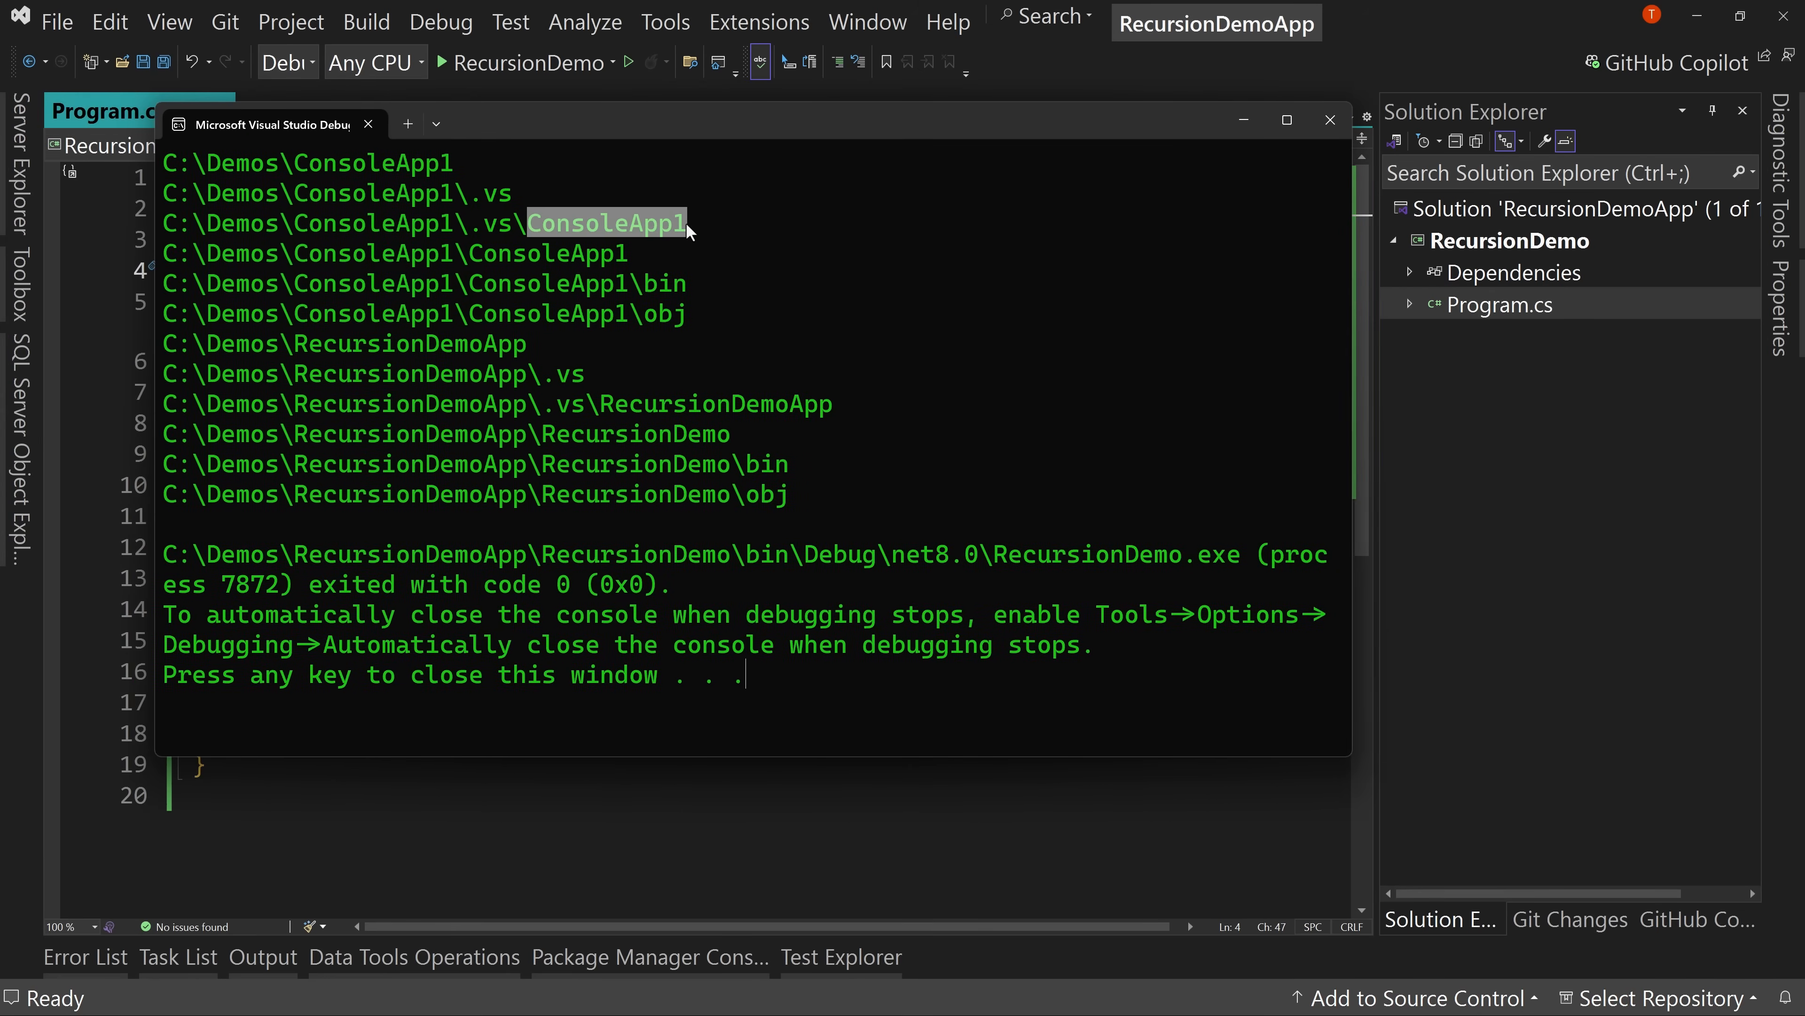
{"action": "mouse_move", "coordinate": [630, 332]}
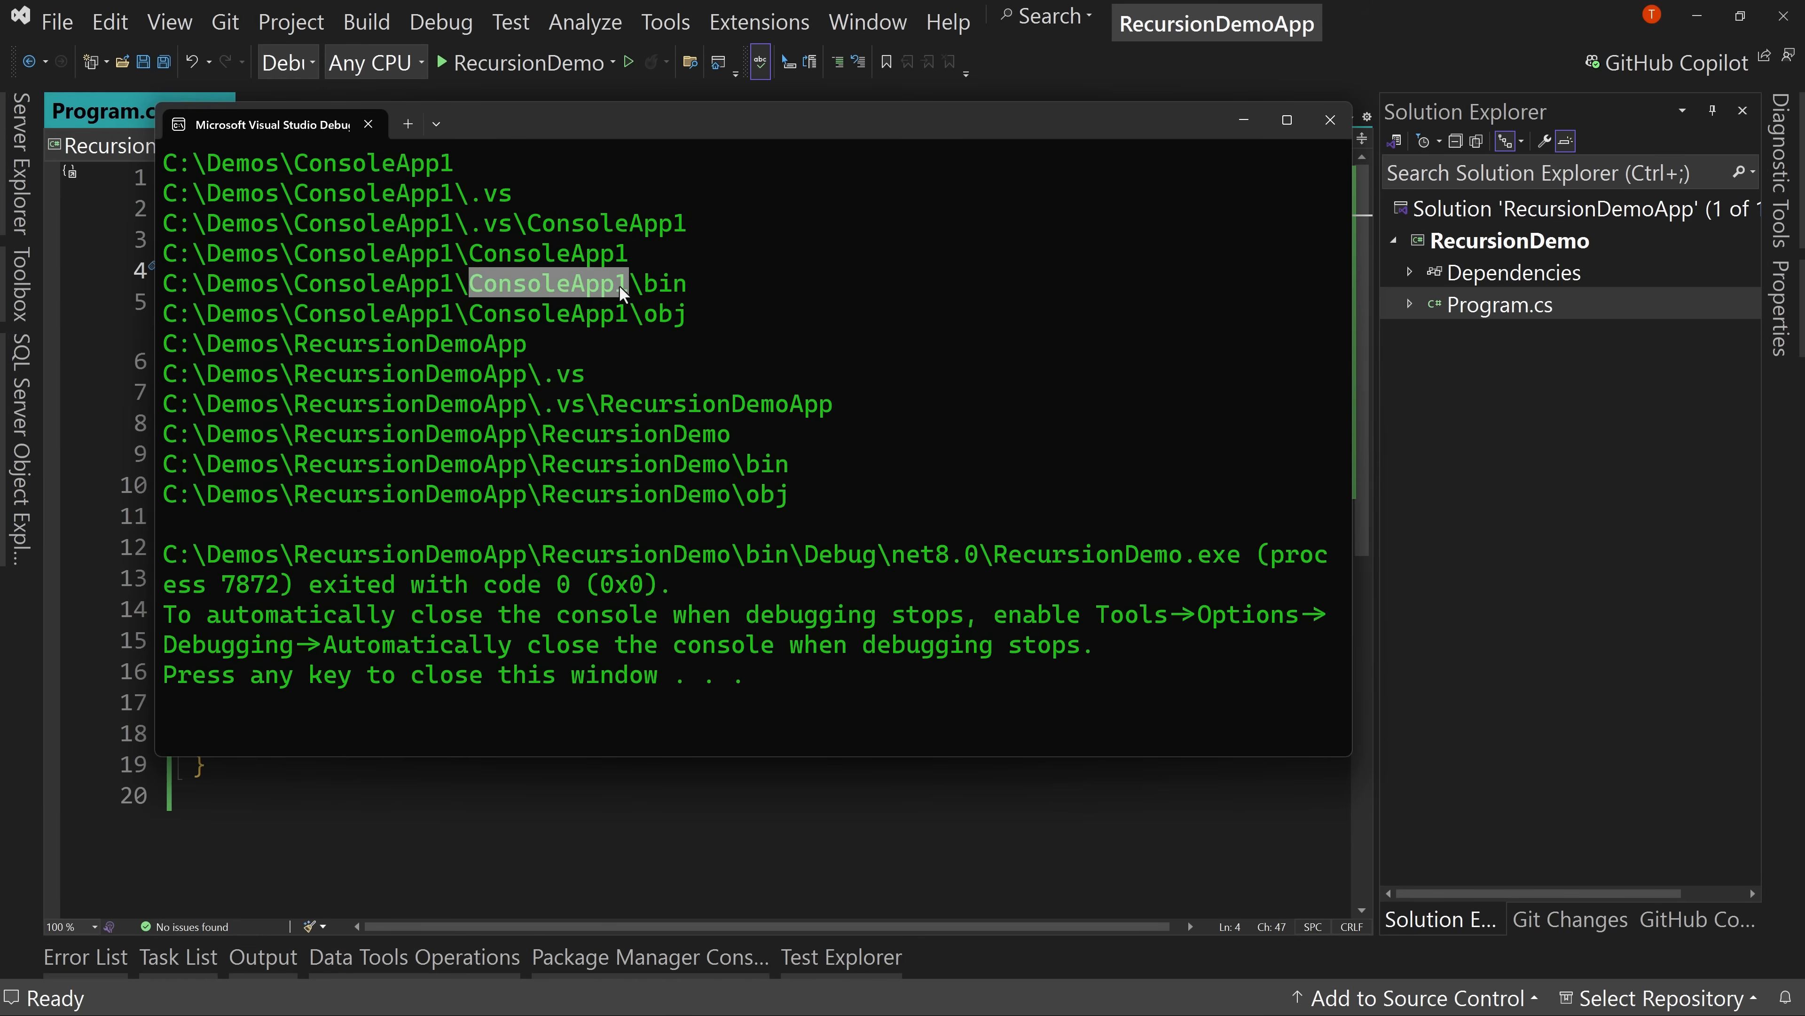
{"action": "mouse_move", "coordinate": [811, 299]}
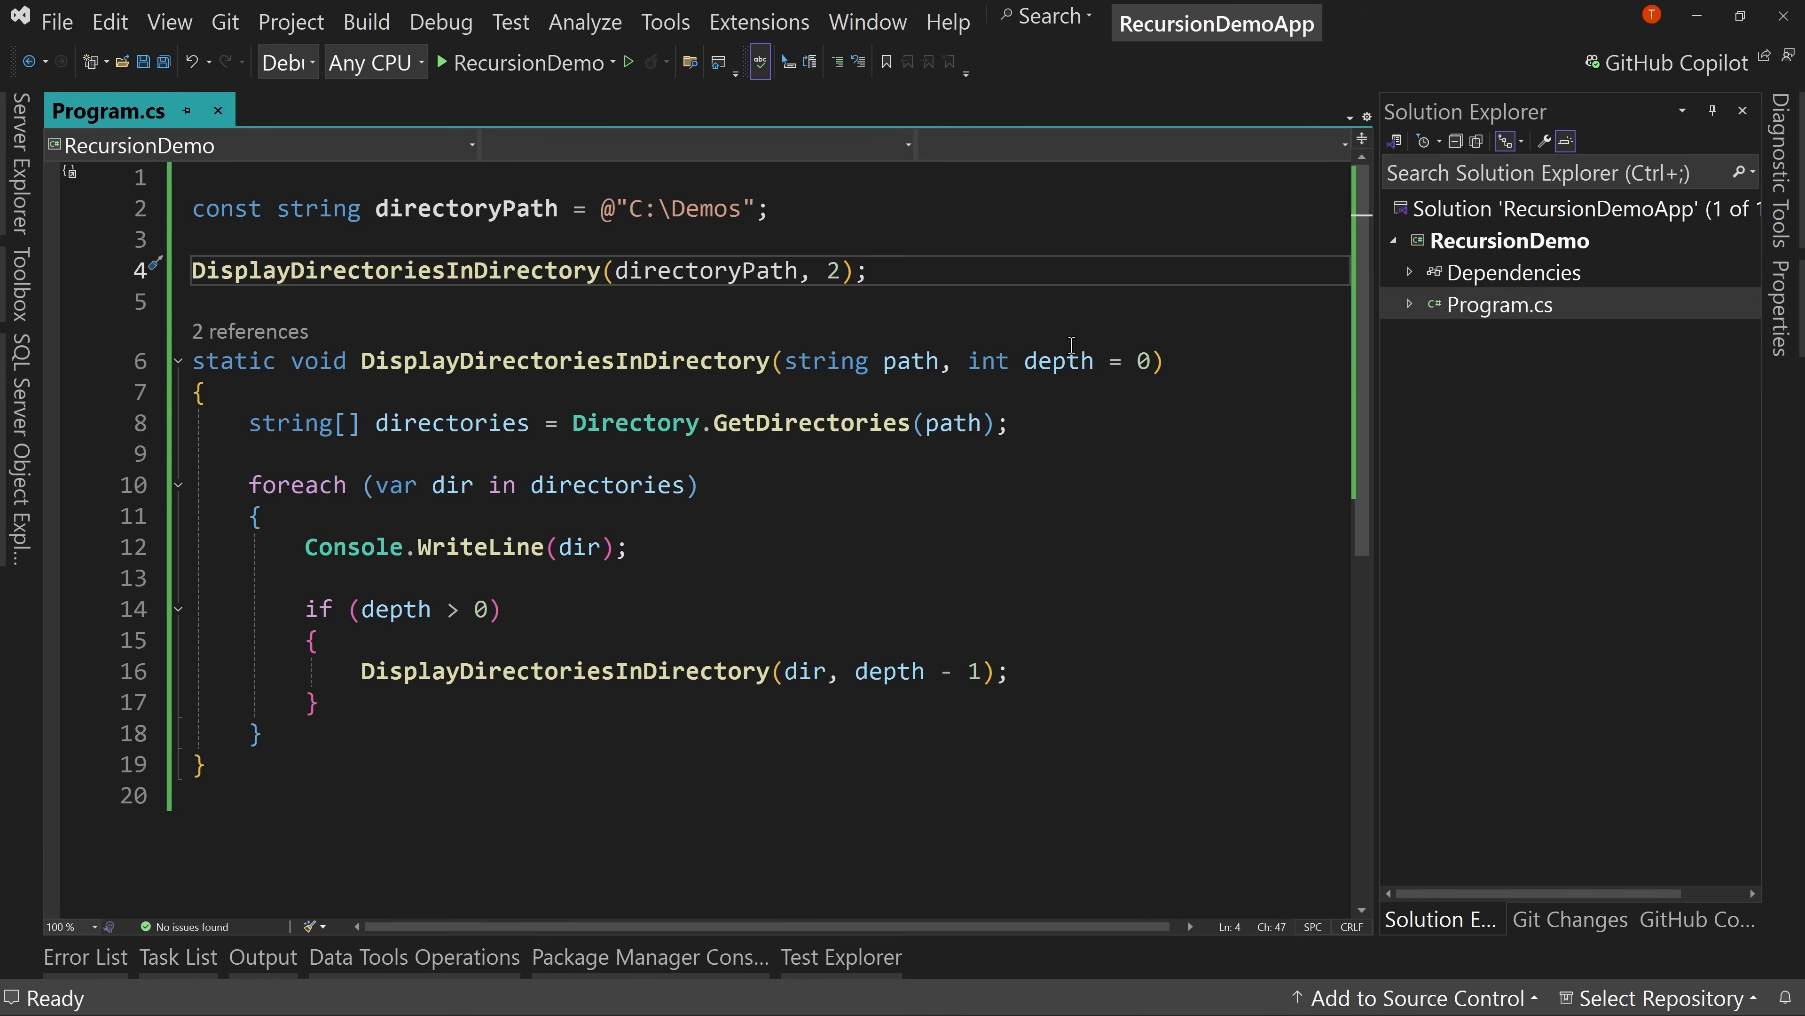
{"action": "mouse_move", "coordinate": [1059, 323]}
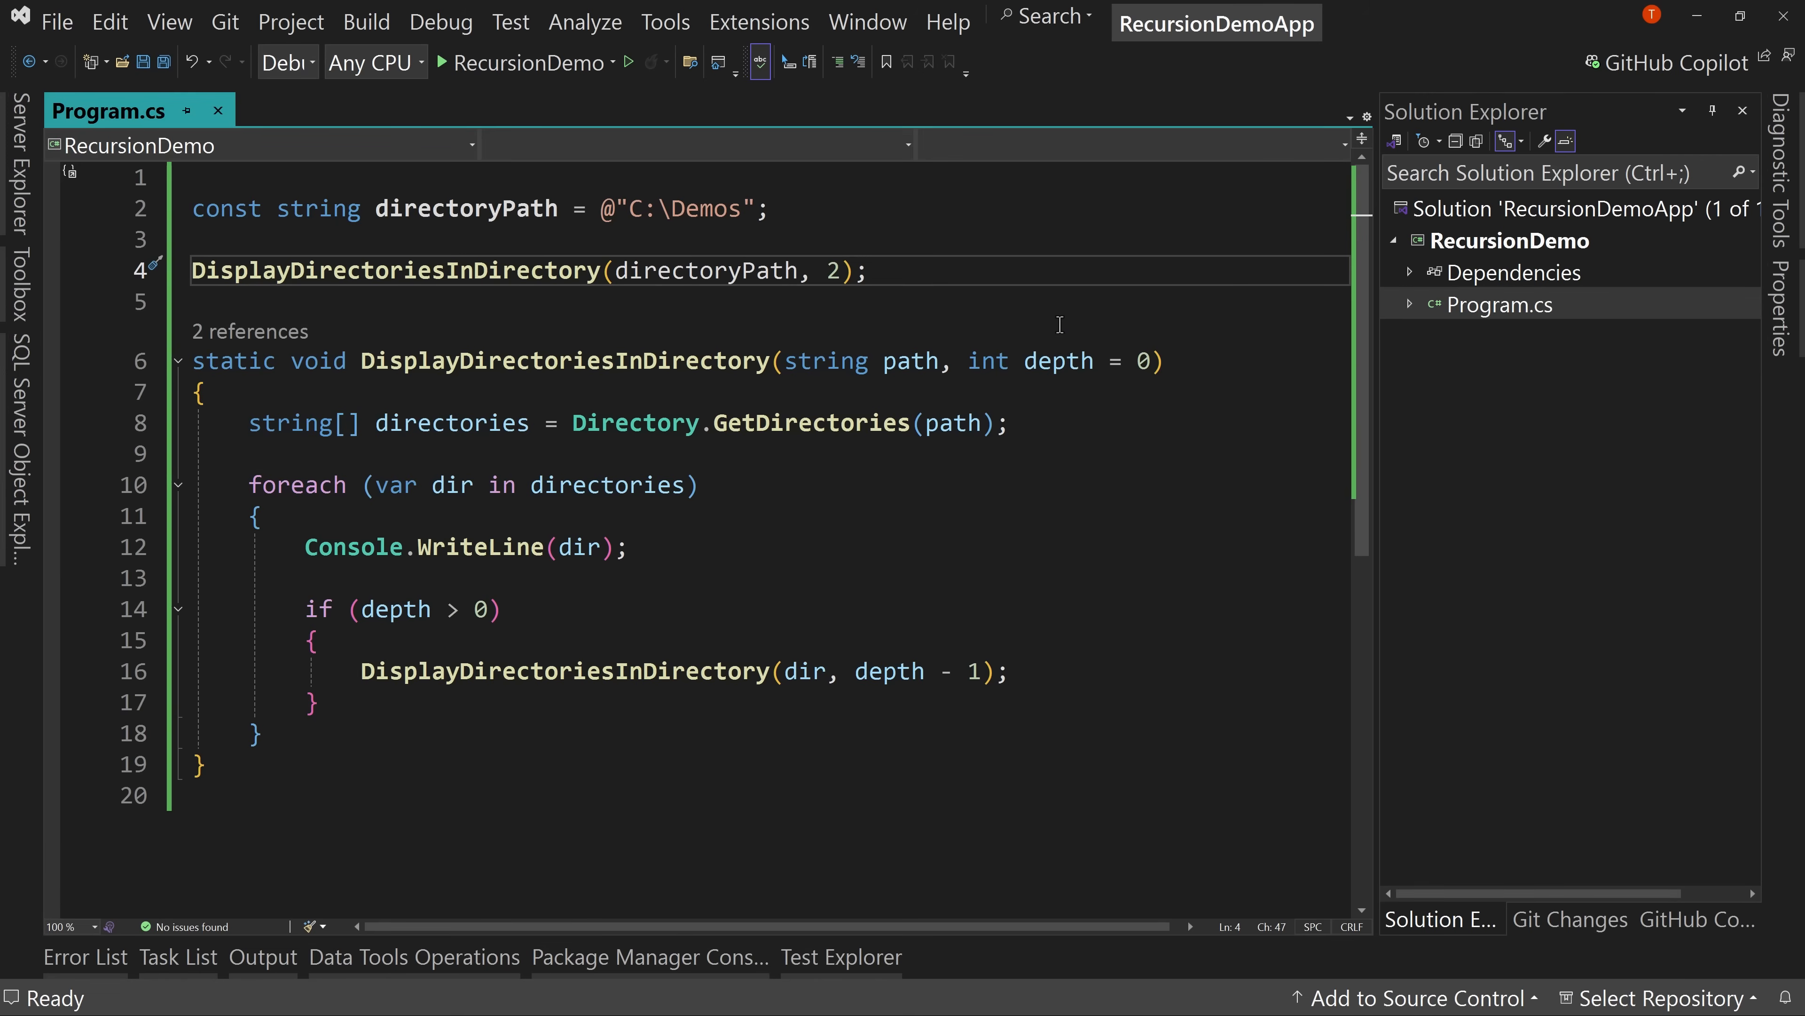
{"action": "left_click_drag", "start_coordinate": [944, 360], "coordinate": [1151, 360]}
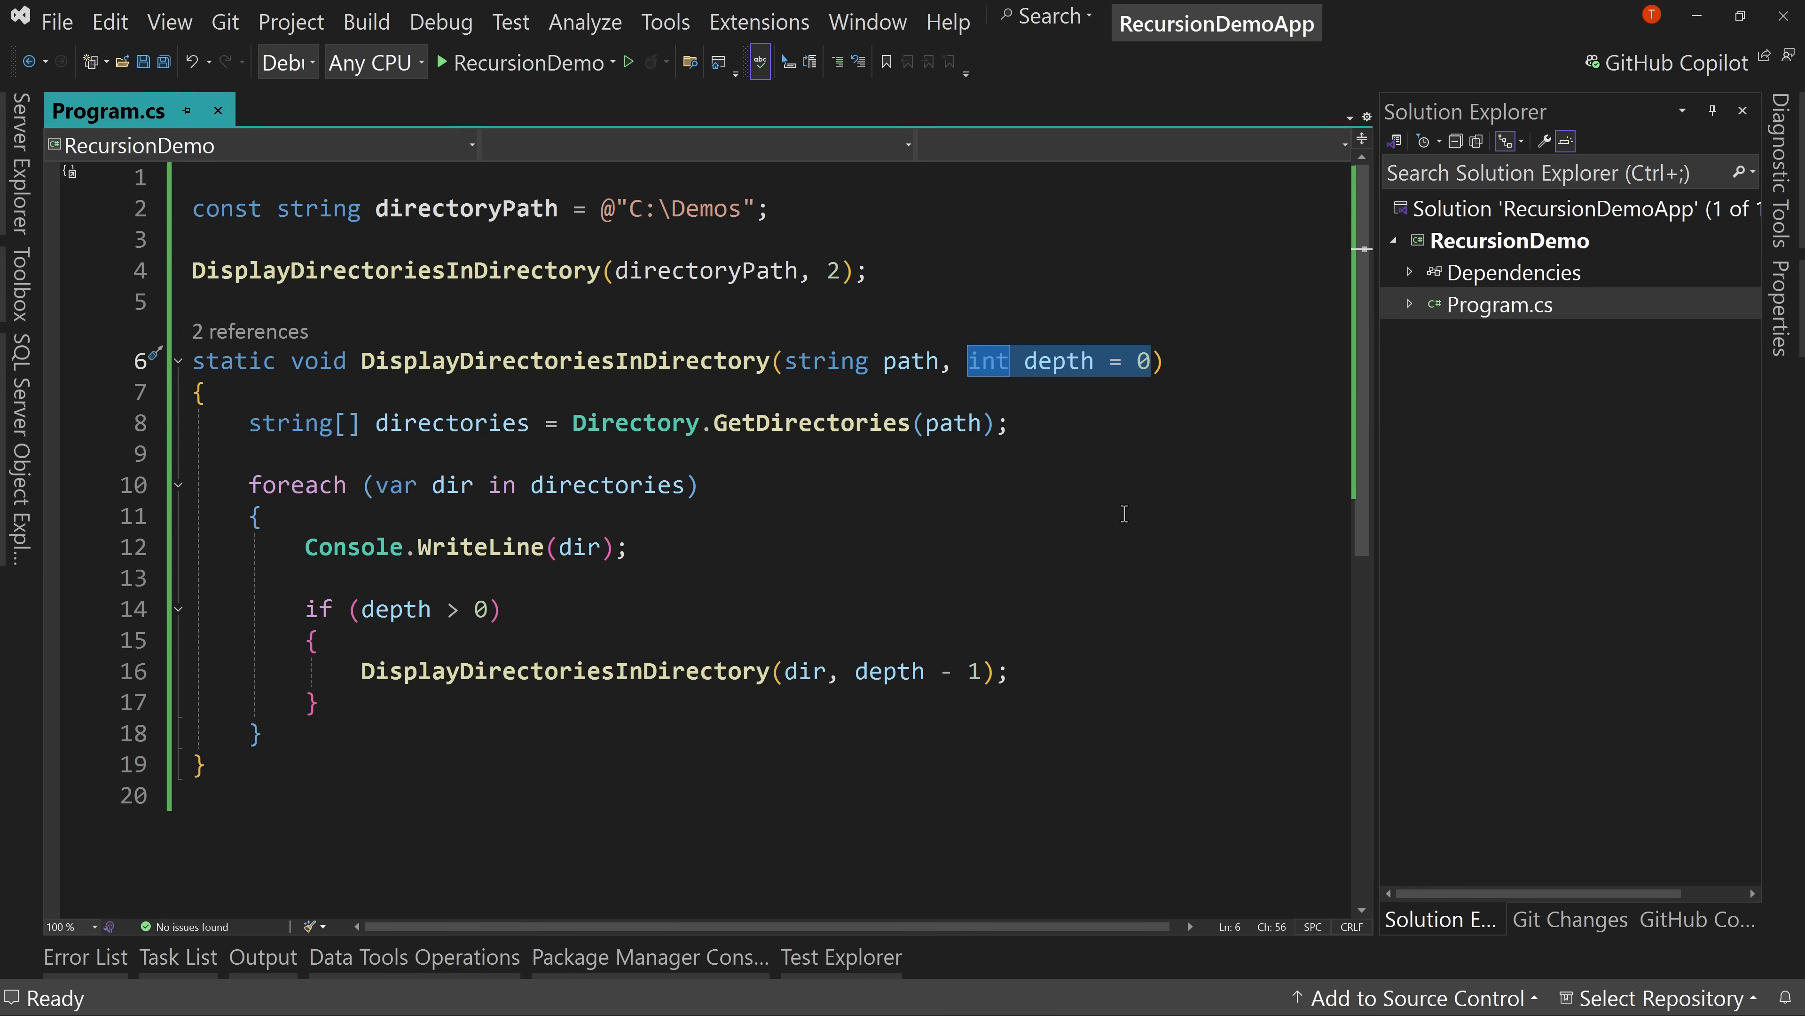
{"action": "mouse_move", "coordinate": [1064, 489]}
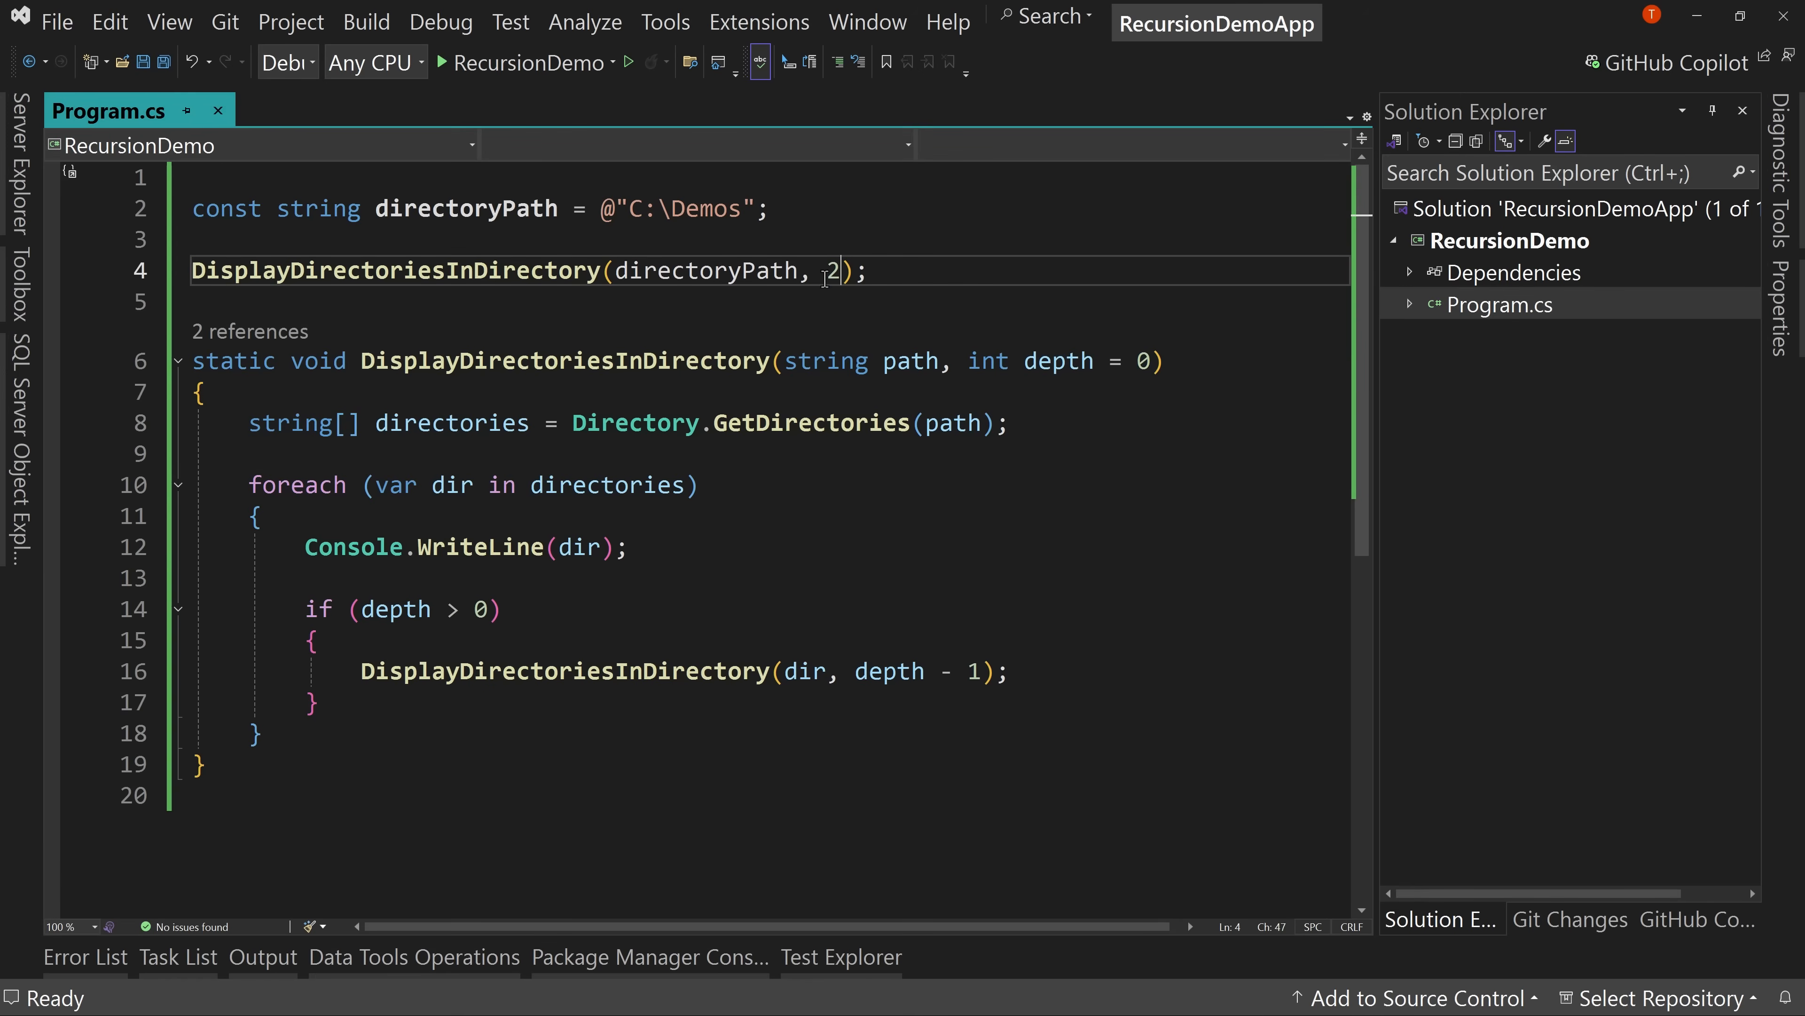
{"action": "left_click", "coordinate": [1057, 360]}
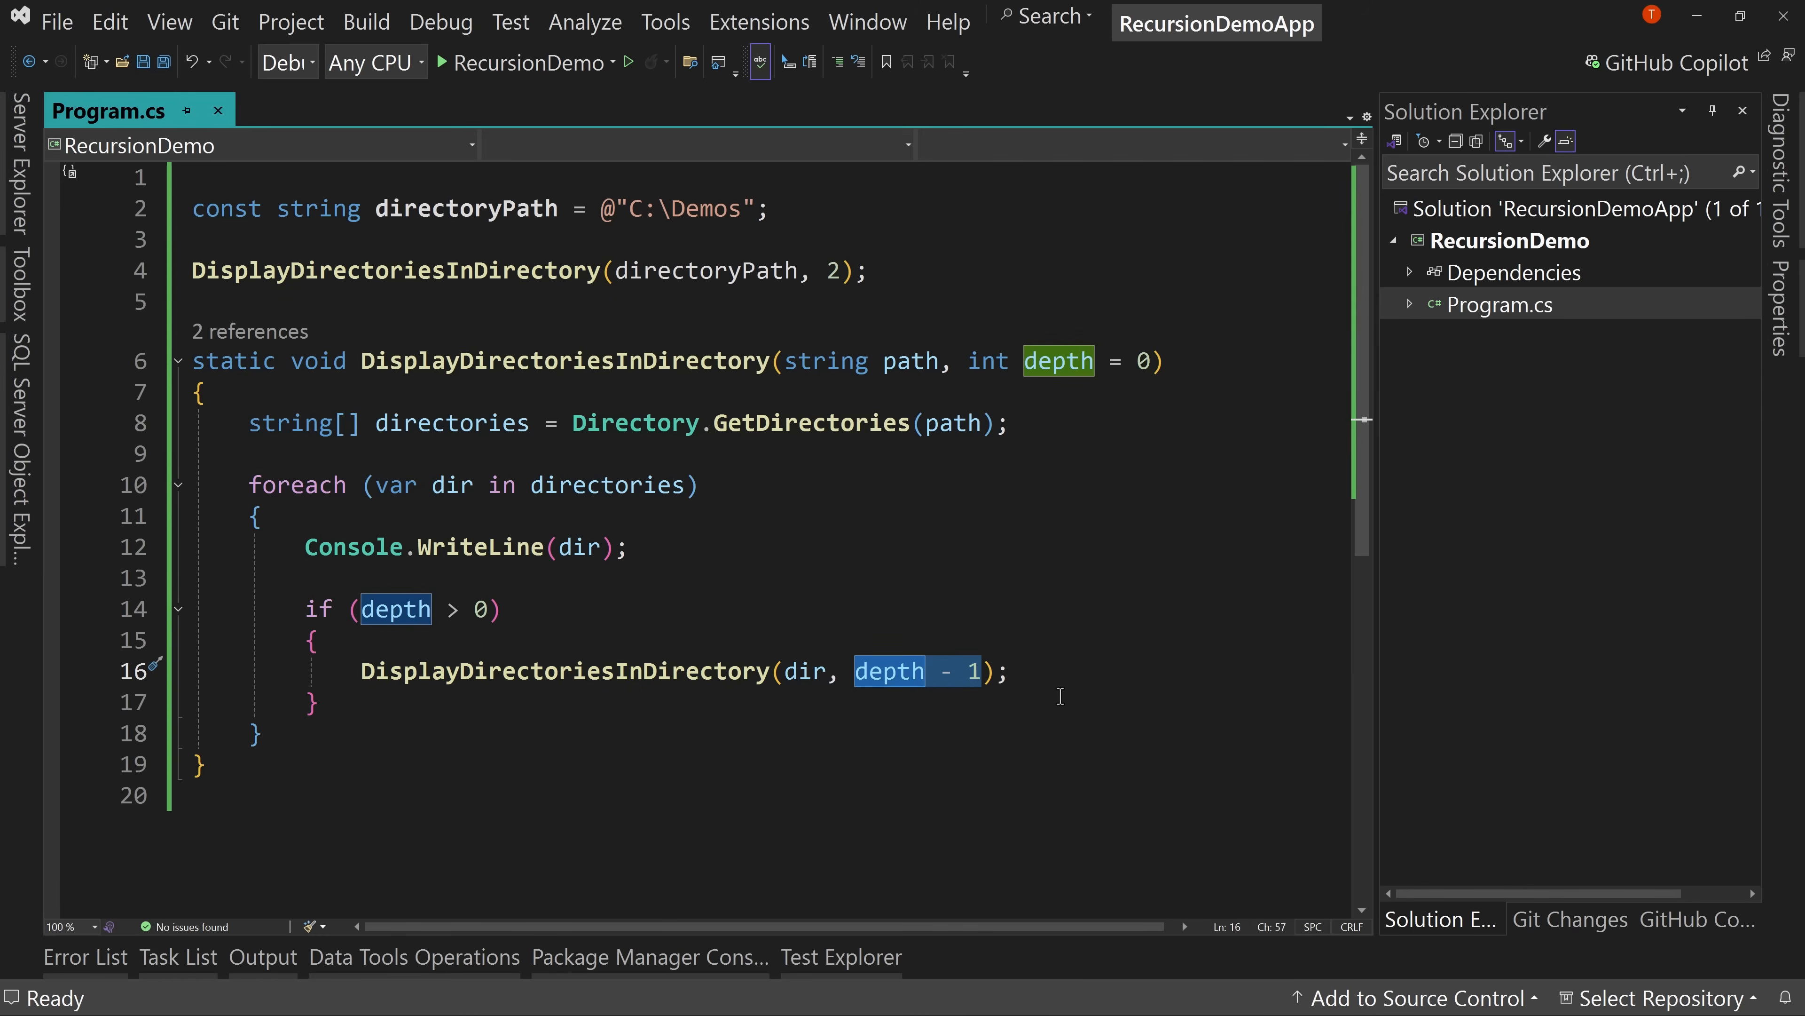
{"action": "mouse_move", "coordinate": [889, 672]}
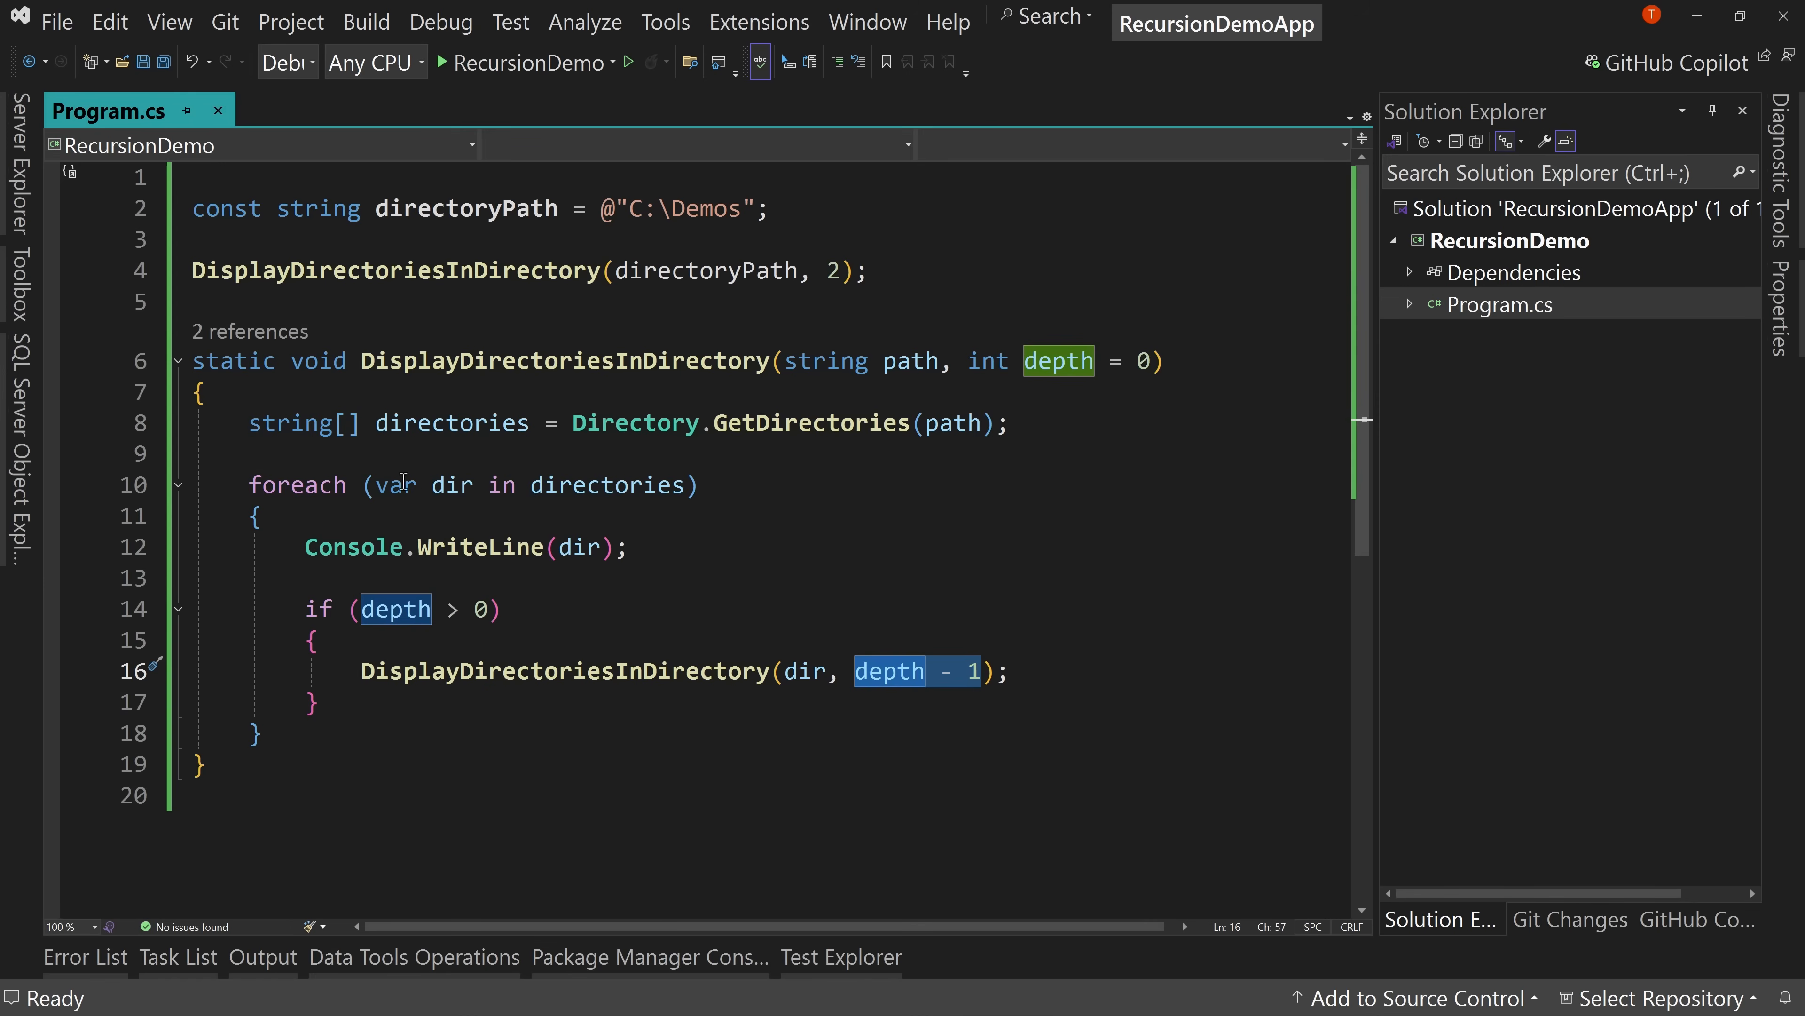
{"action": "mouse_move", "coordinate": [945, 671]}
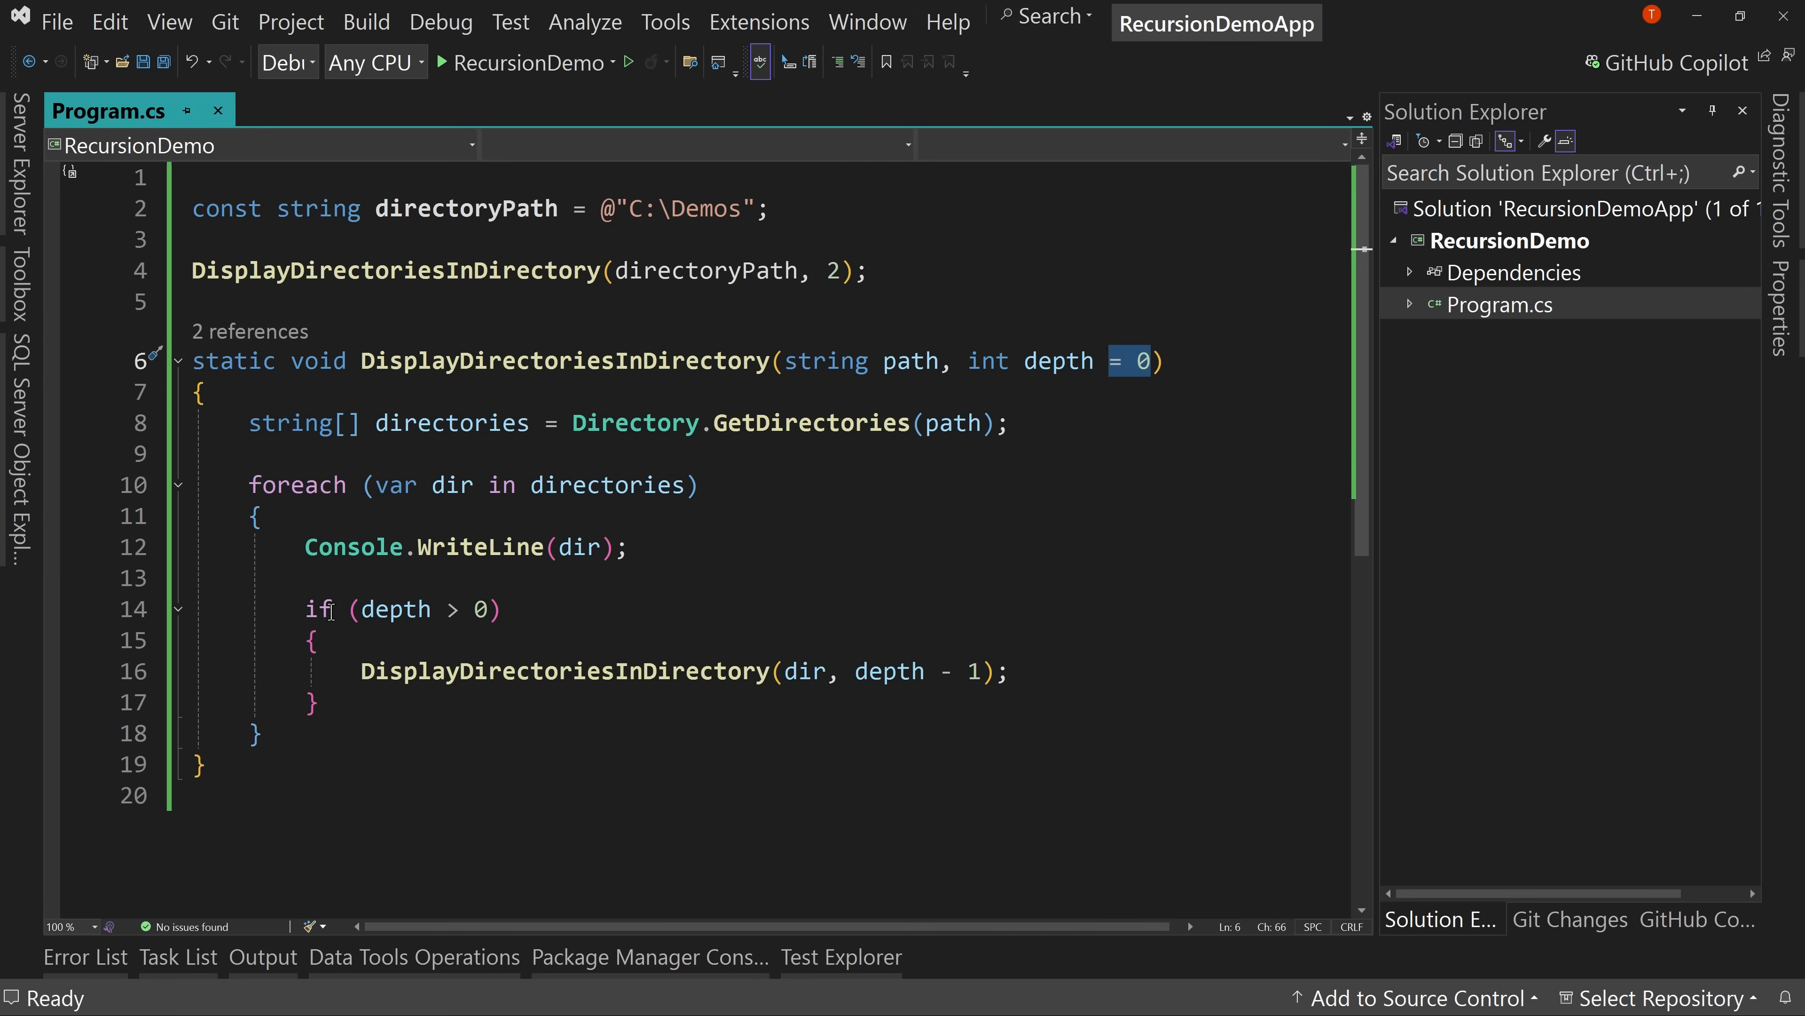
{"action": "left_click_drag", "start_coordinate": [339, 610], "coordinate": [495, 609]}
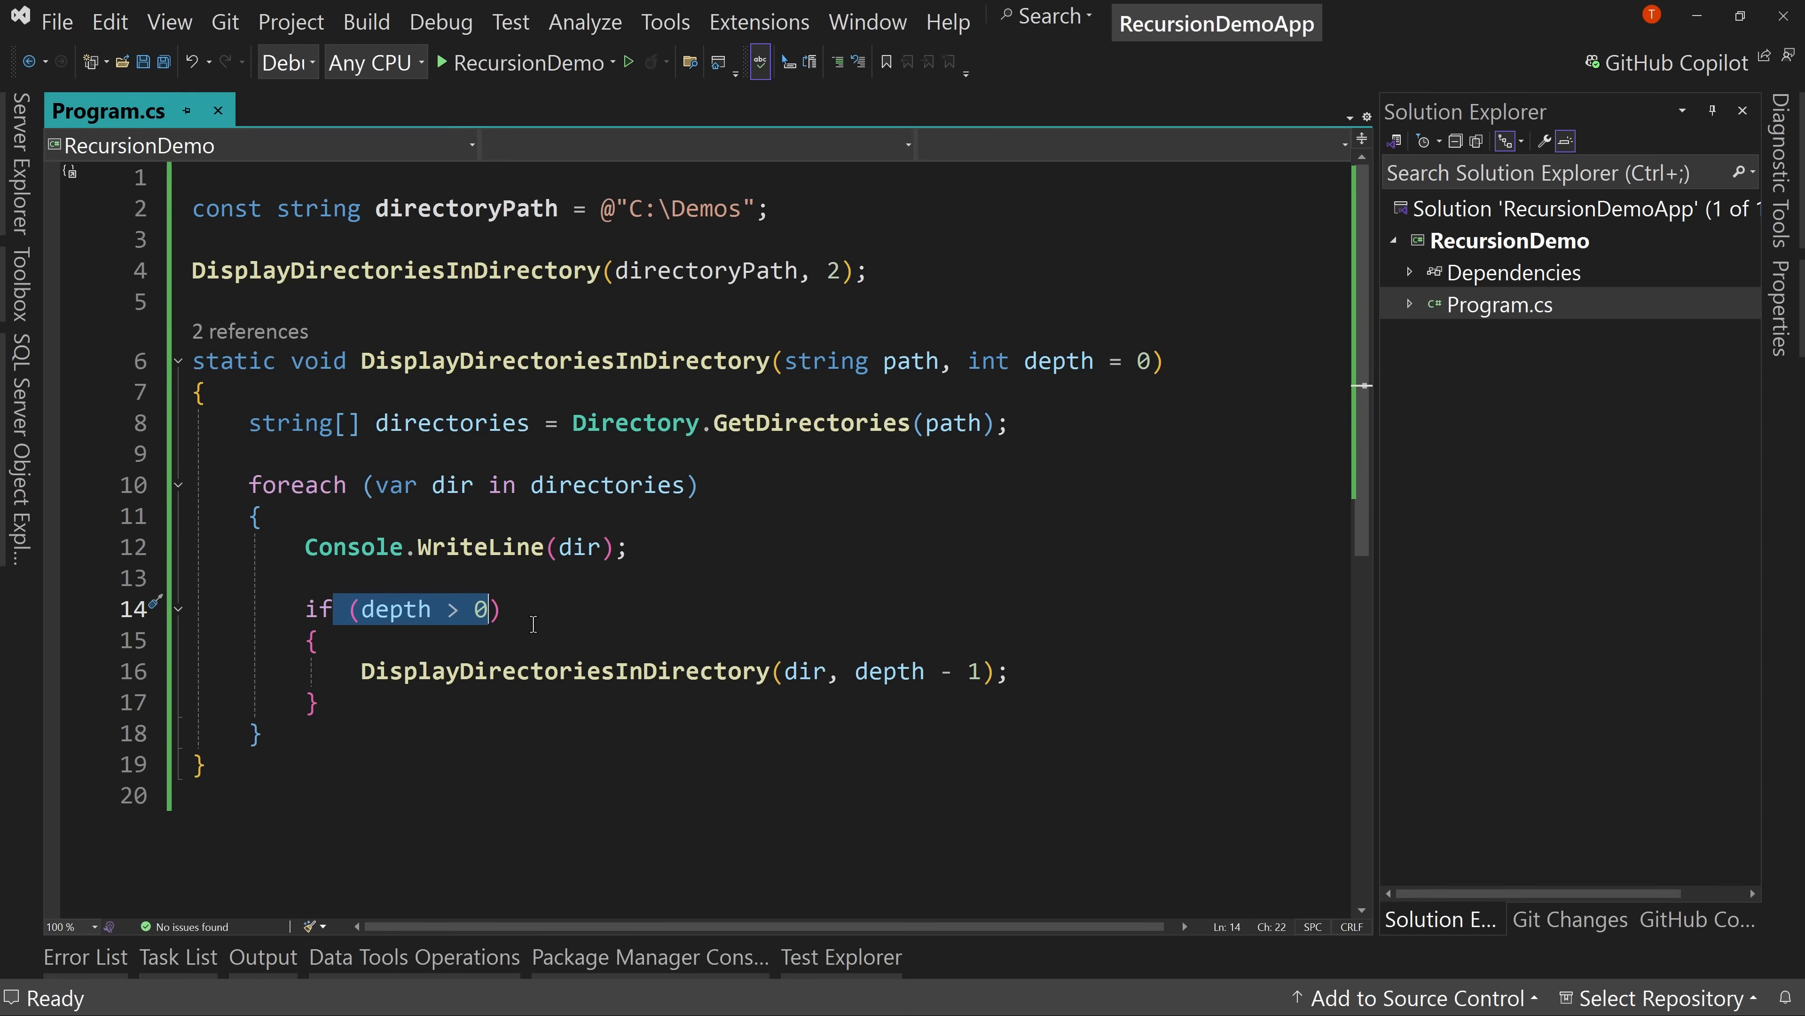
{"action": "double_click", "coordinate": [559, 672]}
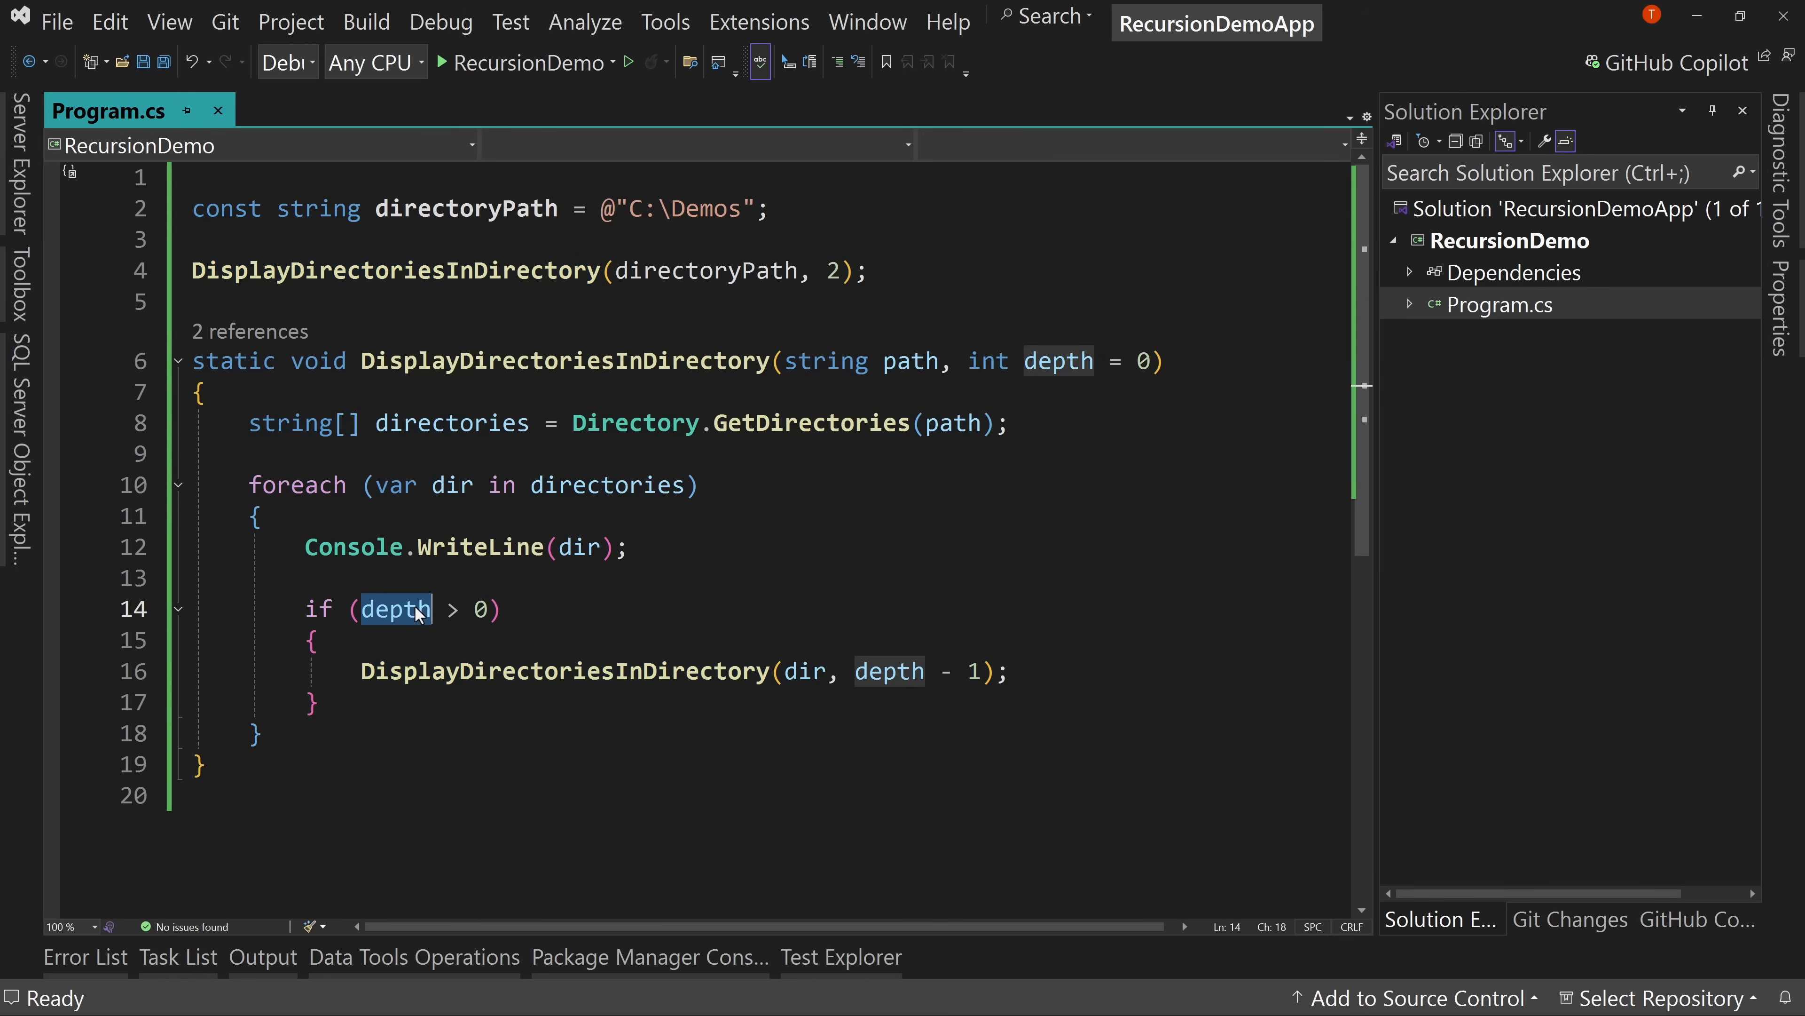
{"action": "double_click", "coordinate": [394, 609]}
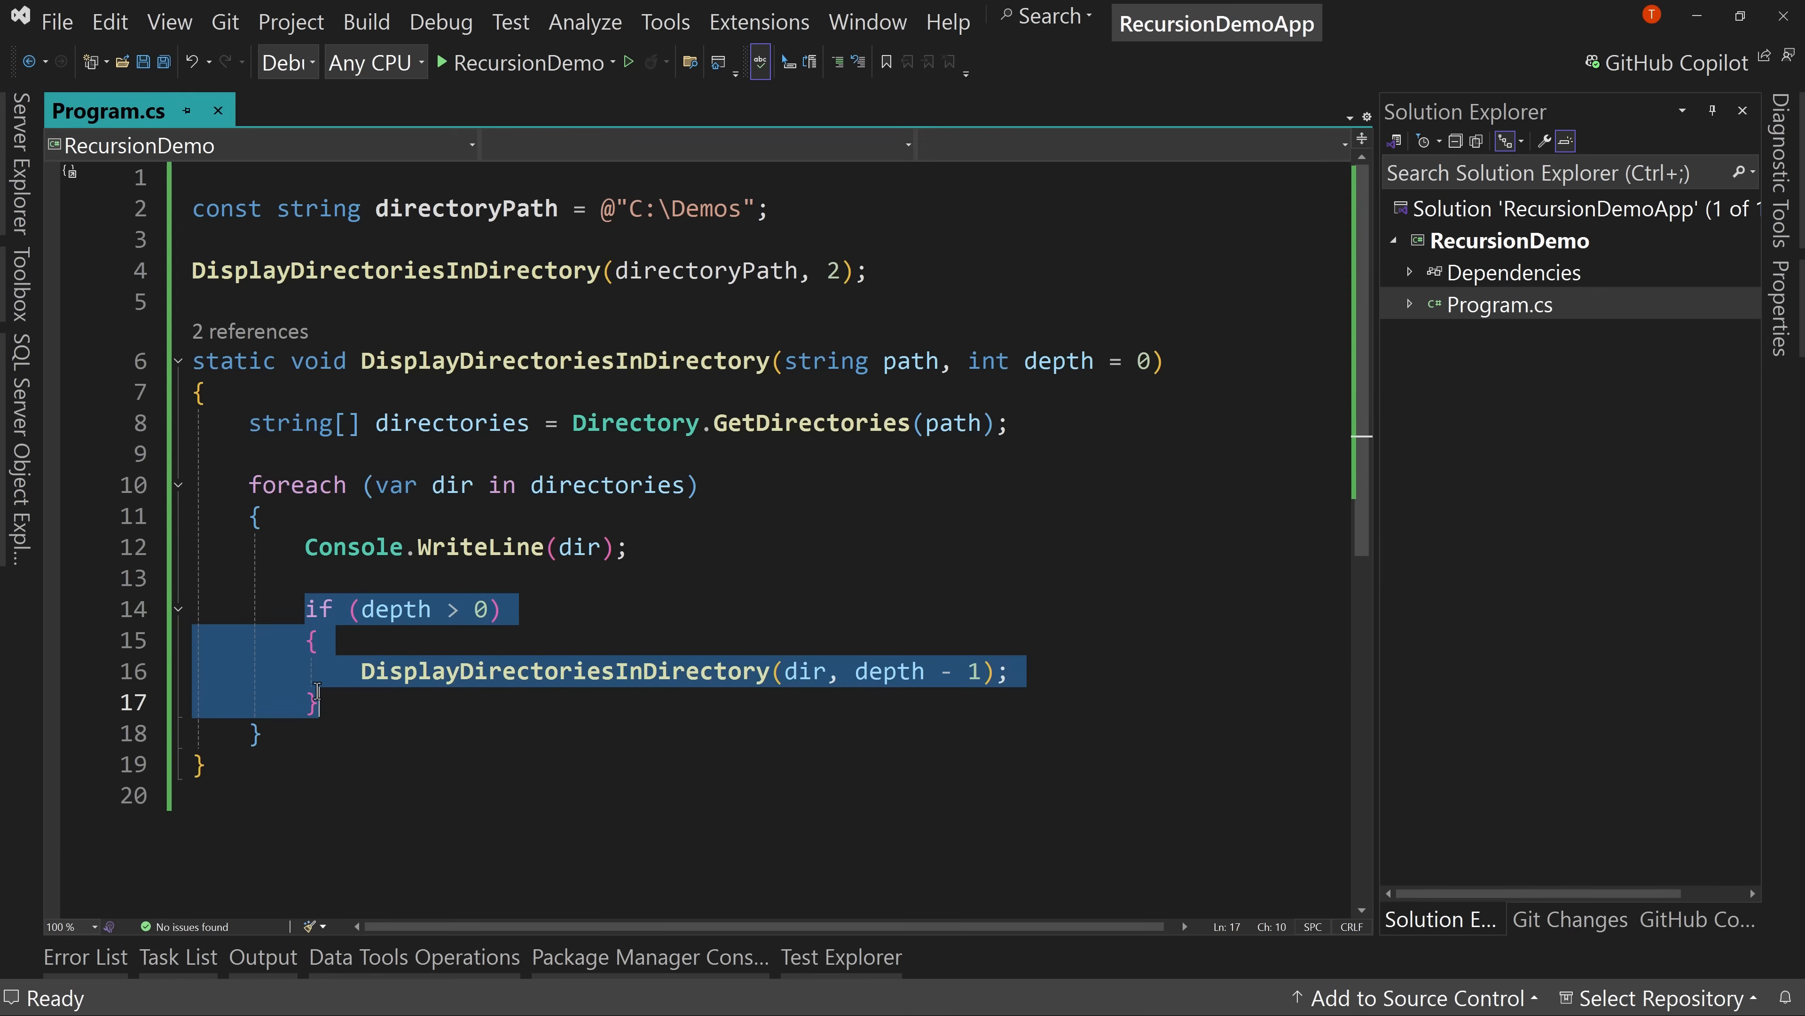
{"action": "left_click", "coordinate": [754, 576]}
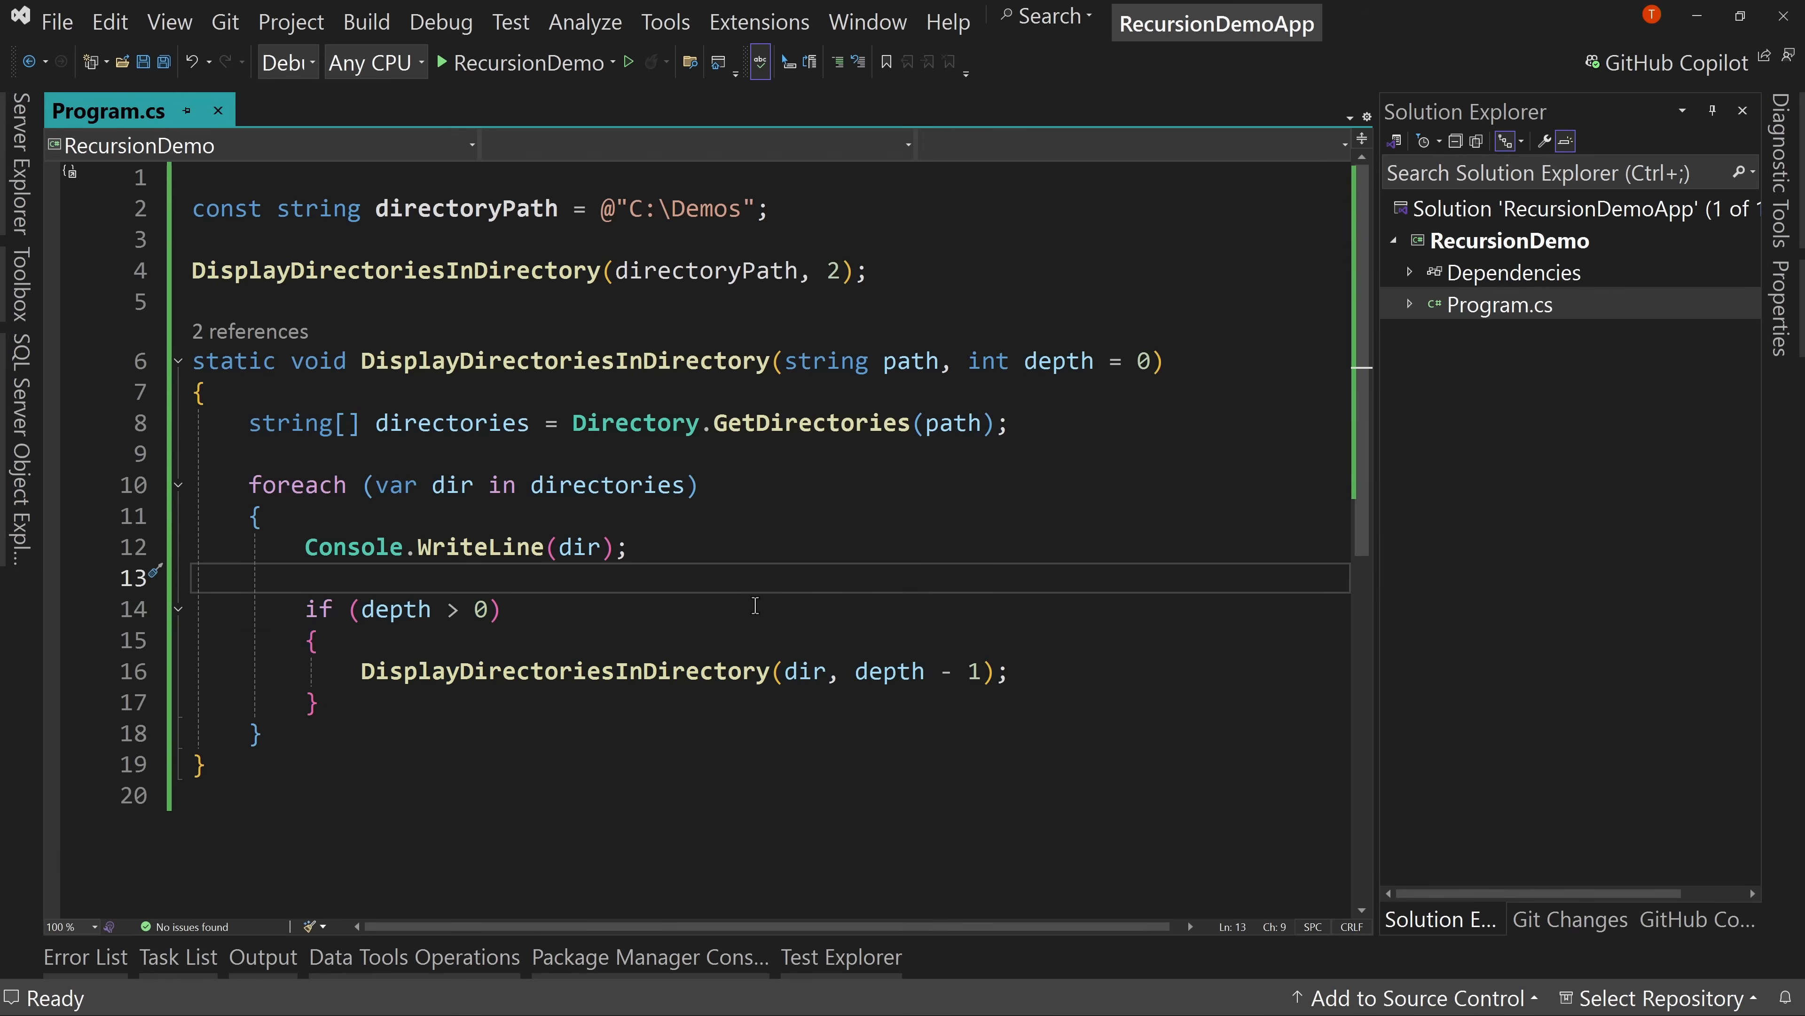
{"action": "mouse_move", "coordinate": [937, 651]}
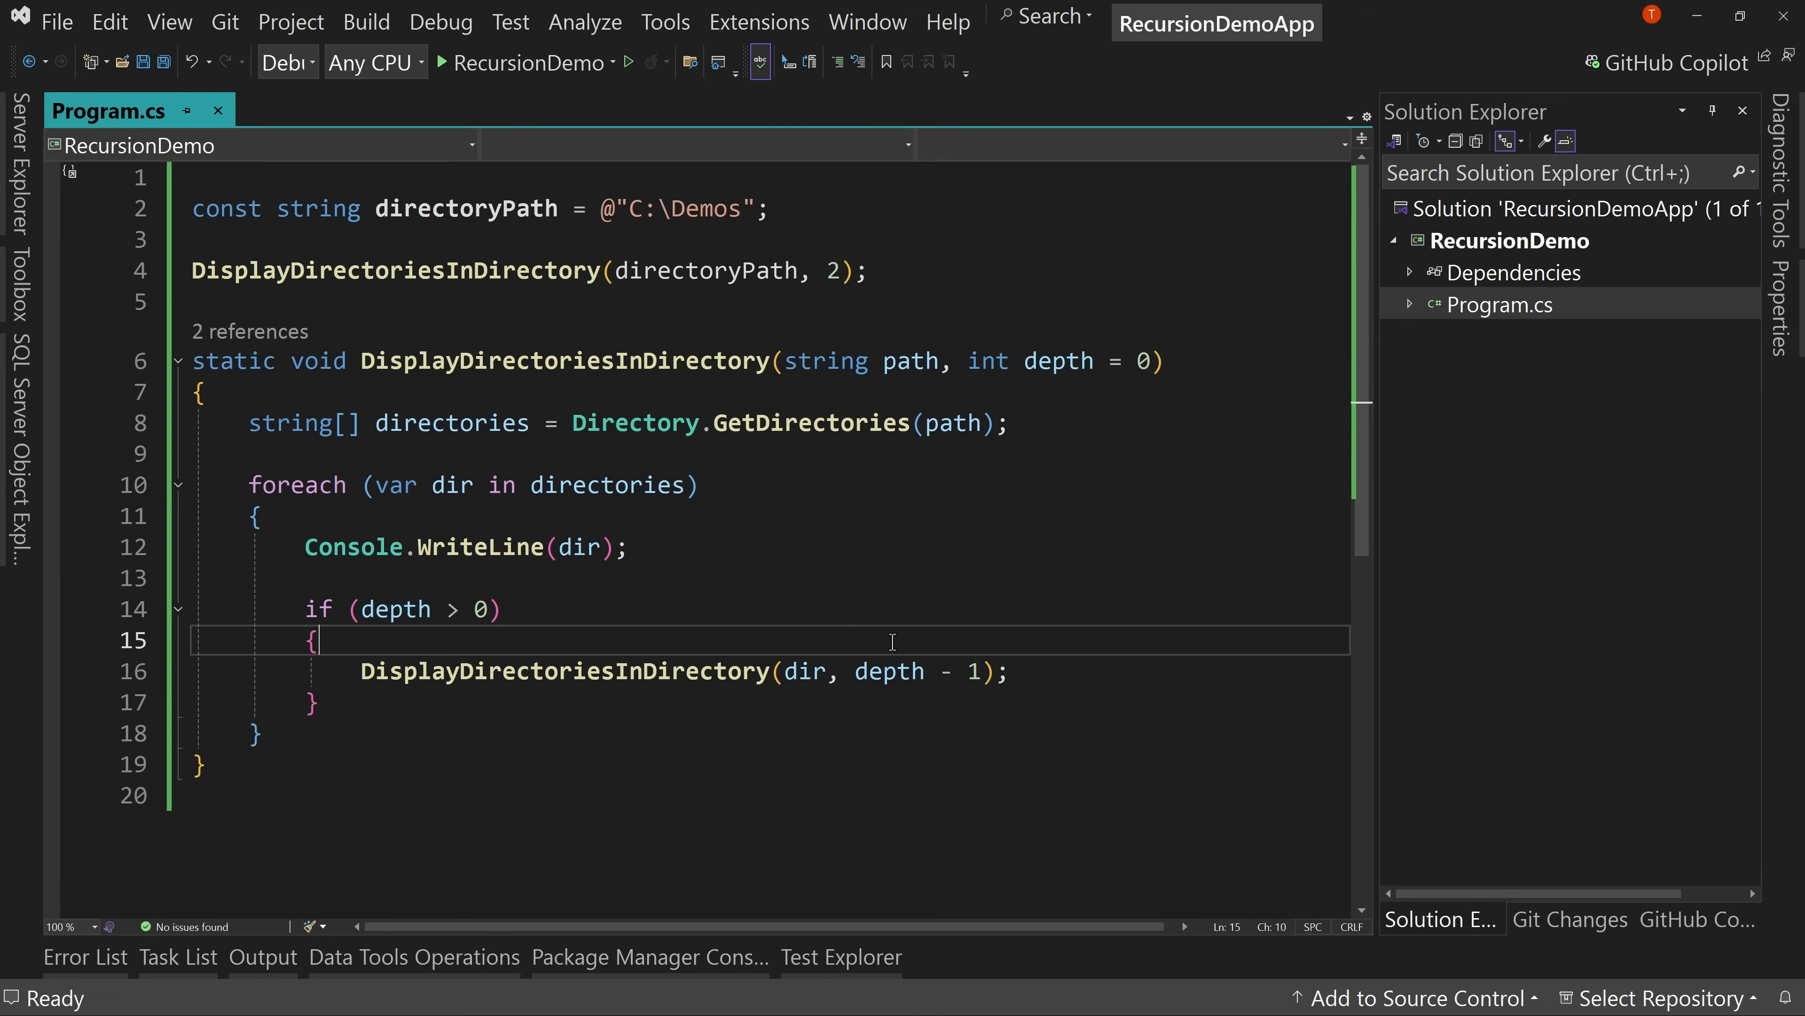
{"action": "type", "text": "d"}
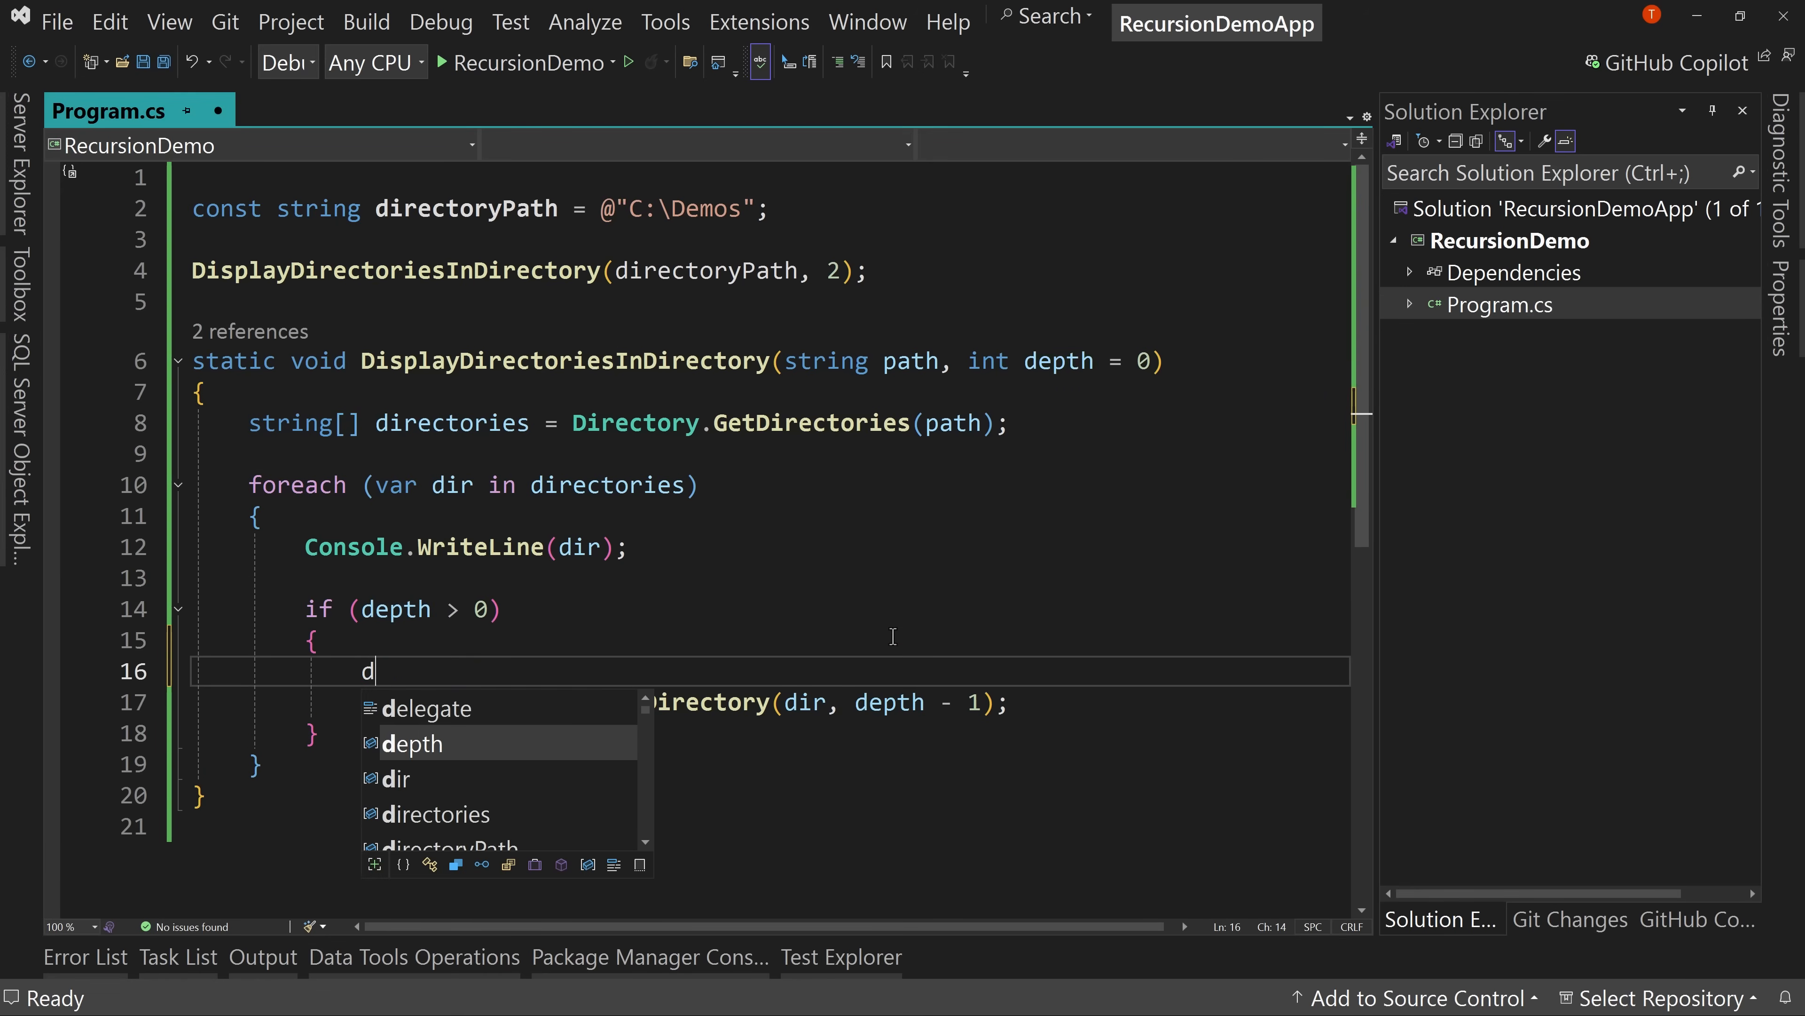
{"action": "type", "text": "epth -"}
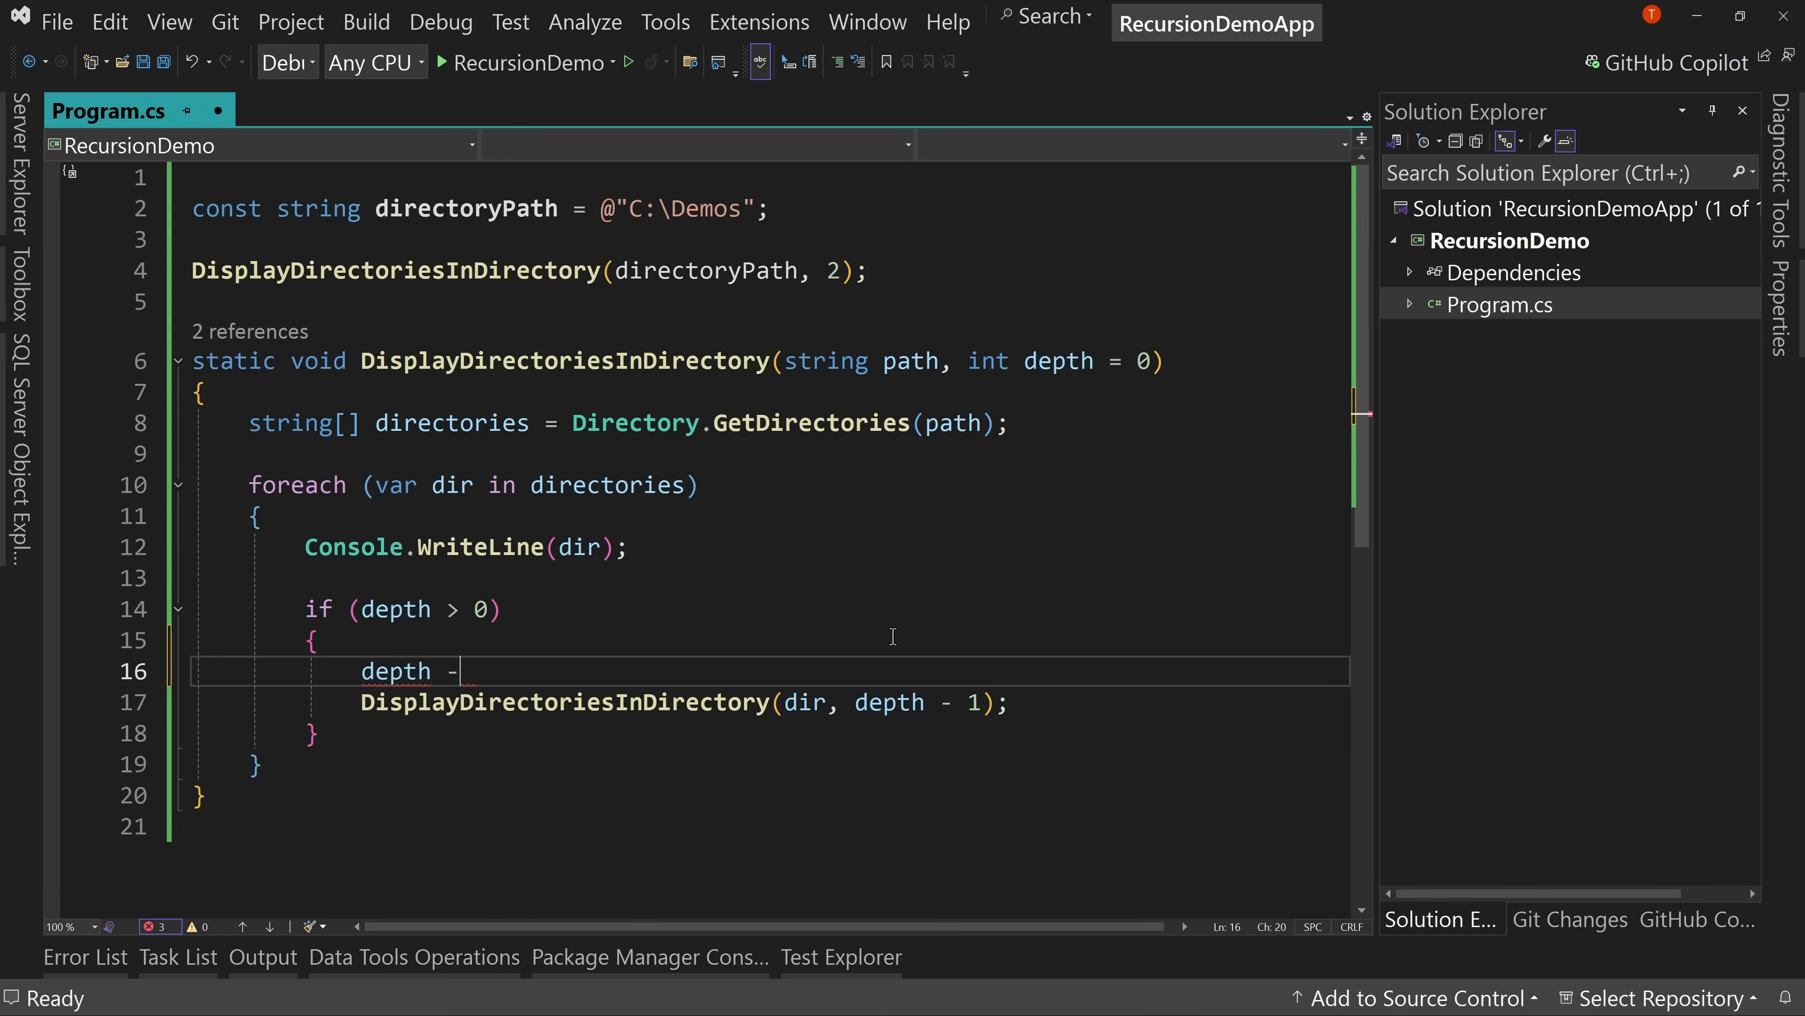
{"action": "type", "text": "="}
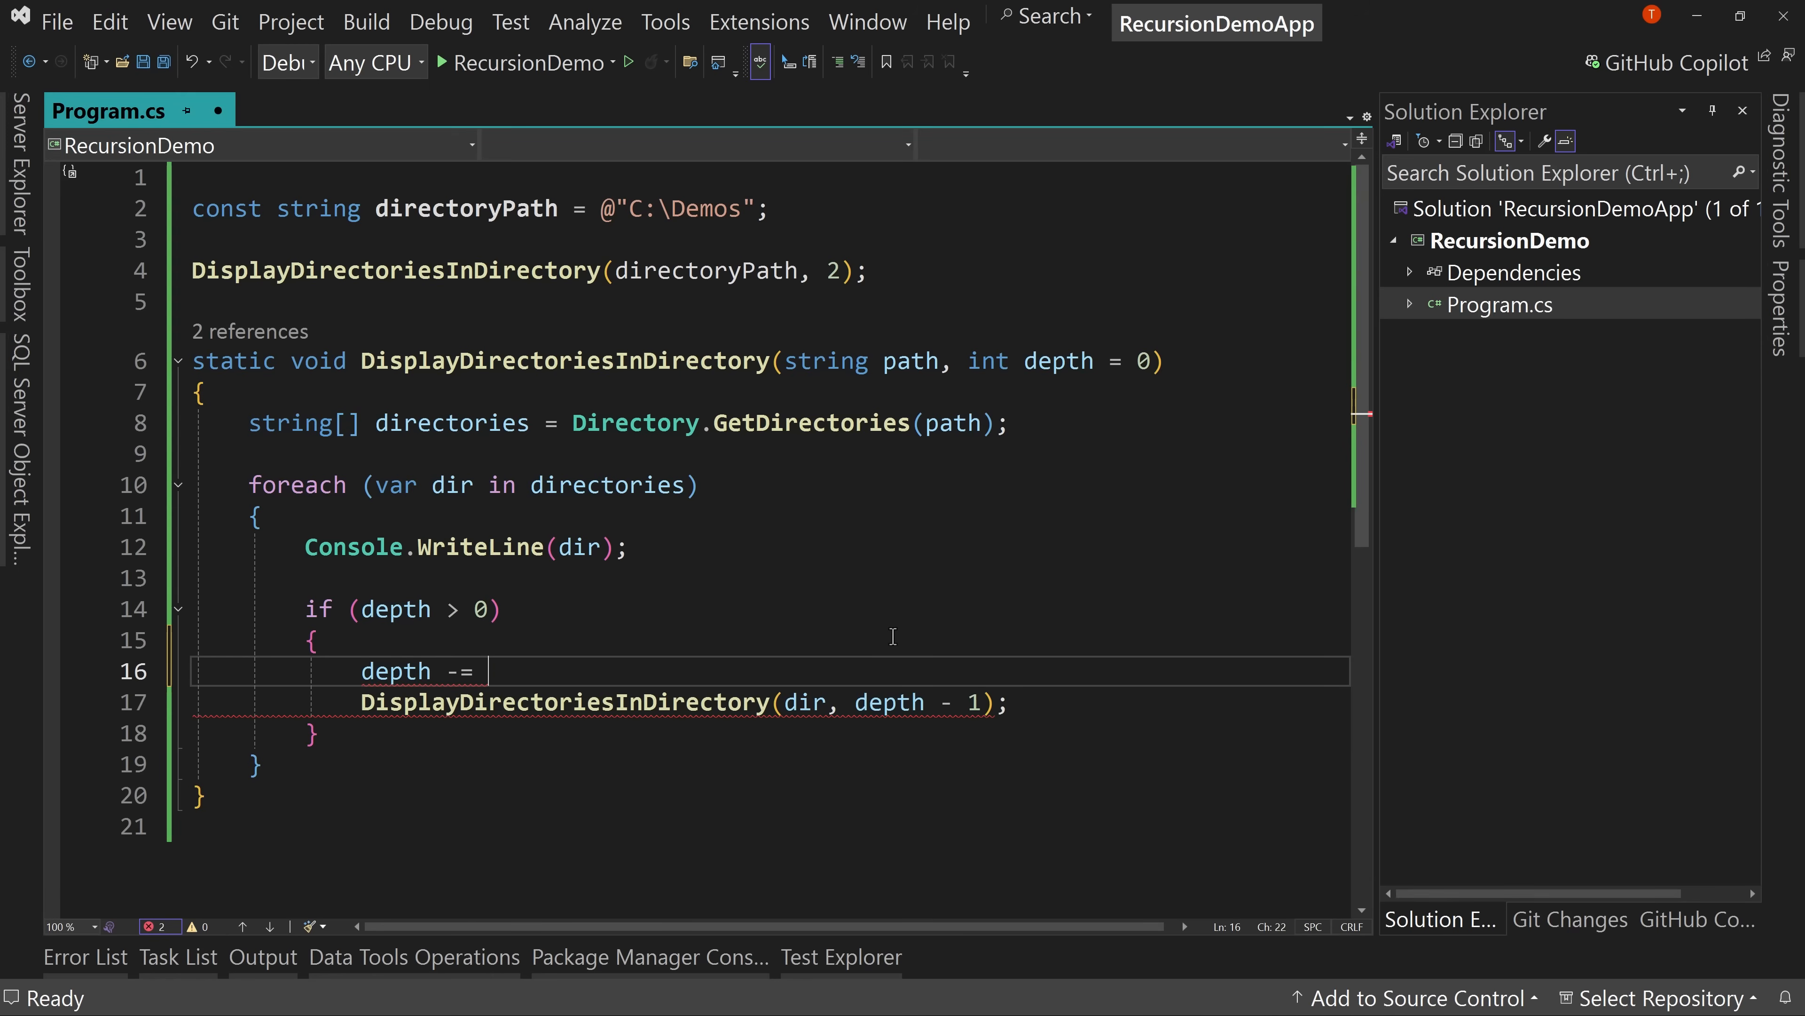
{"action": "type", "text": "1;"}
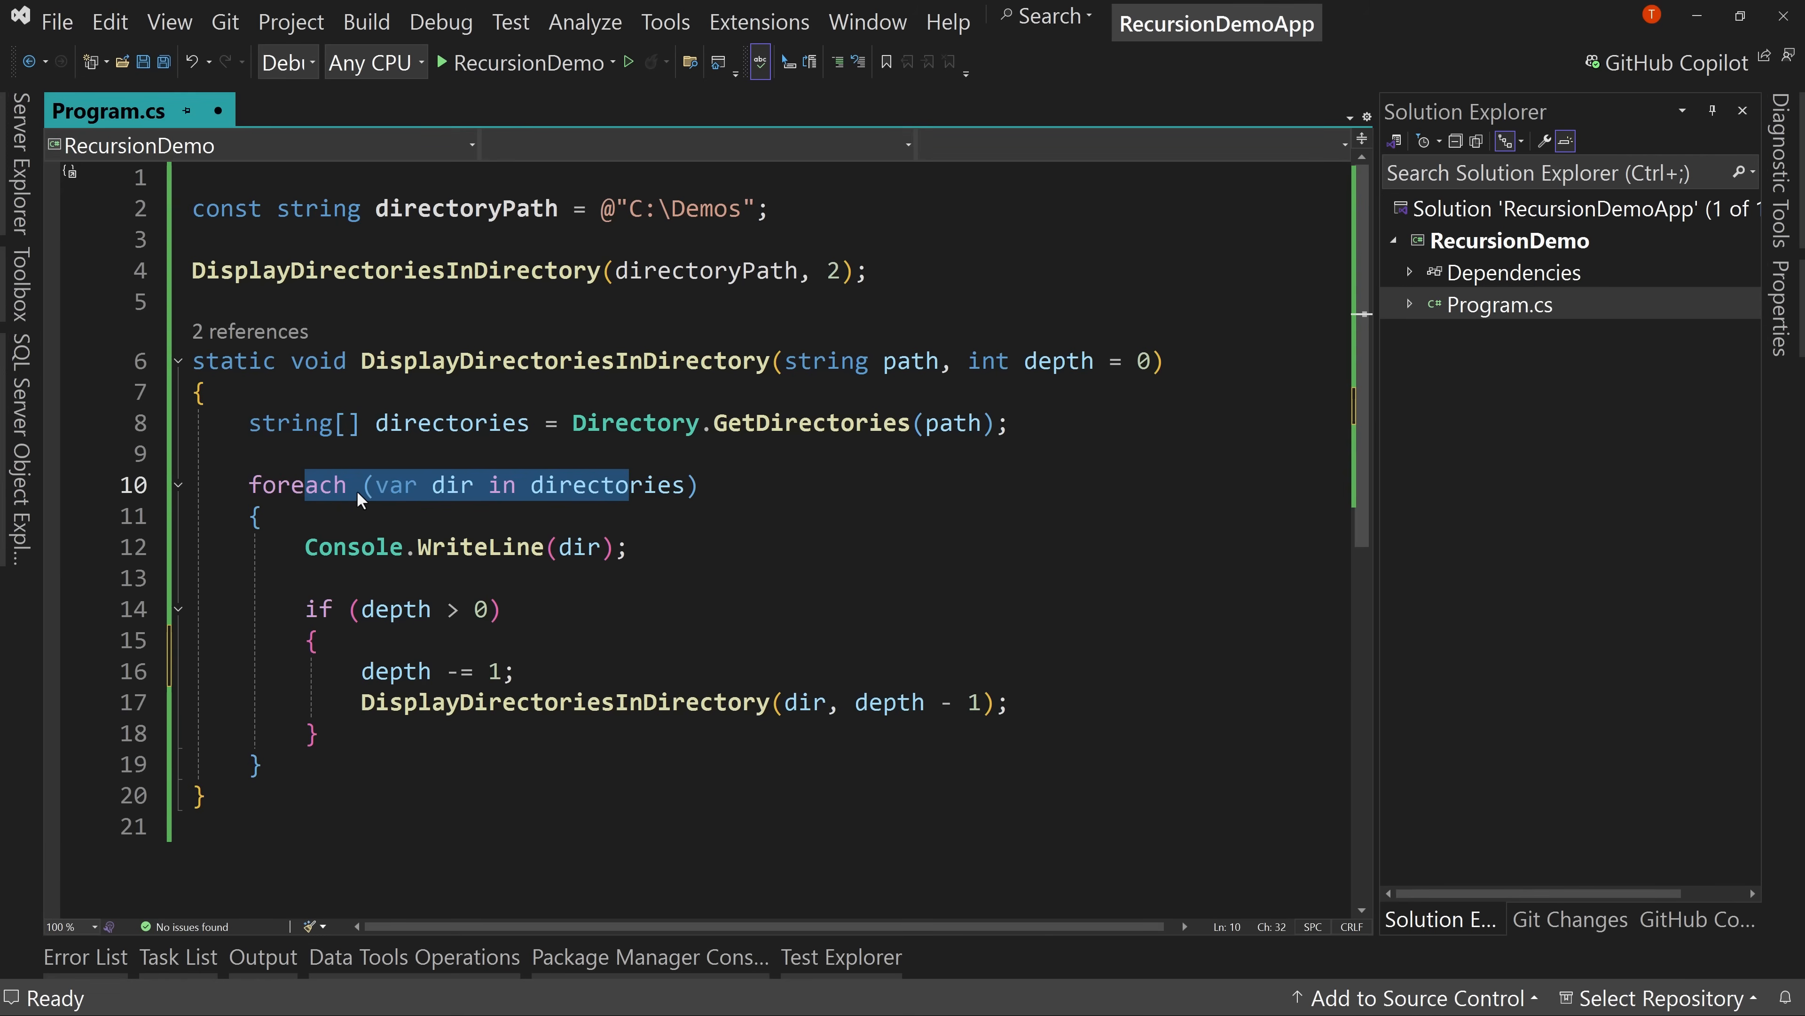
{"action": "mouse_move", "coordinate": [481, 503]}
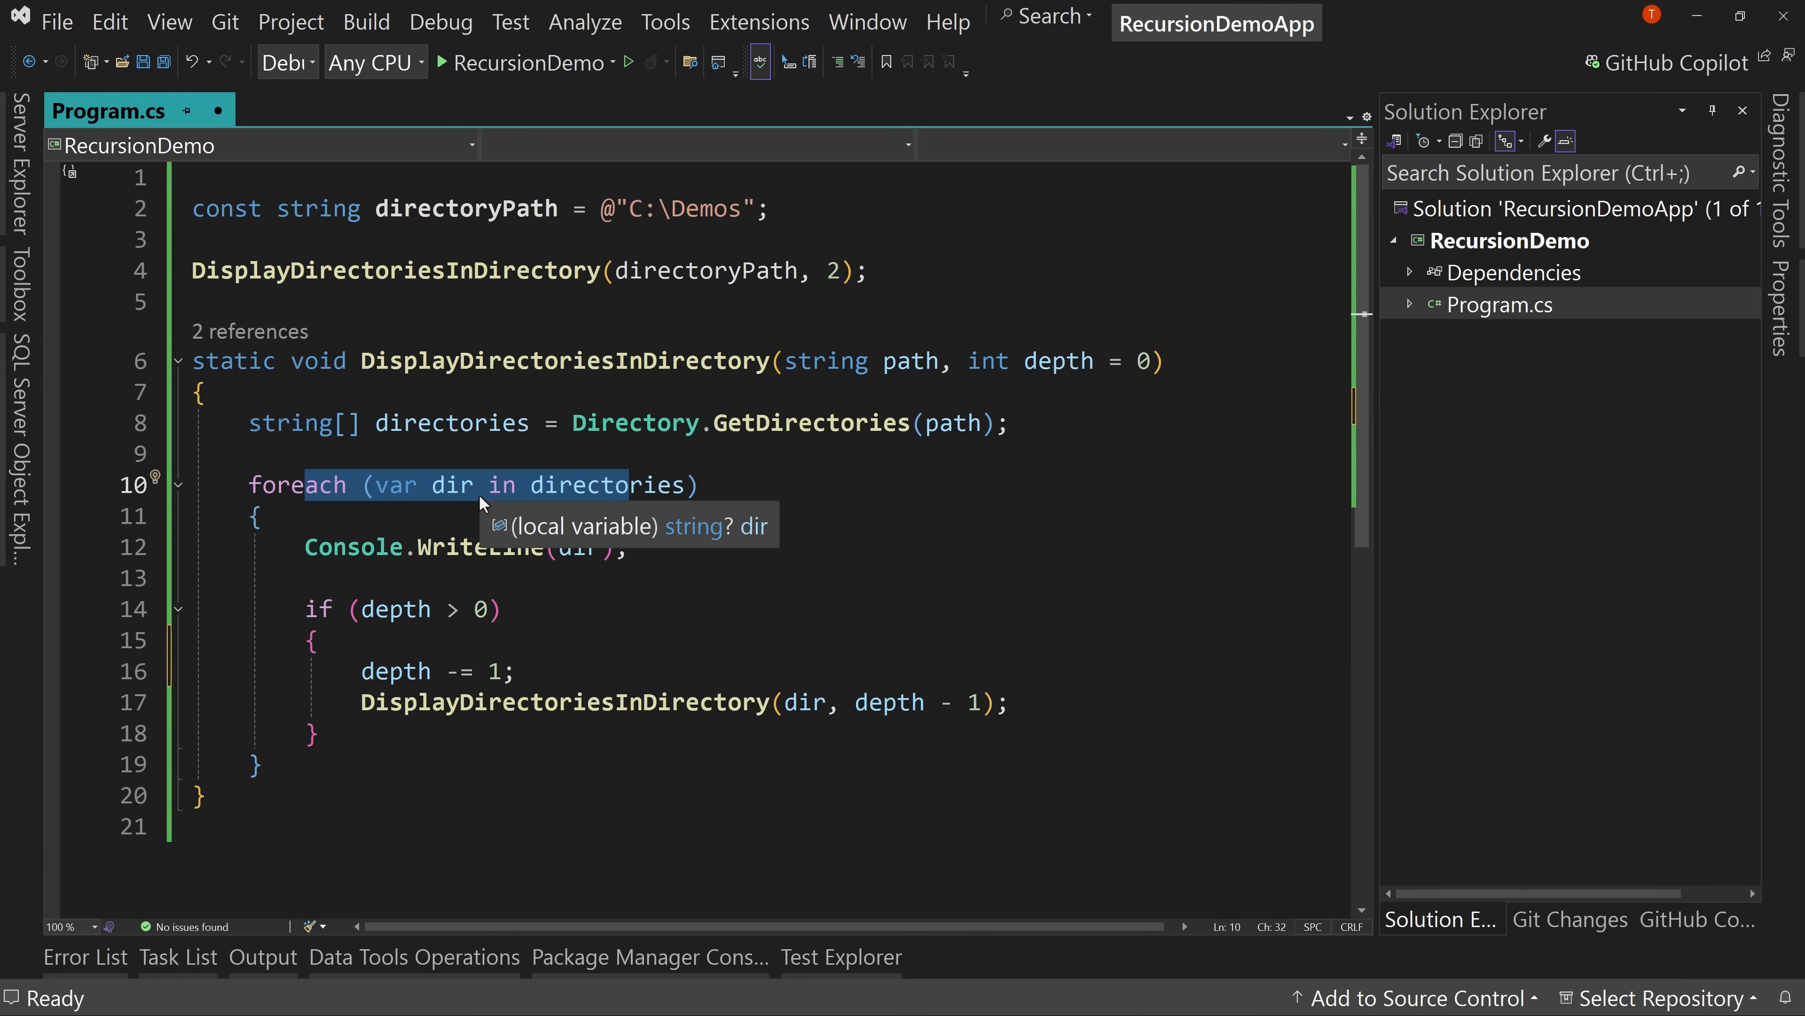
{"action": "mouse_move", "coordinate": [495, 483]}
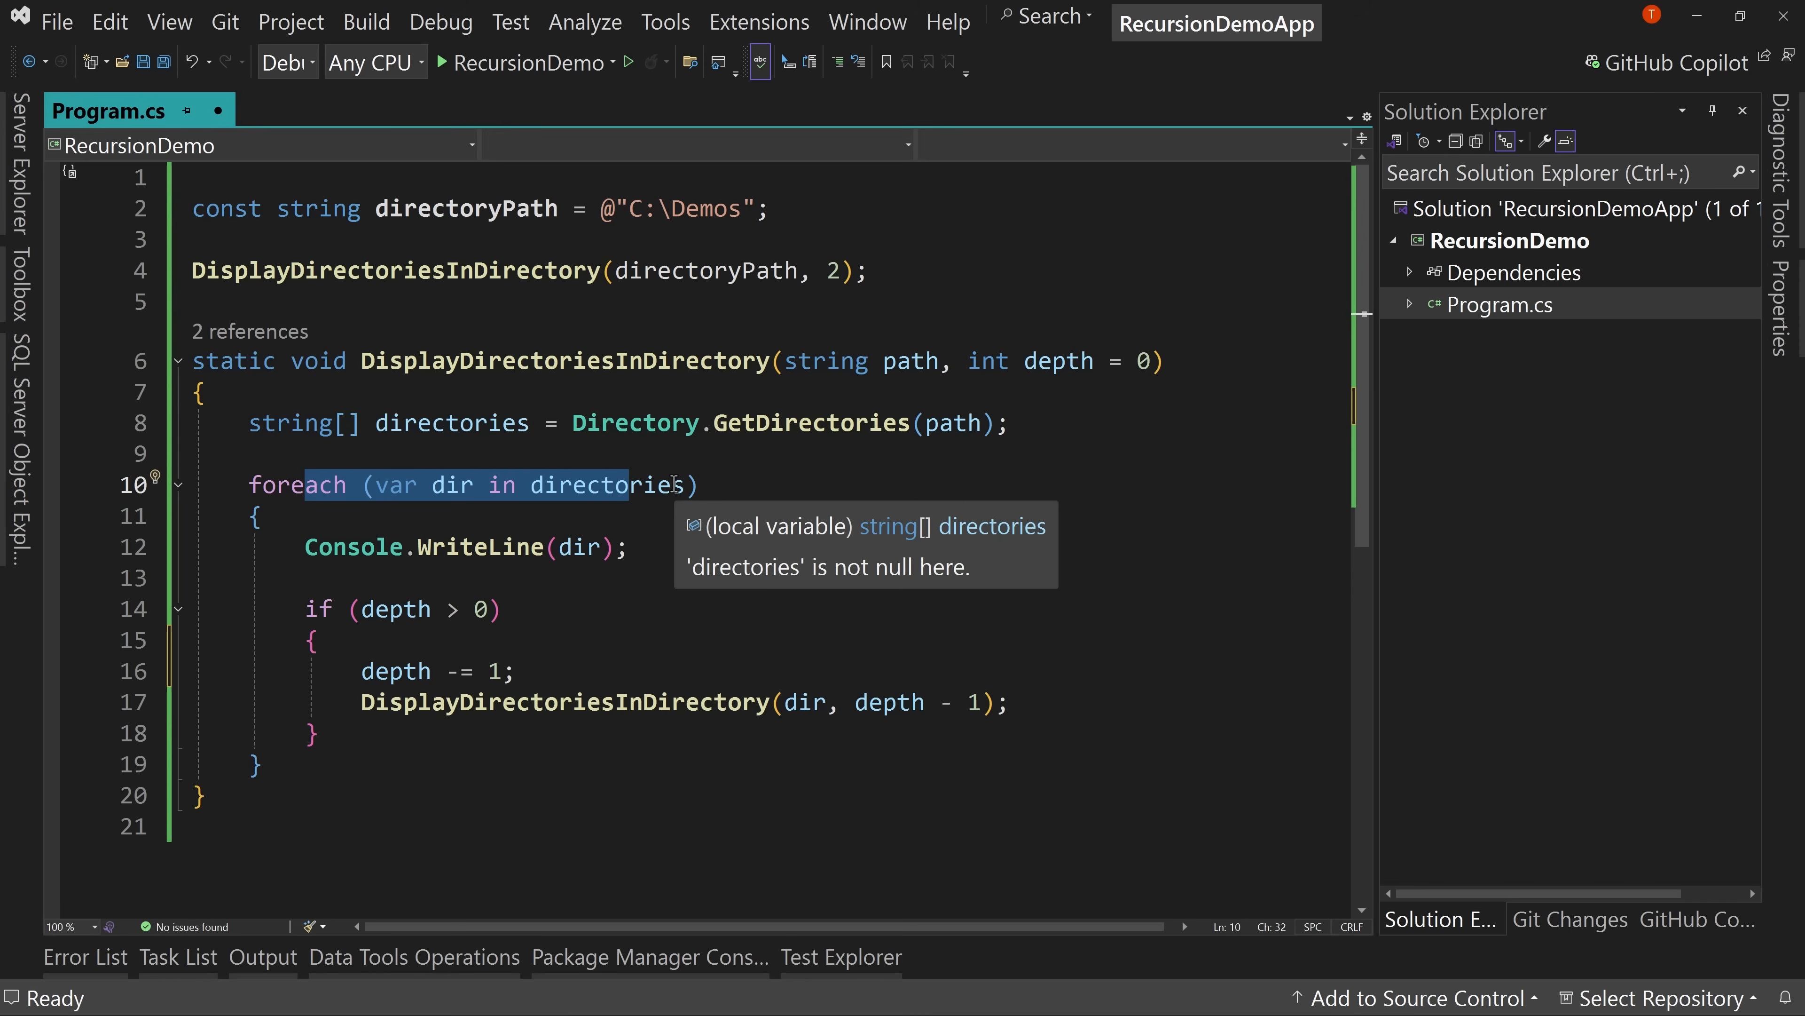
{"action": "mouse_move", "coordinate": [512, 670]}
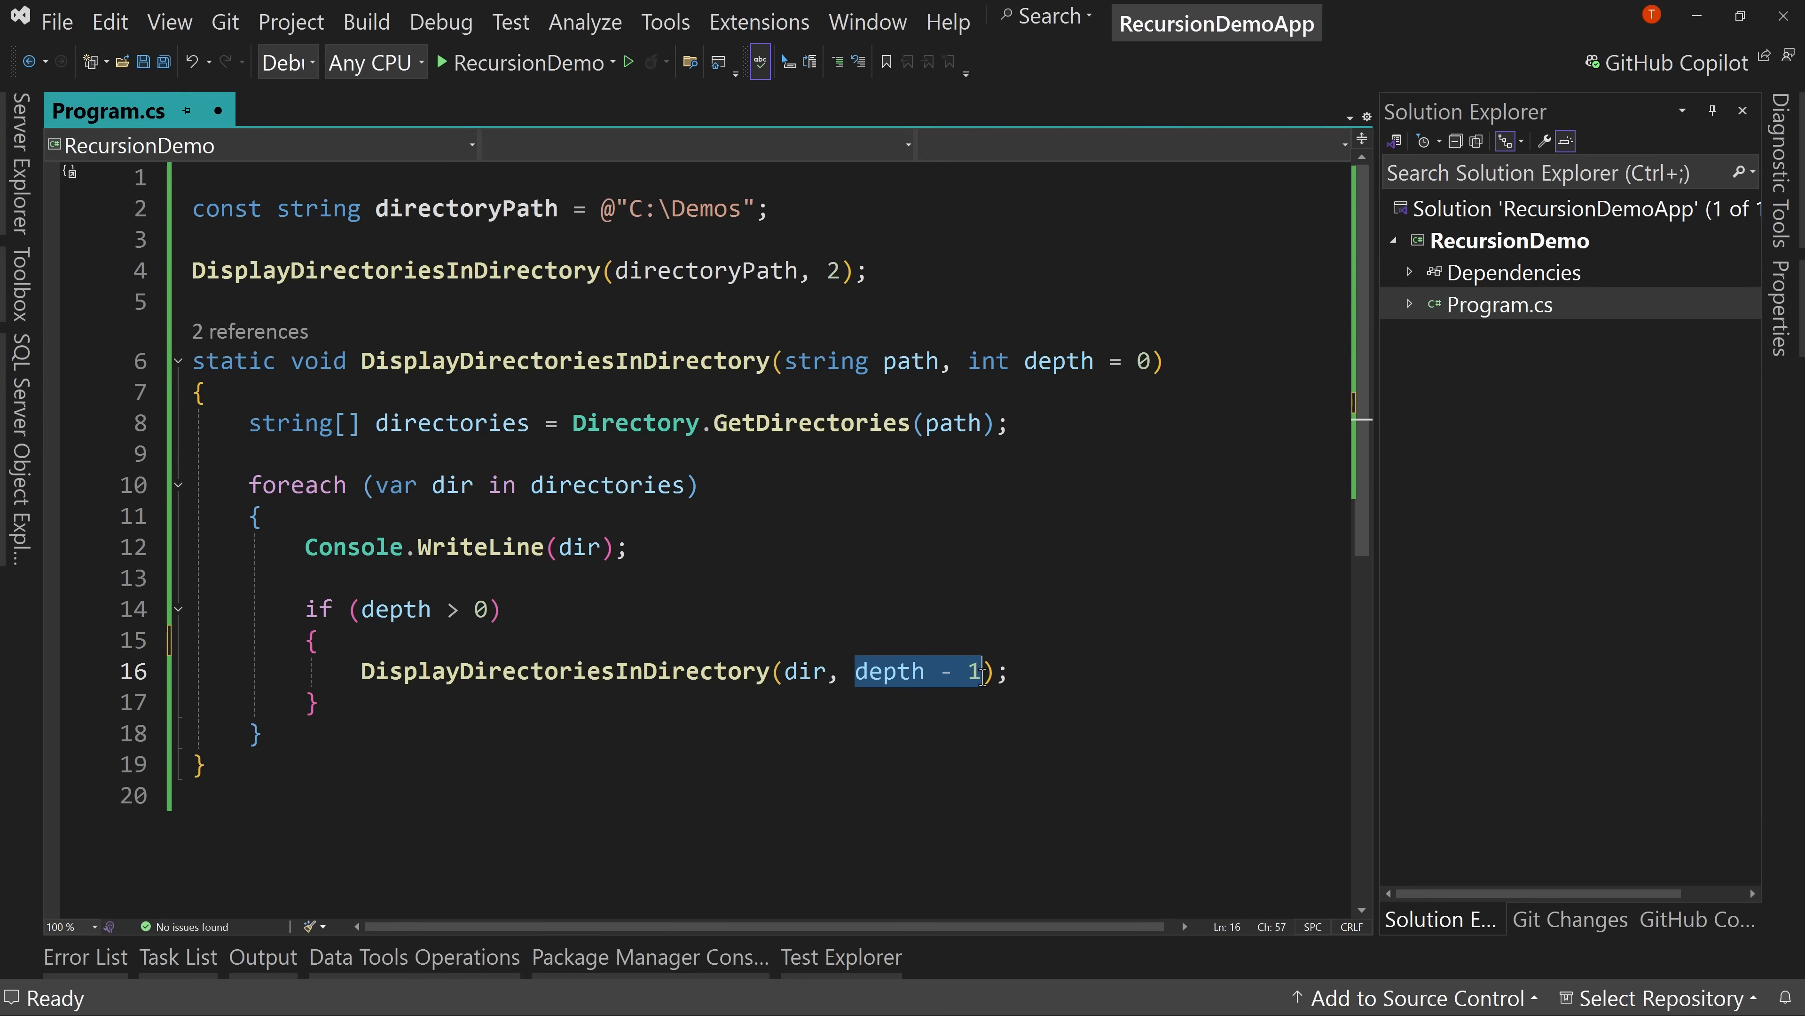
{"action": "mouse_move", "coordinate": [887, 671]}
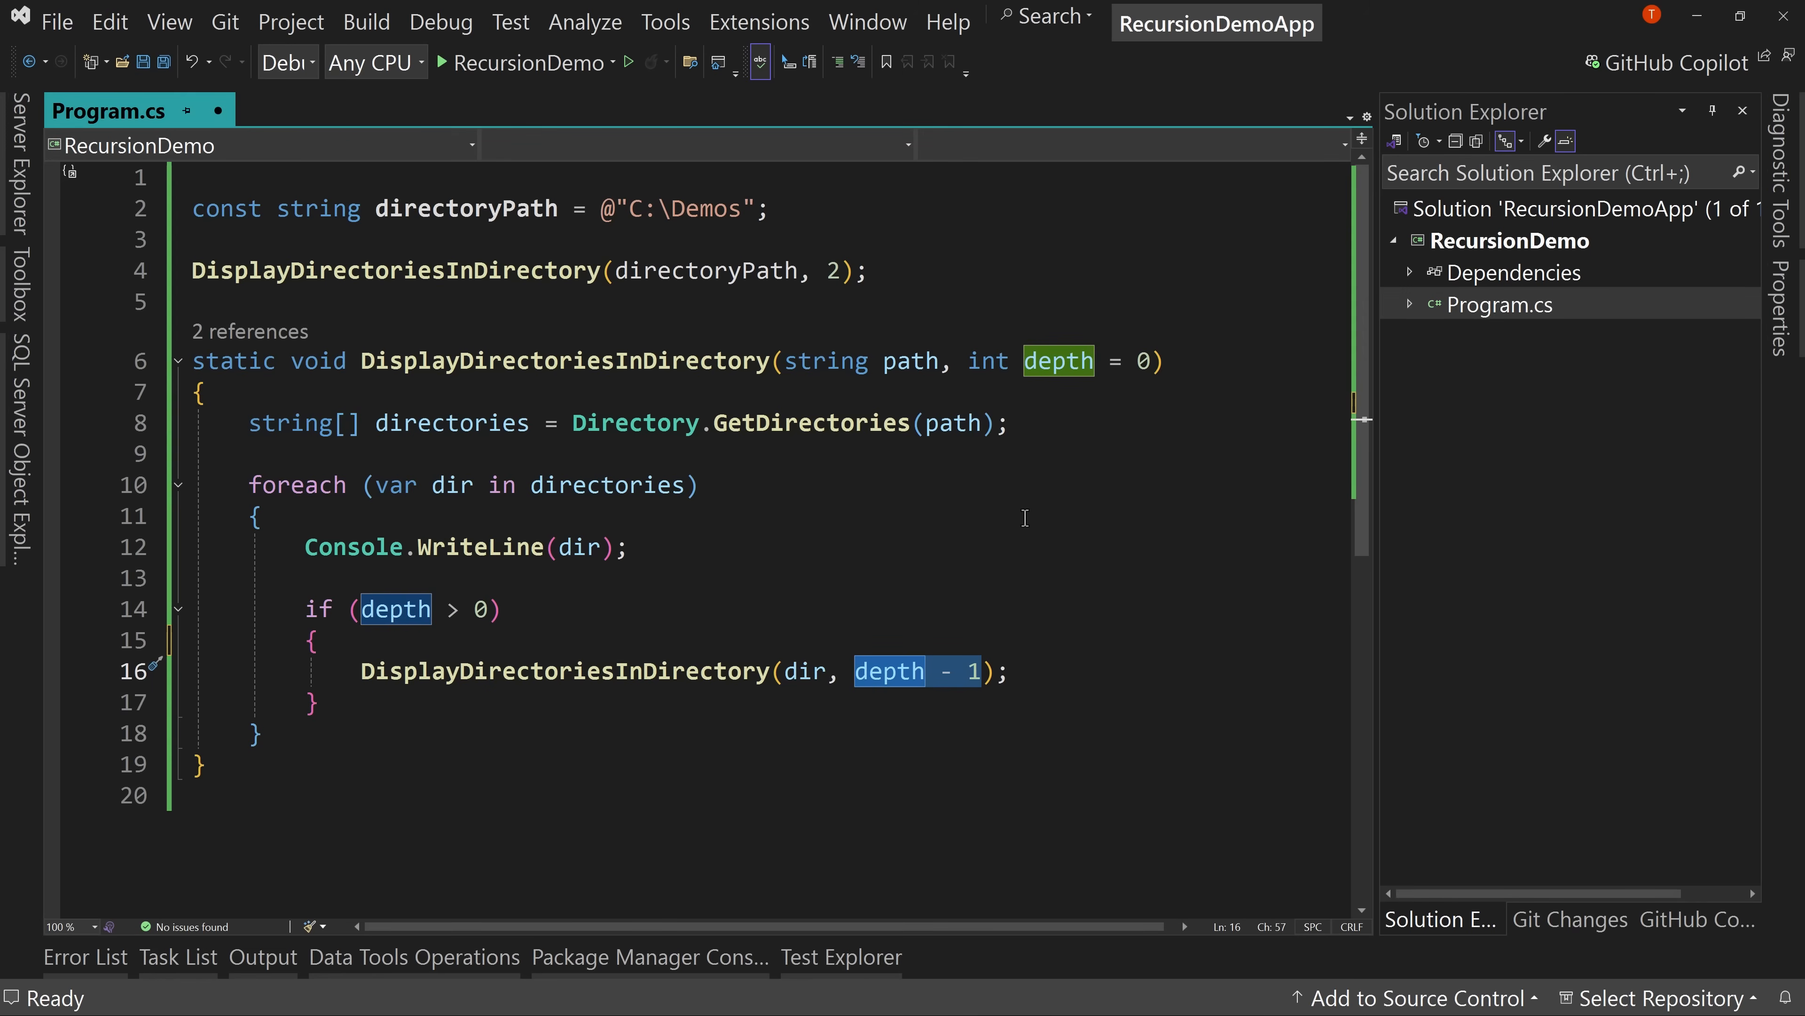
Save Program.cs and review the depth - 1 argument and the depth parameter's default of 0.
{"action": "left_click", "coordinate": [253, 516]}
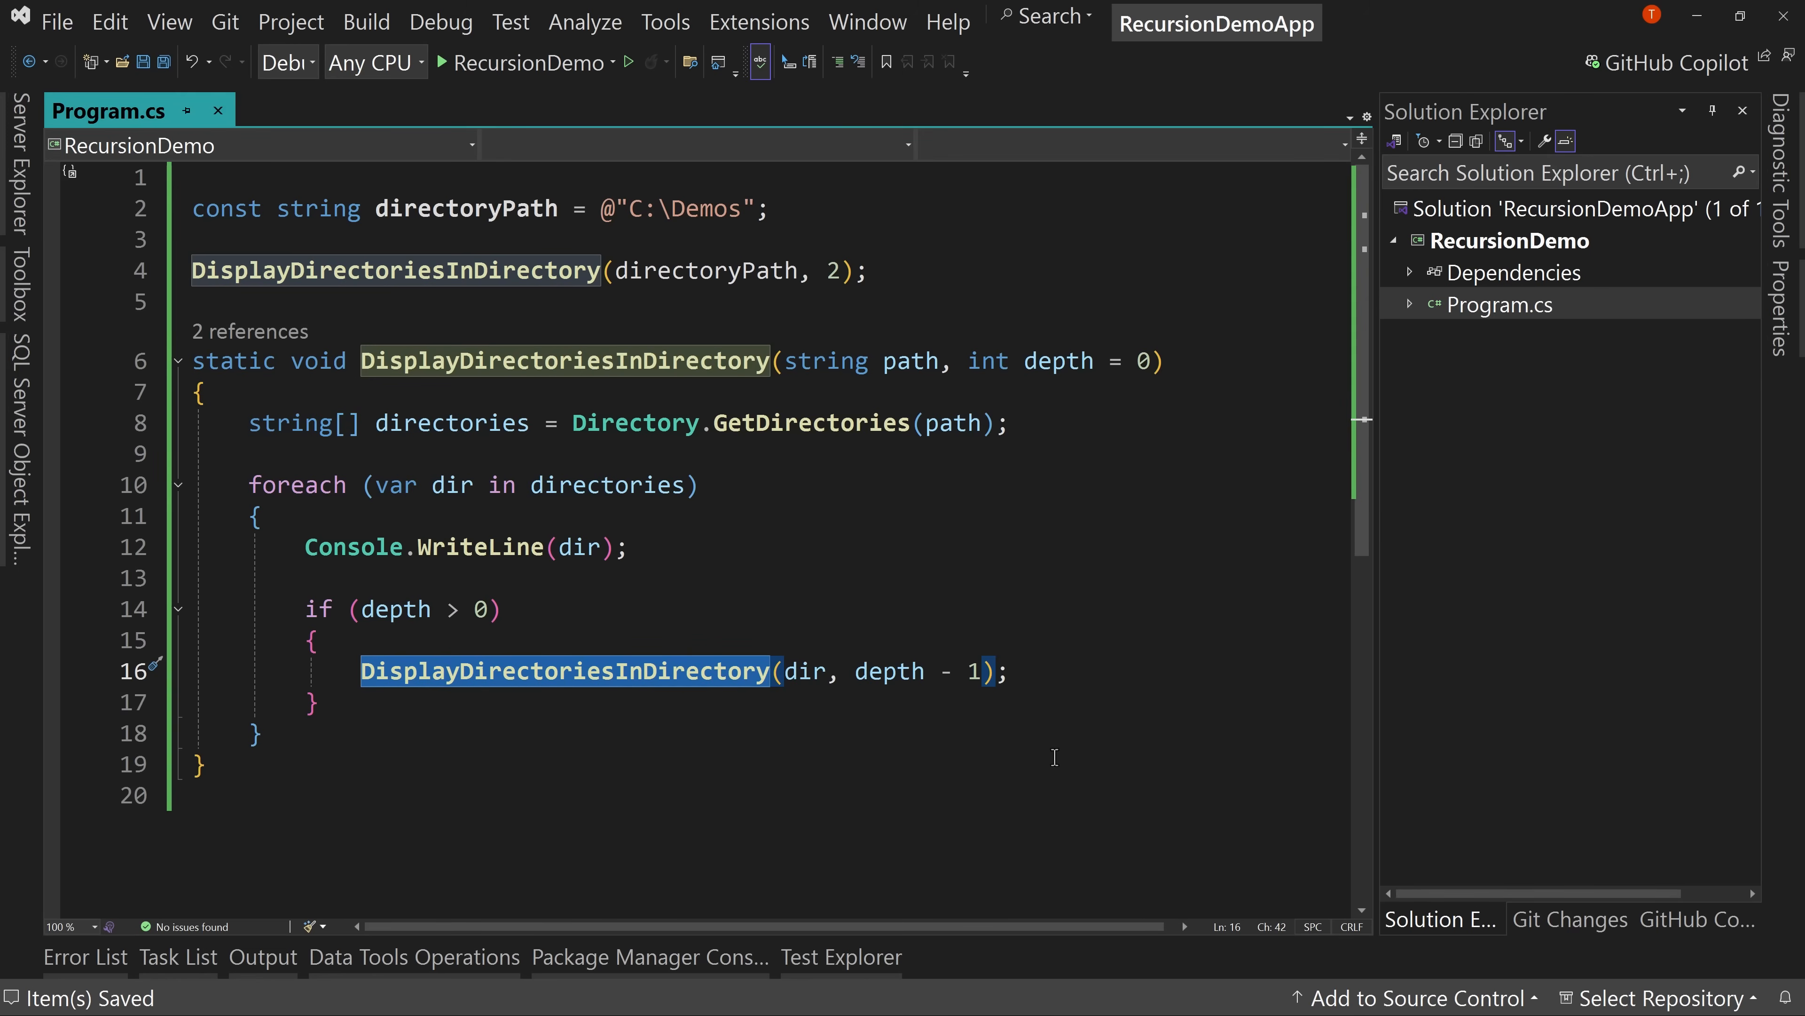
{"action": "left_click", "coordinate": [1123, 360]}
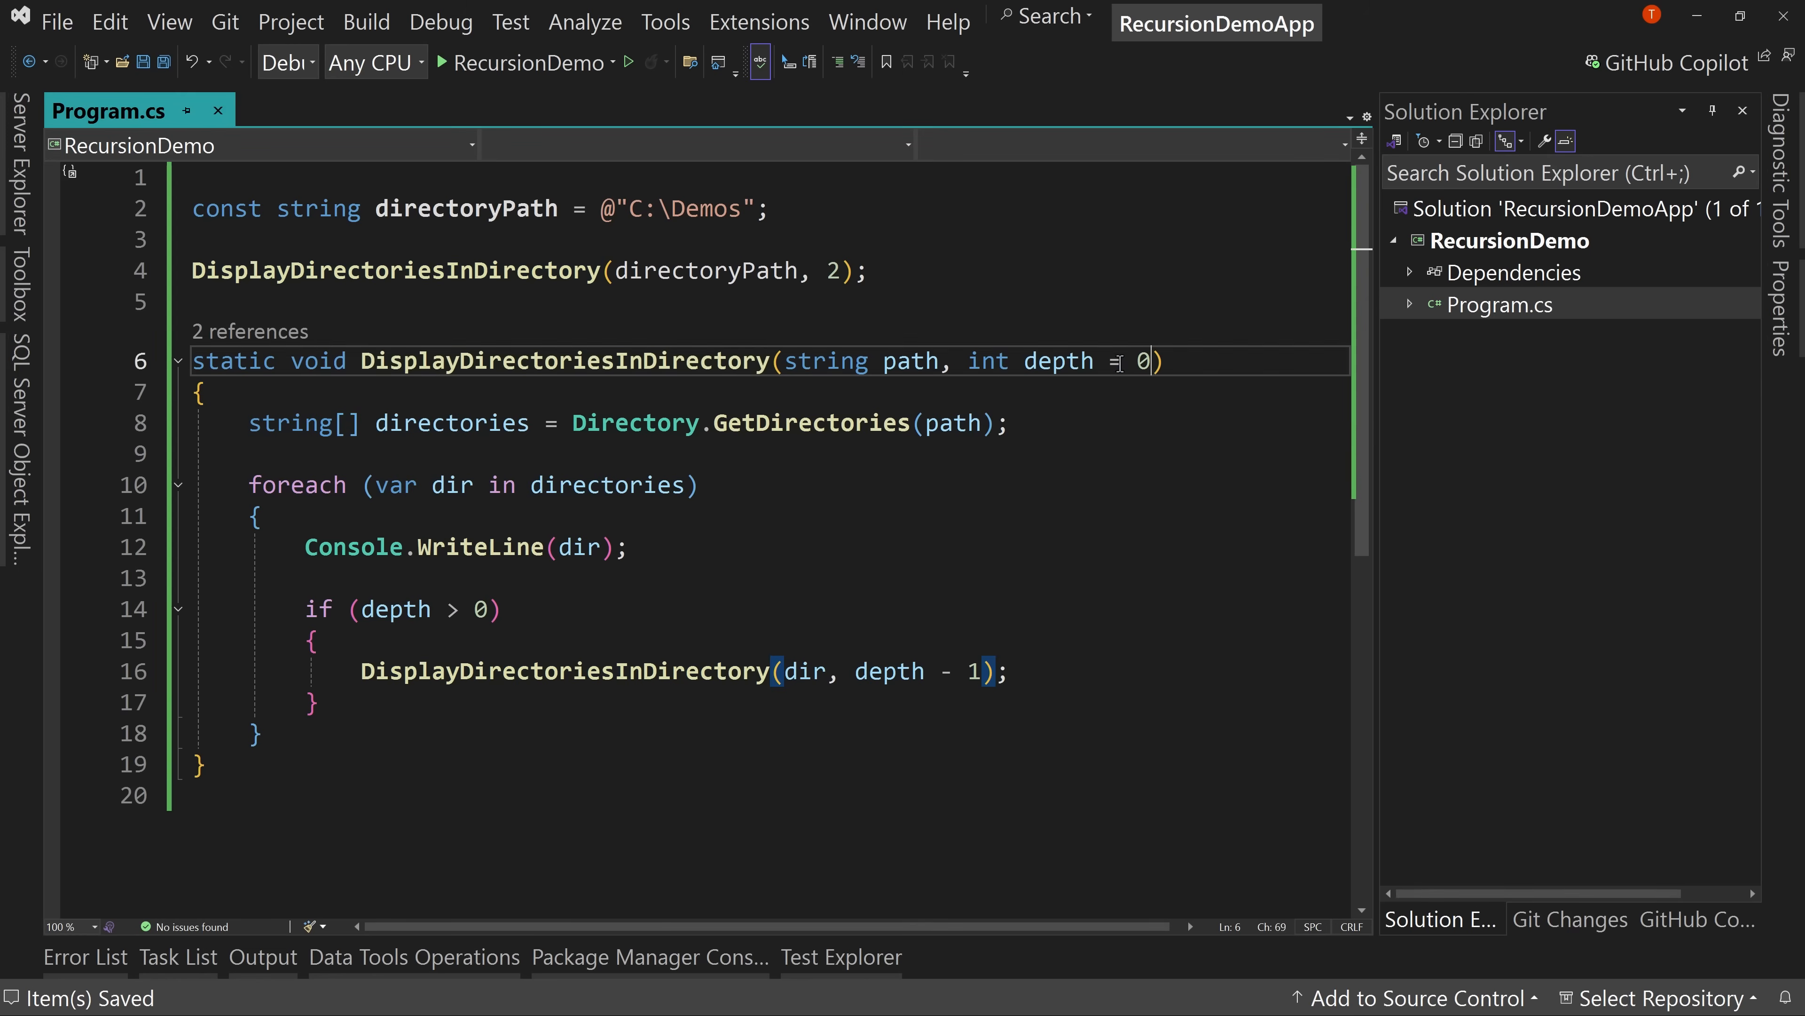